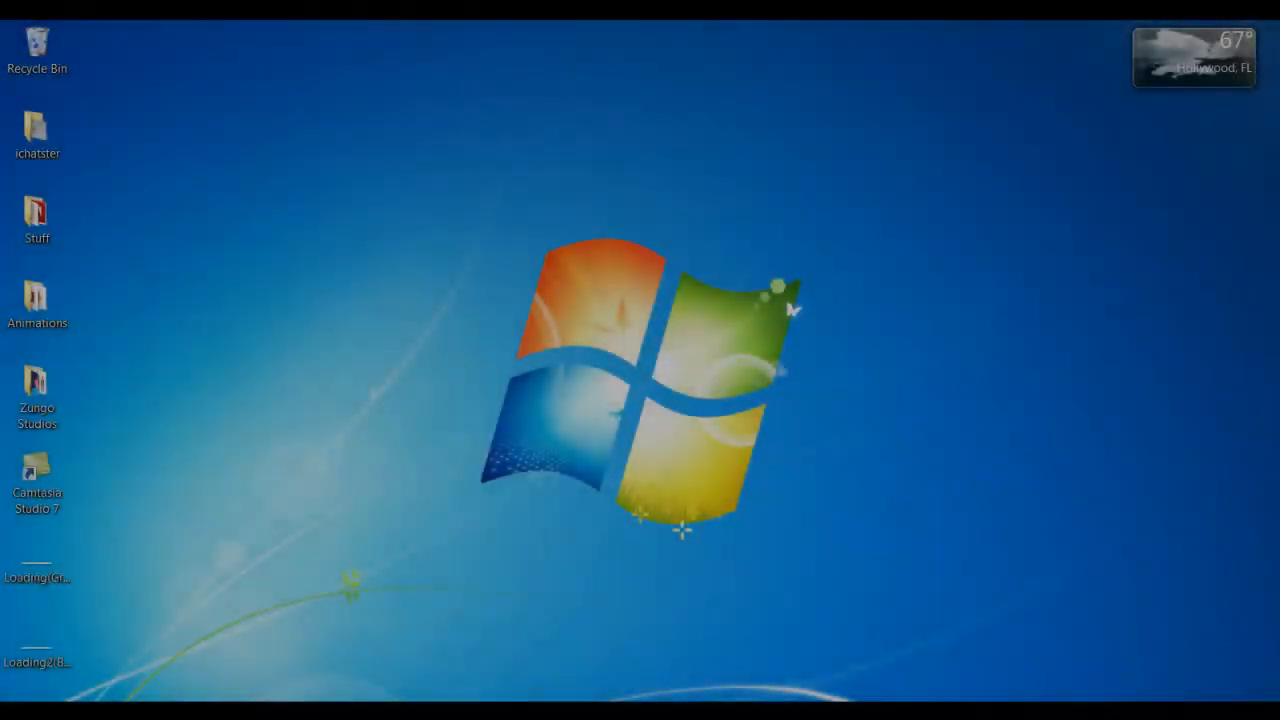
mouse_move(296, 516)
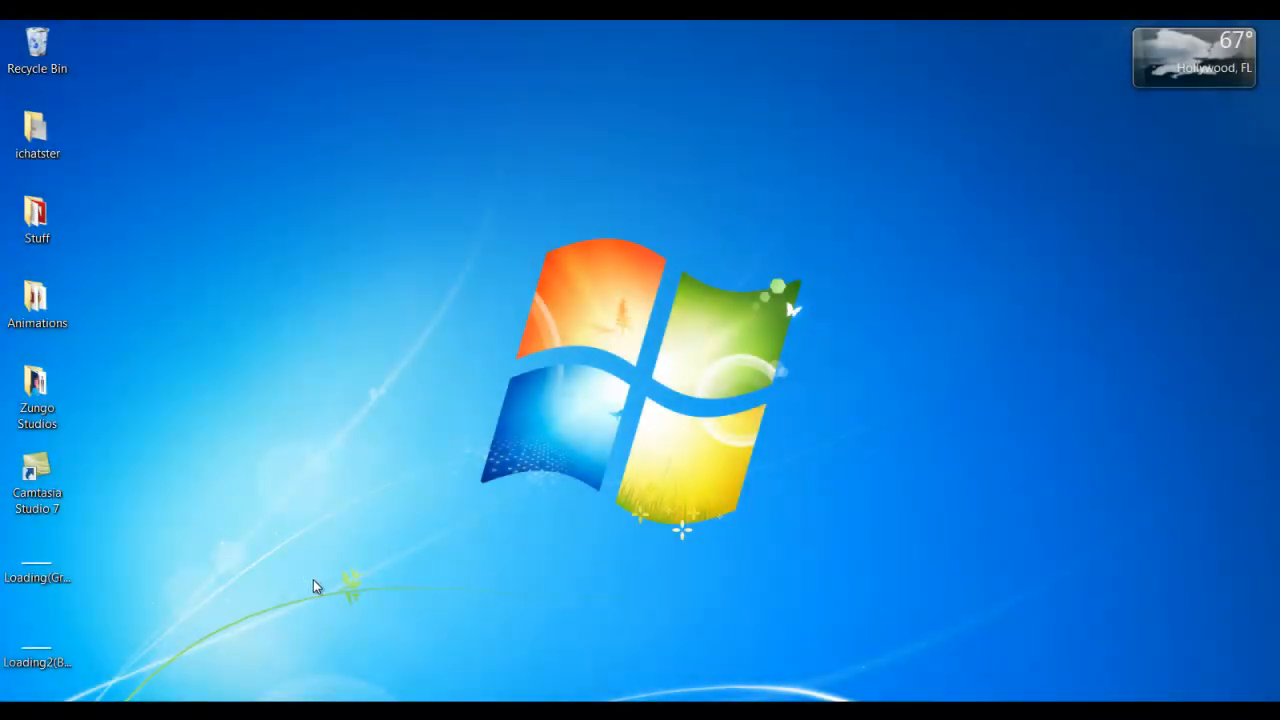
mouse_move(258, 644)
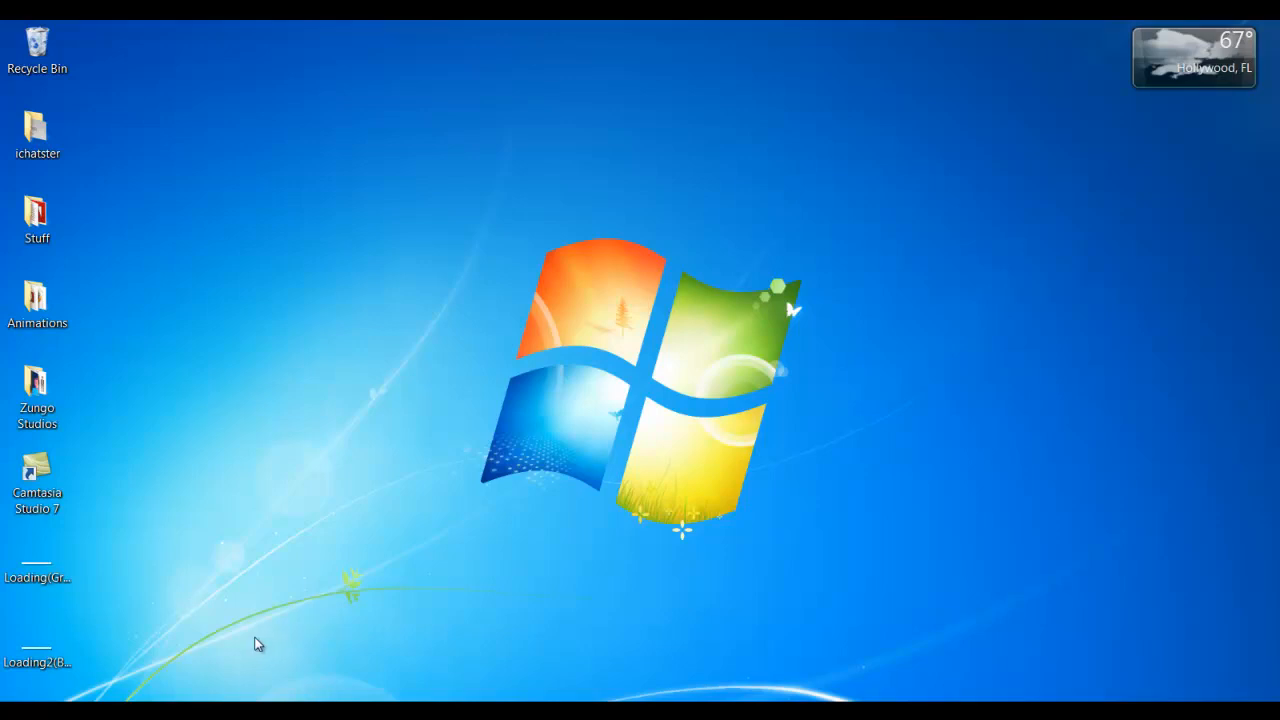
mouse_move(4, 688)
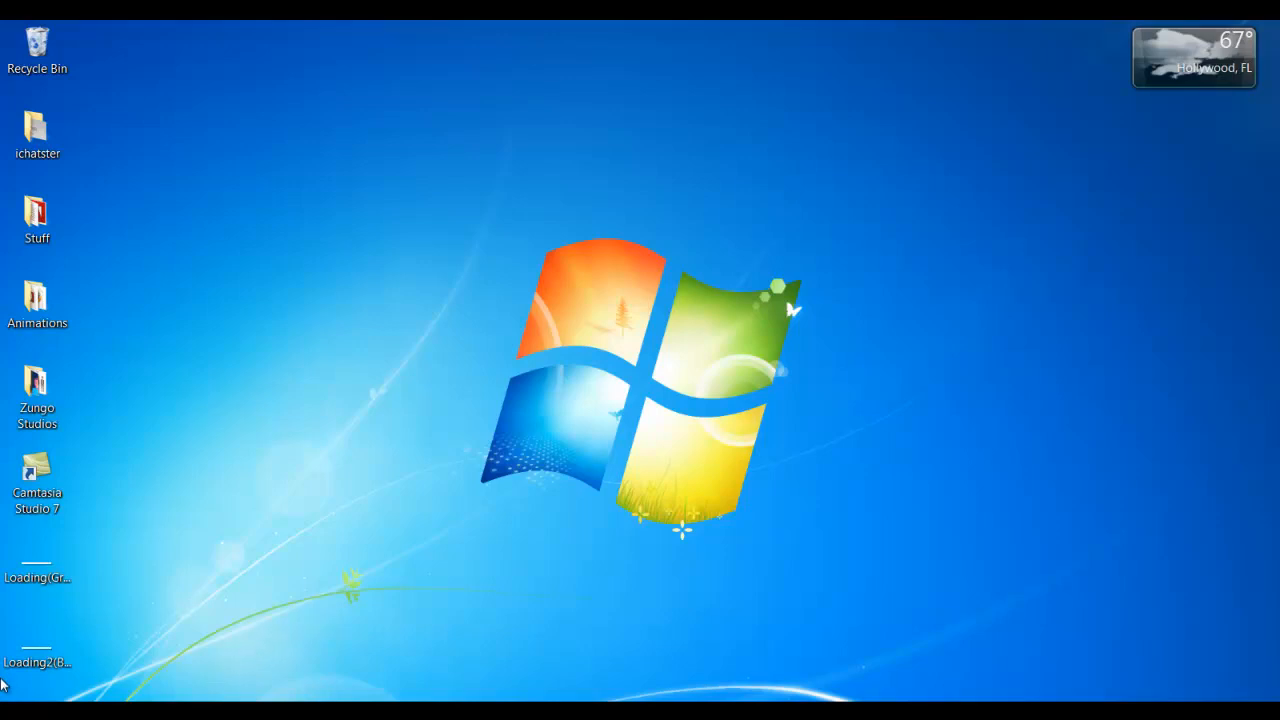
mouse_move(256, 538)
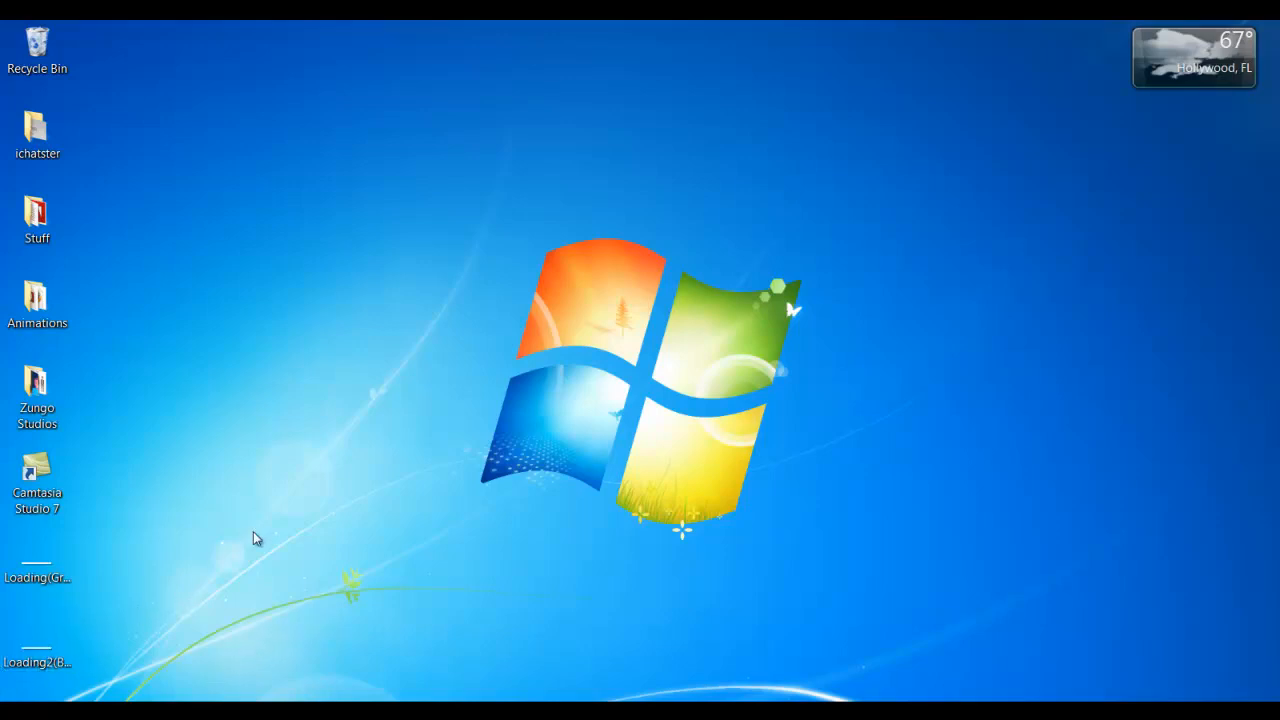
mouse_move(922, 644)
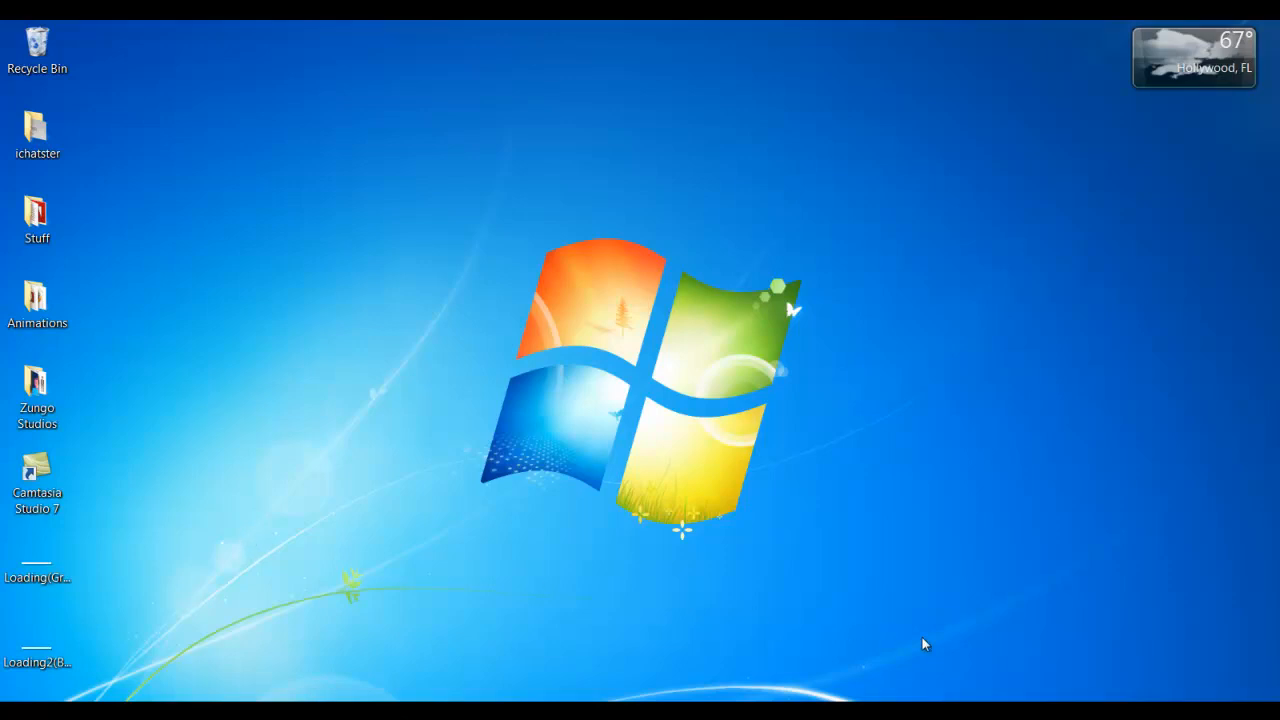
mouse_move(704, 644)
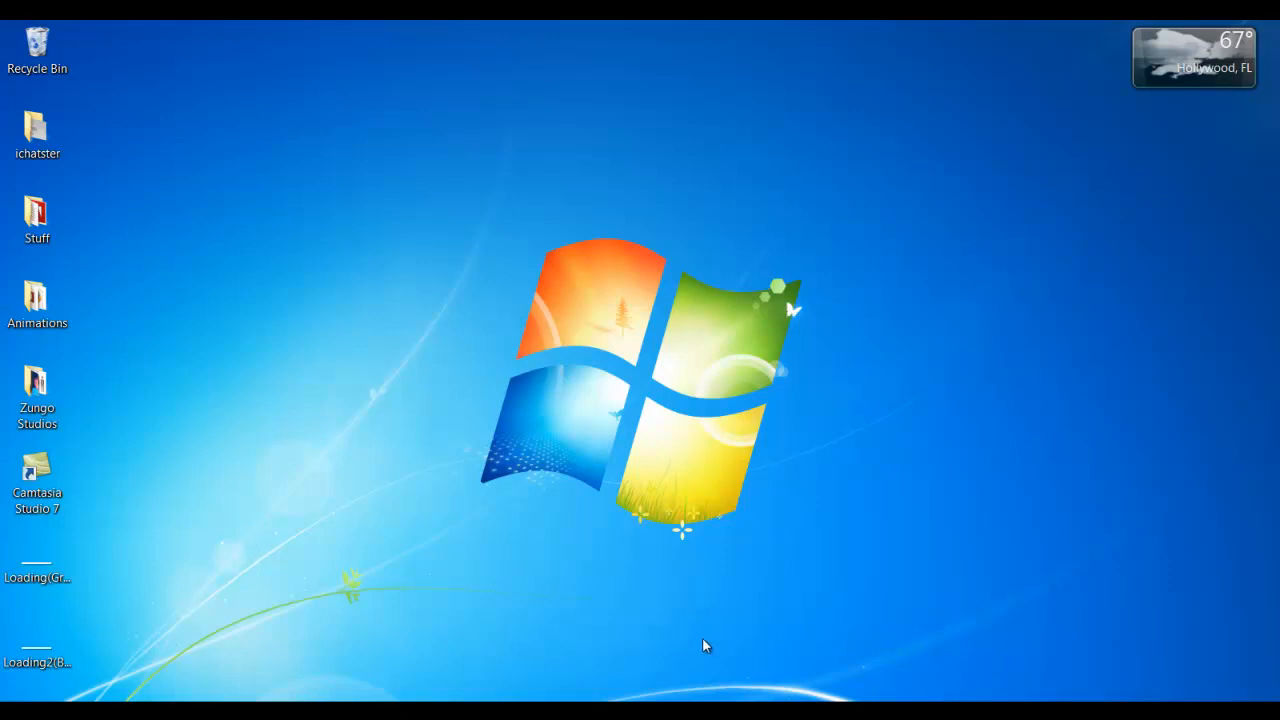
mouse_move(532, 664)
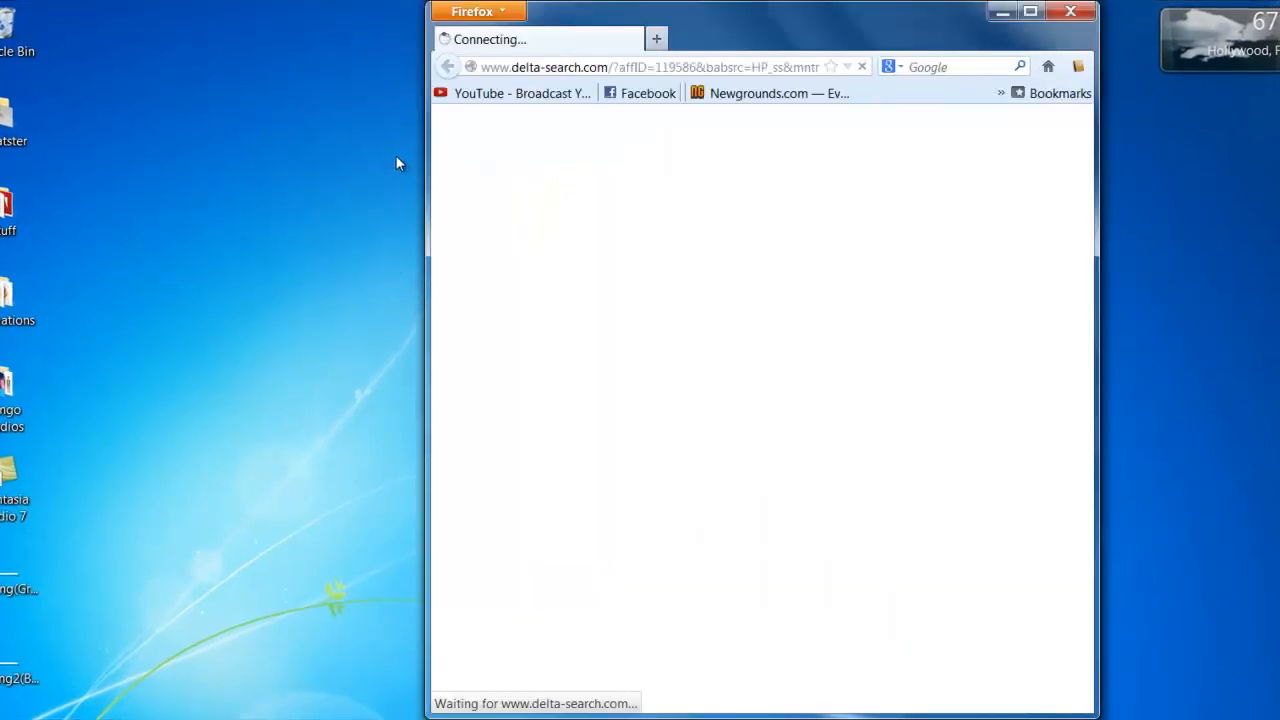
mouse_move(400, 100)
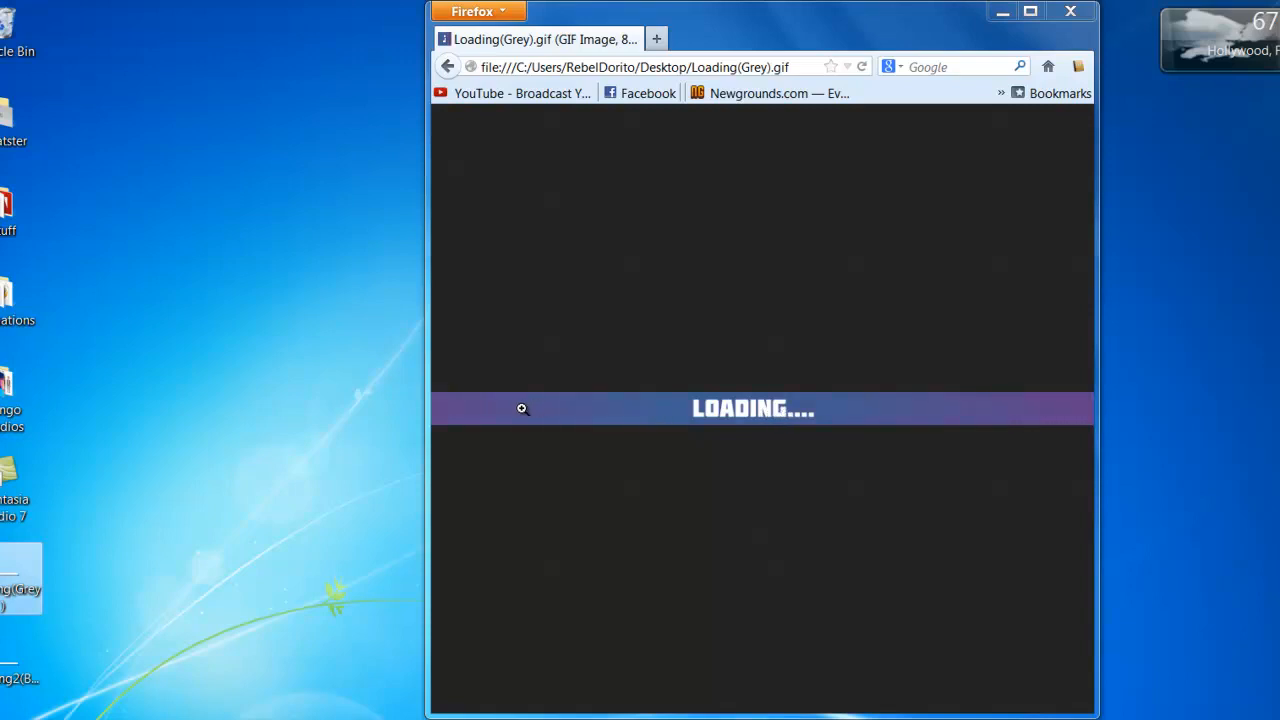
mouse_move(988, 434)
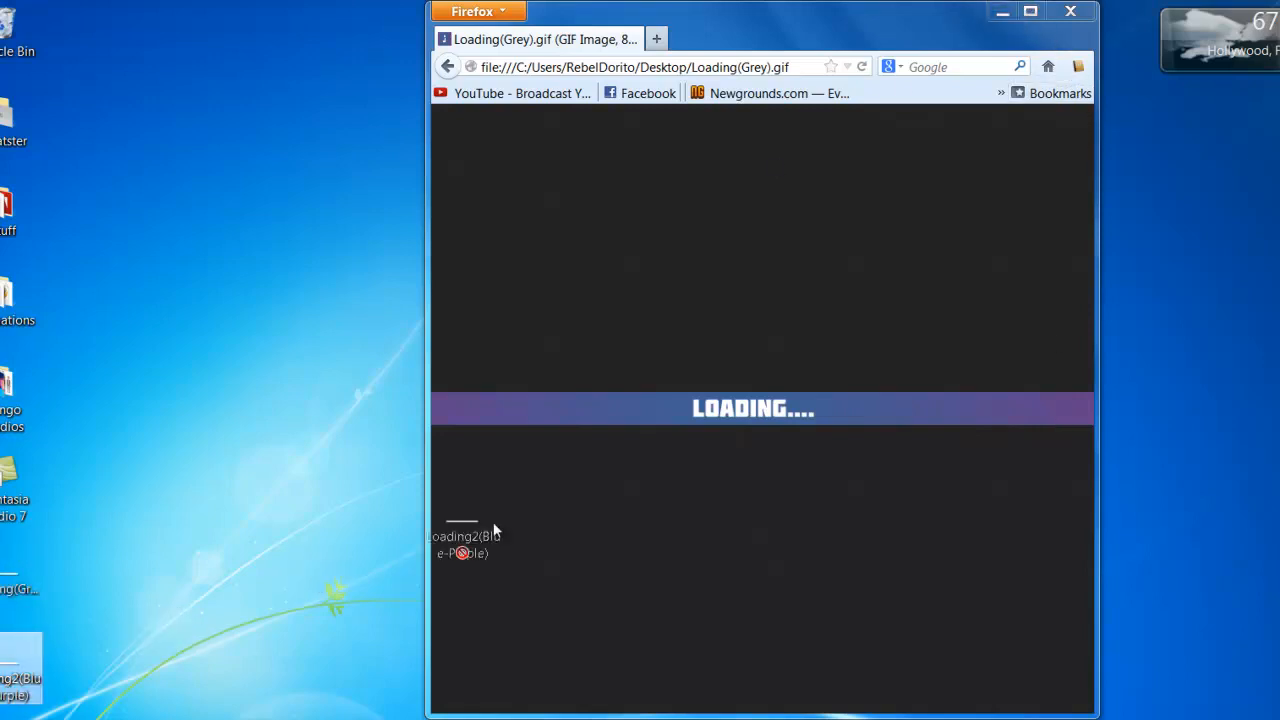
- View the blue-purple loading GIF in Firefox, close the browser and go to Photoshop's File menu
left_click(460, 536)
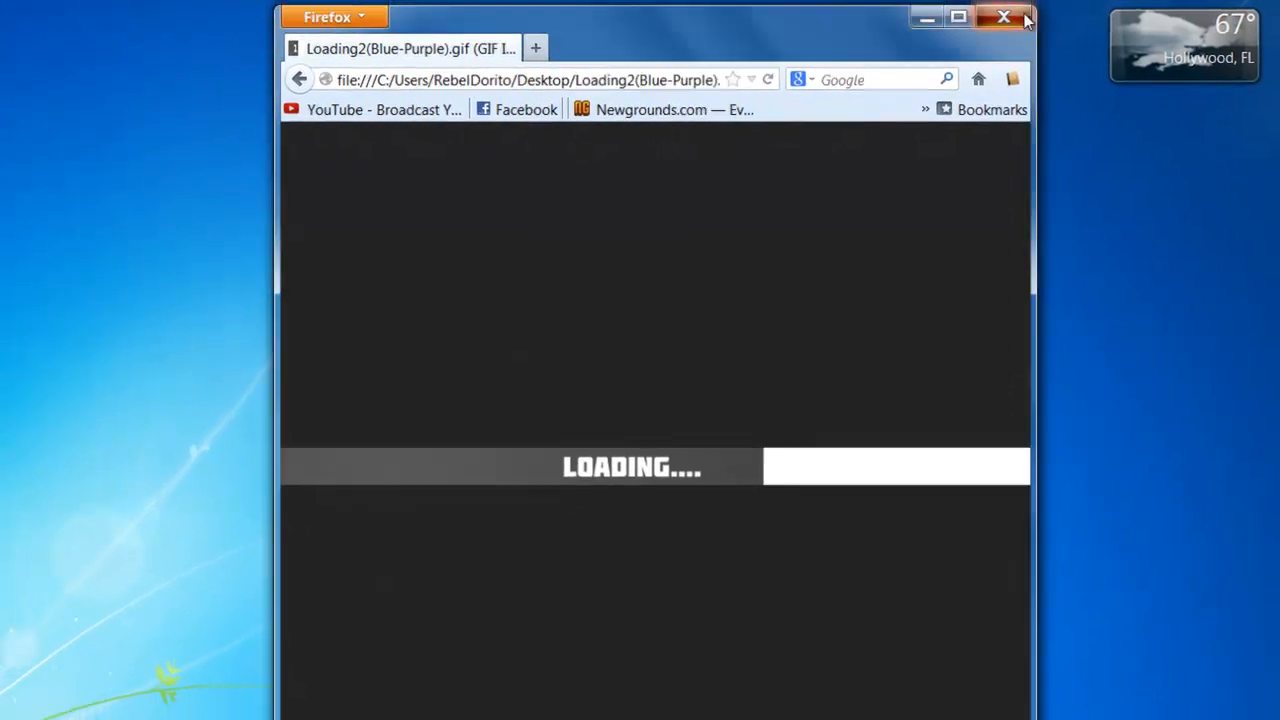
left_click(1004, 16)
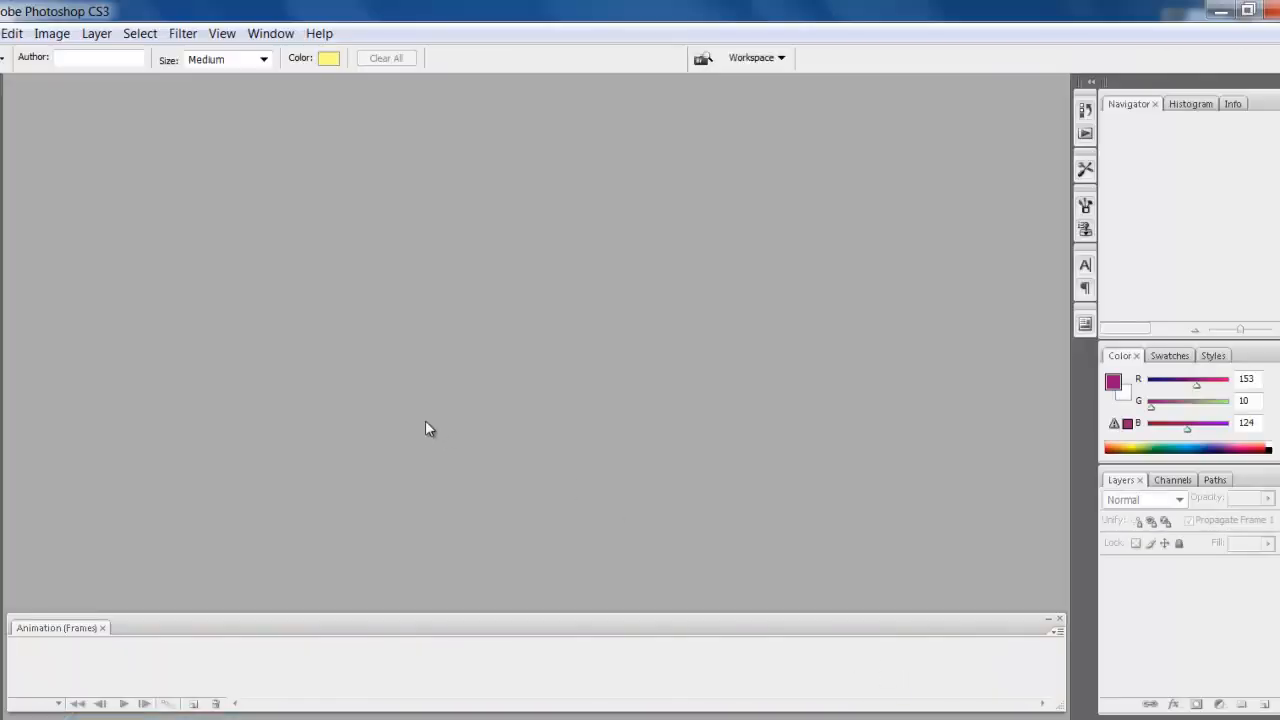
left_click(12, 32)
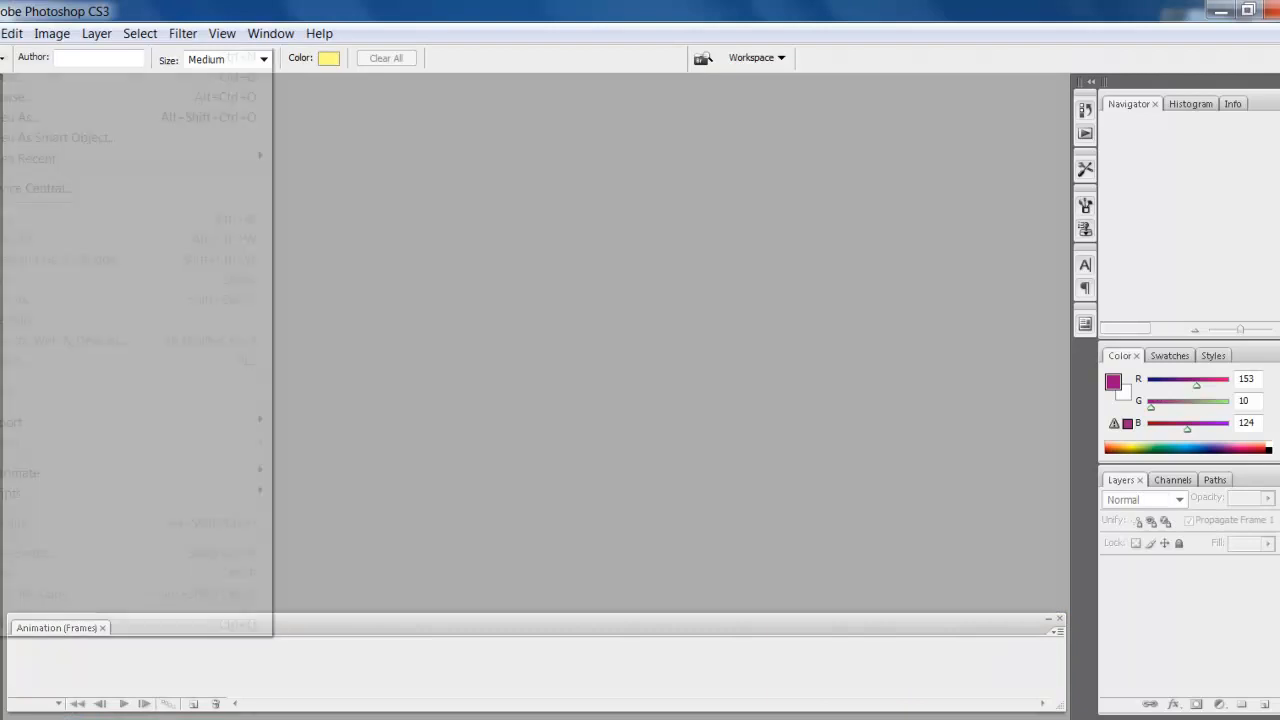
- Create a new 1000×50 pixel white document named 'loading bar'
left_click(20, 76)
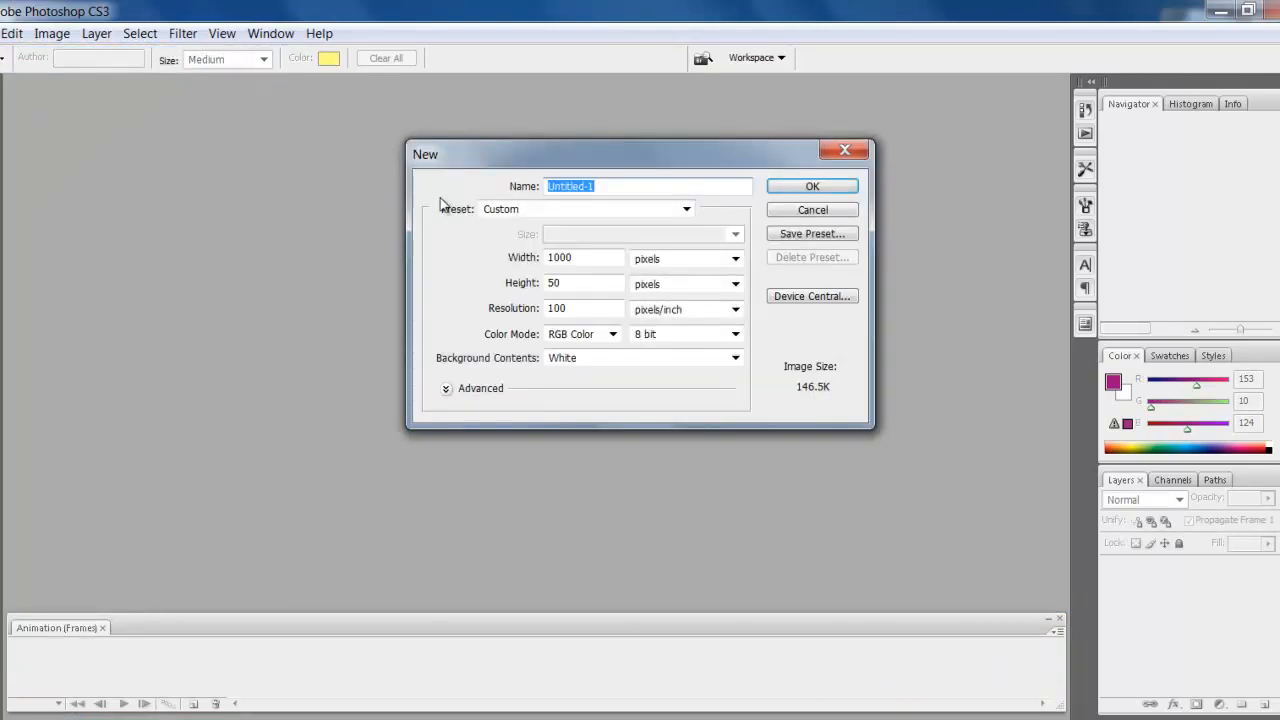
left_click(584, 284)
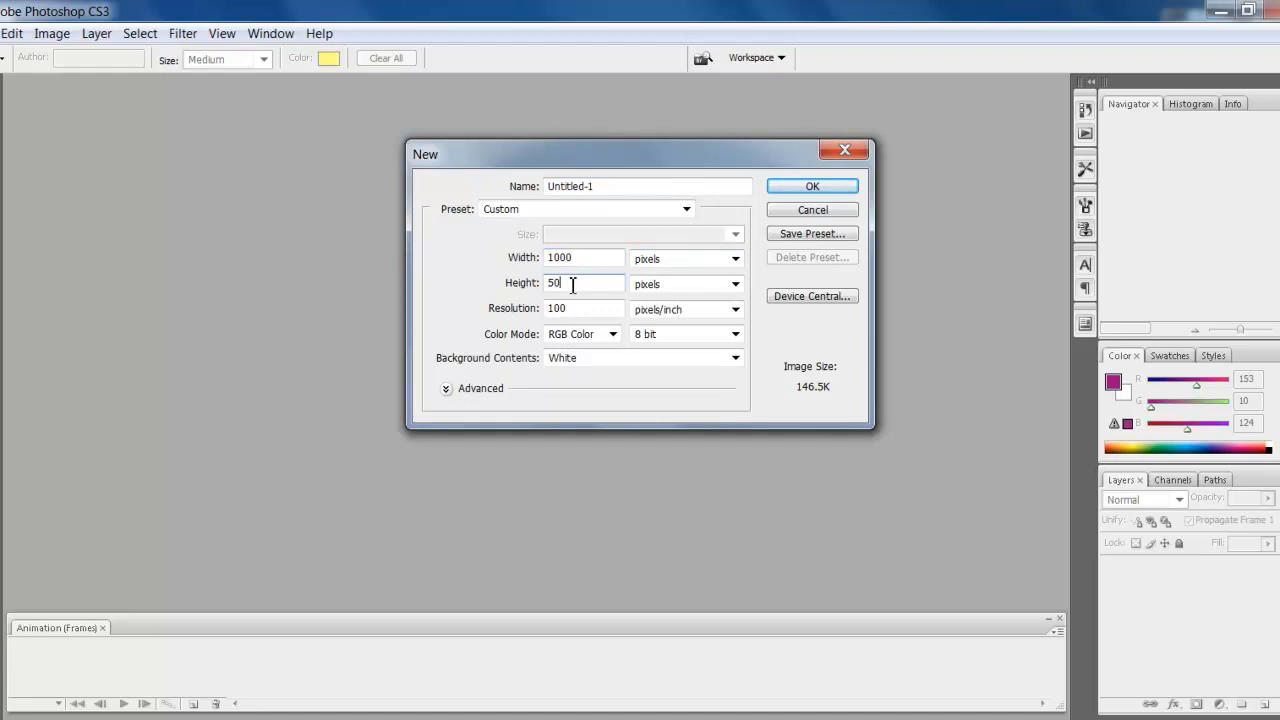
mouse_move(578, 258)
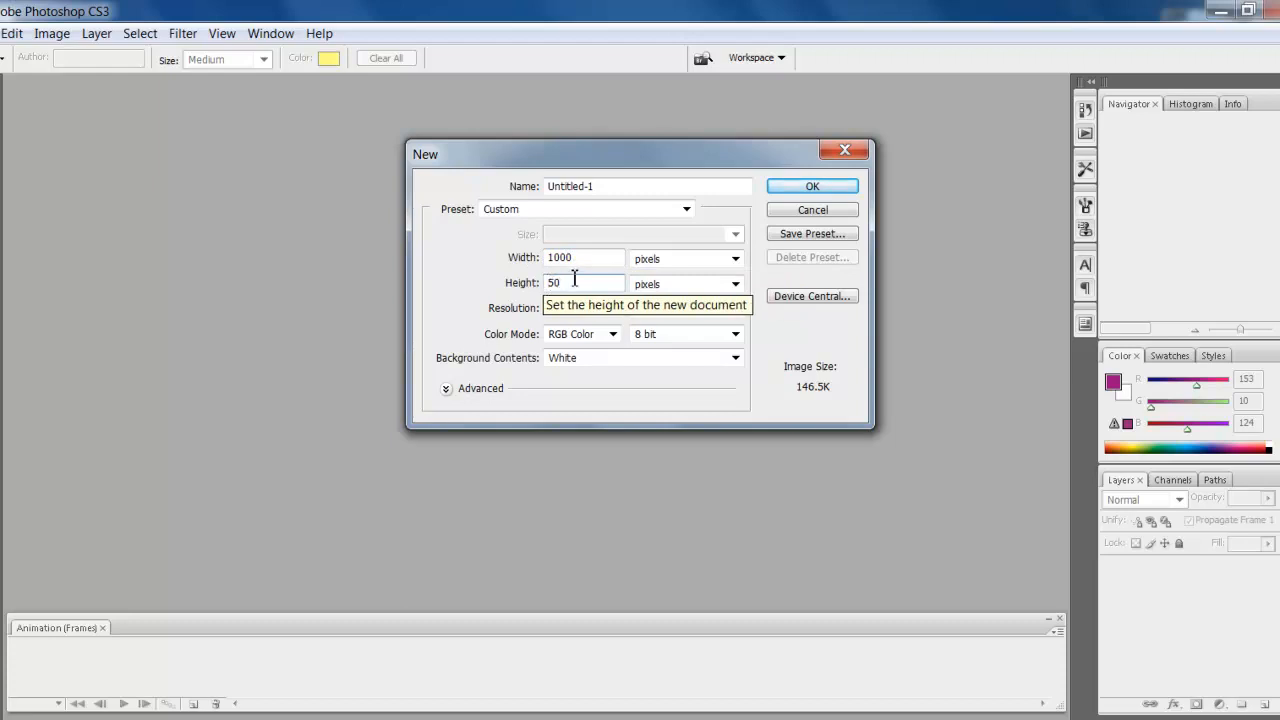
mouse_move(490, 370)
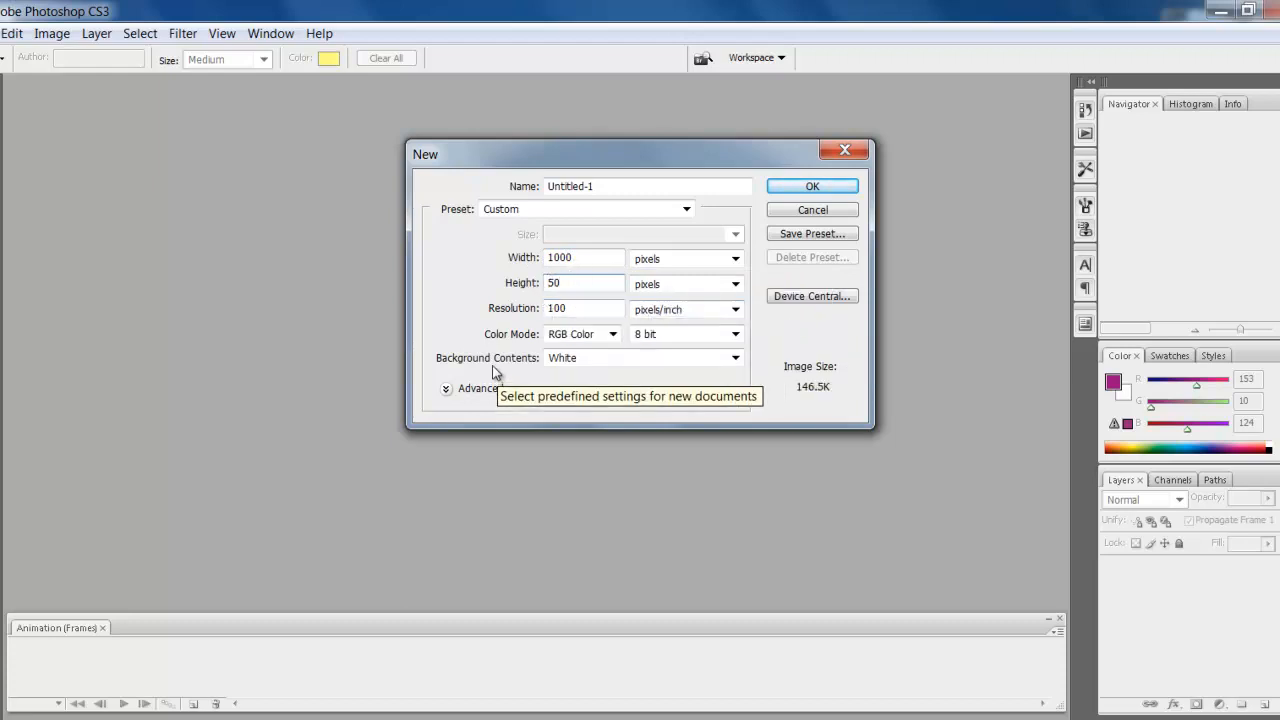
mouse_move(558, 308)
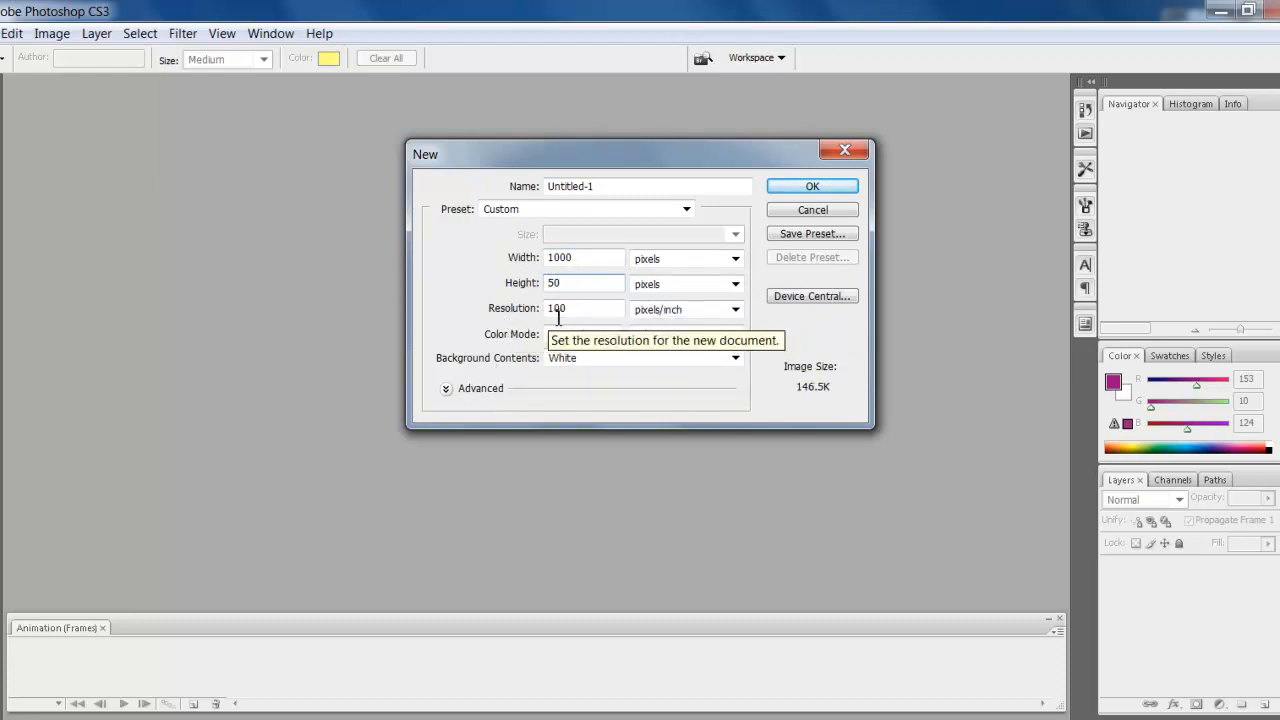
mouse_move(616, 168)
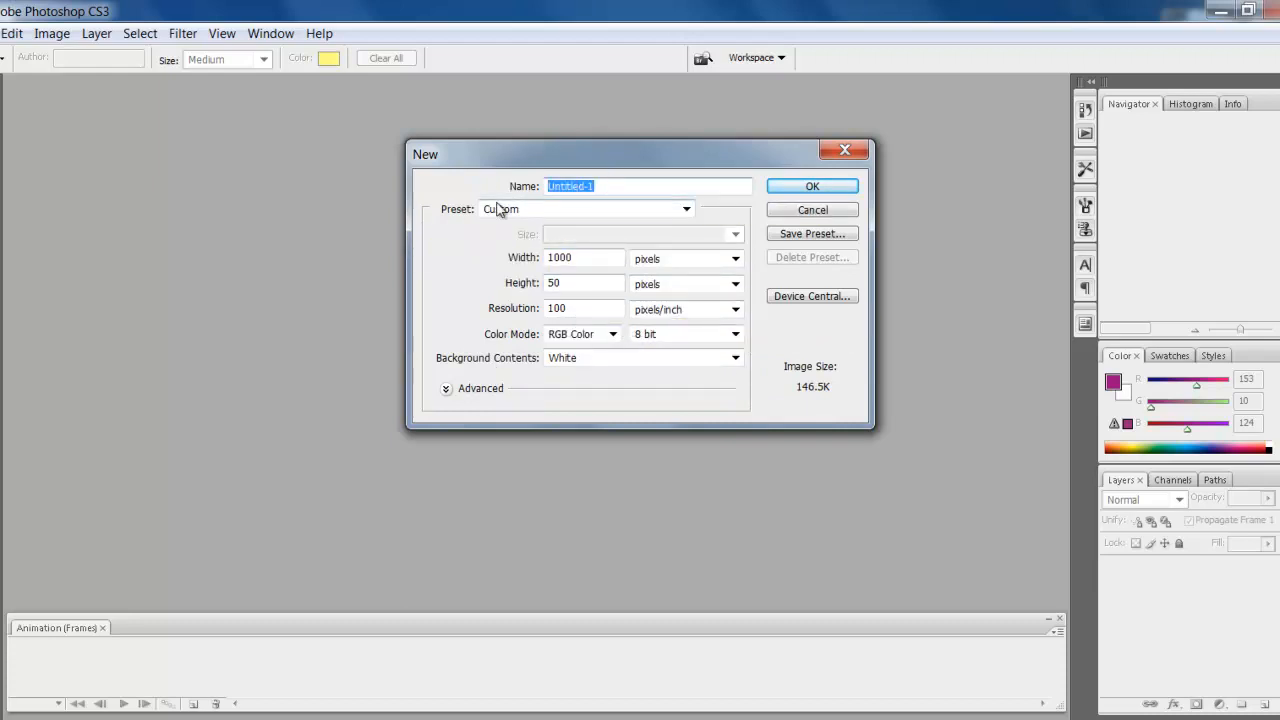
type("loadin")
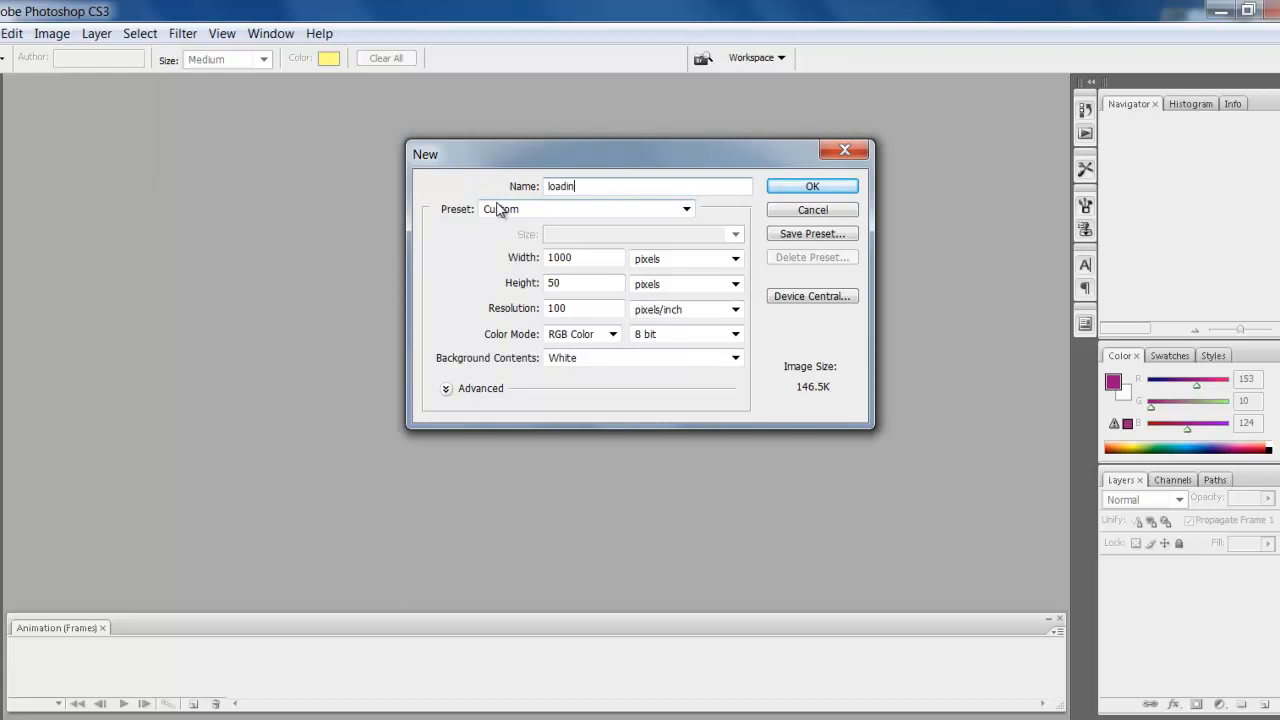
type("g bar")
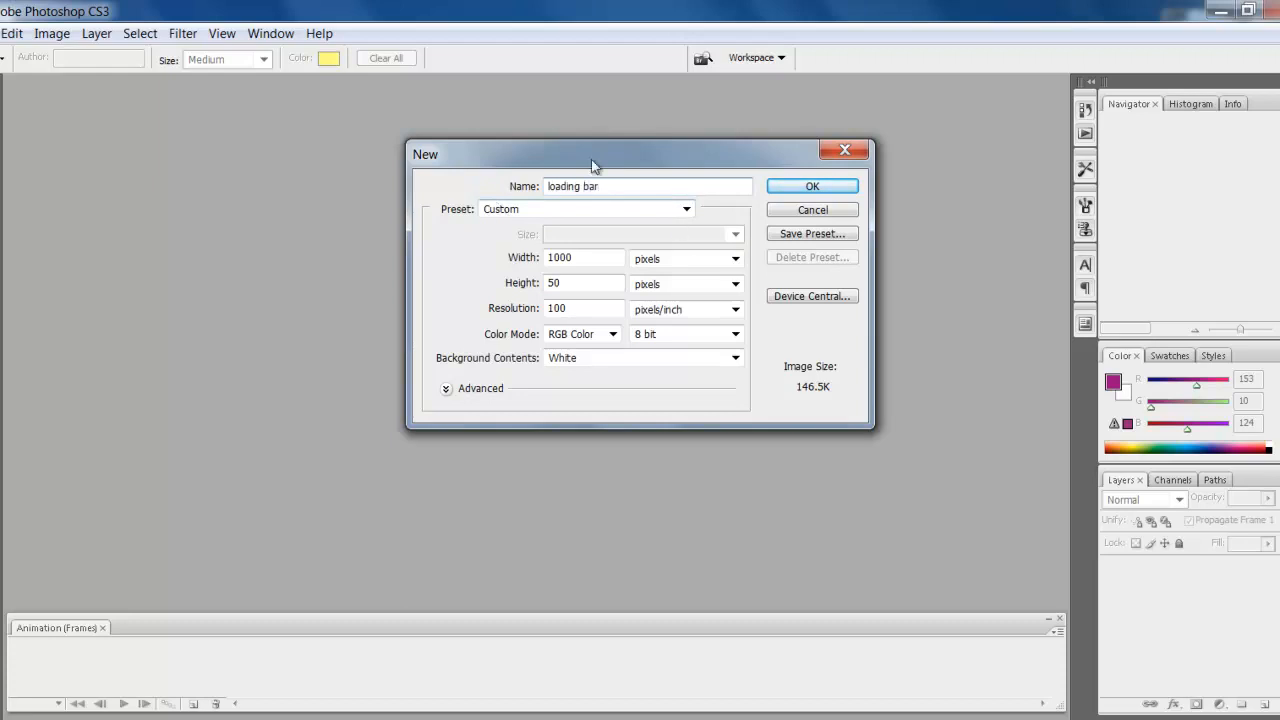
left_click(812, 186)
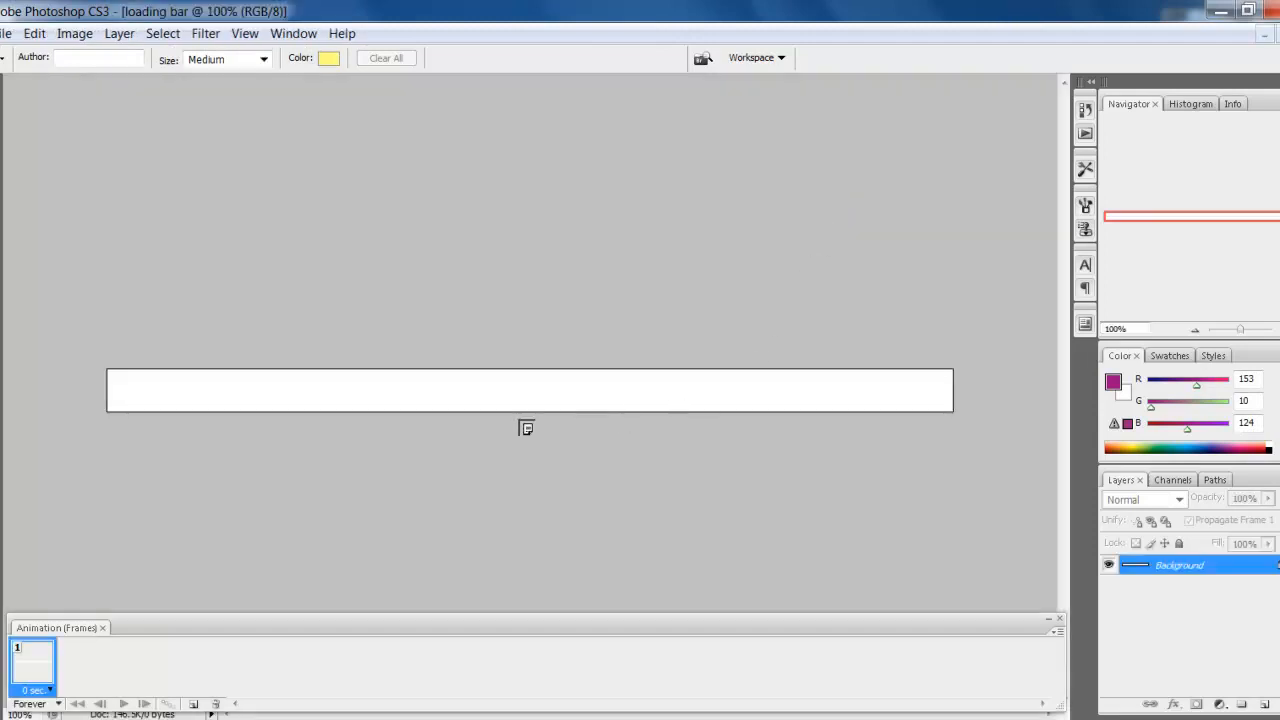
mouse_move(764, 398)
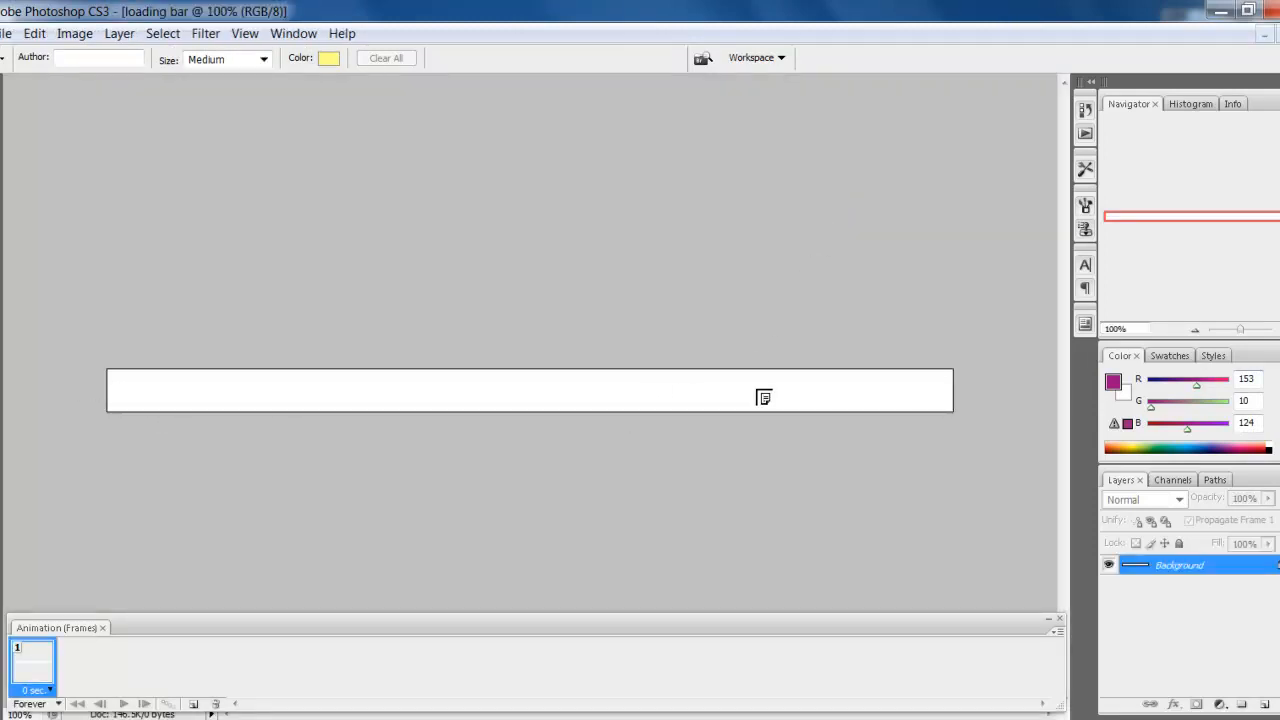
mouse_move(828, 434)
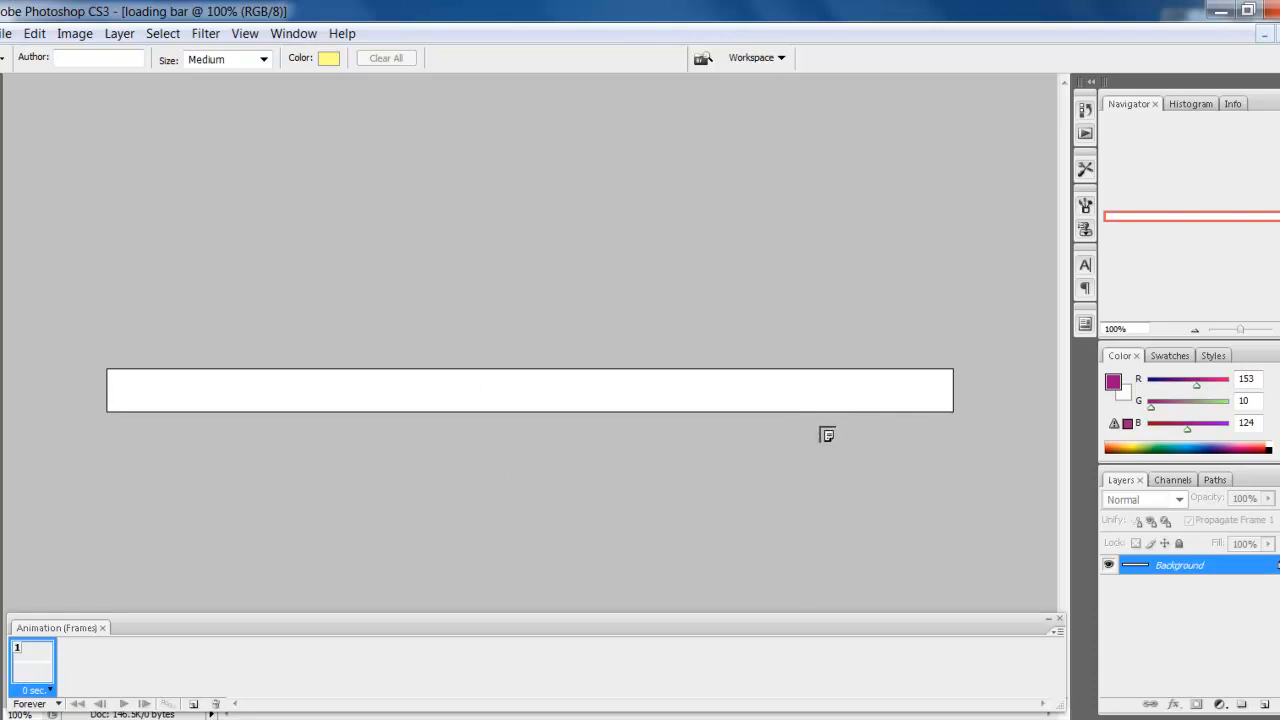
mouse_move(828, 434)
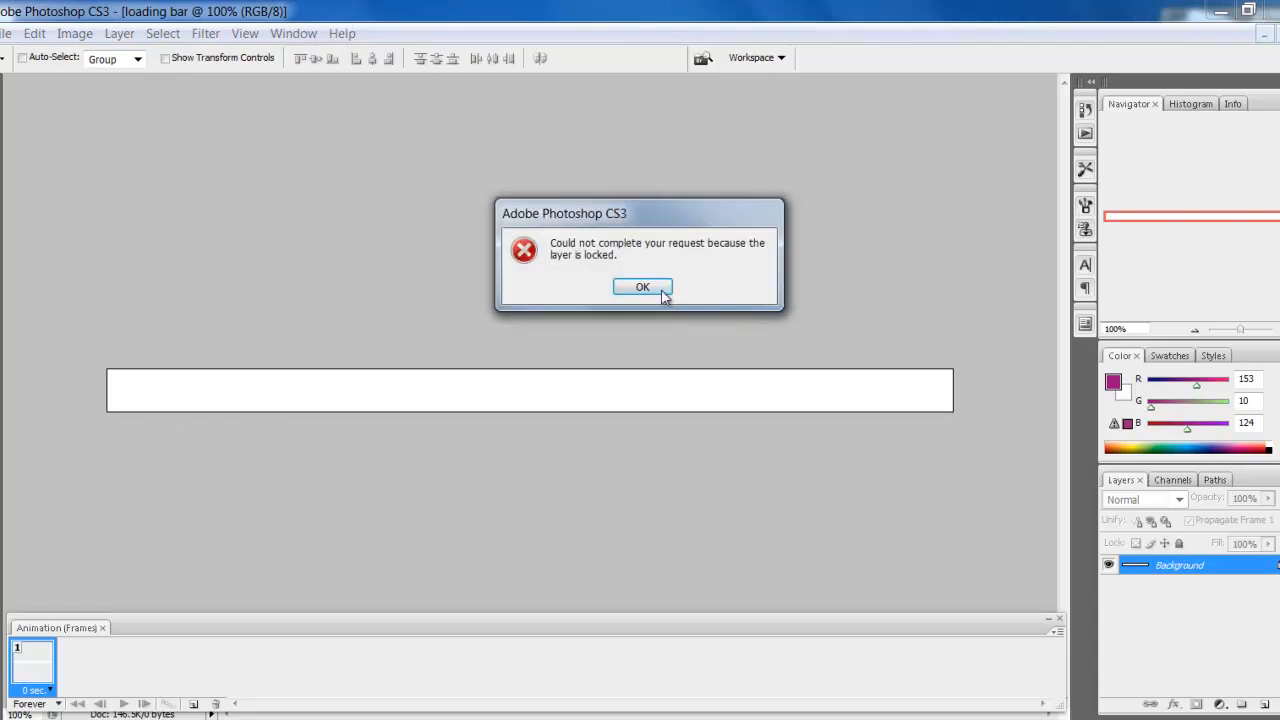
- Dismiss the locked-layer alert, cancel the New Layer dialog and add an empty Layer 1
left_click(642, 288)
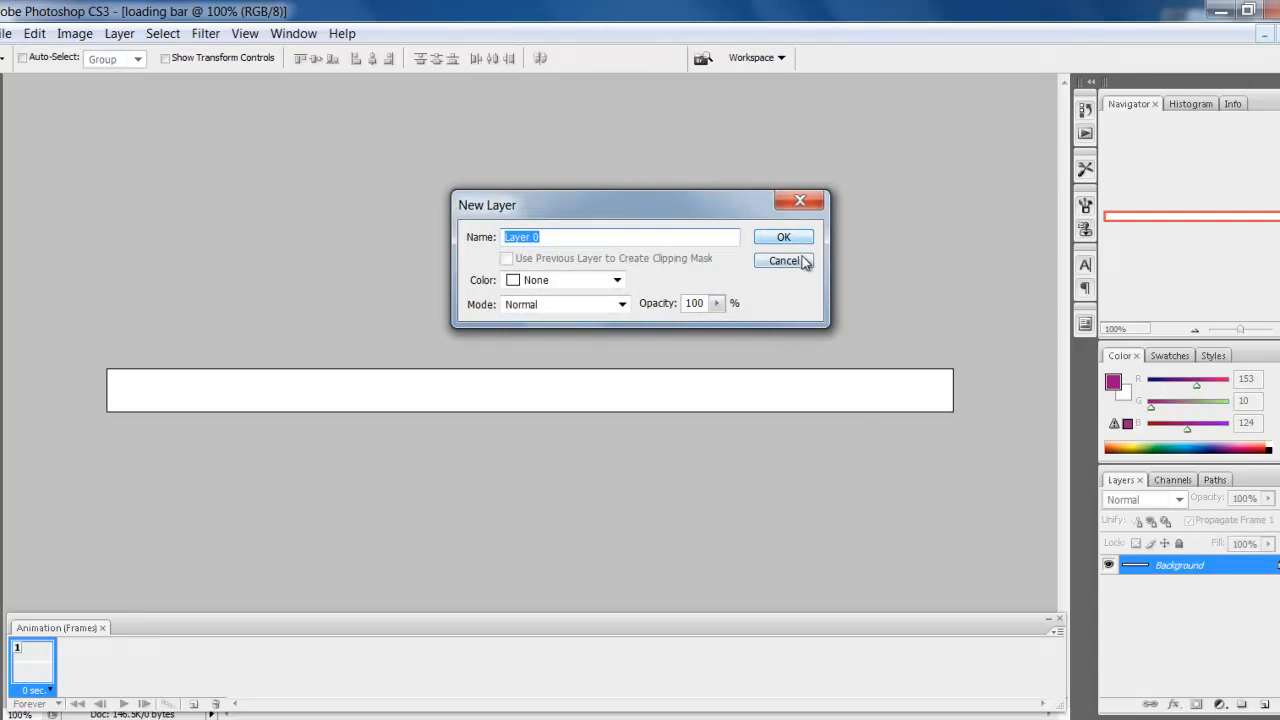
left_click(784, 260)
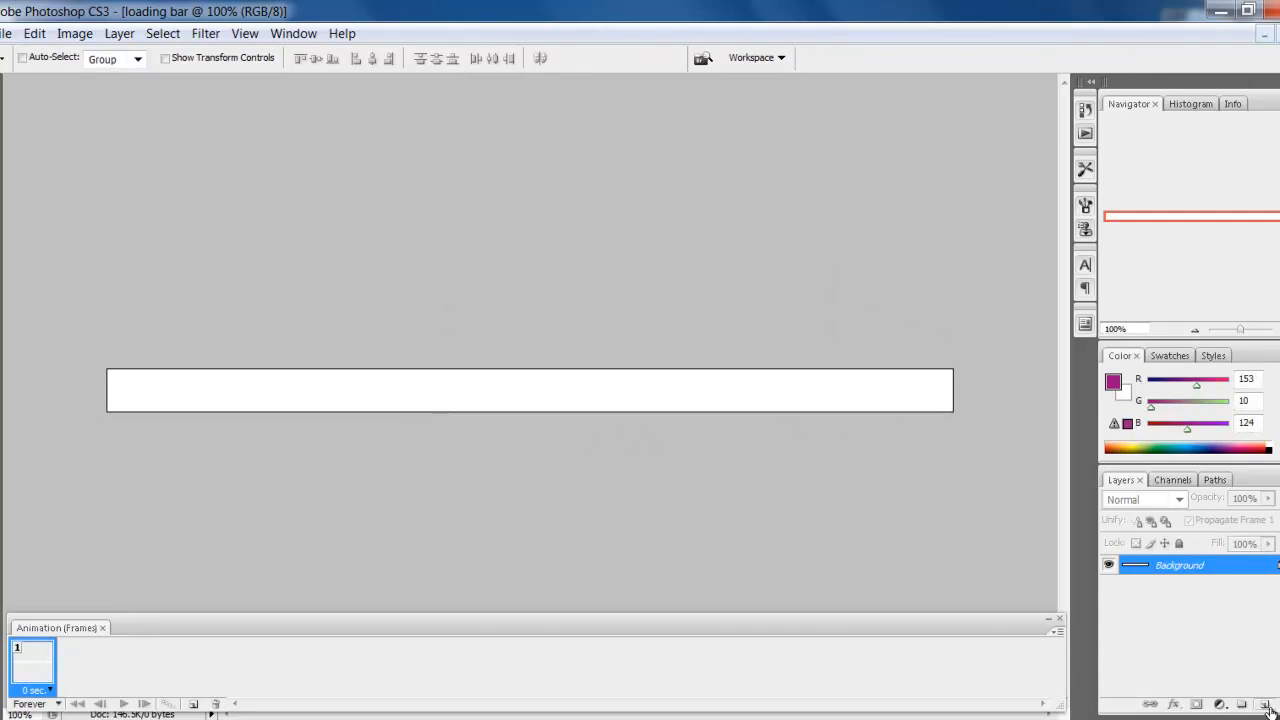
mouse_move(1260, 704)
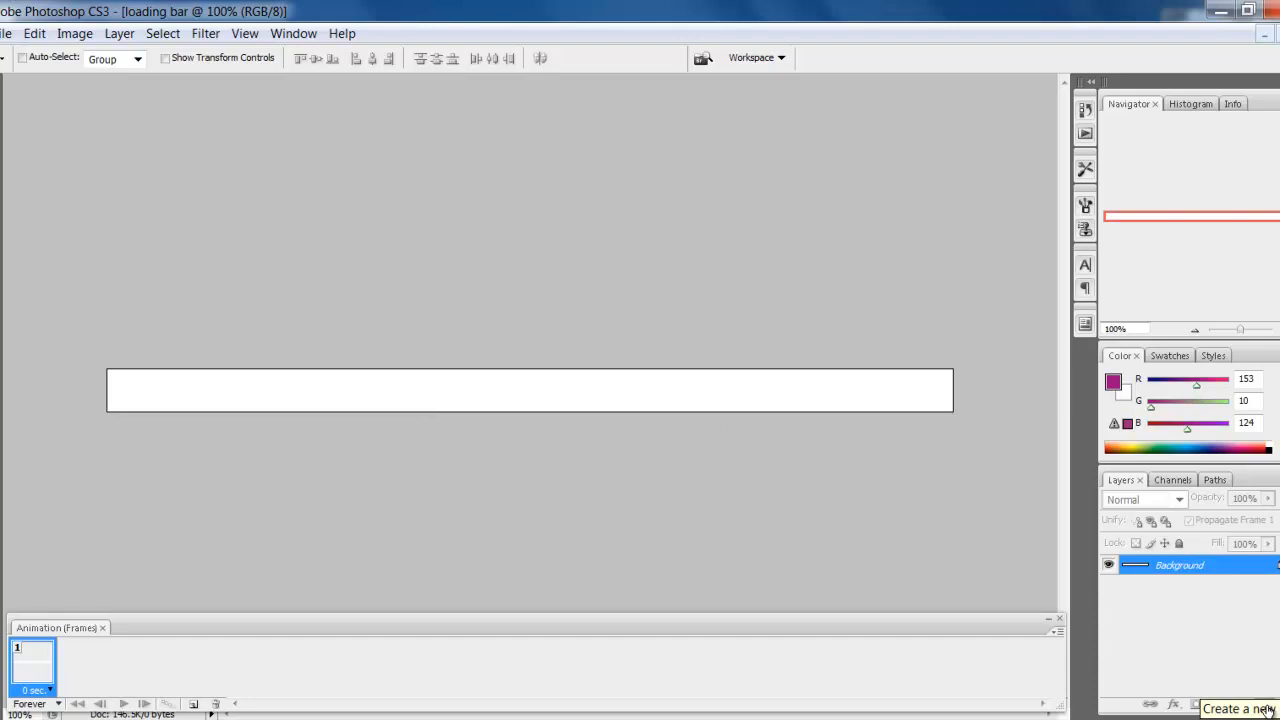
left_click(1240, 704)
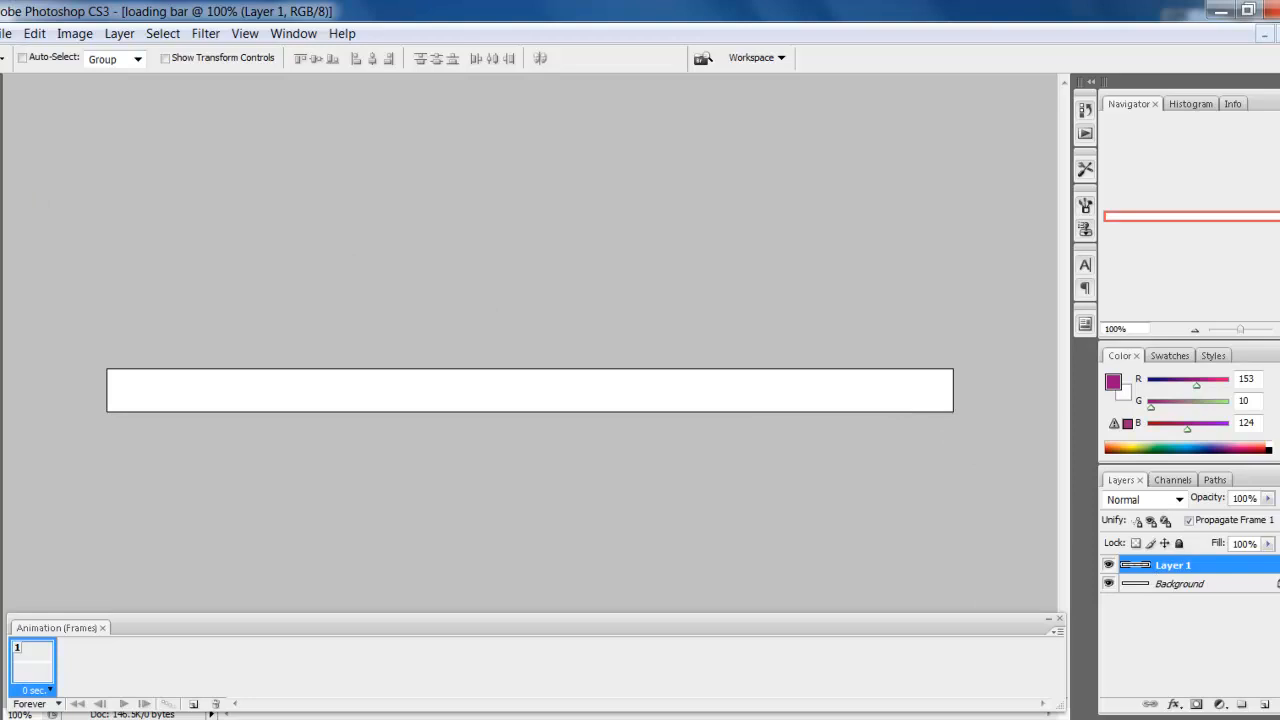
mouse_move(20, 320)
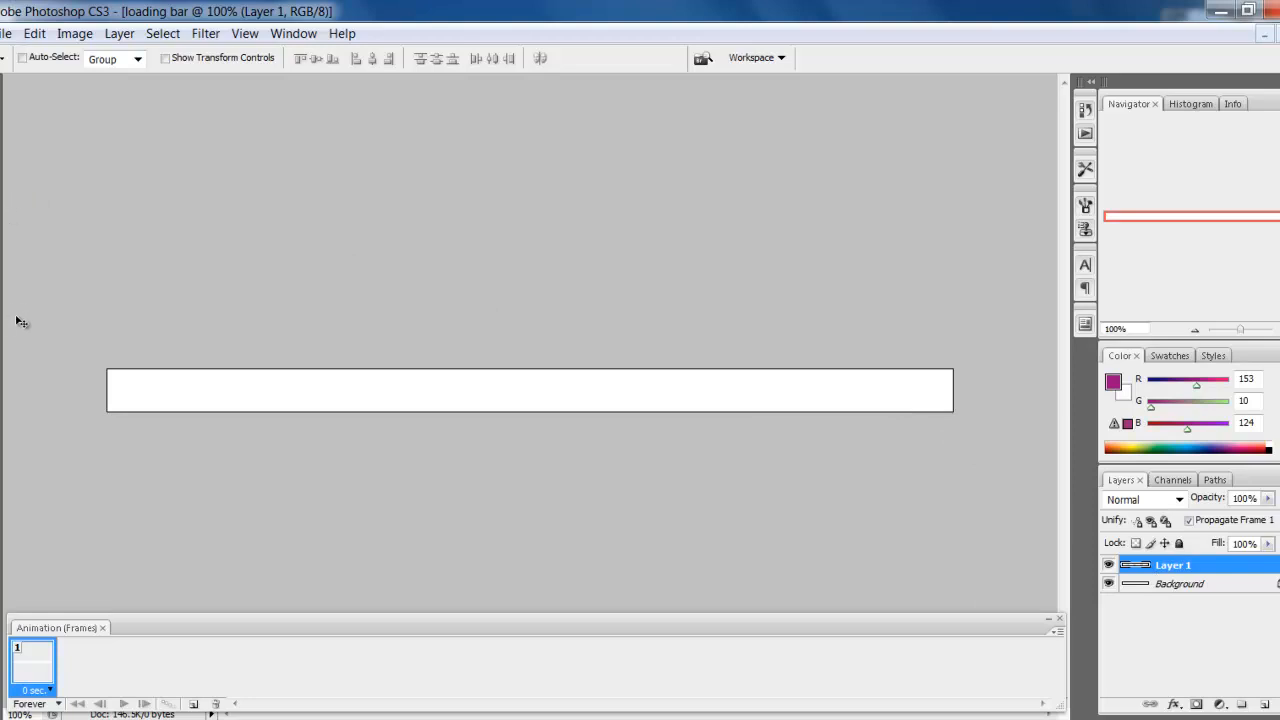
mouse_move(4, 348)
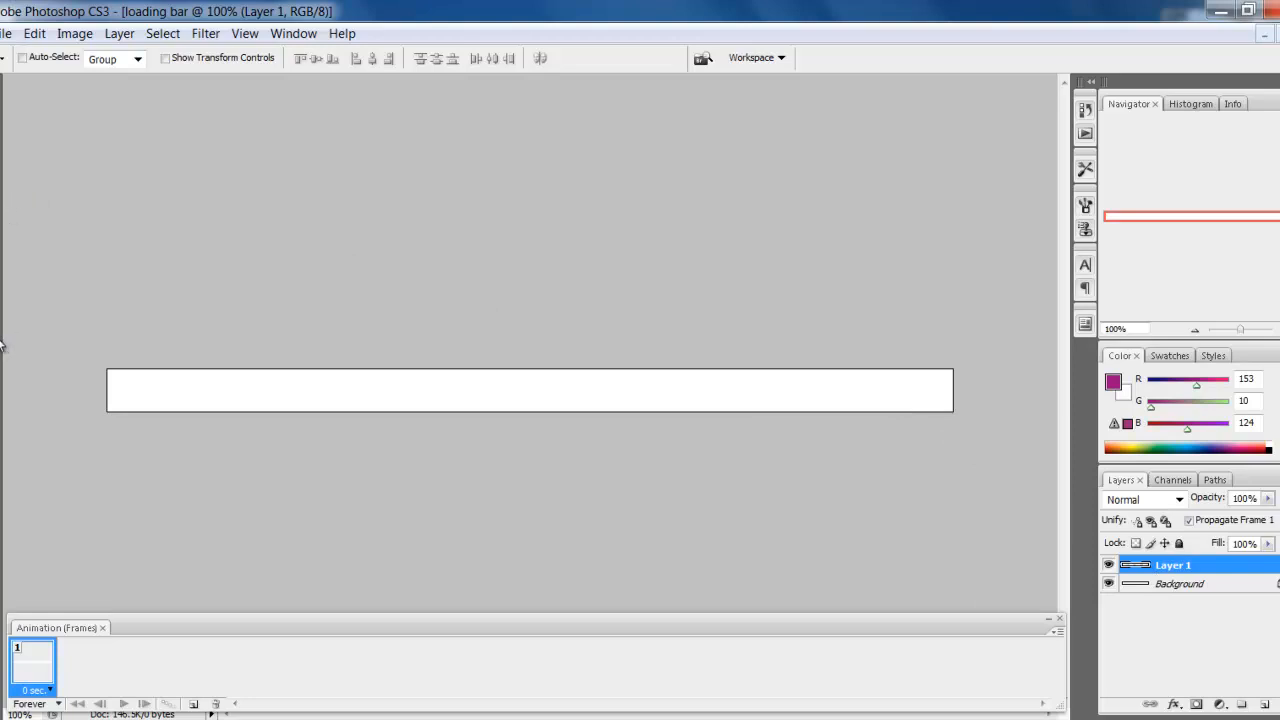
mouse_move(4, 348)
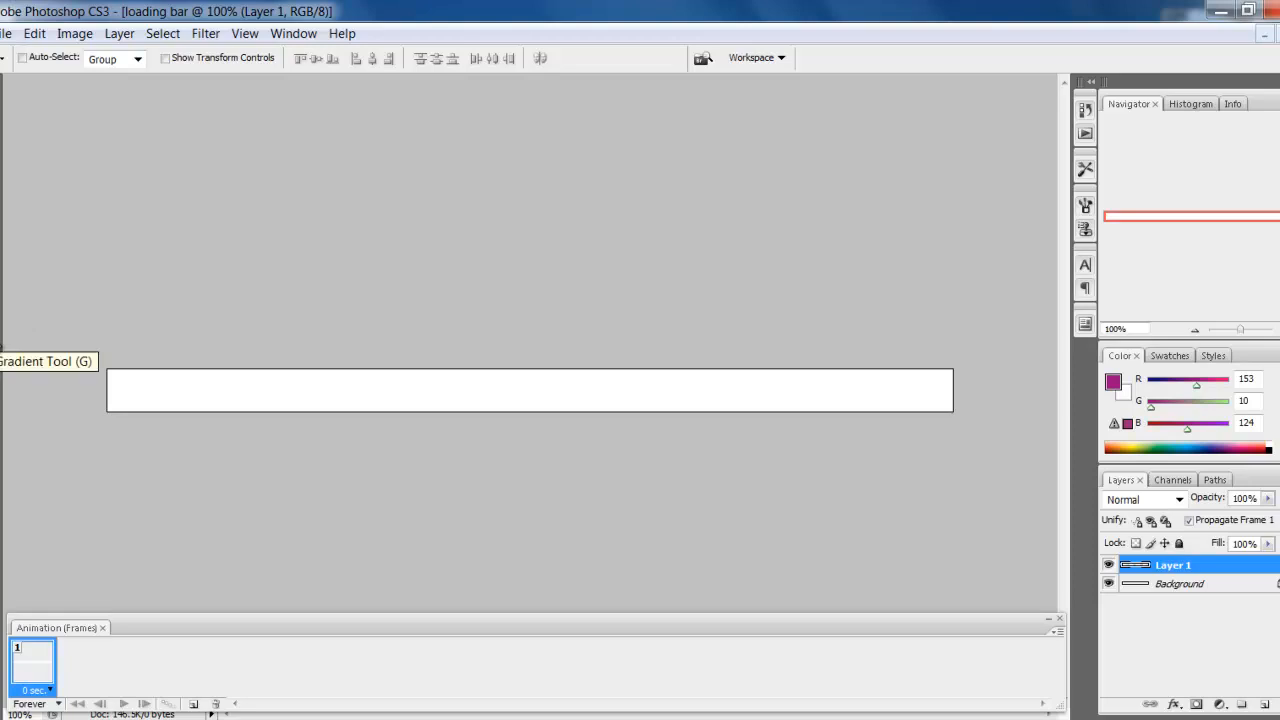
mouse_move(144, 340)
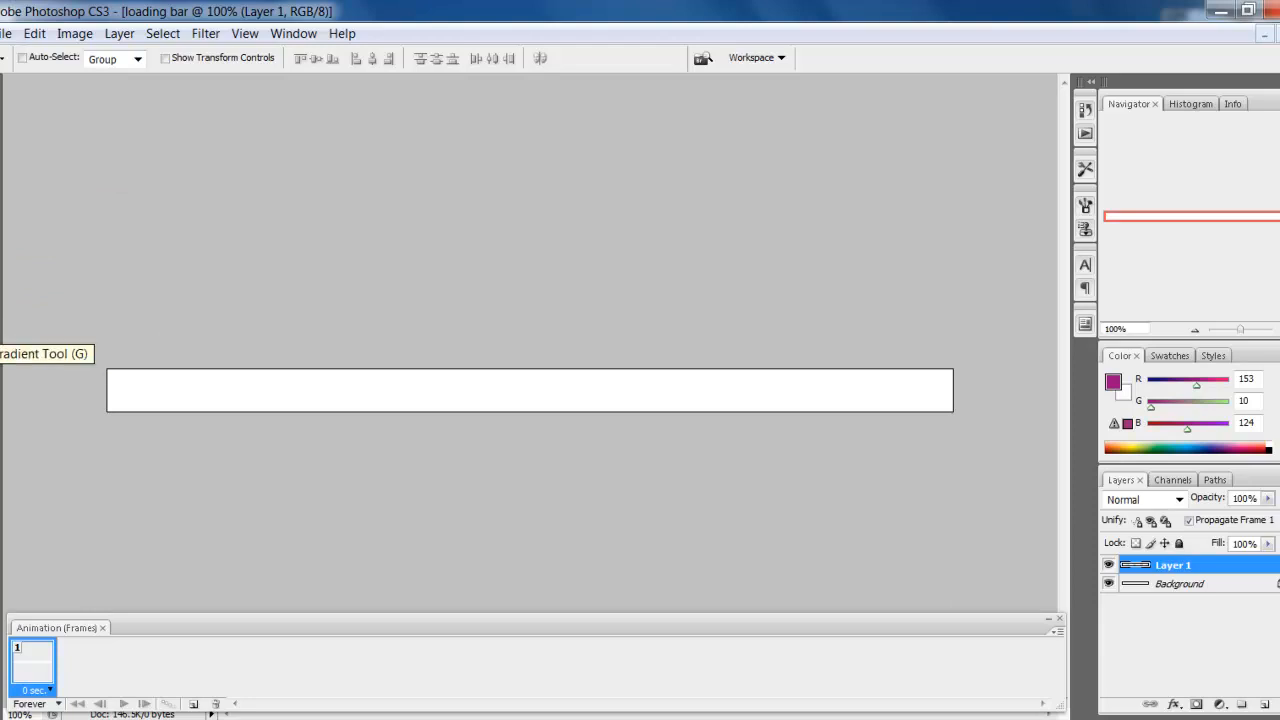
- Switch to the Gradient Tool from the Paint Bucket flyout
left_click(30, 336)
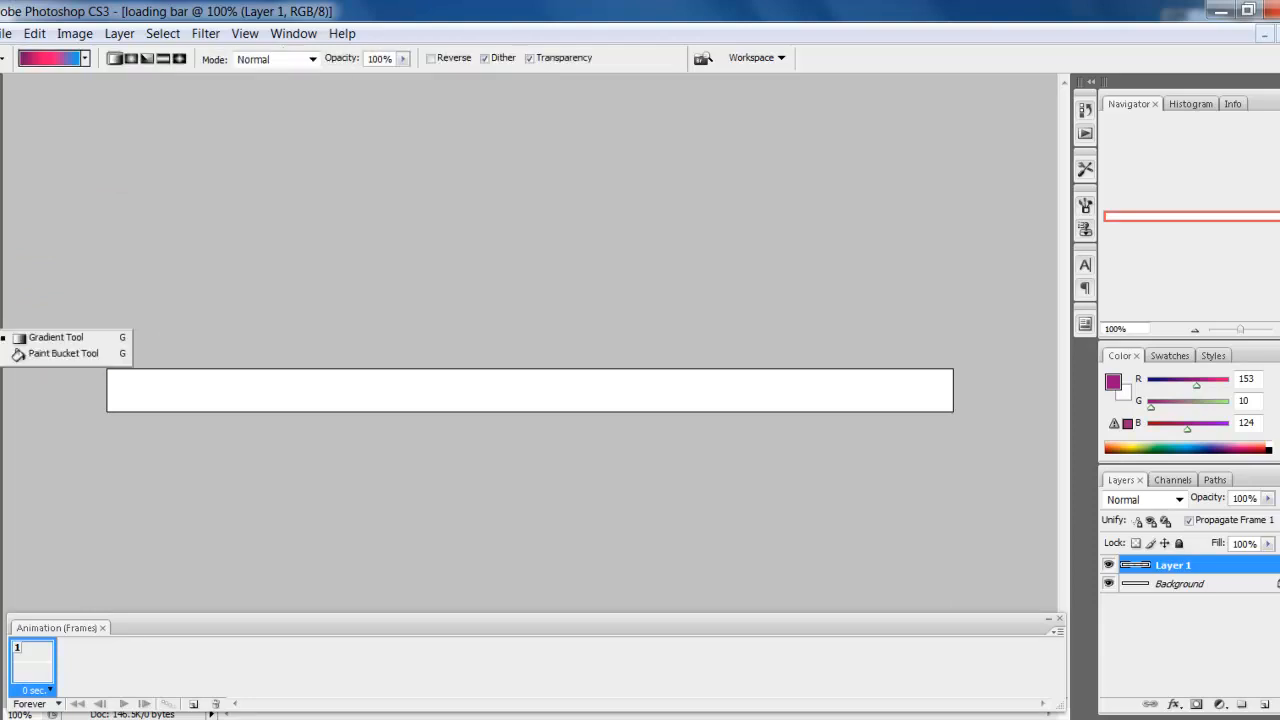
mouse_move(64, 352)
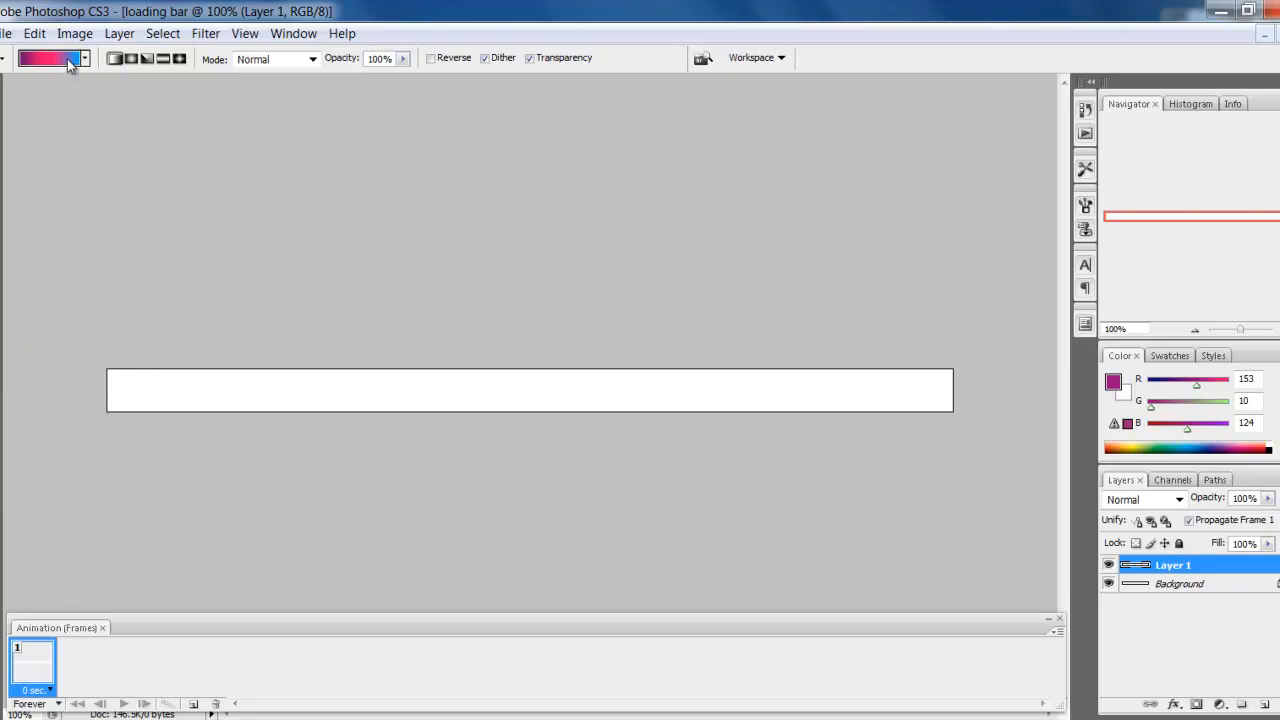
mouse_move(44, 72)
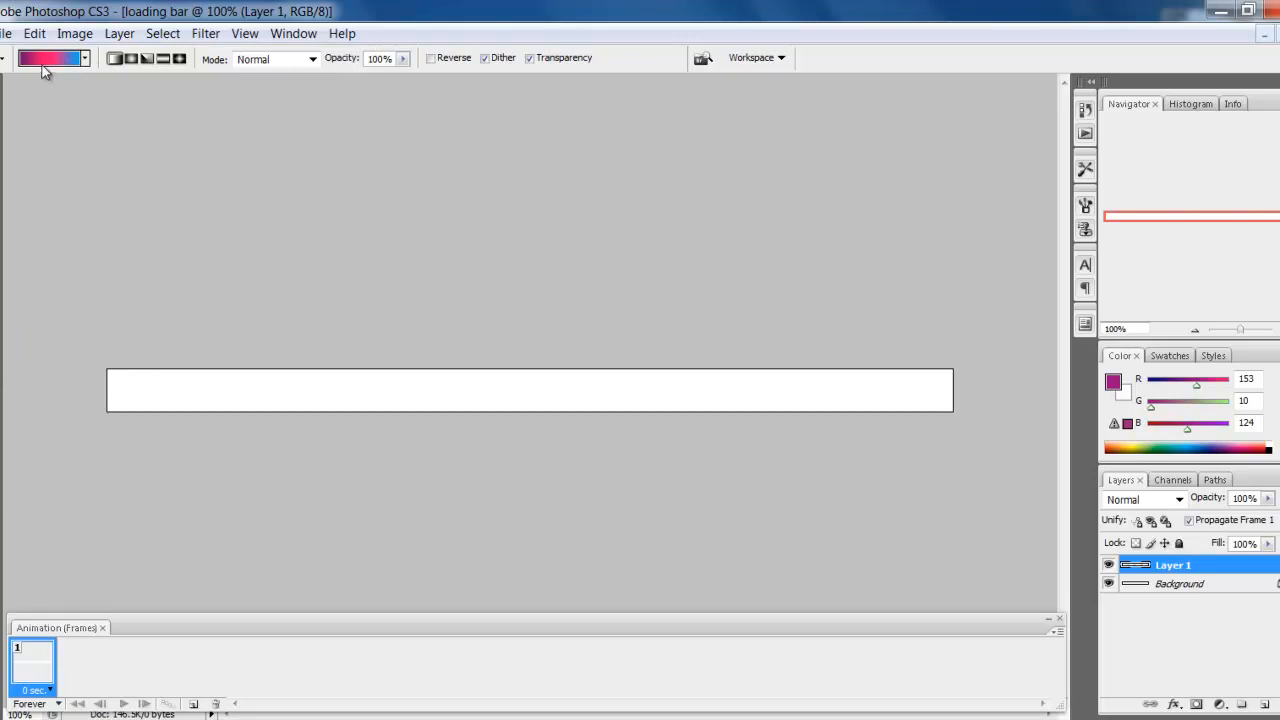
- Edit a colour stop of the purple-pink-blue gradient in the Gradient Editor and confirm it
left_click(48, 58)
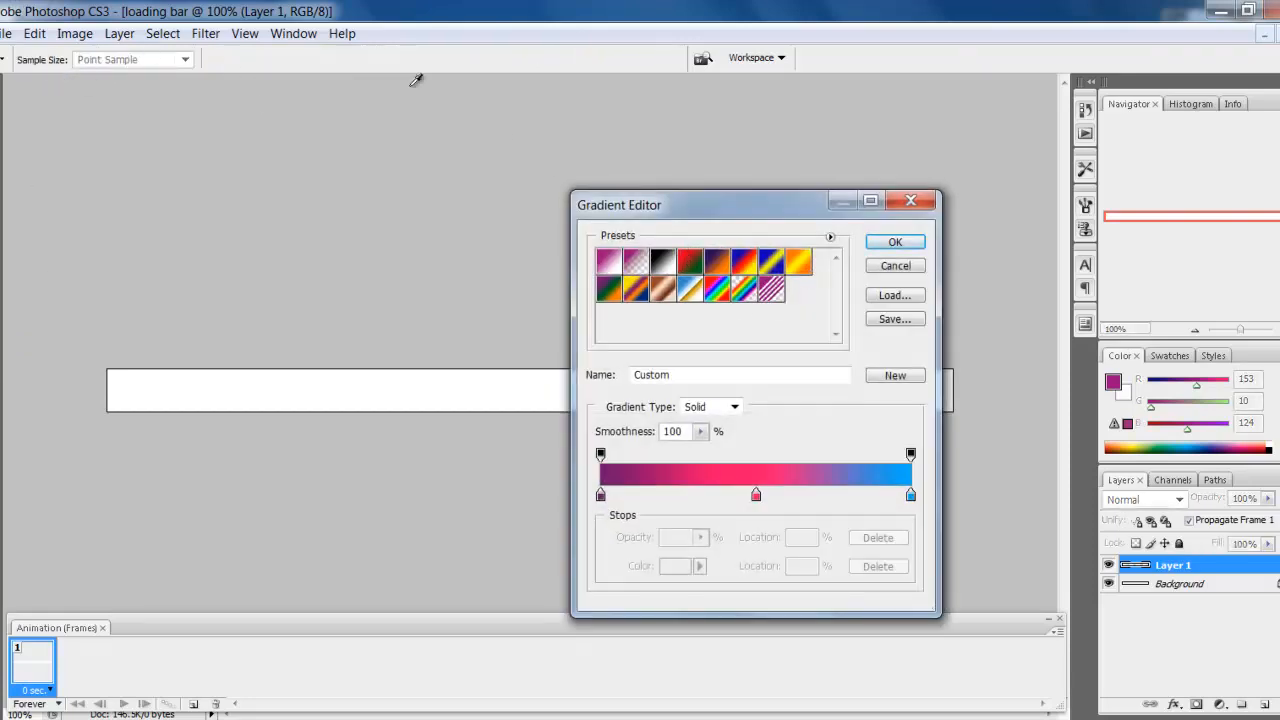
left_click(894, 240)
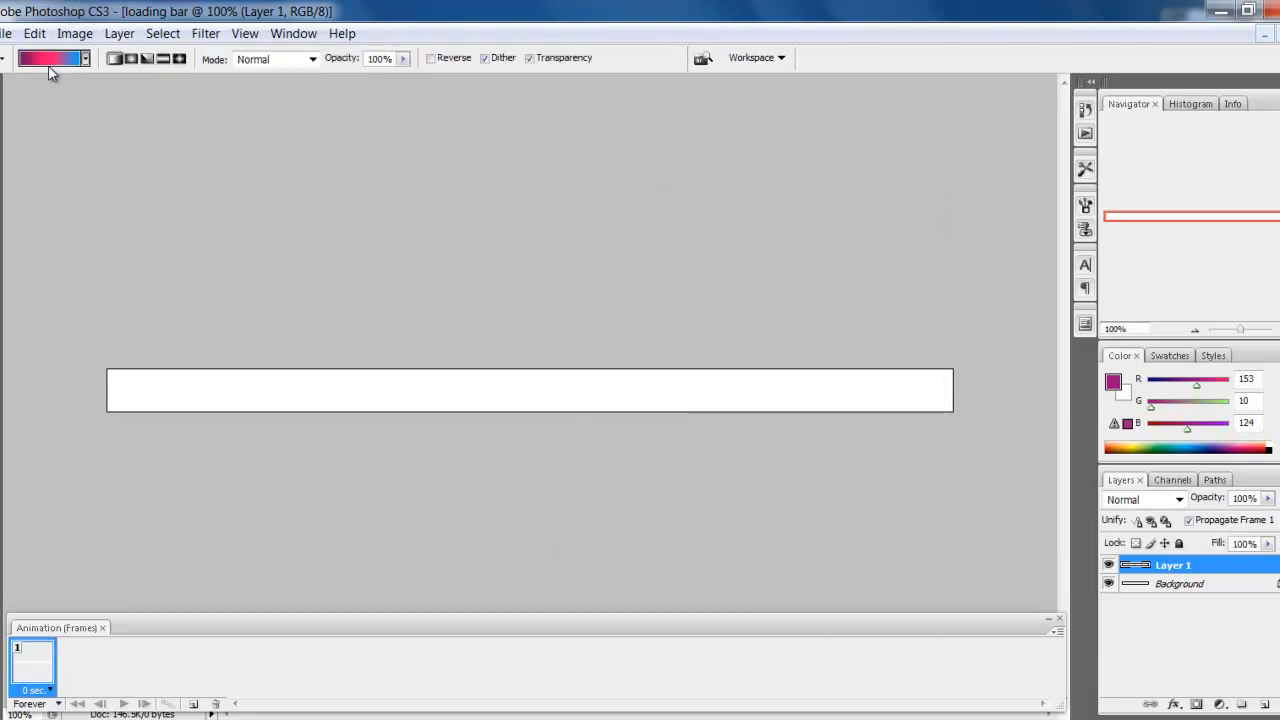
left_click(48, 56)
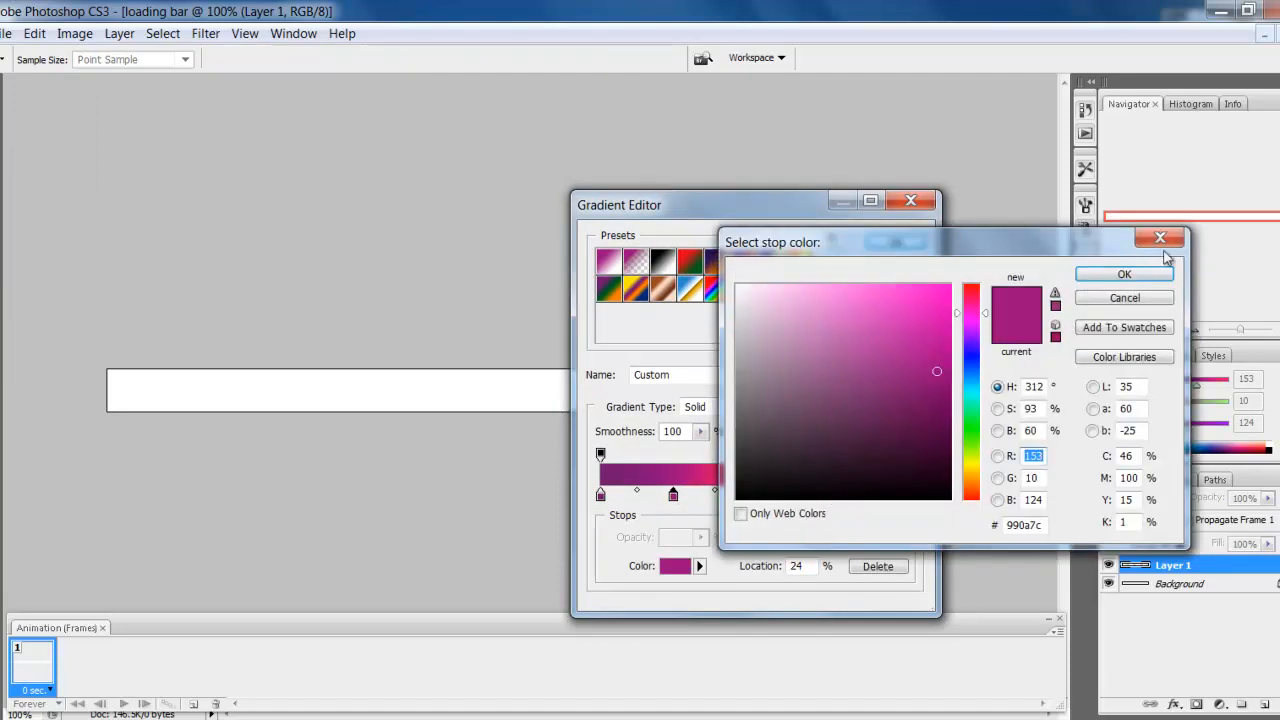
left_click(1124, 274)
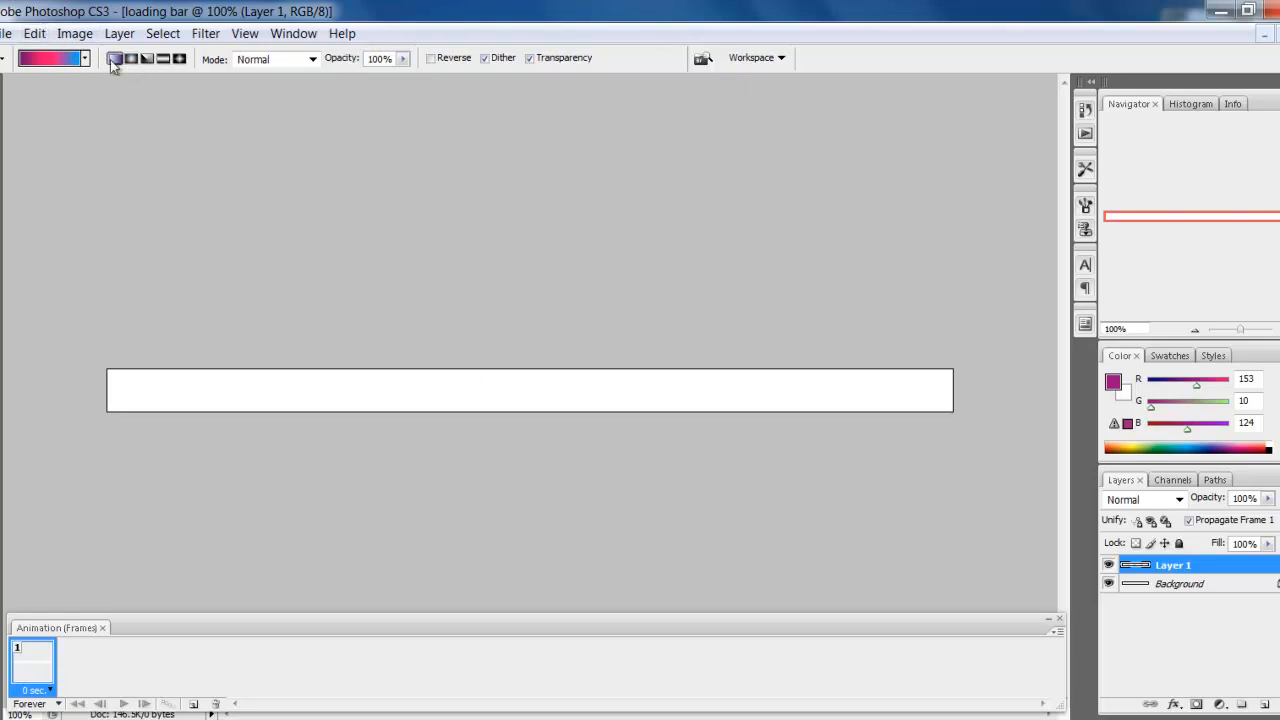
mouse_move(116, 60)
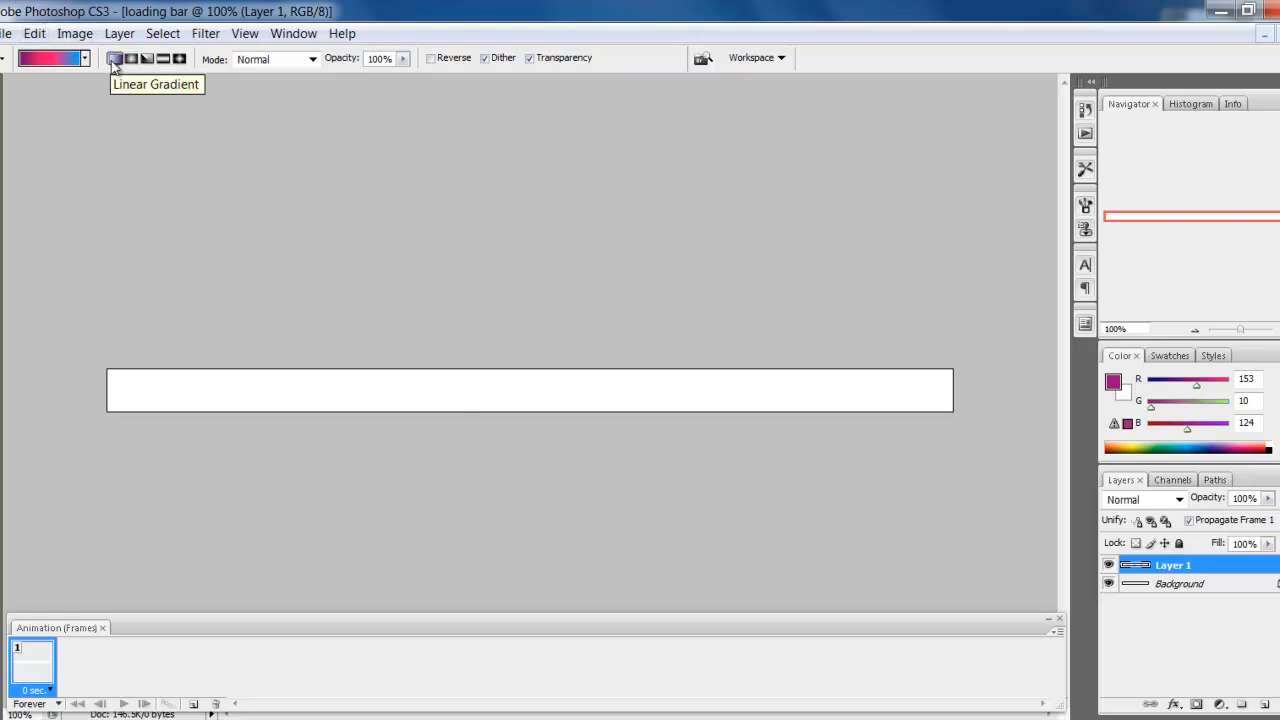
mouse_move(178, 344)
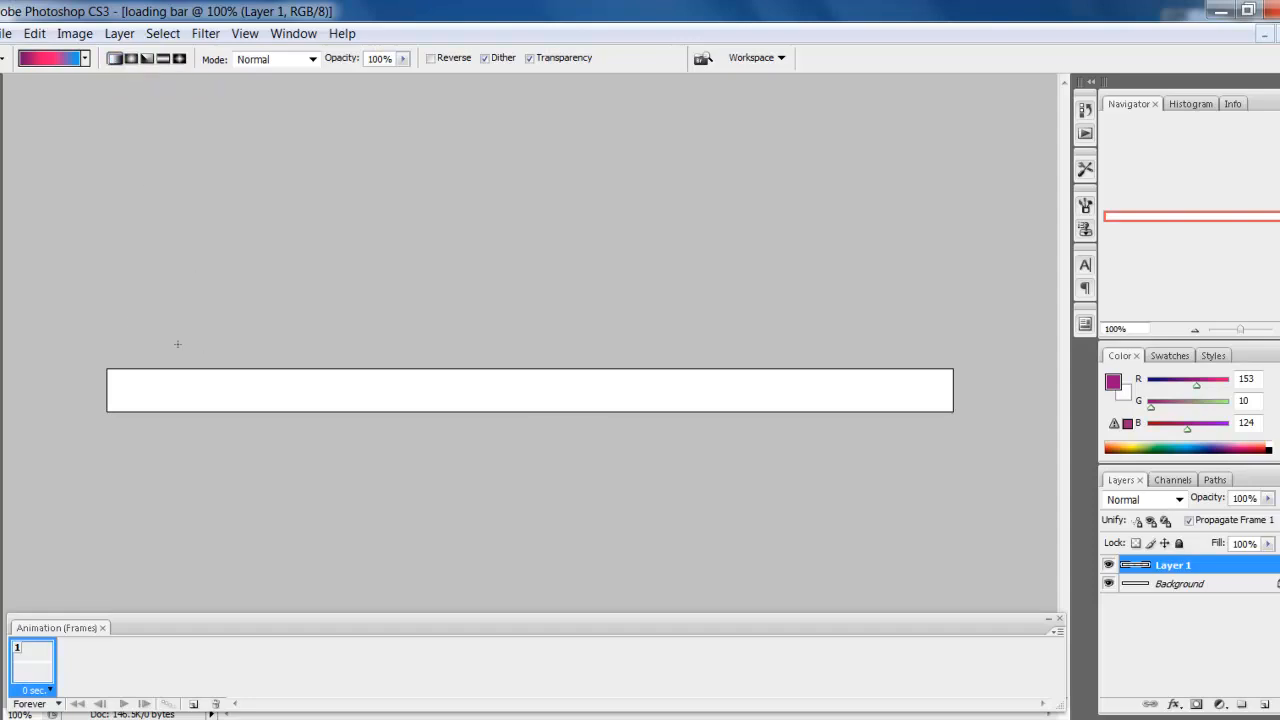
mouse_move(384, 356)
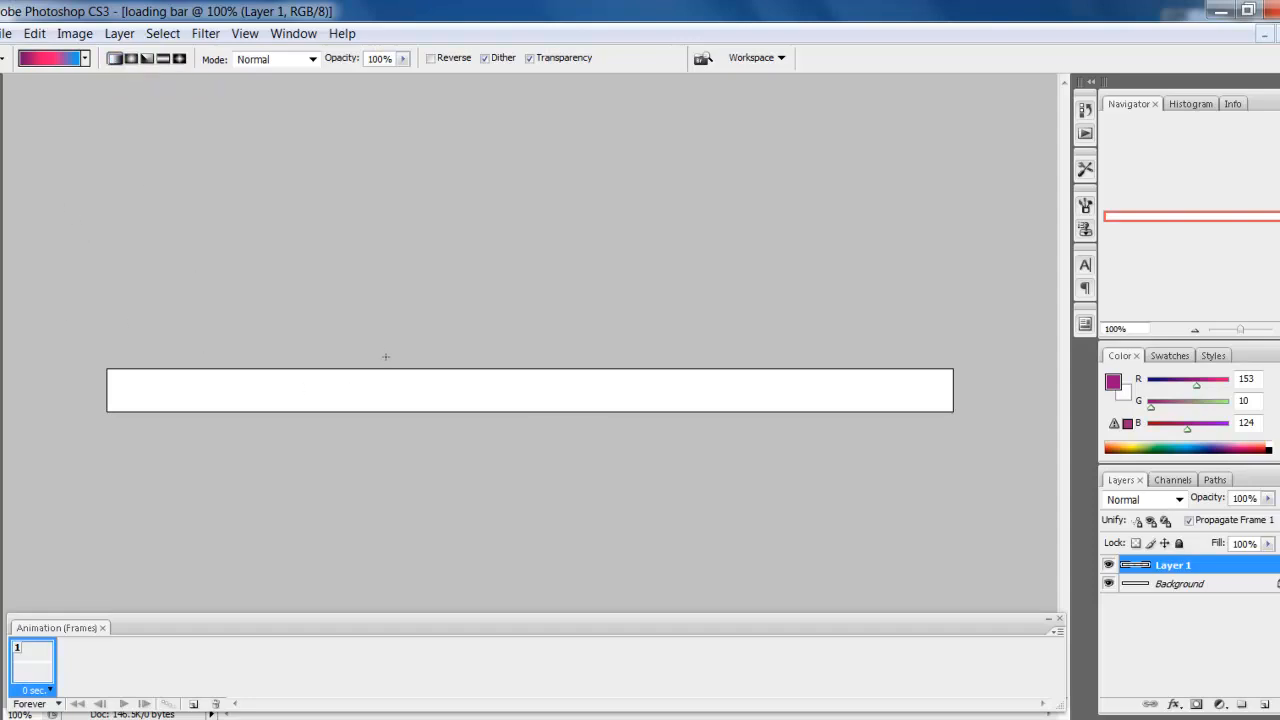
mouse_move(452, 368)
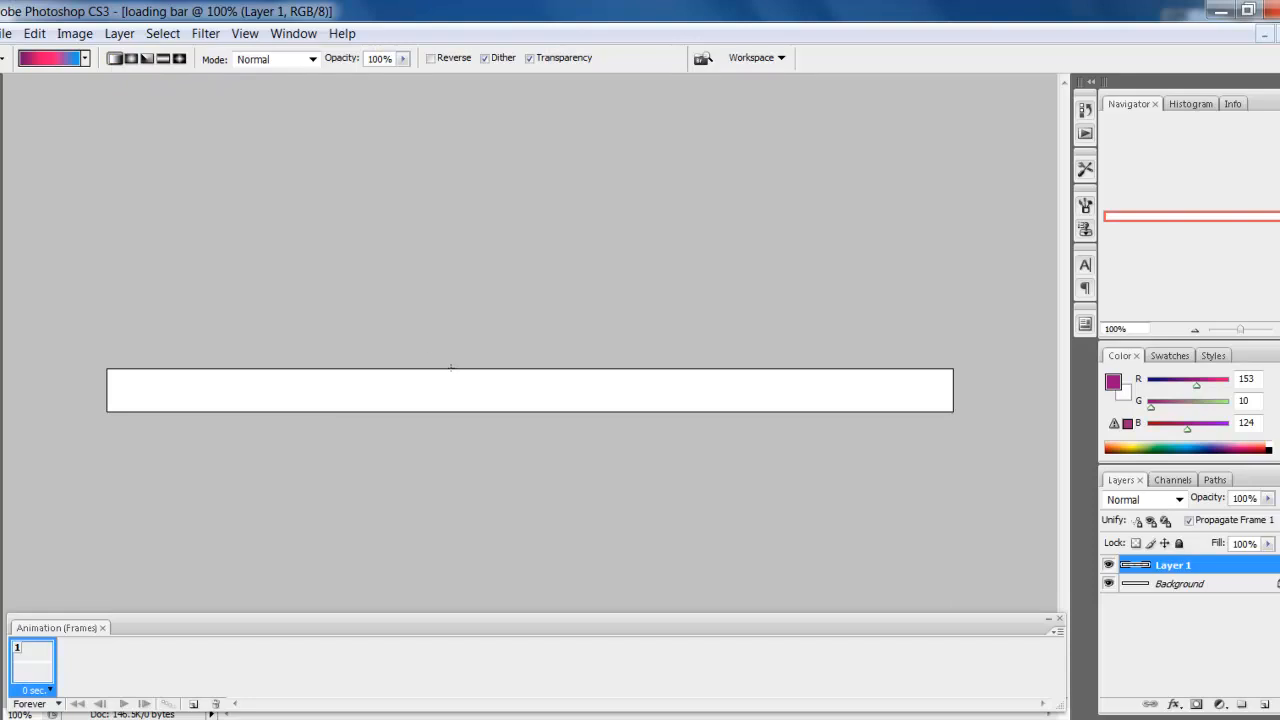
mouse_move(516, 400)
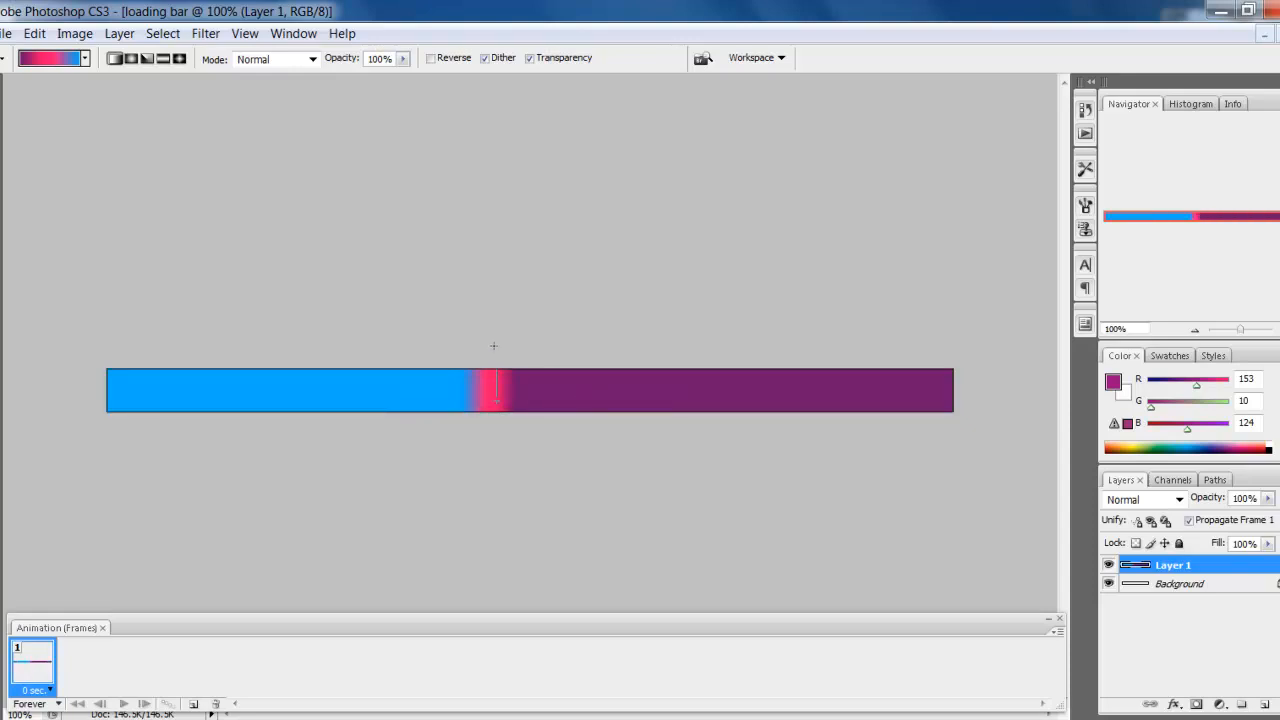
- Fill Layer 1 with the pink-to-purple linear gradient across the bar
left_click_drag(110, 390, 950, 390)
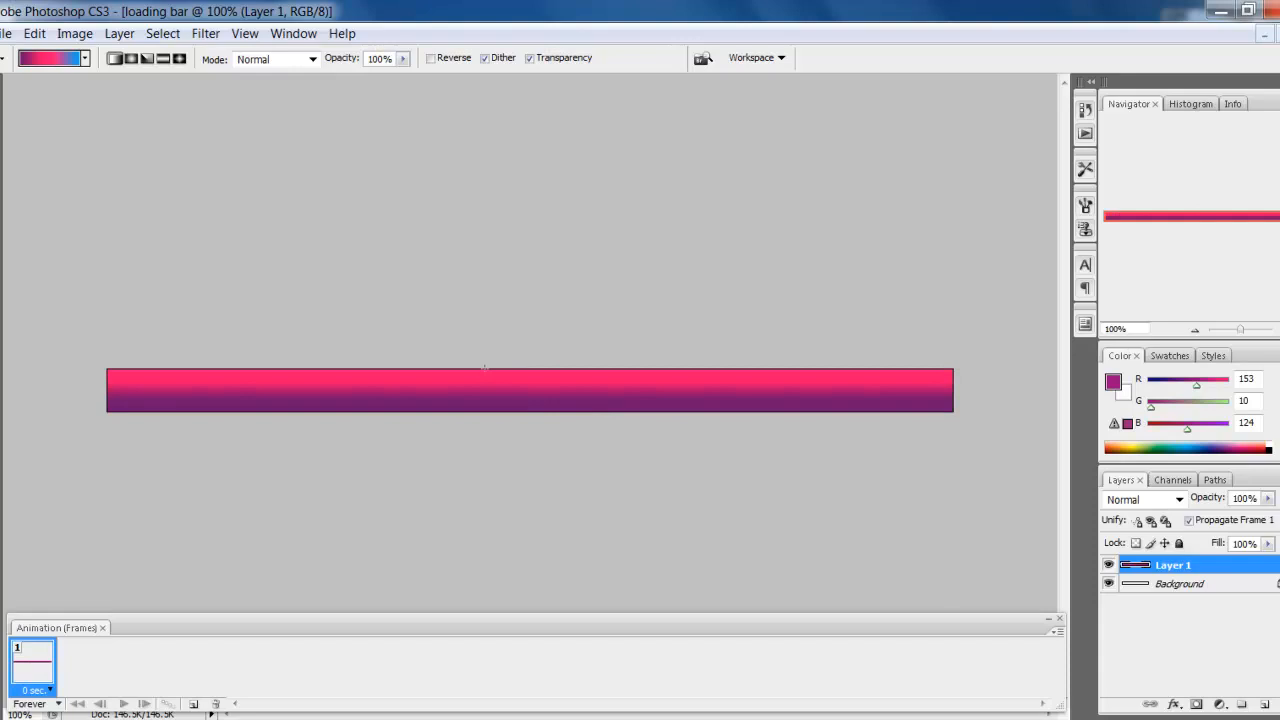
mouse_move(586, 438)
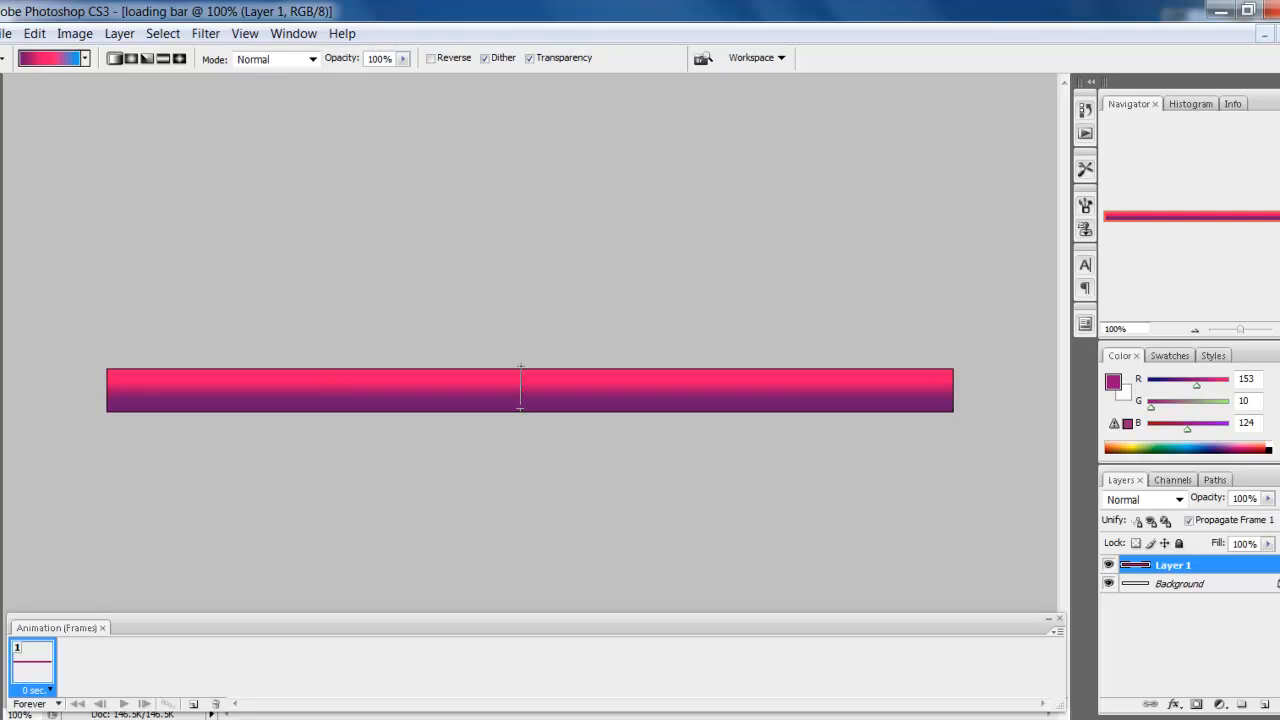
mouse_move(524, 312)
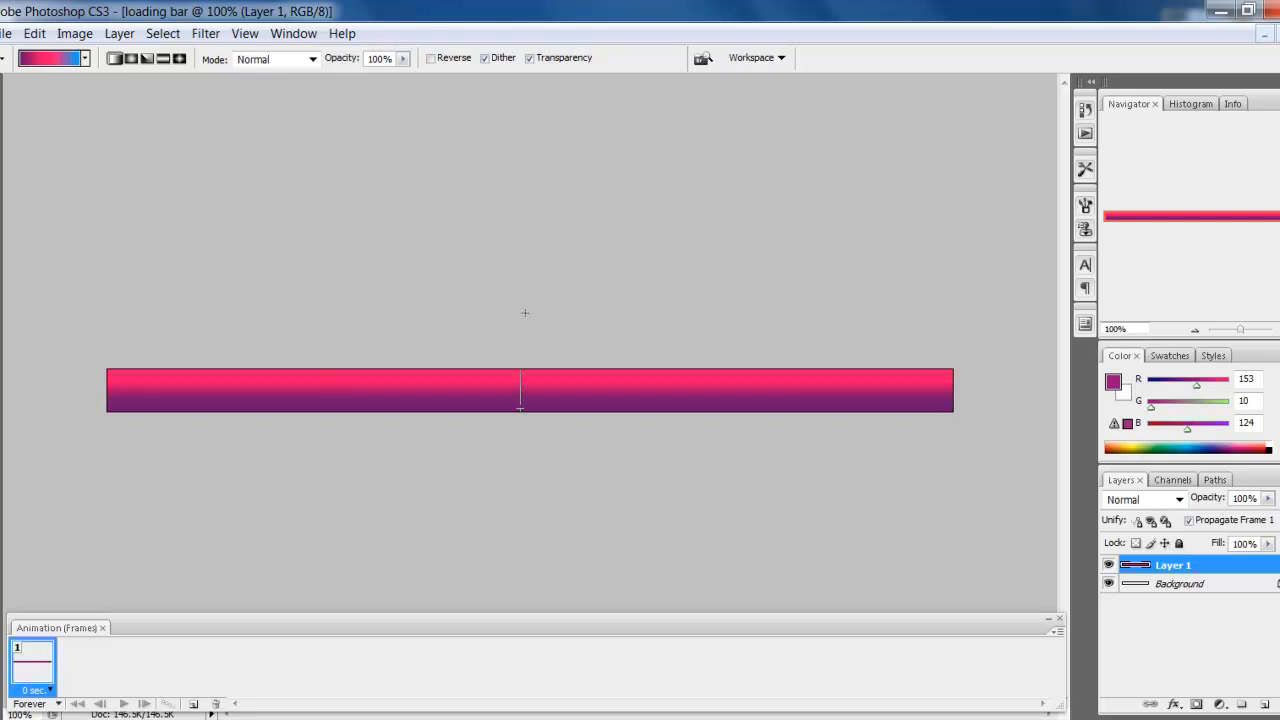
mouse_move(516, 326)
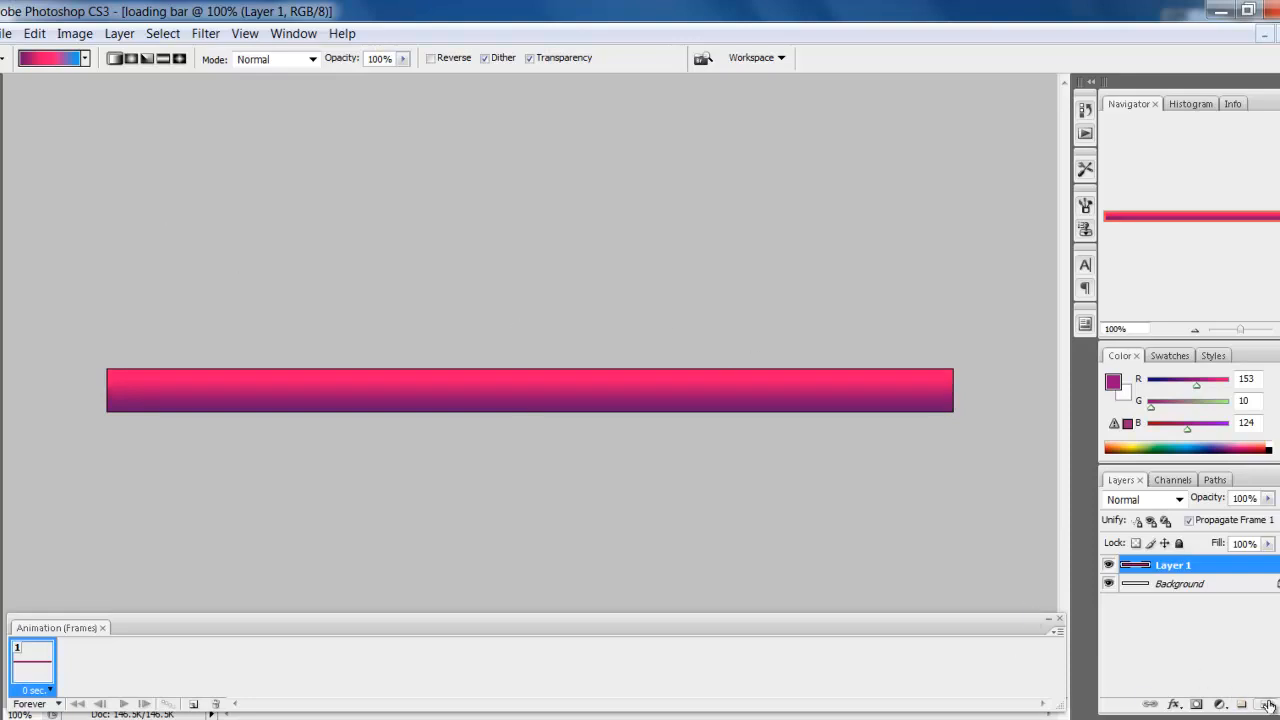
- Add white 'Loading.....' text on a new layer over the left part of the bar
left_click(1240, 704)
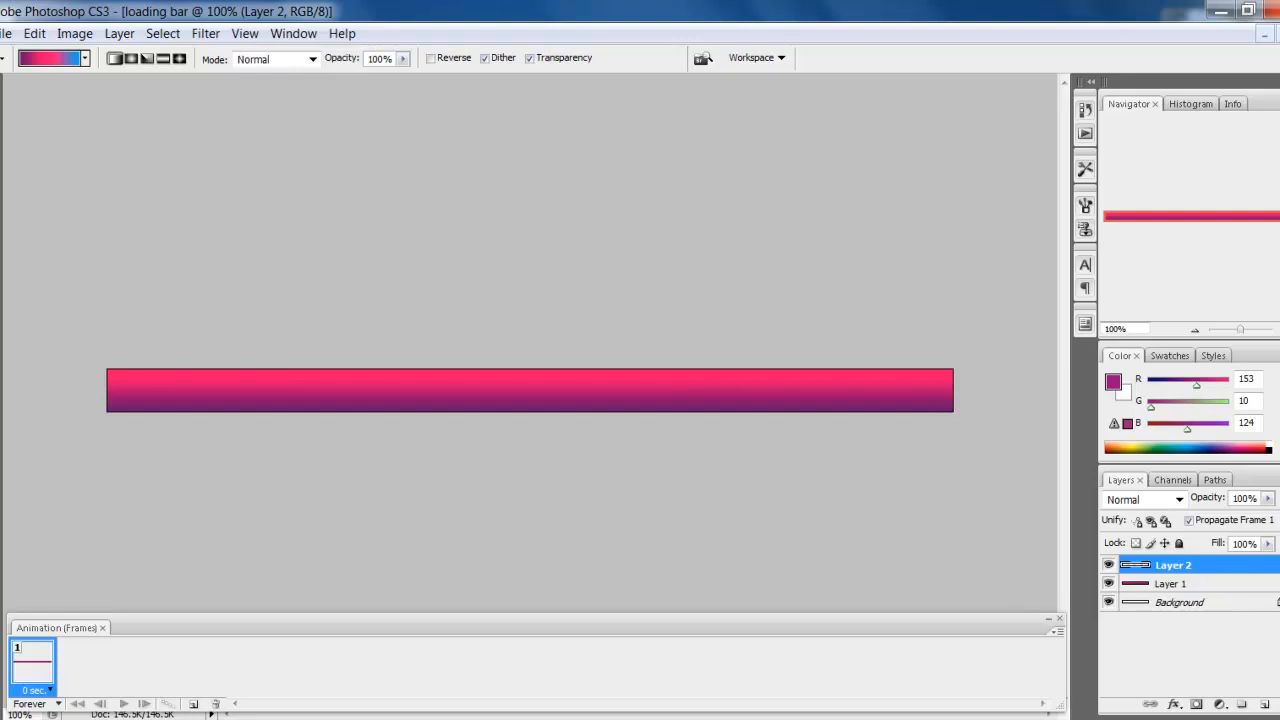
left_click(1084, 264)
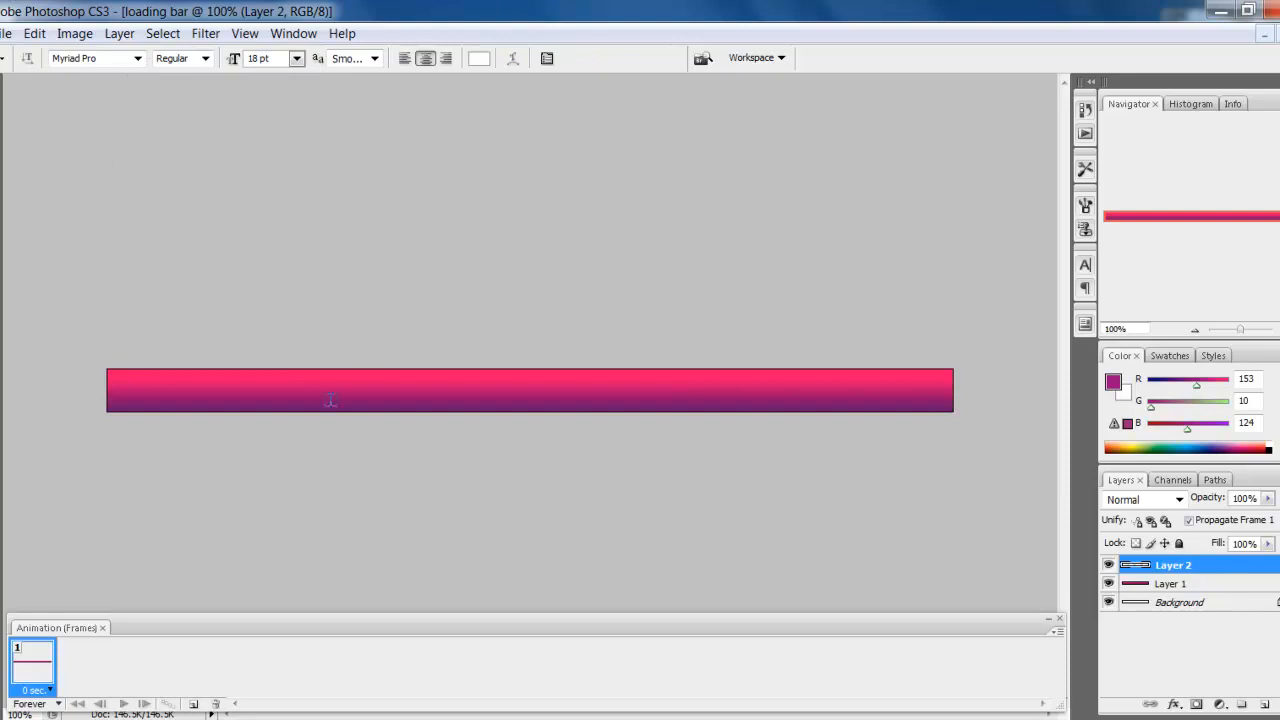
left_click(322, 398)
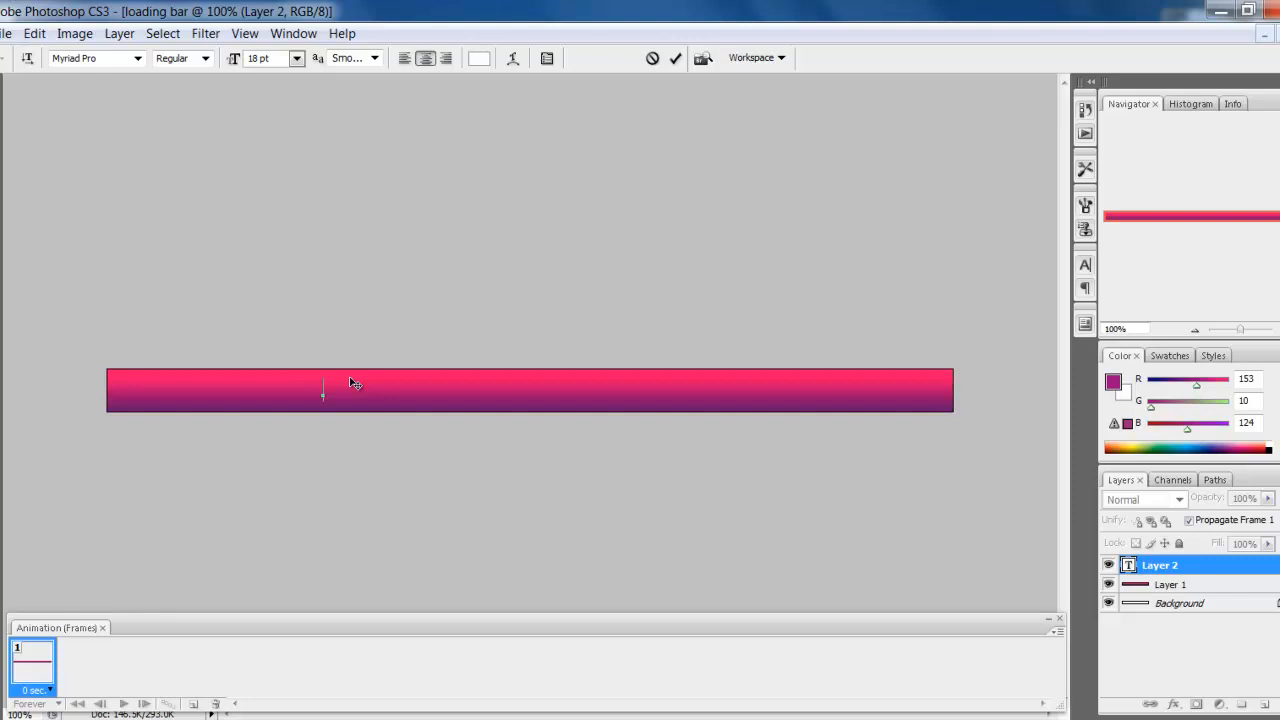
type("Loading")
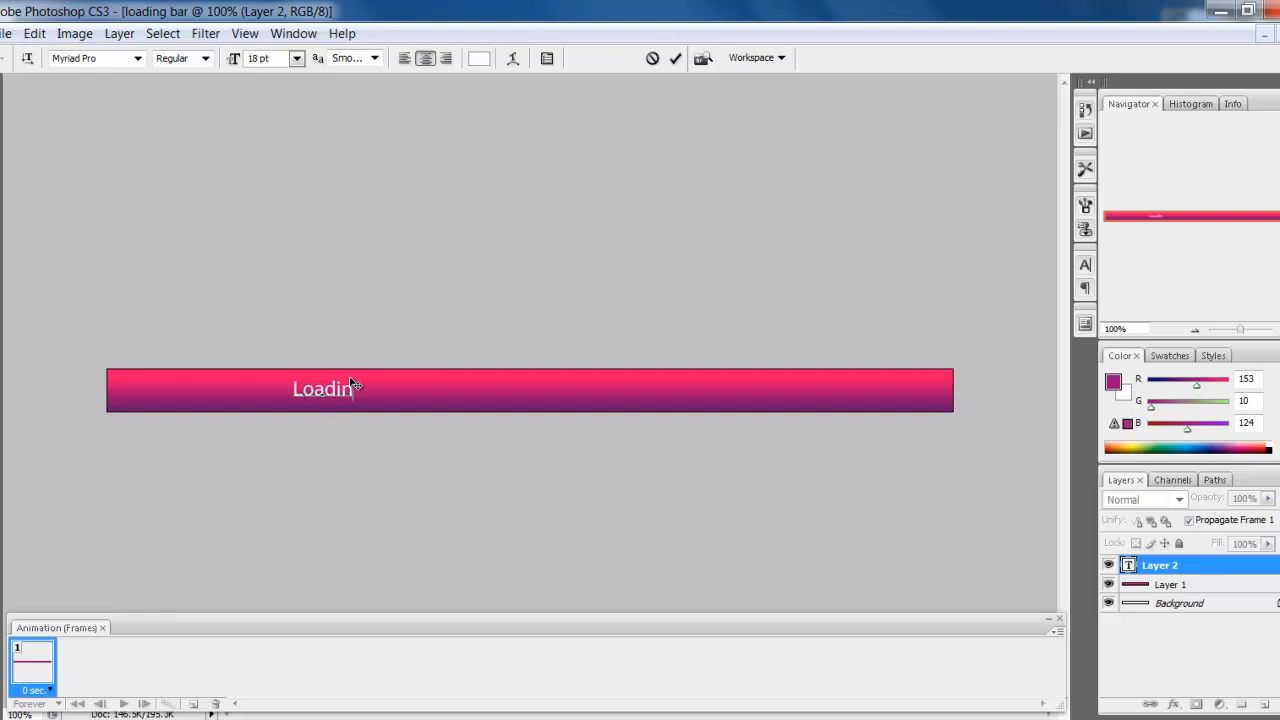
type("g...")
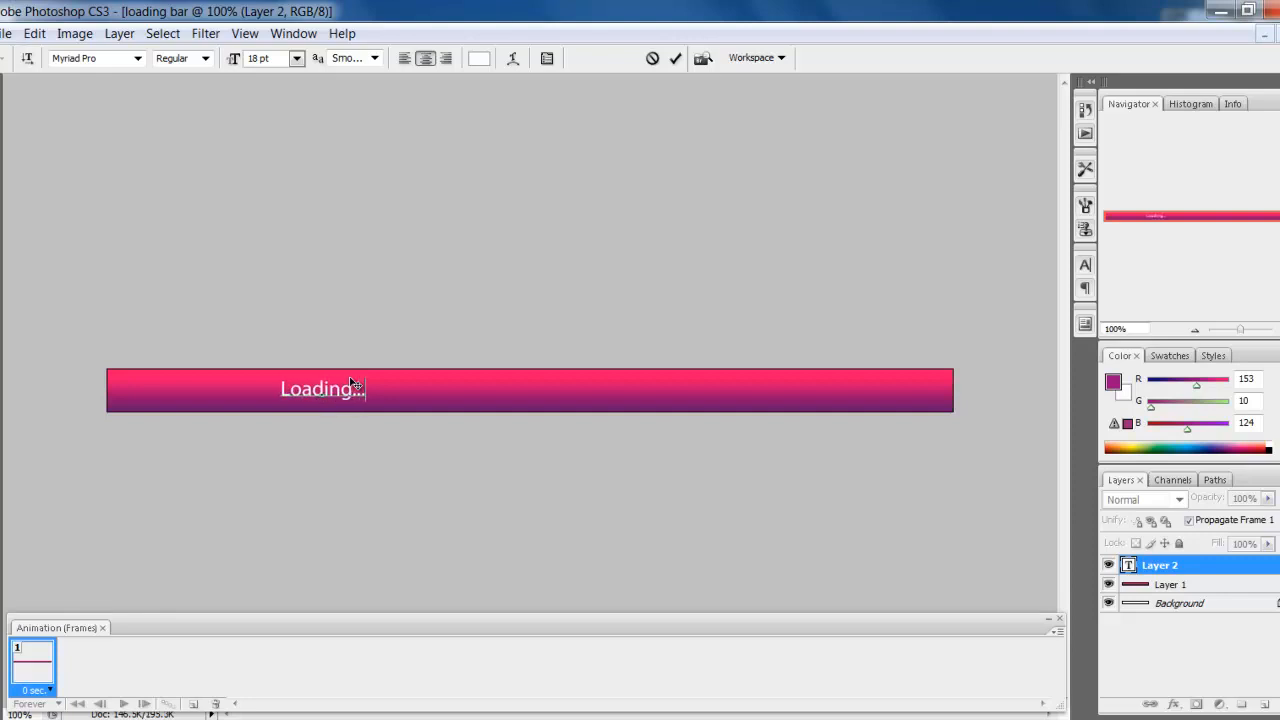
left_click(674, 58)
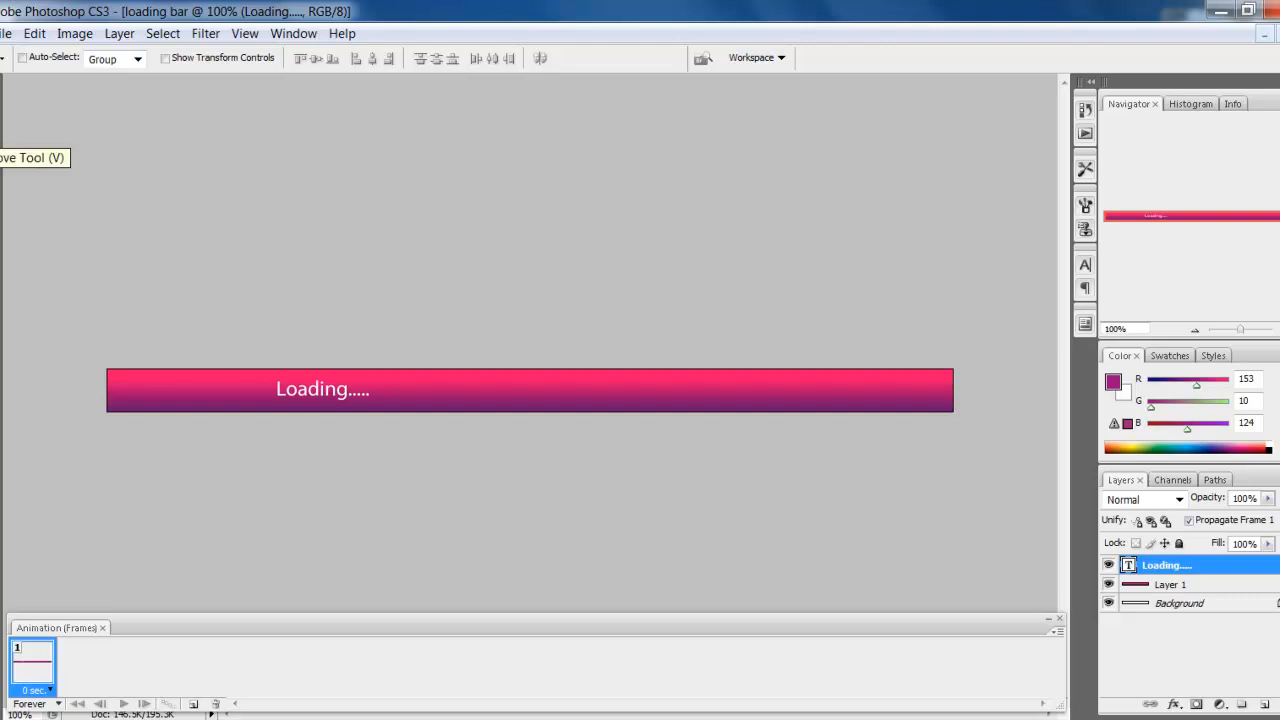
mouse_move(46, 196)
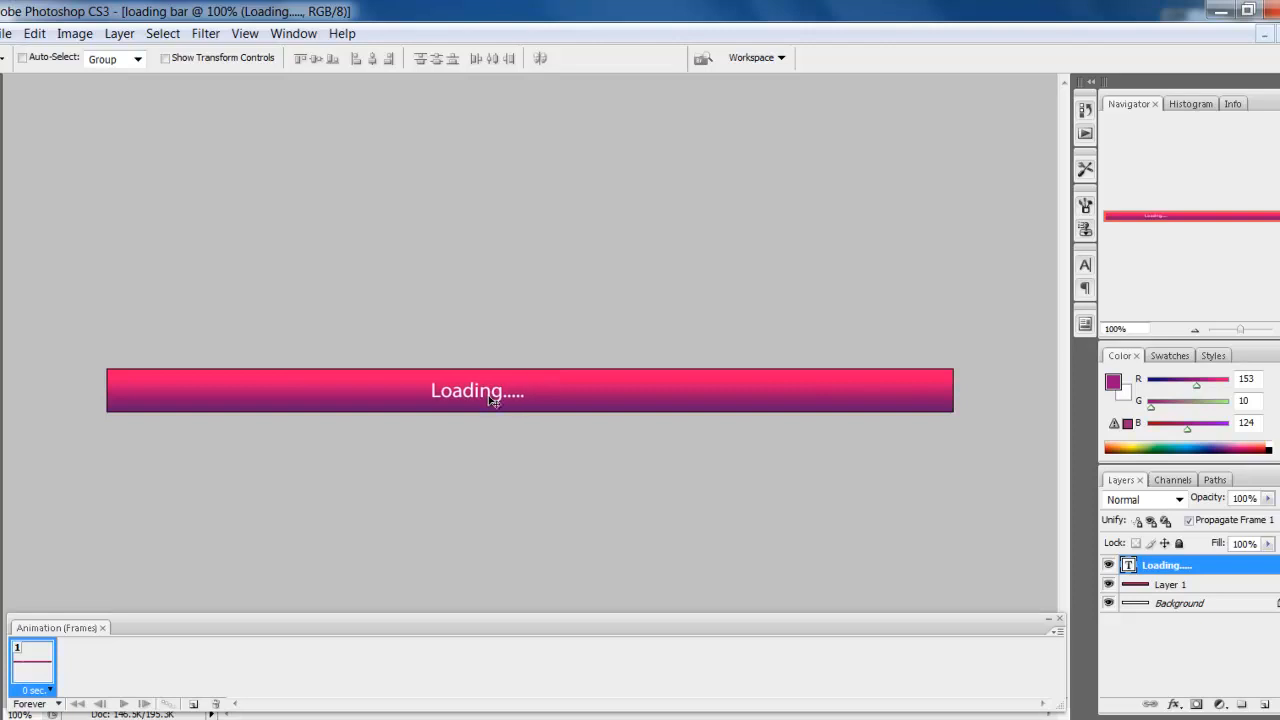
mouse_move(640, 328)
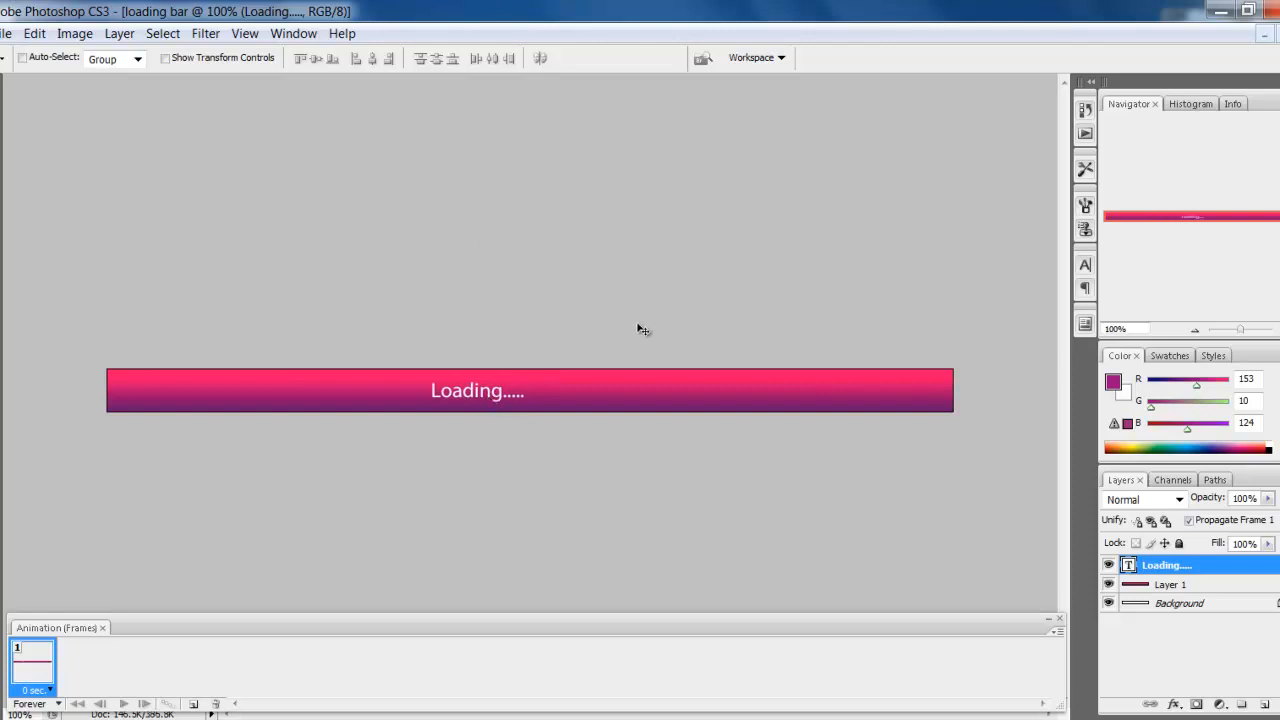
mouse_move(882, 462)
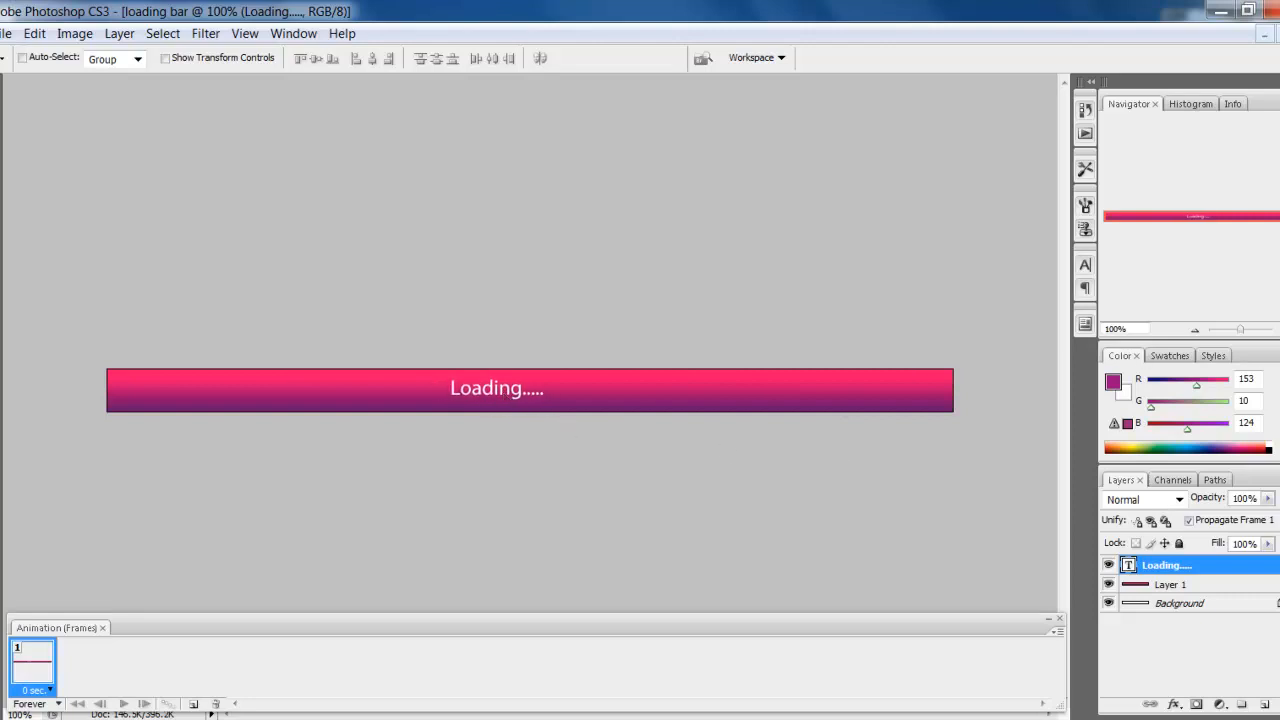
mouse_move(518, 306)
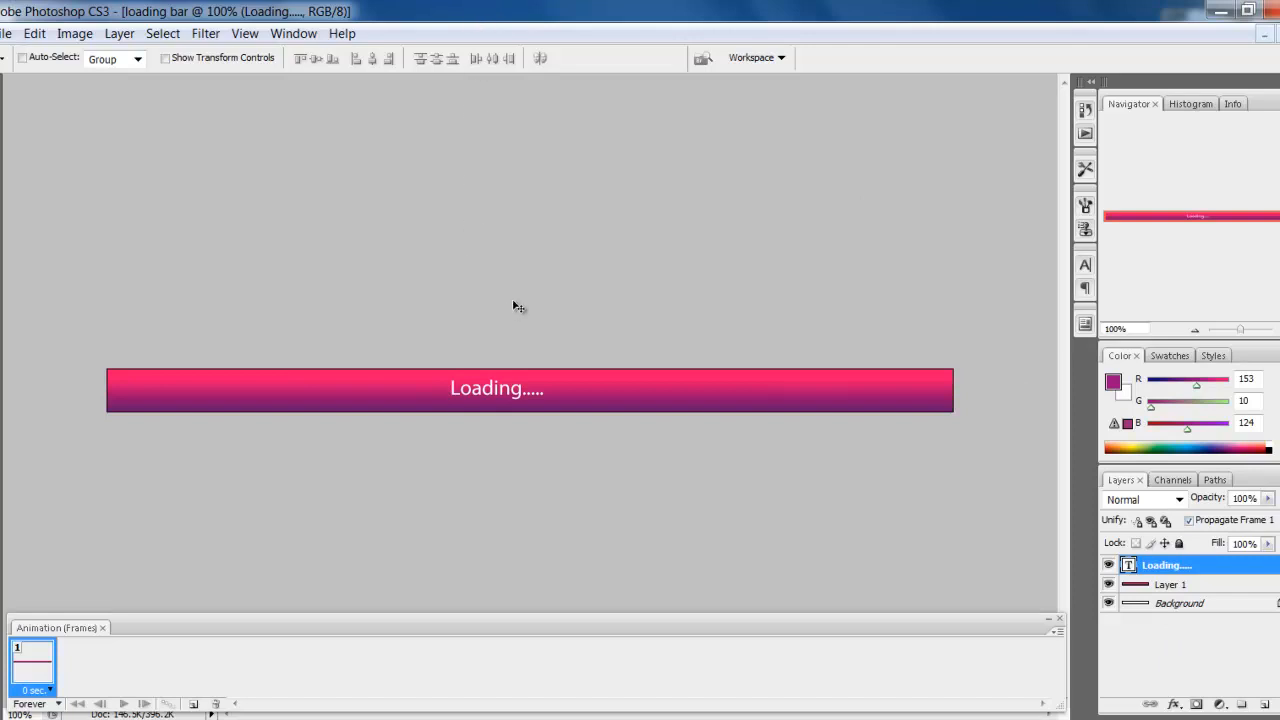
mouse_move(398, 192)
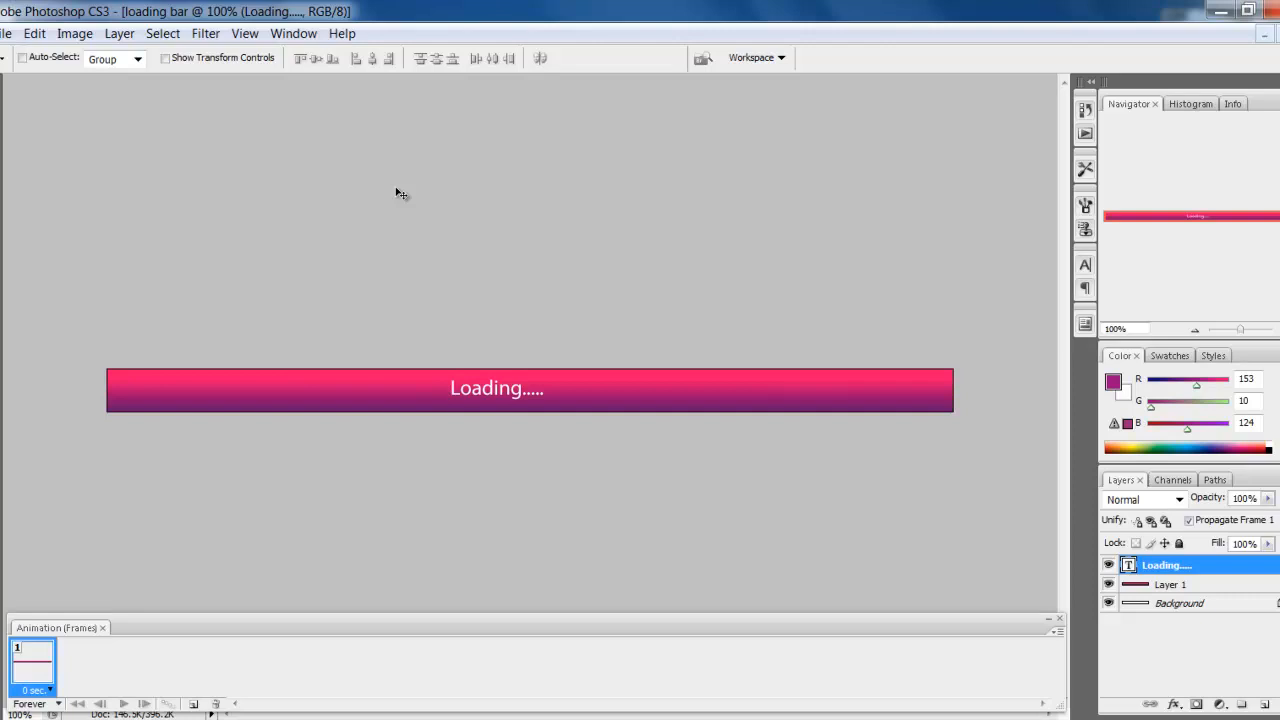
mouse_move(336, 108)
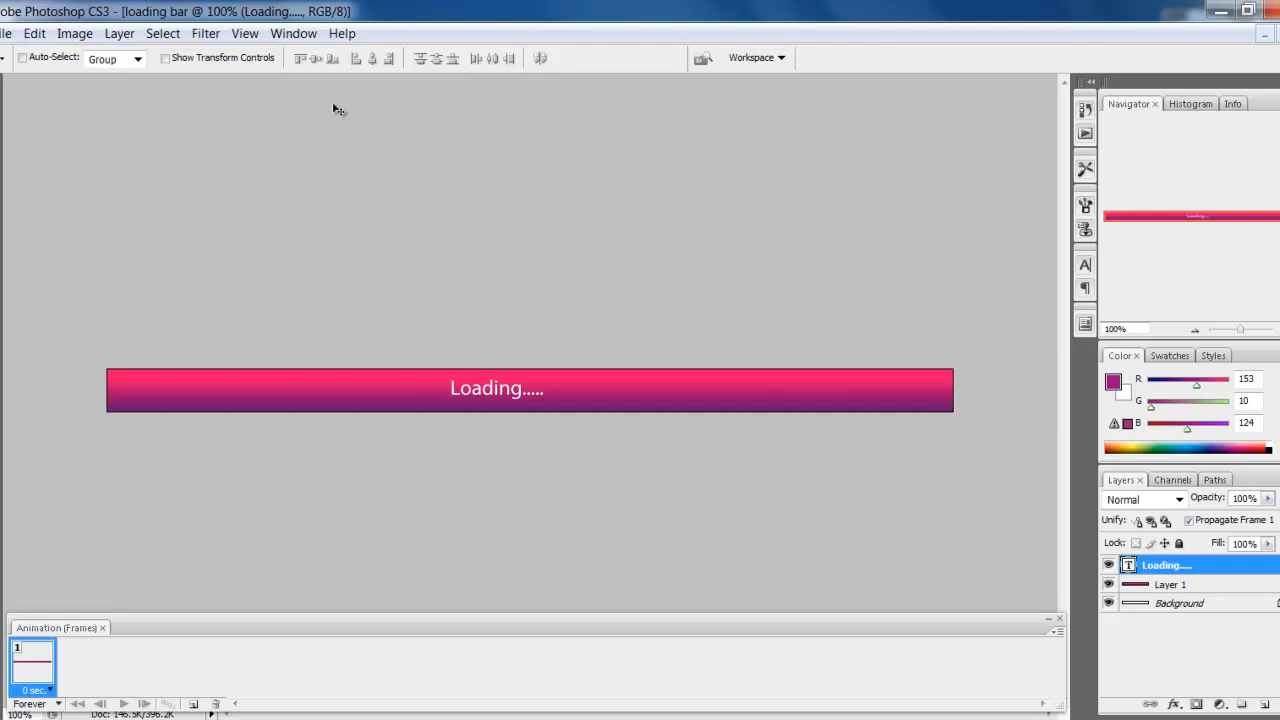
- Close the animation frames panel and reopen the Window menu's panel list
left_click(292, 32)
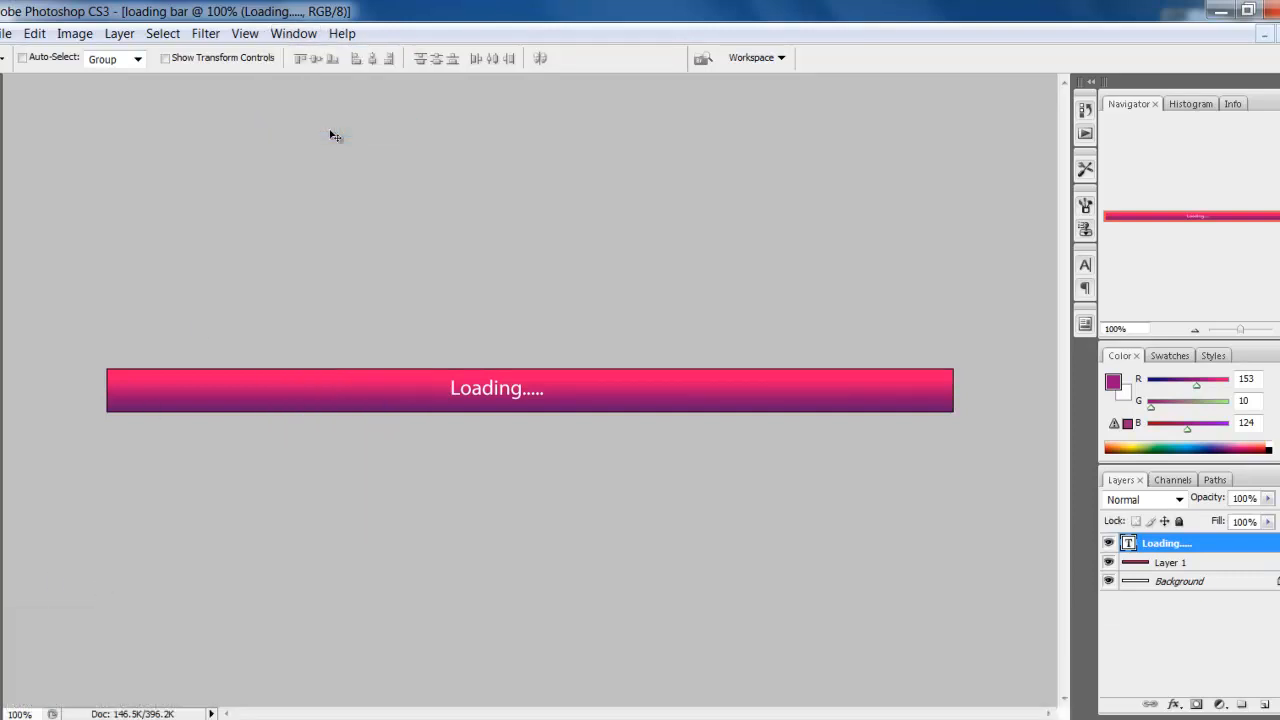
mouse_move(862, 632)
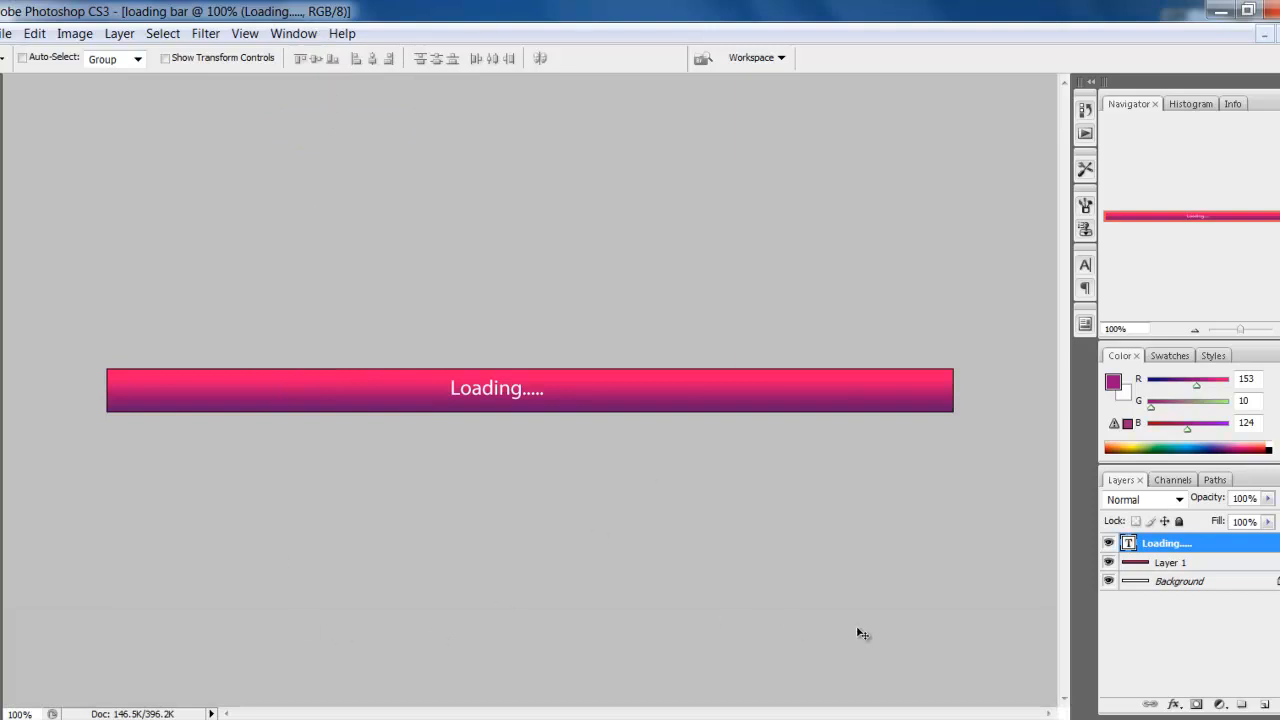
mouse_move(756, 704)
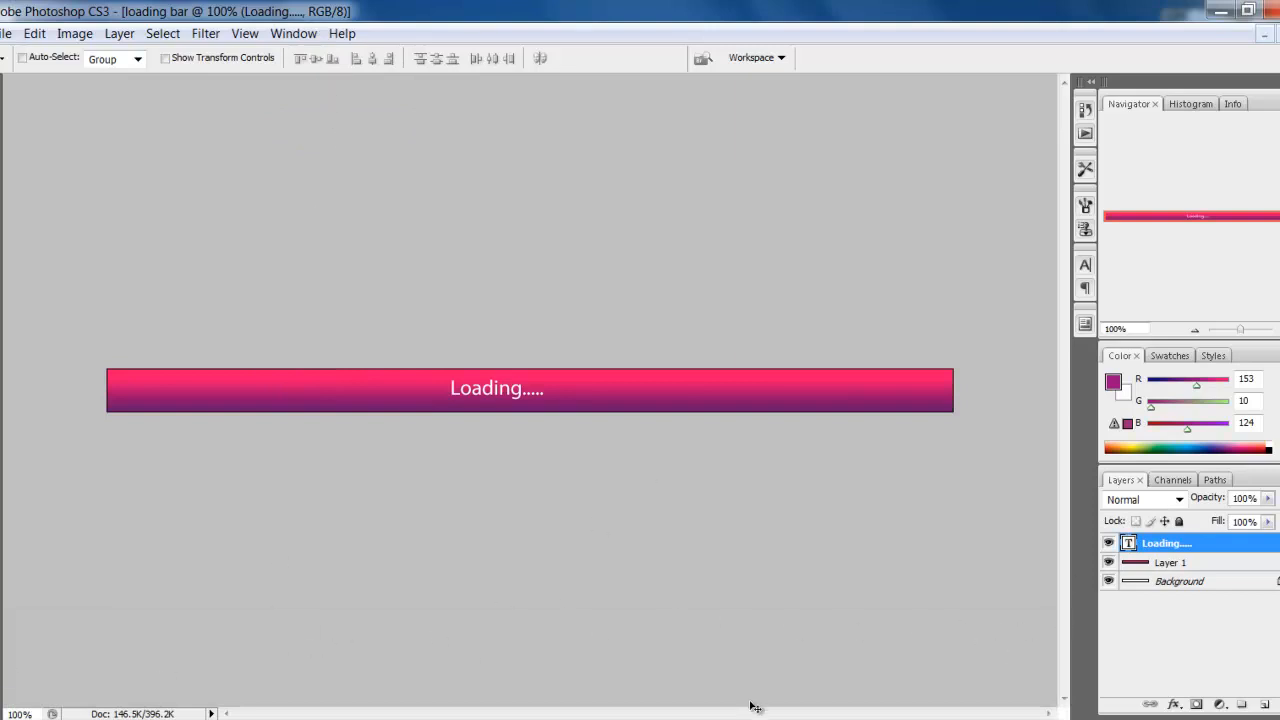
mouse_move(390, 656)
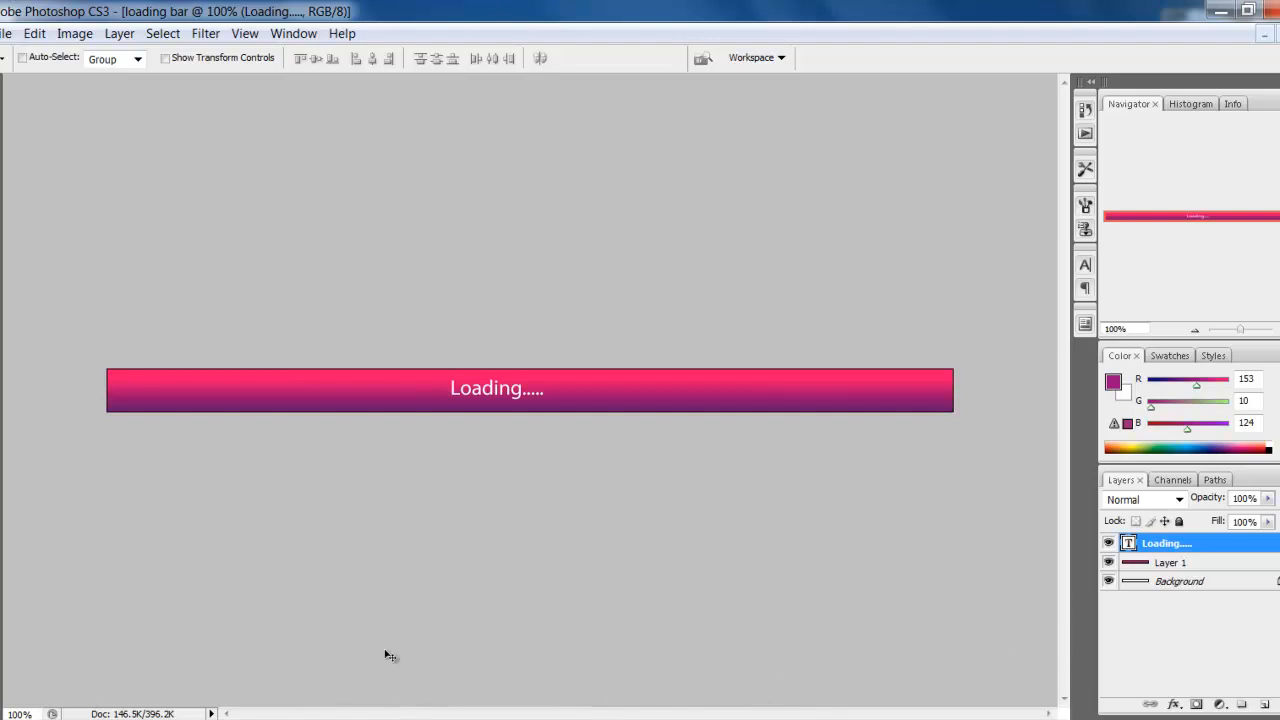
left_click(292, 32)
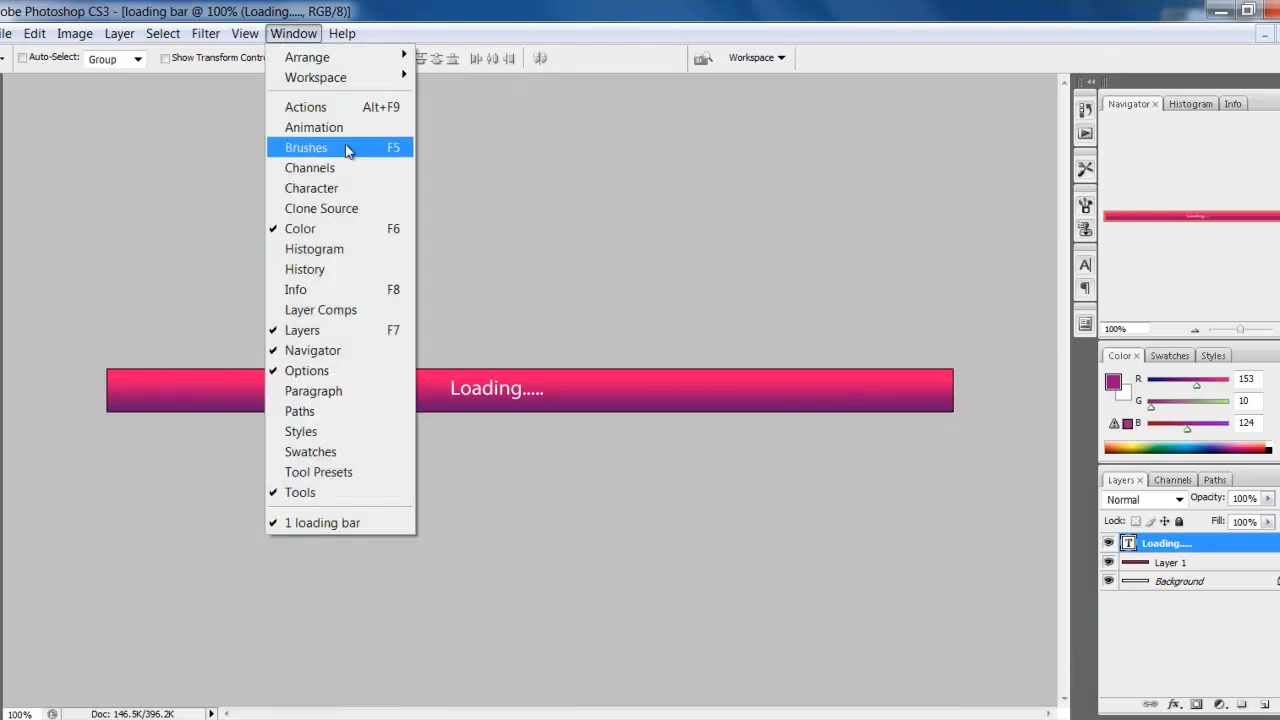
- Show the Animation timeline, duplicate the frame, delete the extra third frame and select frame 1
left_click(314, 128)
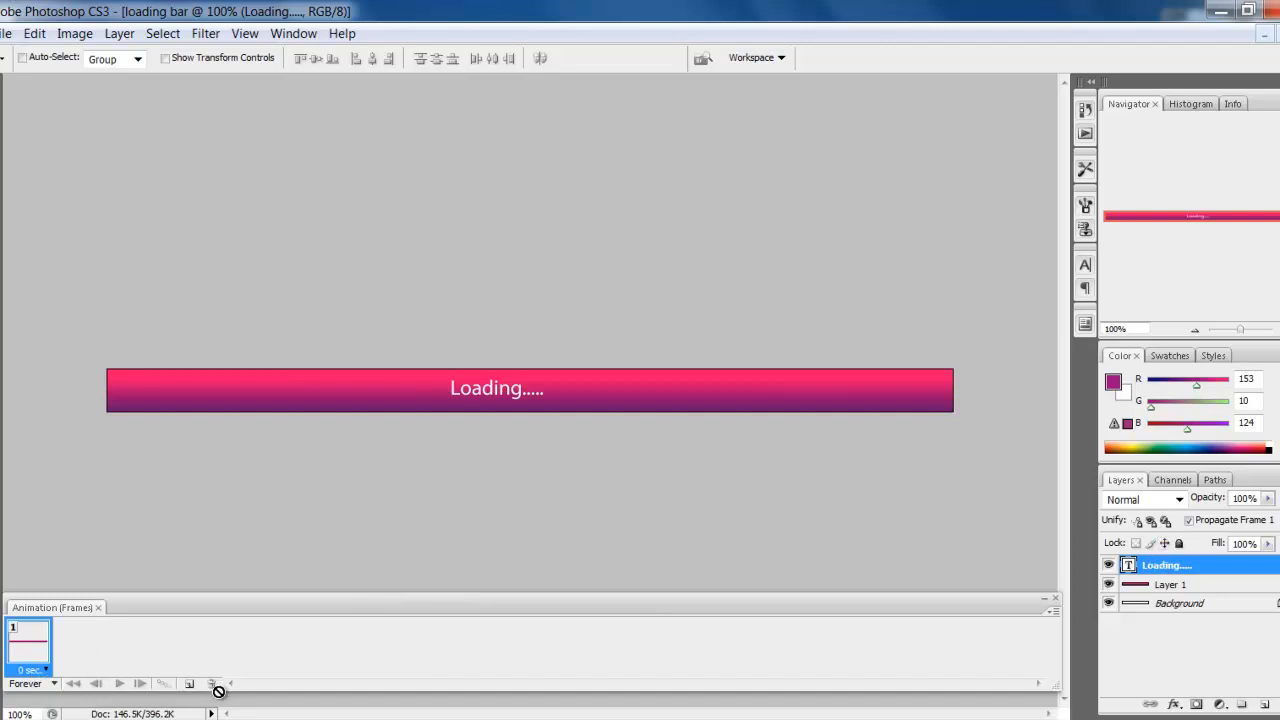
mouse_move(188, 684)
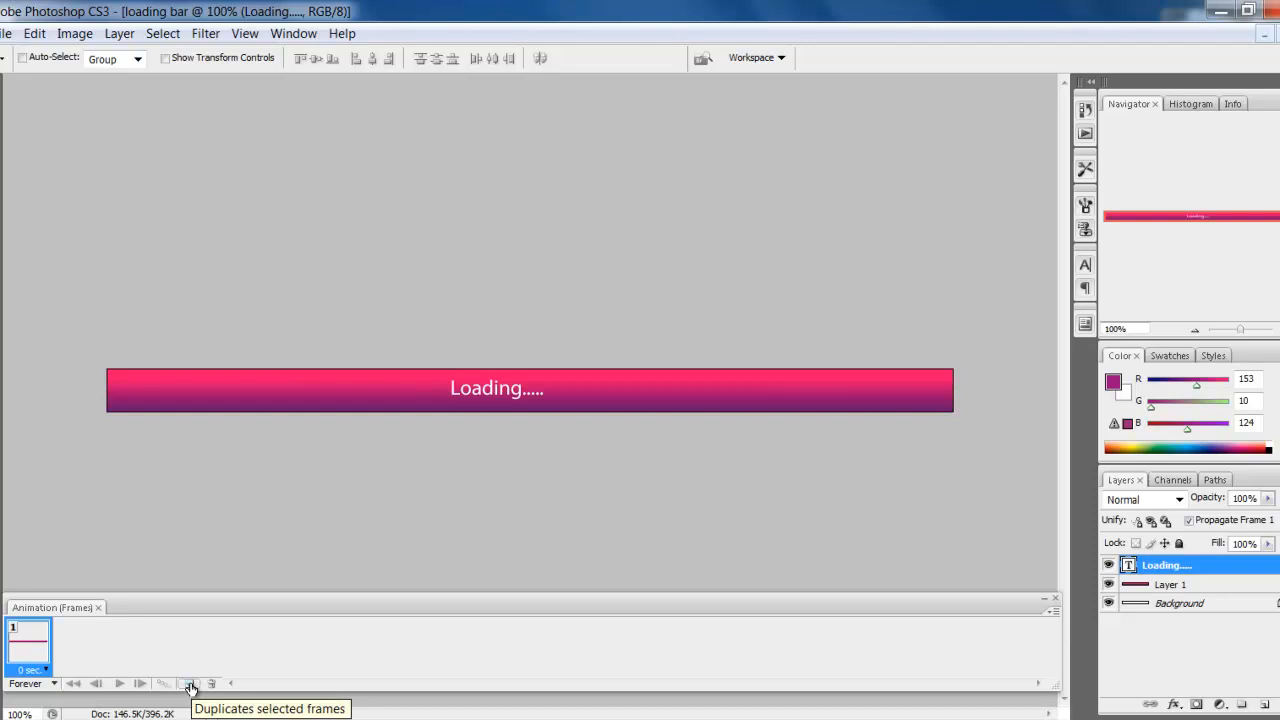
left_click(188, 684)
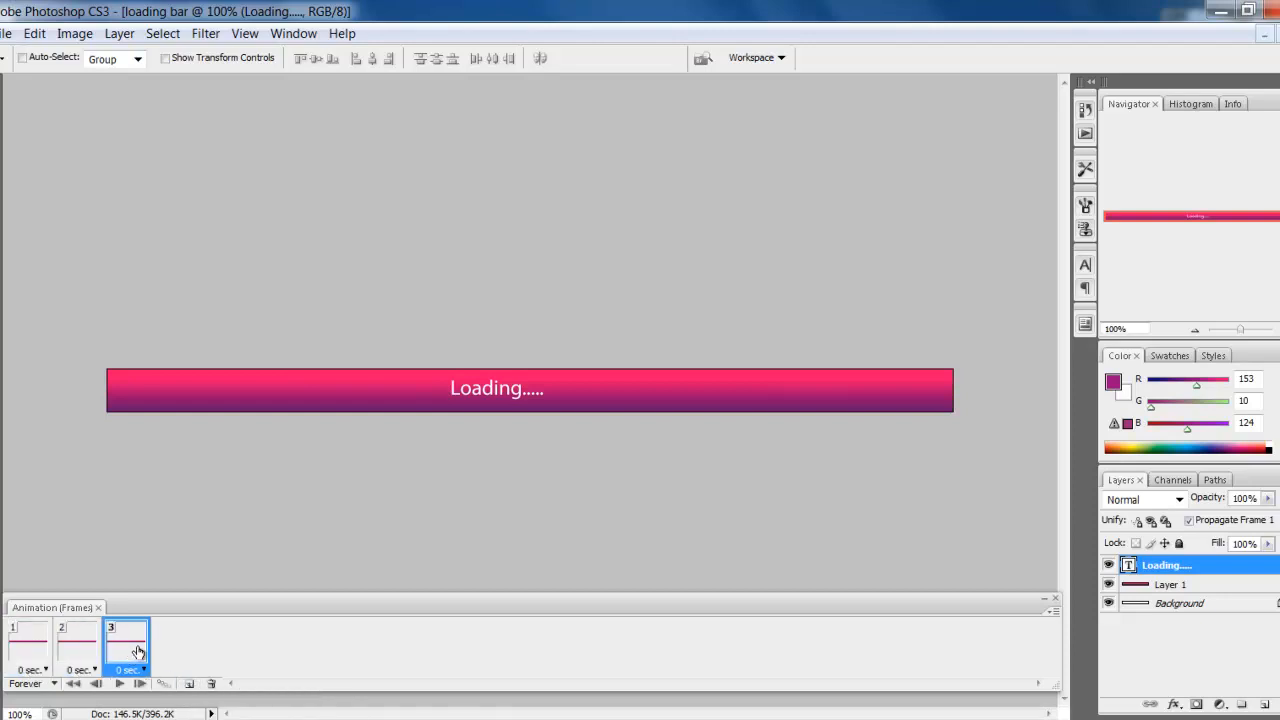
left_click(212, 684)
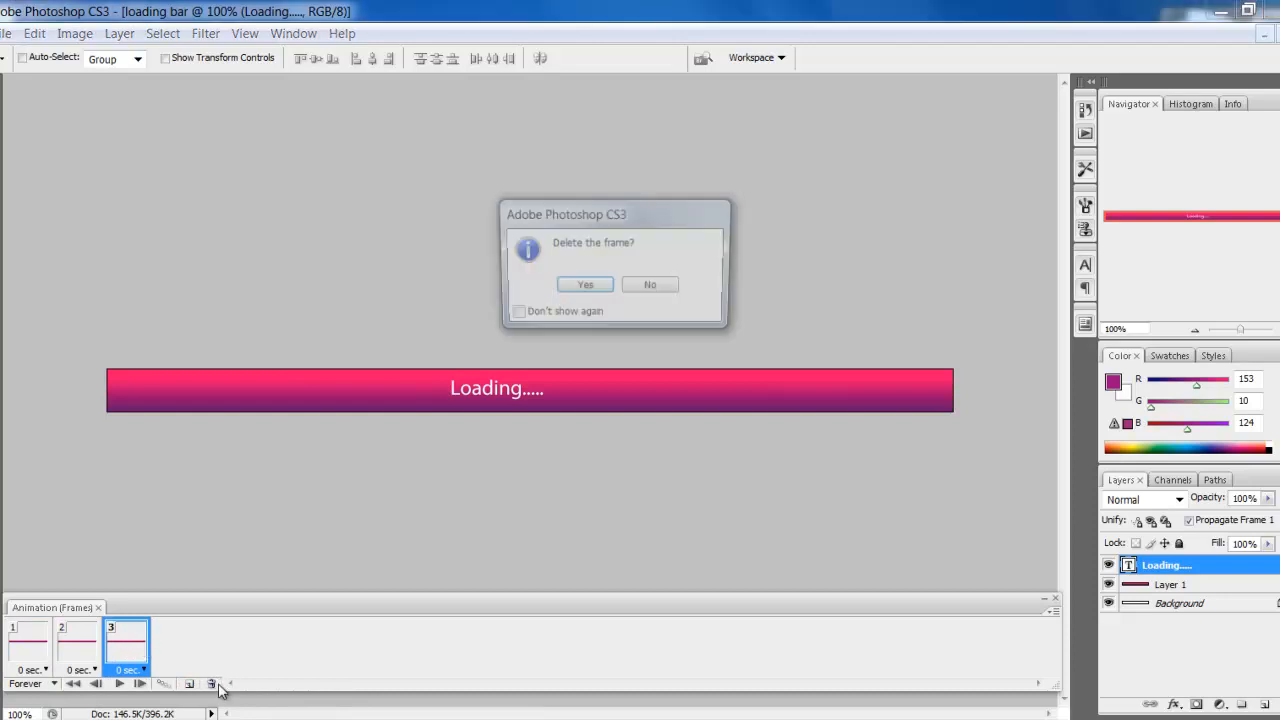
left_click(584, 284)
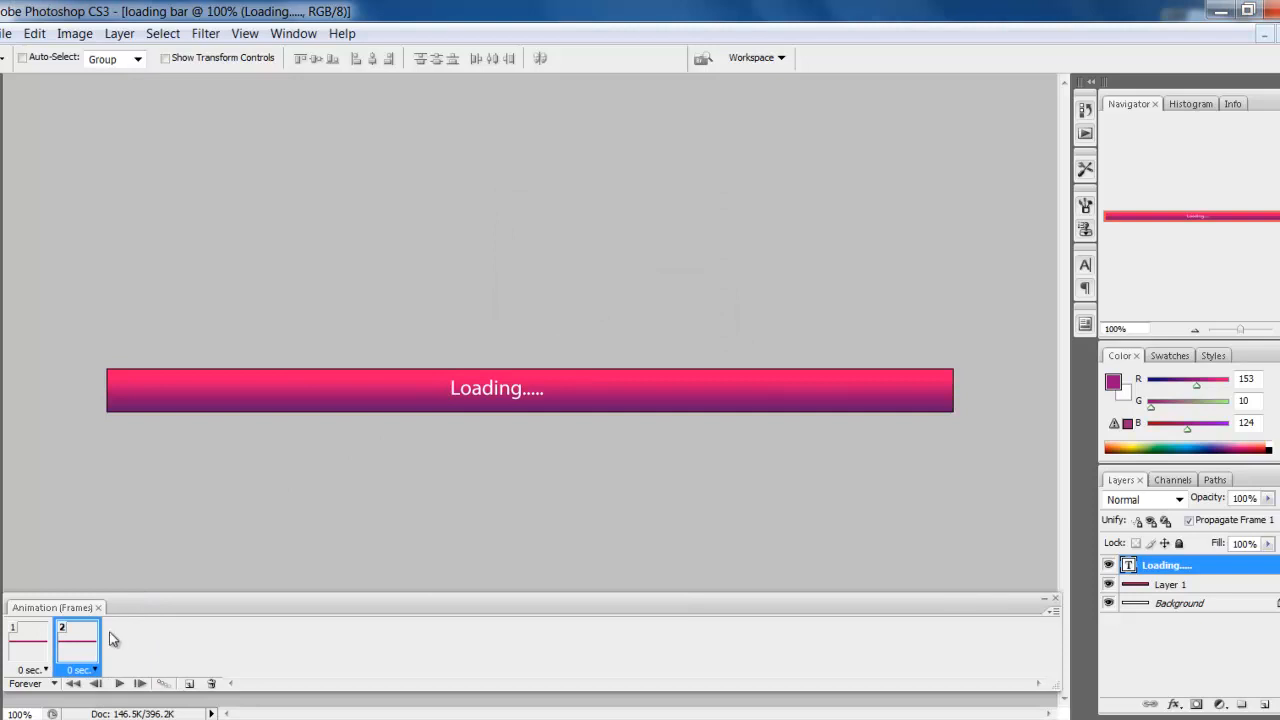
left_click(28, 644)
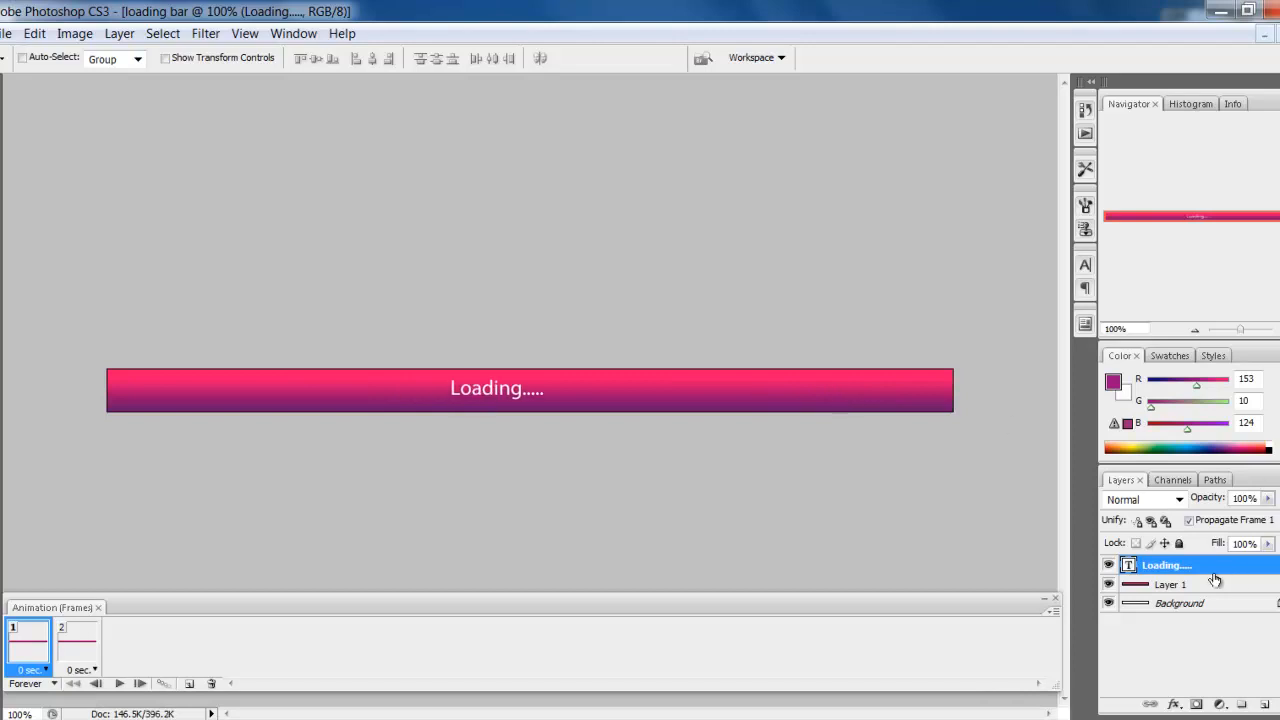
- Make frame 1 show an empty bar via Layer 1, then select frame 2 with the full pink bar
left_click(1172, 584)
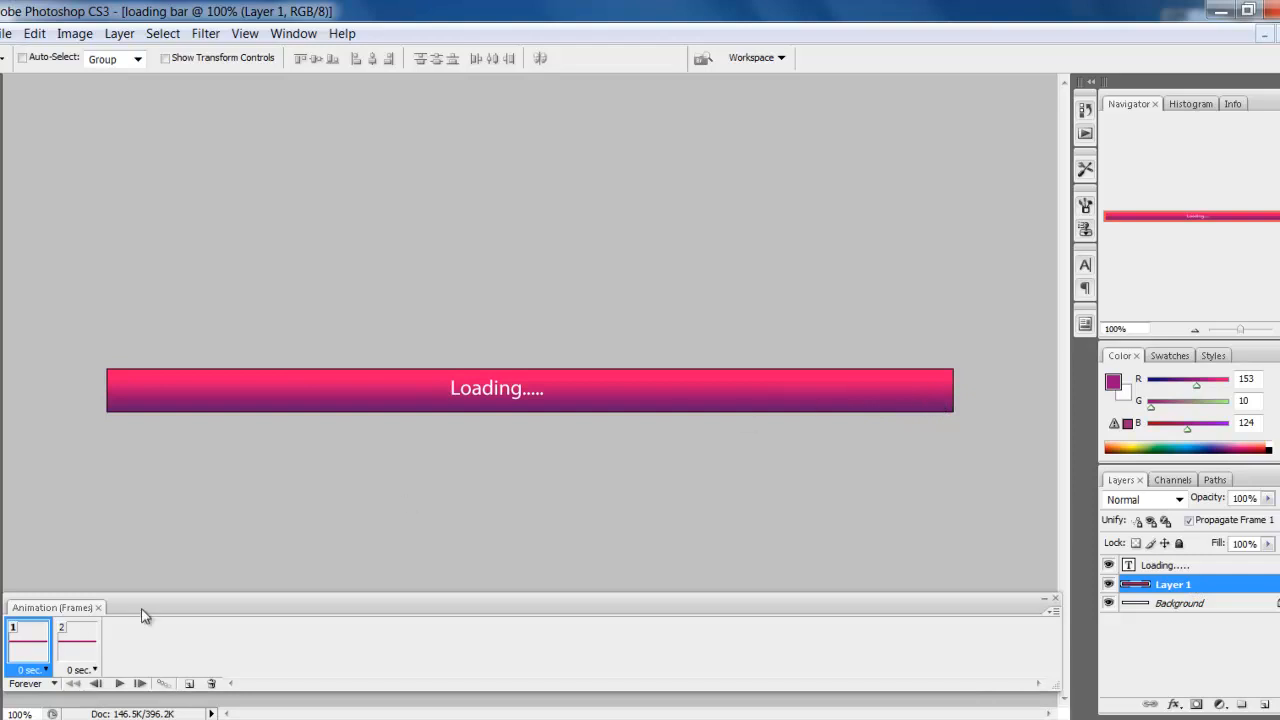
mouse_move(16, 172)
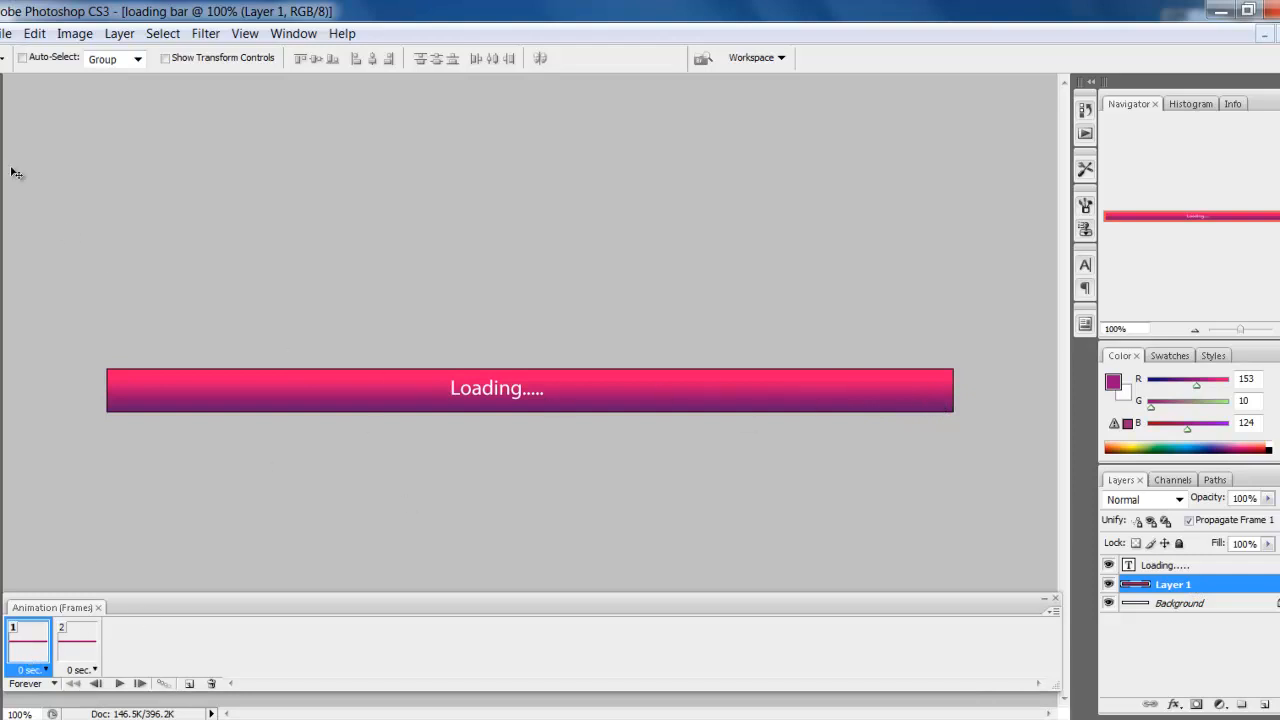
mouse_move(776, 364)
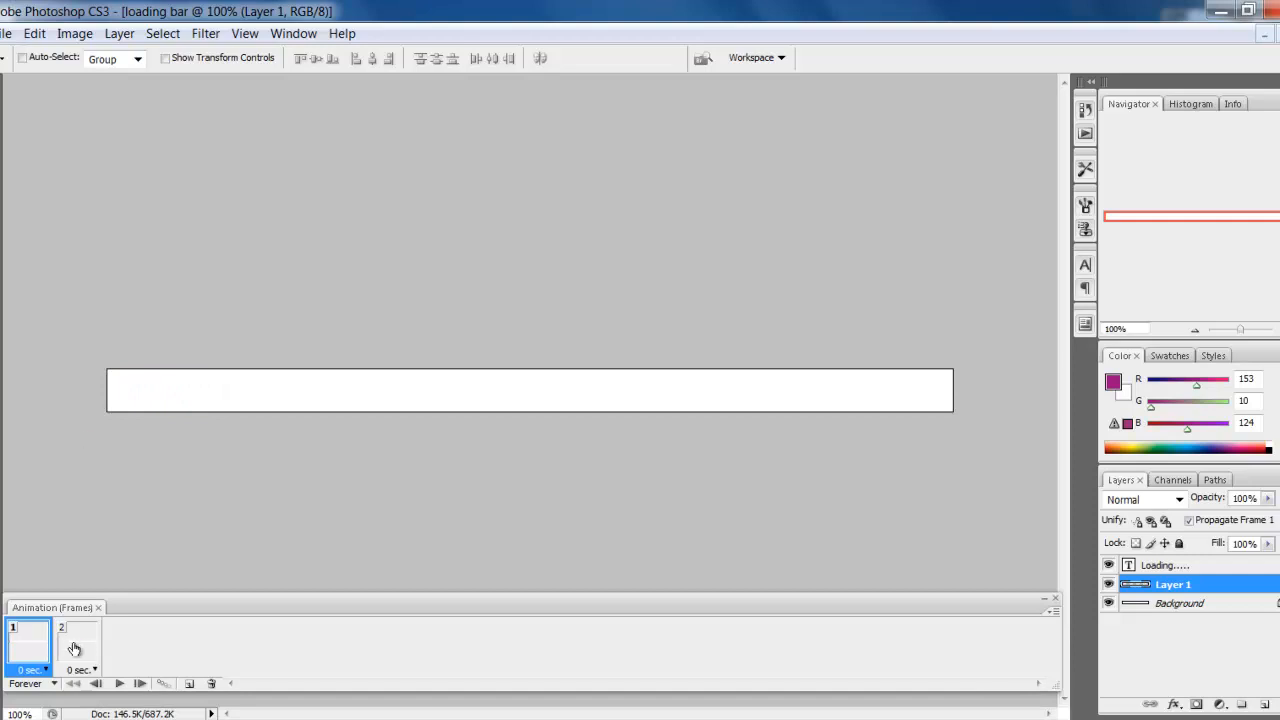
left_click(78, 644)
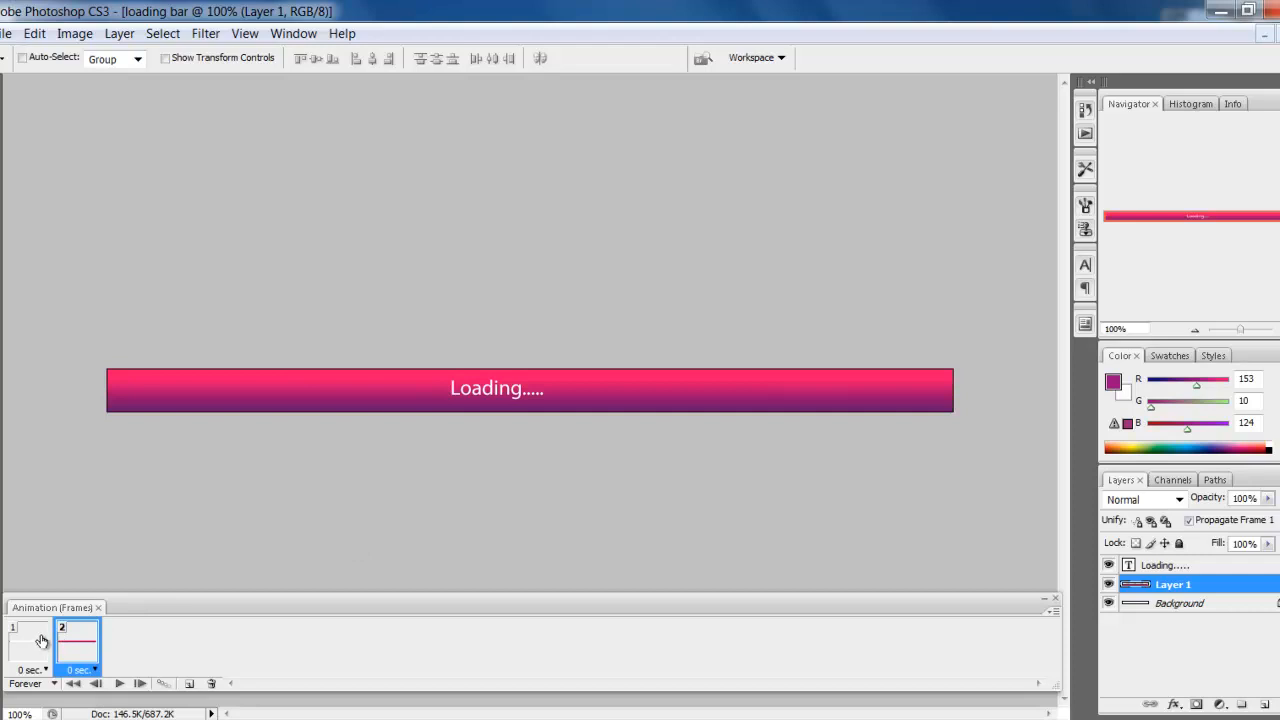
- Select both frames and tween them, adding 40 in-between frames for a 42-frame timeline
left_click(28, 644)
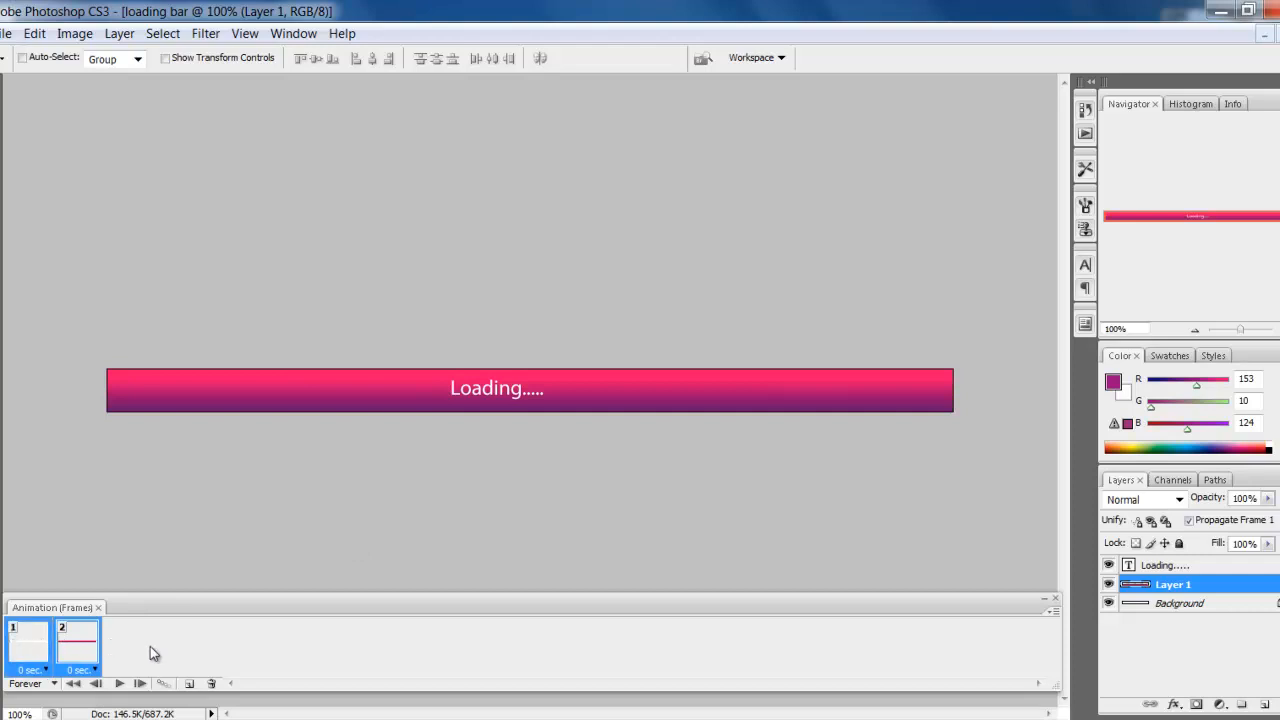
mouse_move(164, 684)
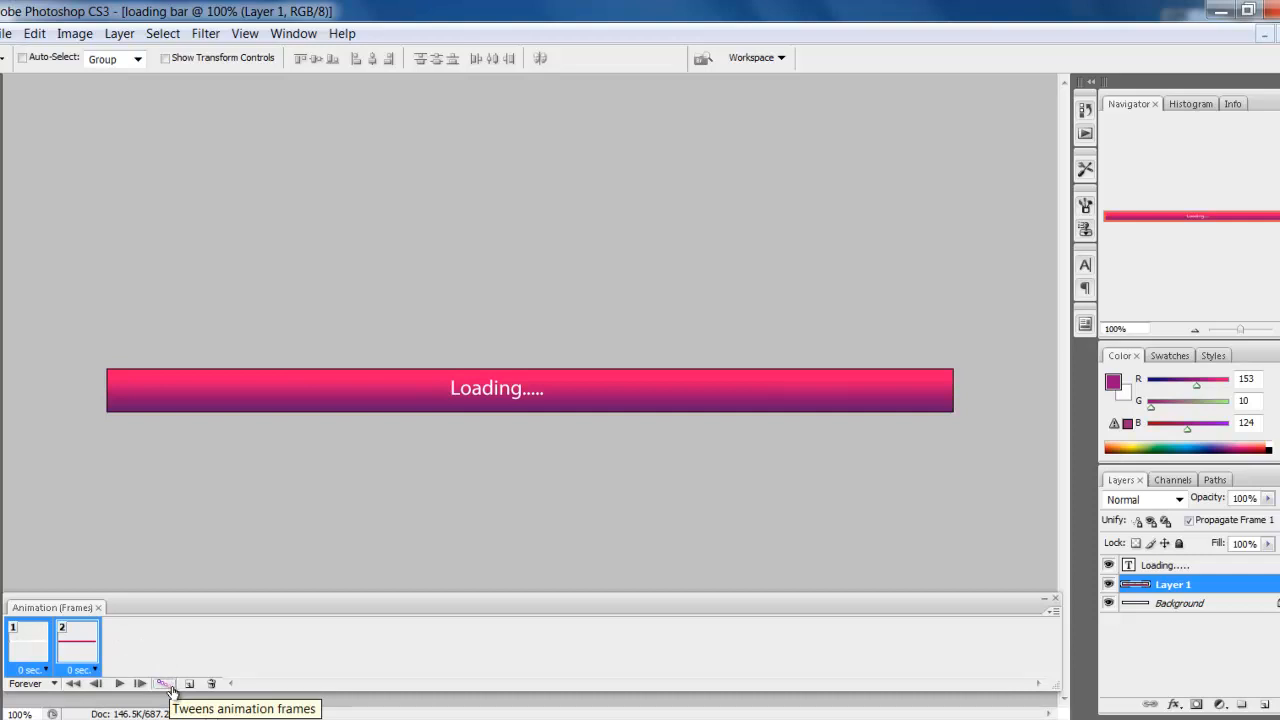
left_click(164, 684)
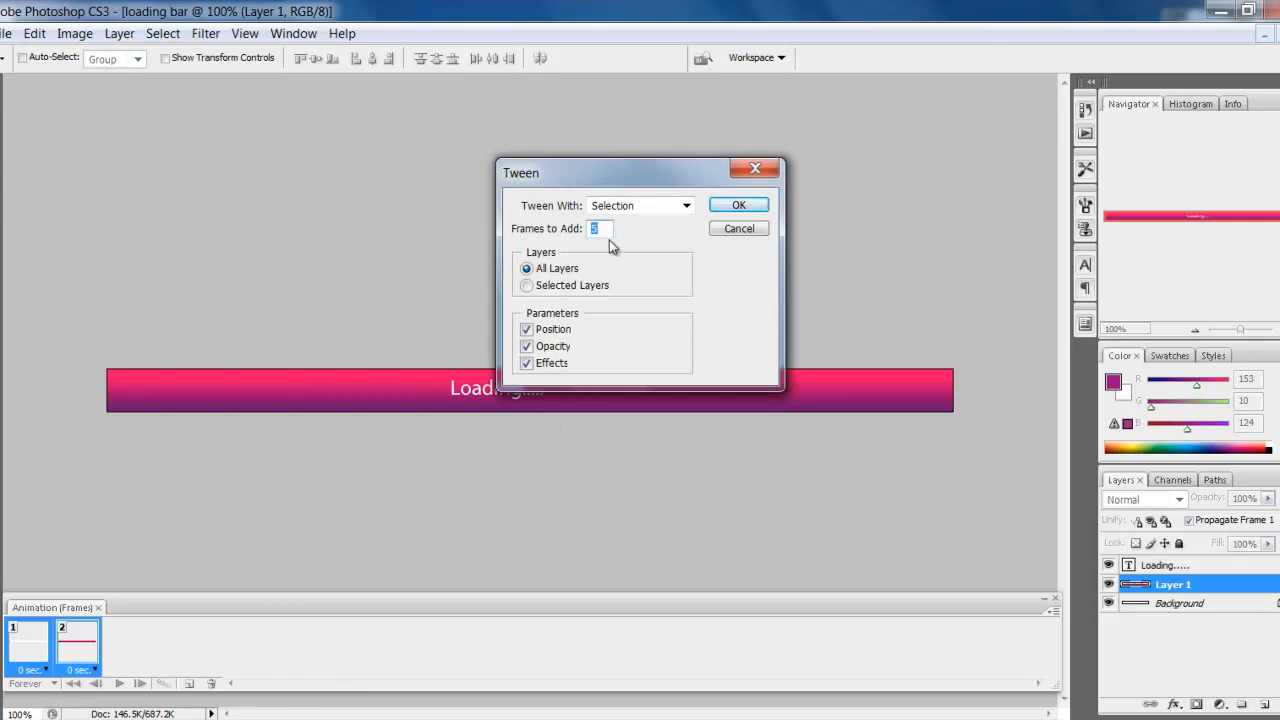
mouse_move(600, 228)
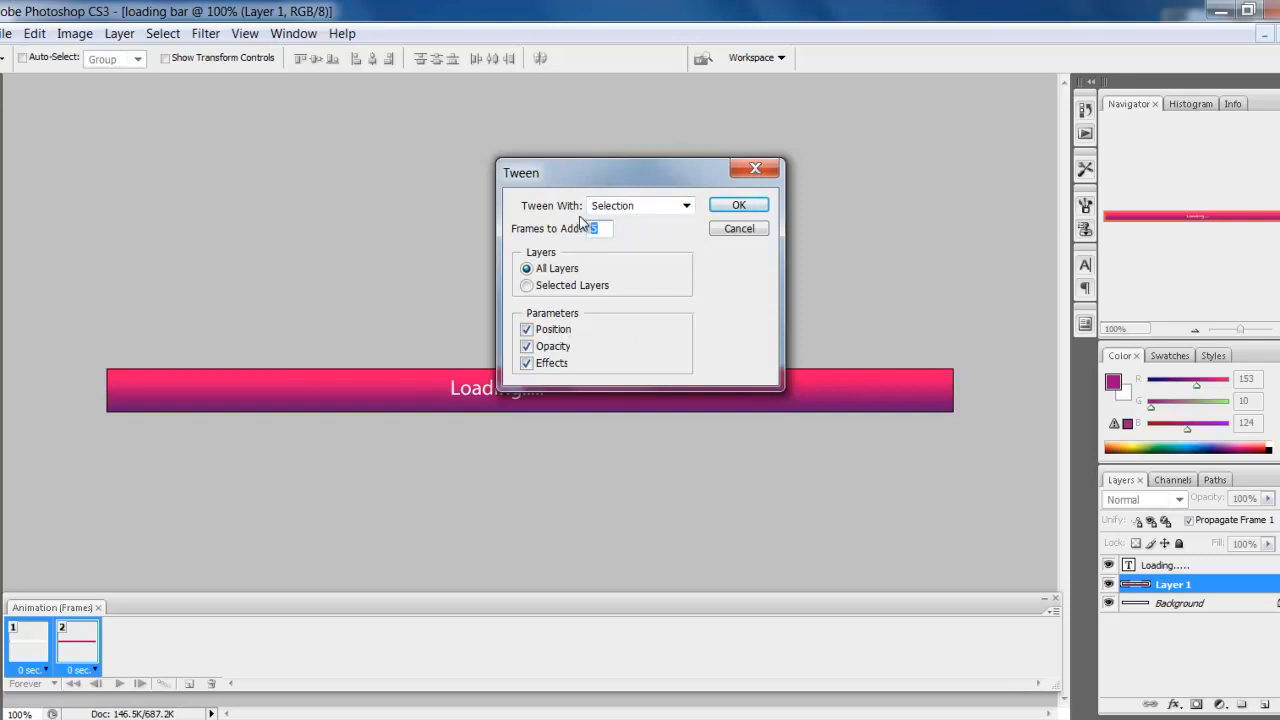
type("3")
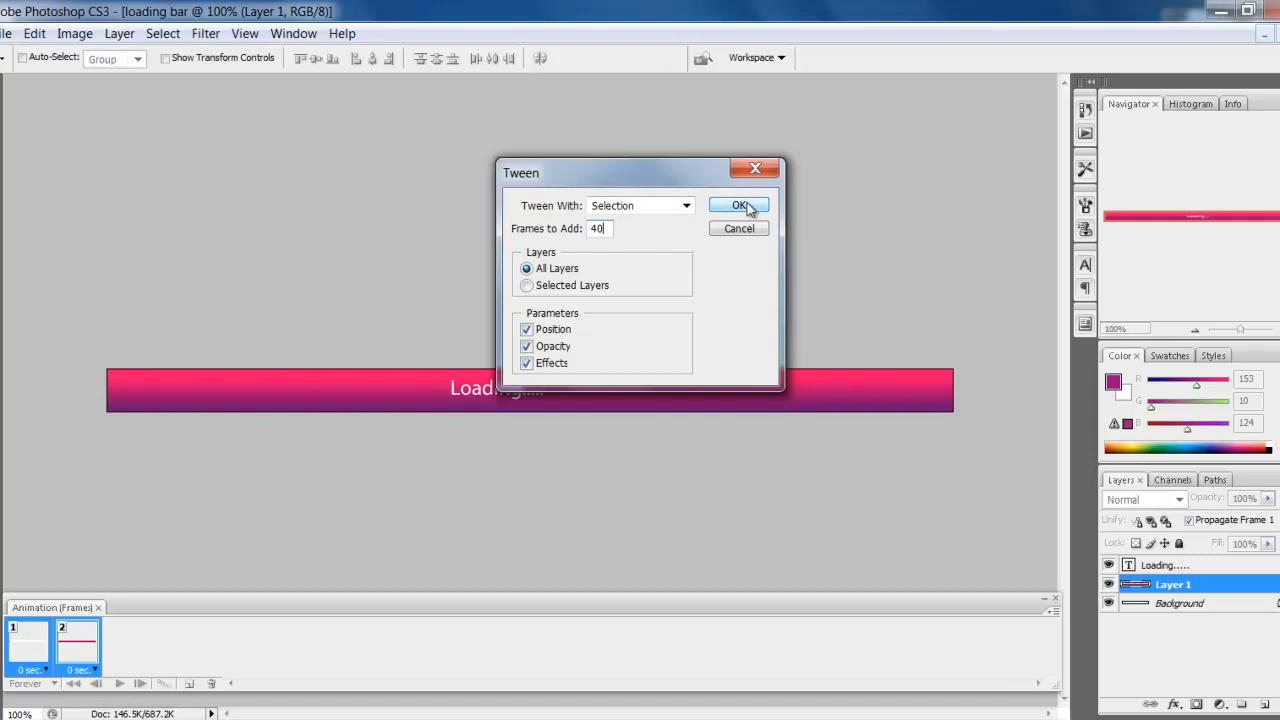
left_click(740, 204)
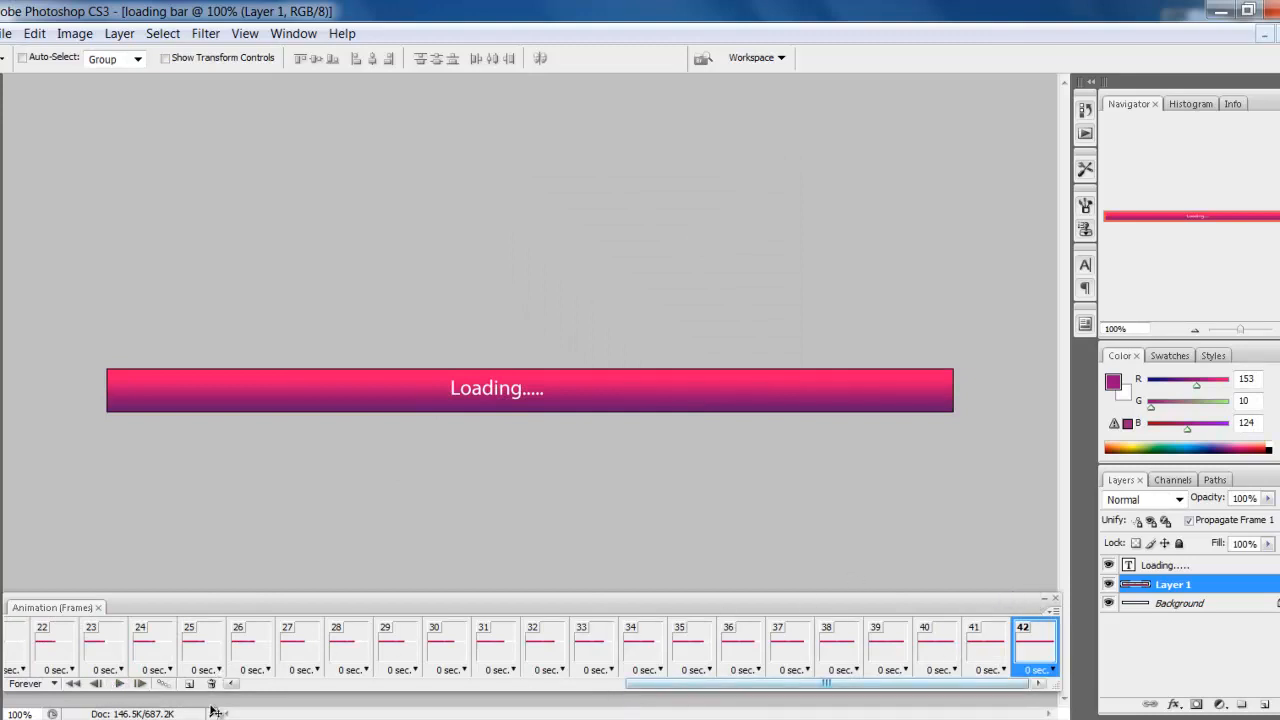
- Preview the bar filling gradually, stepping through frames and stopping at frame 22
left_click(118, 684)
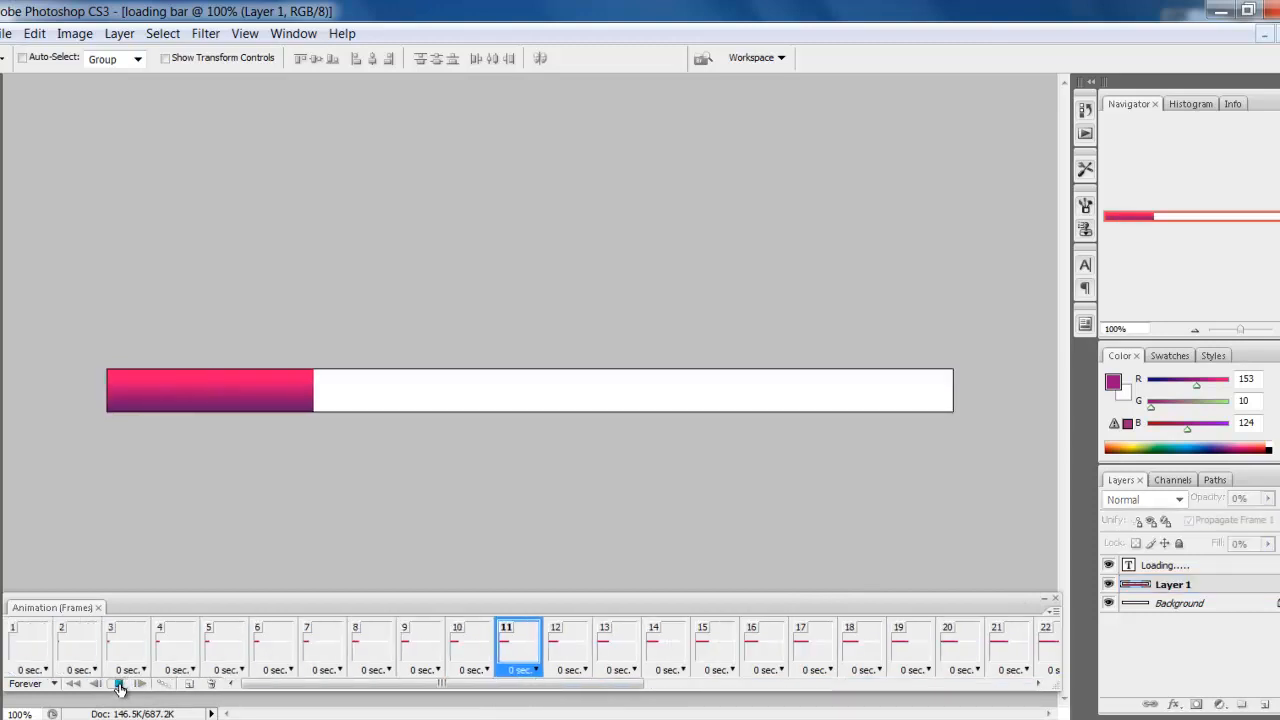
left_click(130, 684)
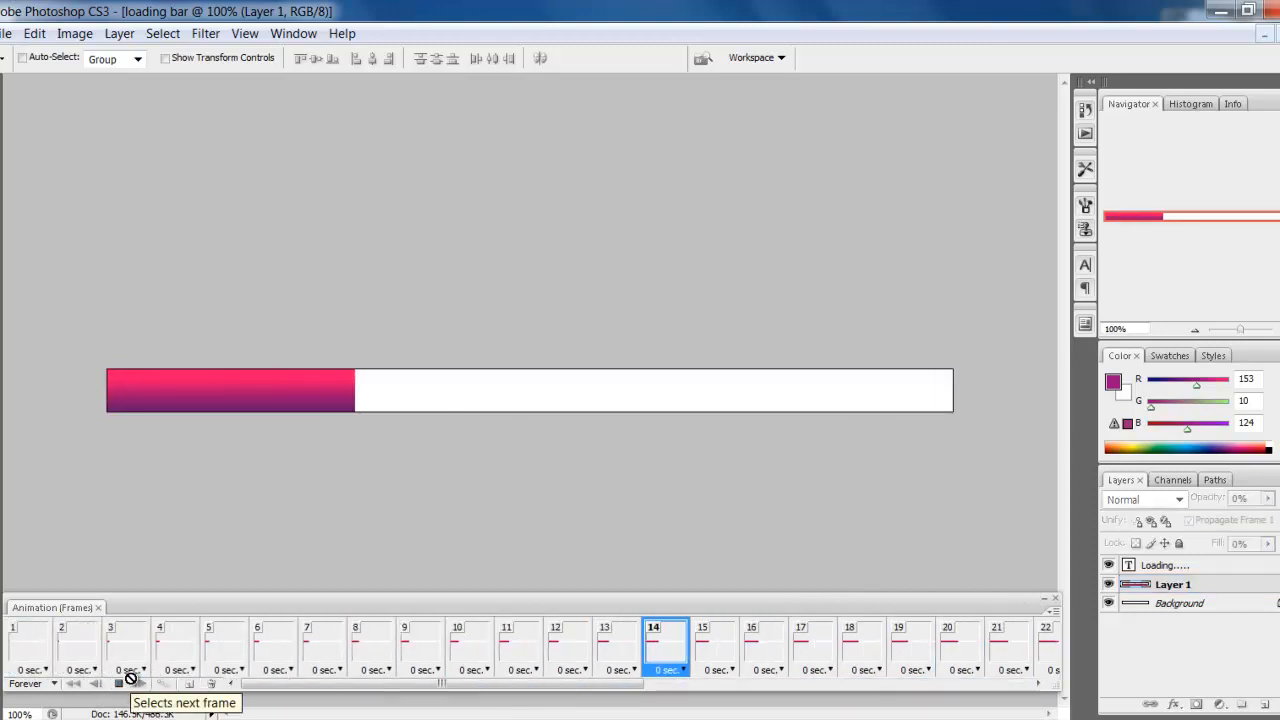
left_click(96, 684)
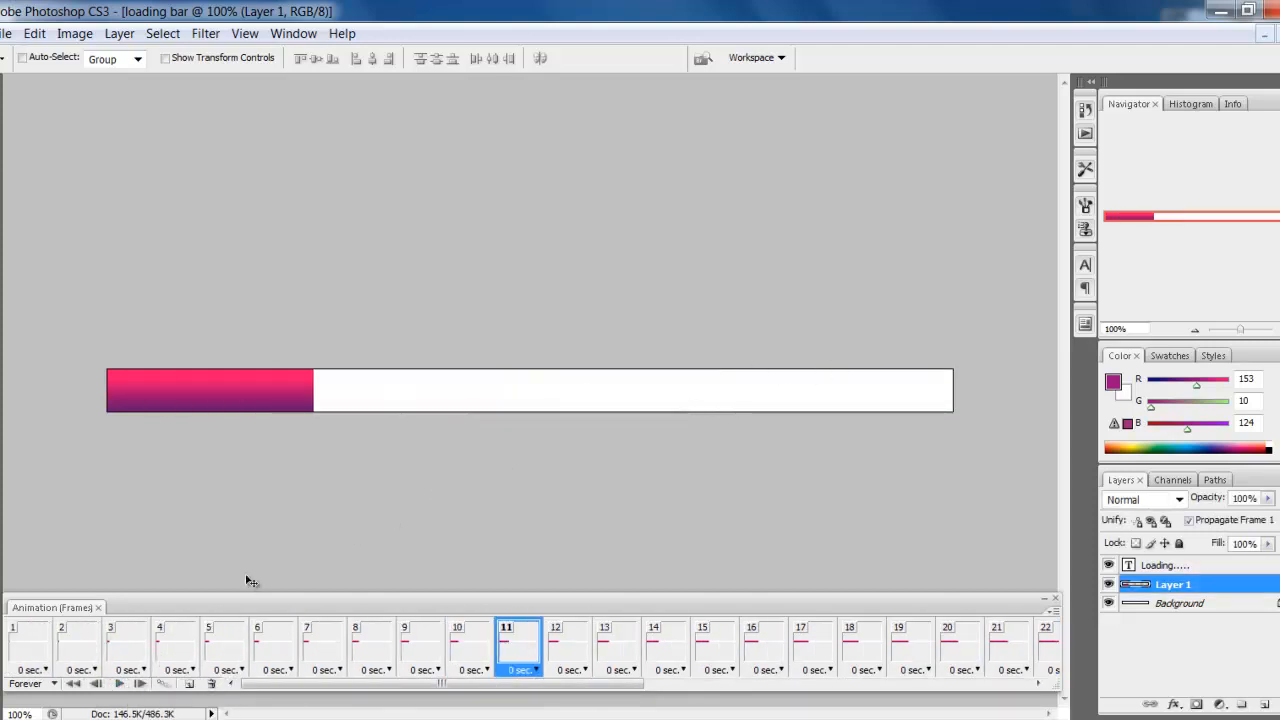
left_click(118, 684)
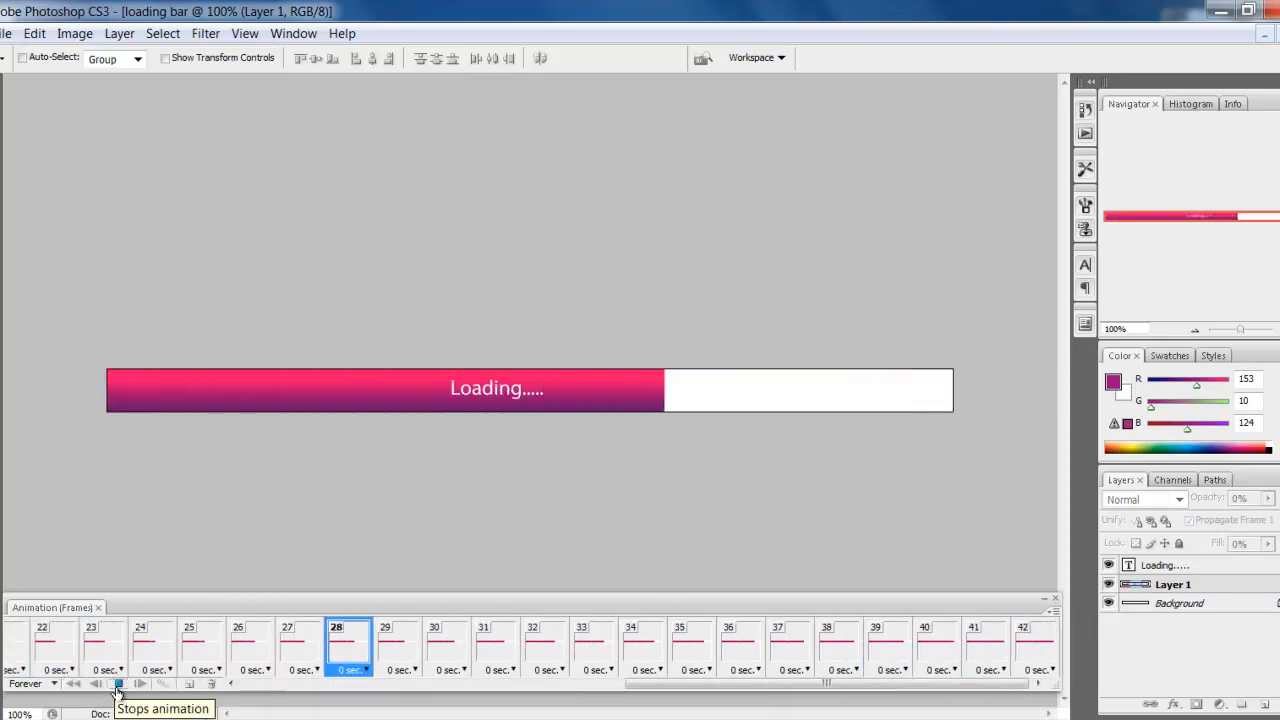
left_click(140, 684)
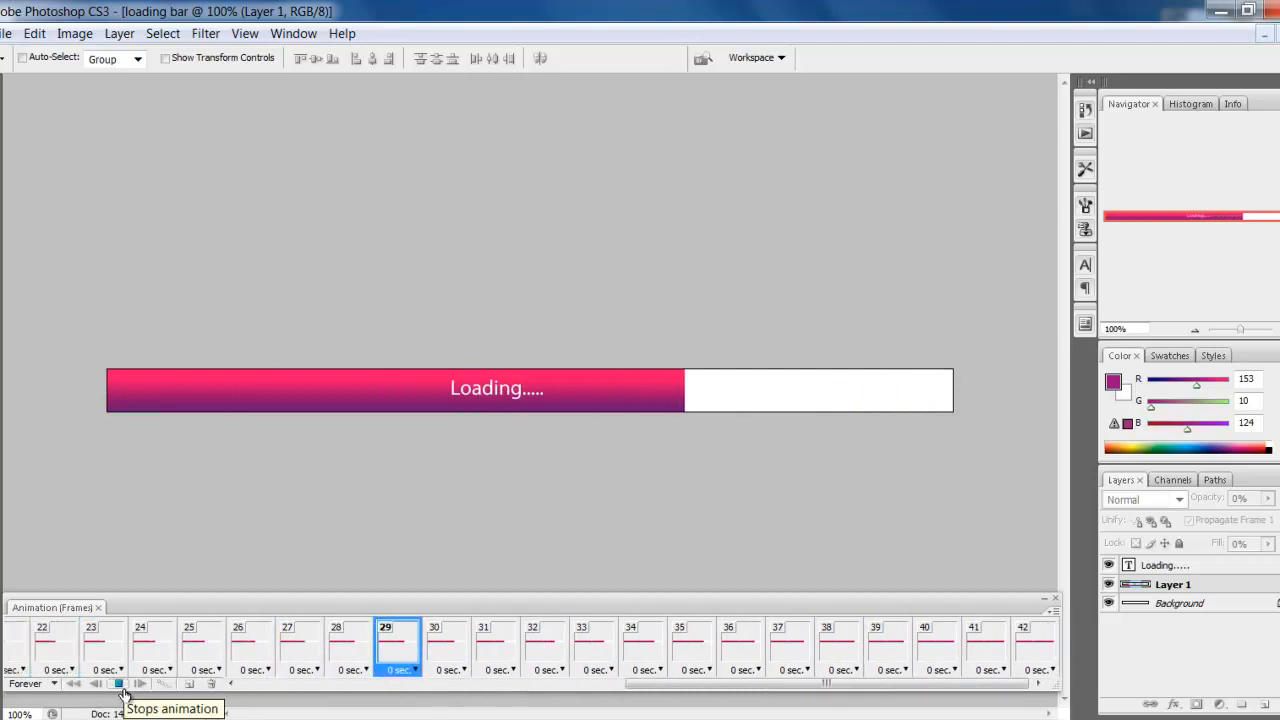
left_click(120, 684)
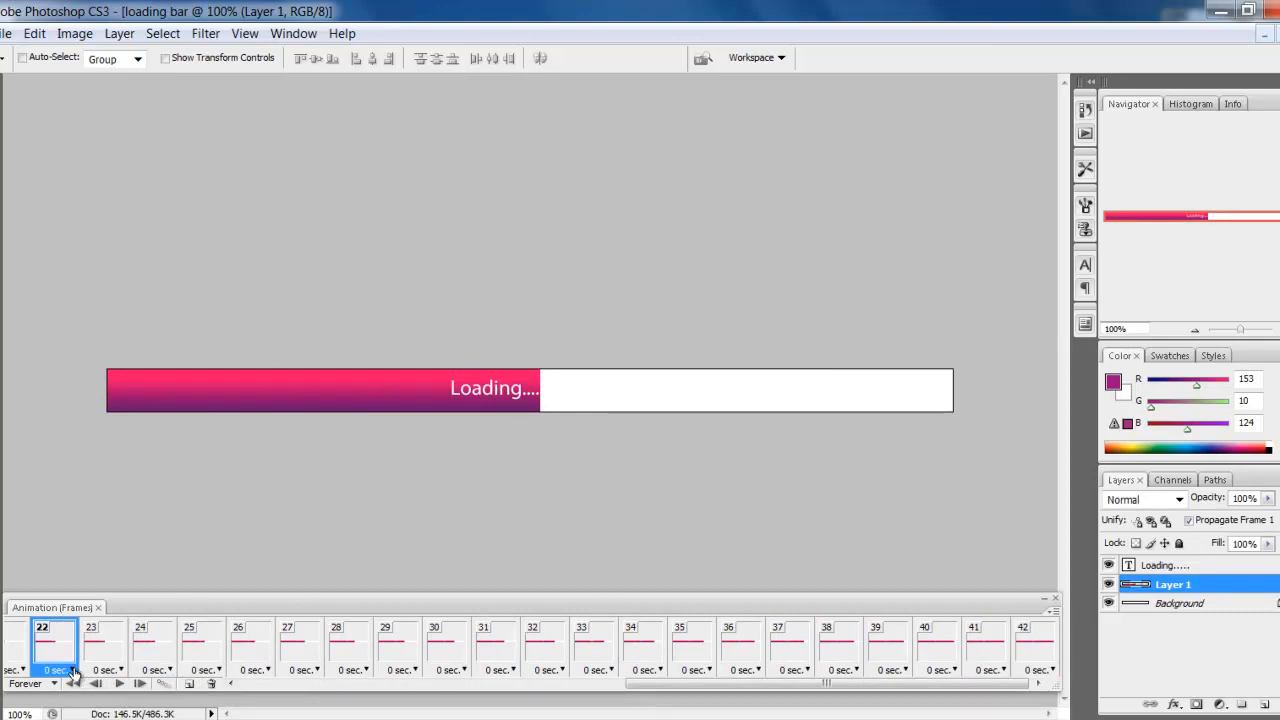
- Set the animation's looping option from Forever to Once
left_click(62, 670)
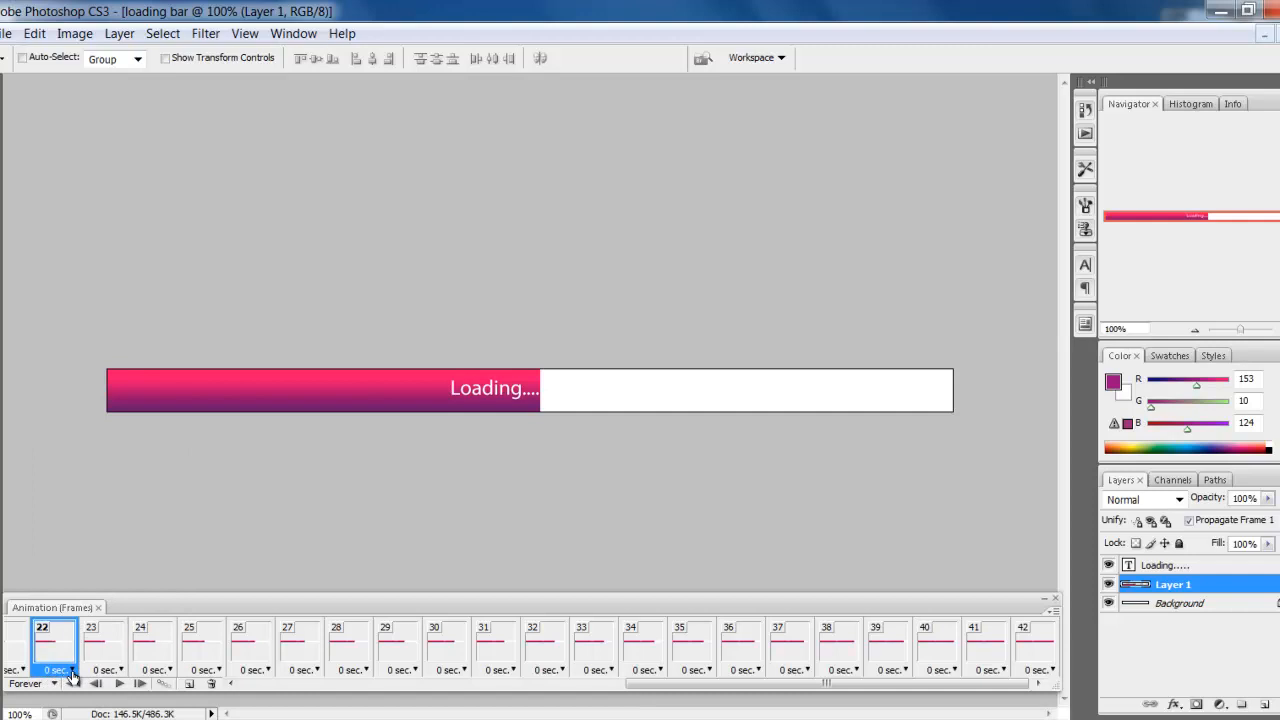
left_click(70, 670)
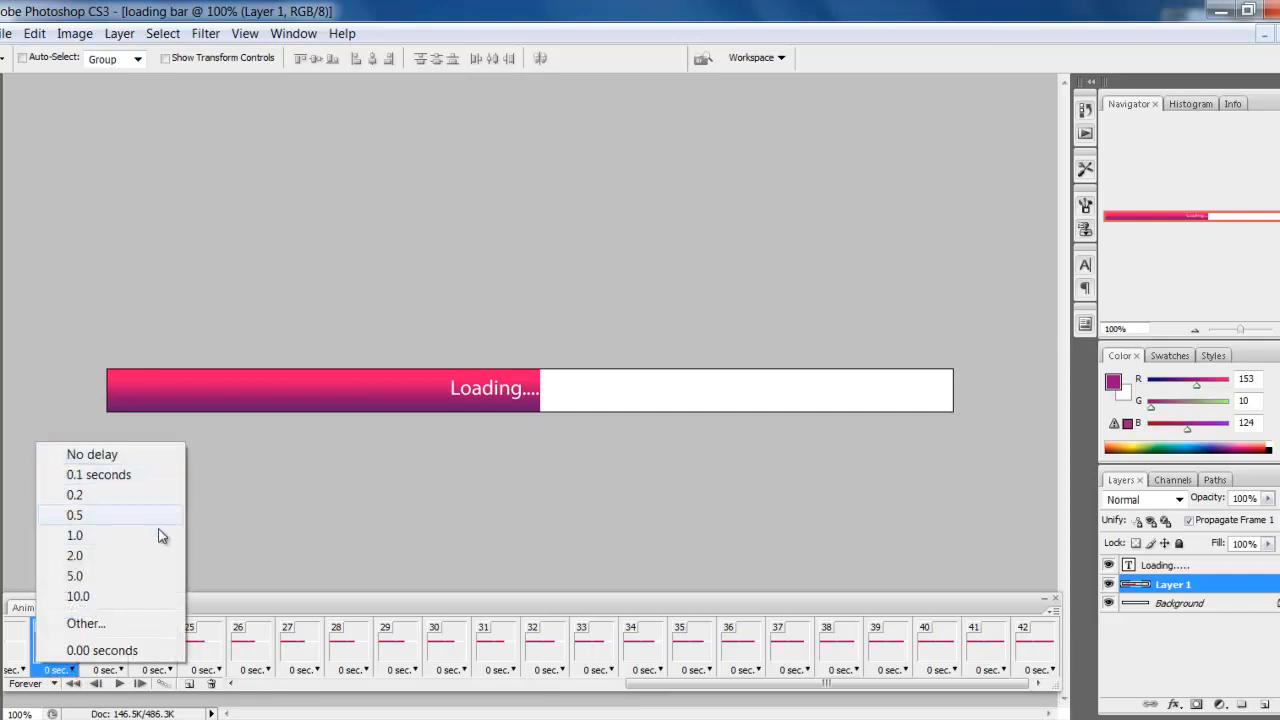
mouse_move(124, 556)
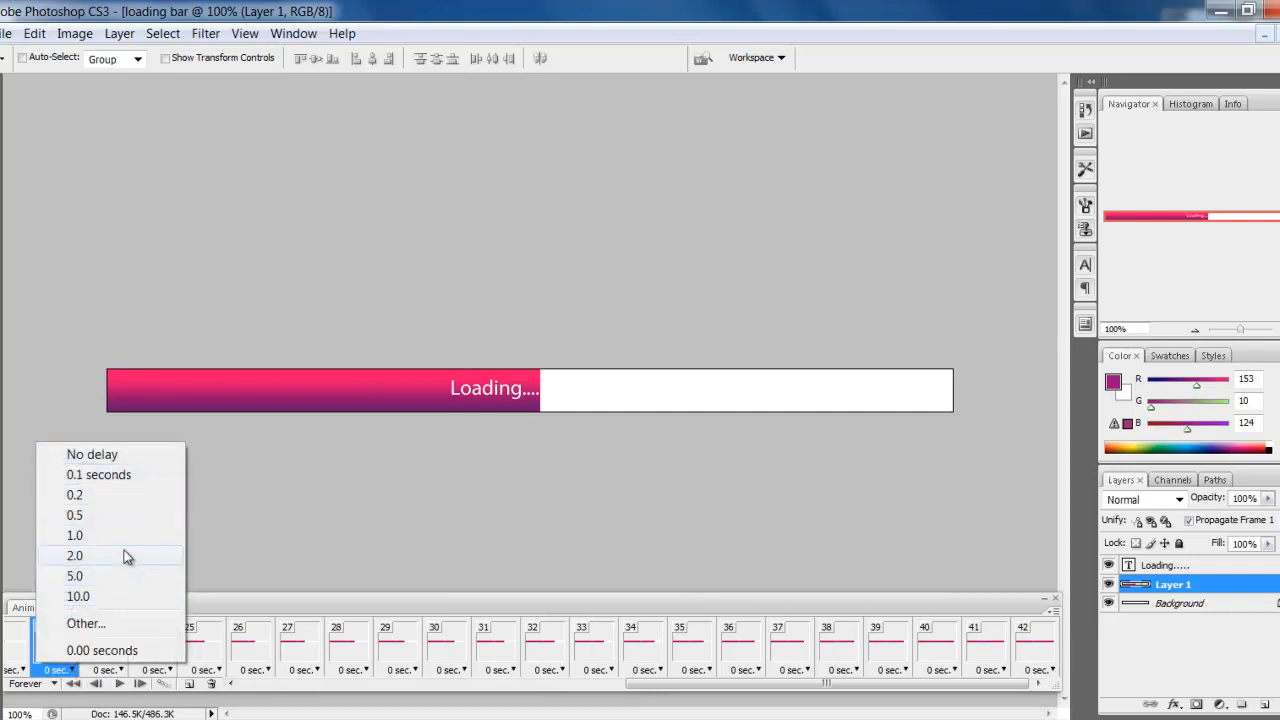
mouse_move(136, 568)
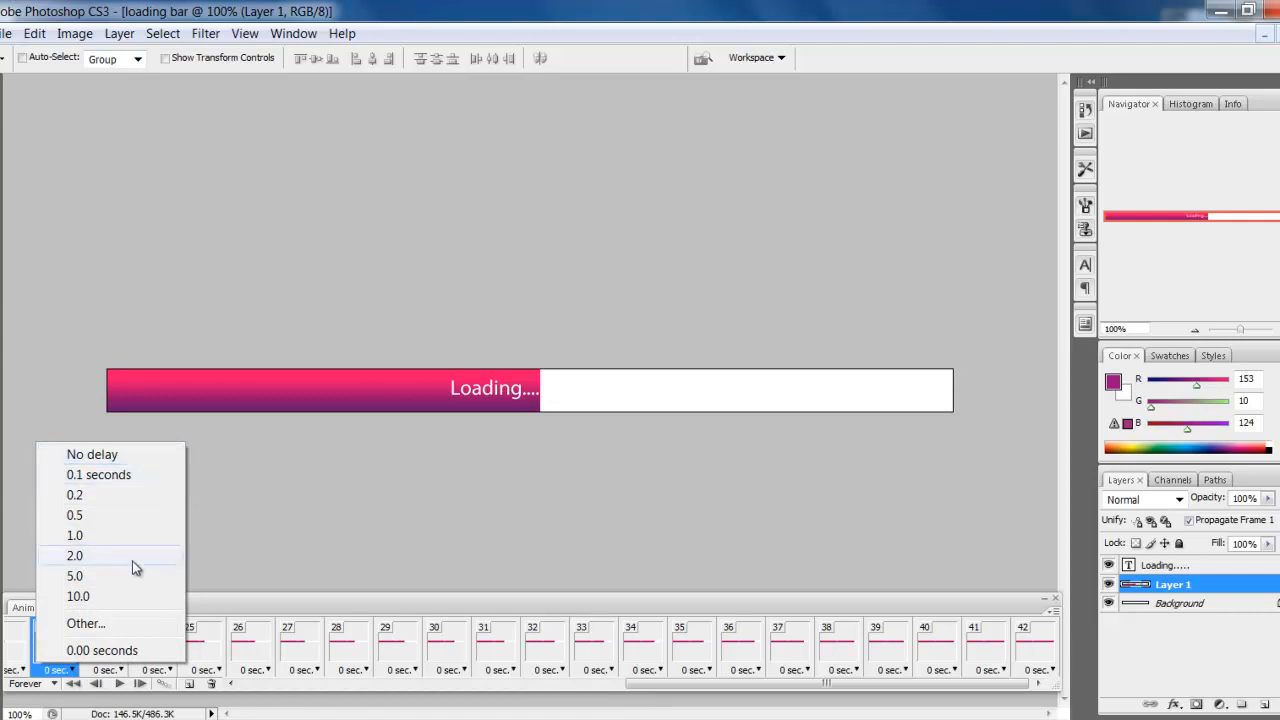
mouse_move(52, 690)
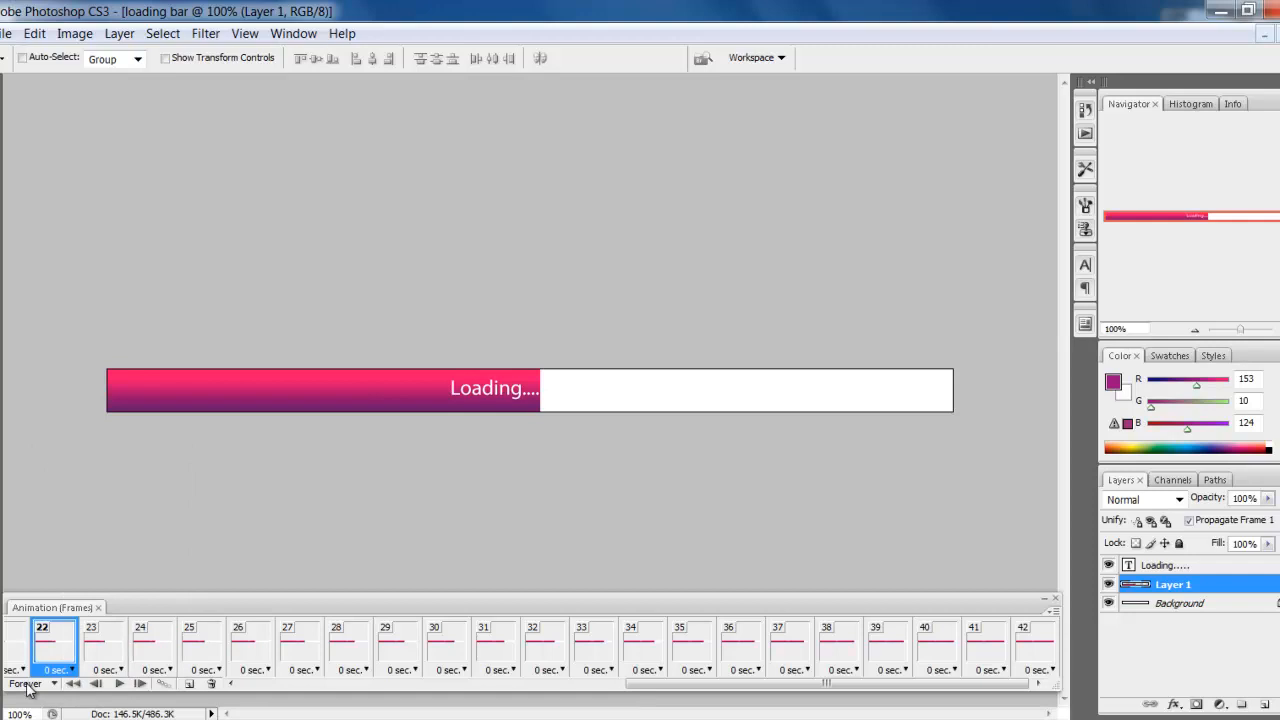
mouse_move(24, 684)
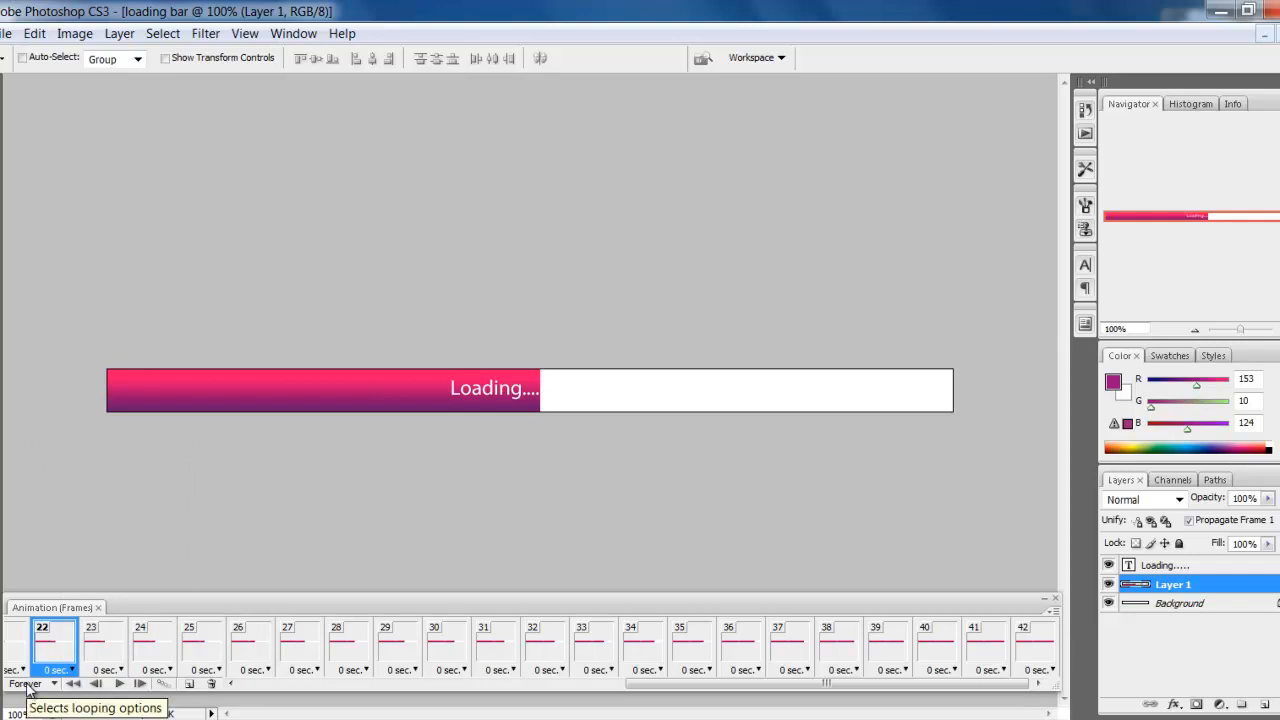
left_click(32, 684)
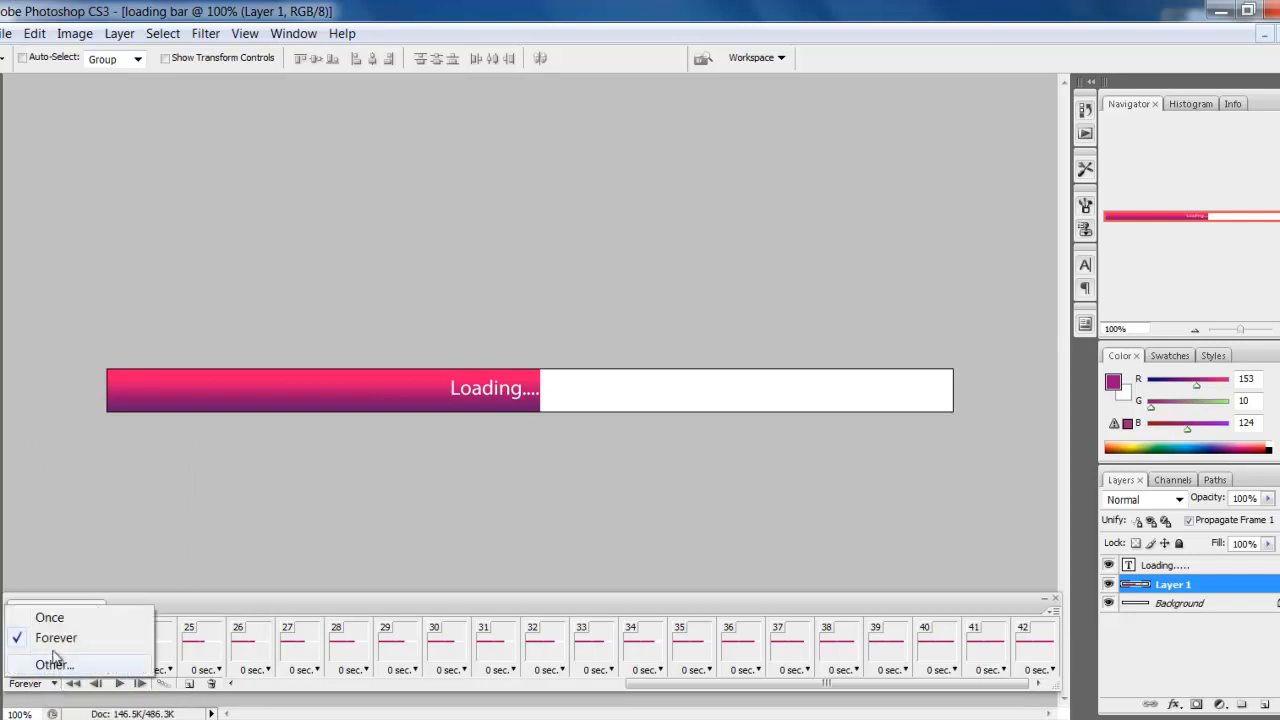
left_click(48, 616)
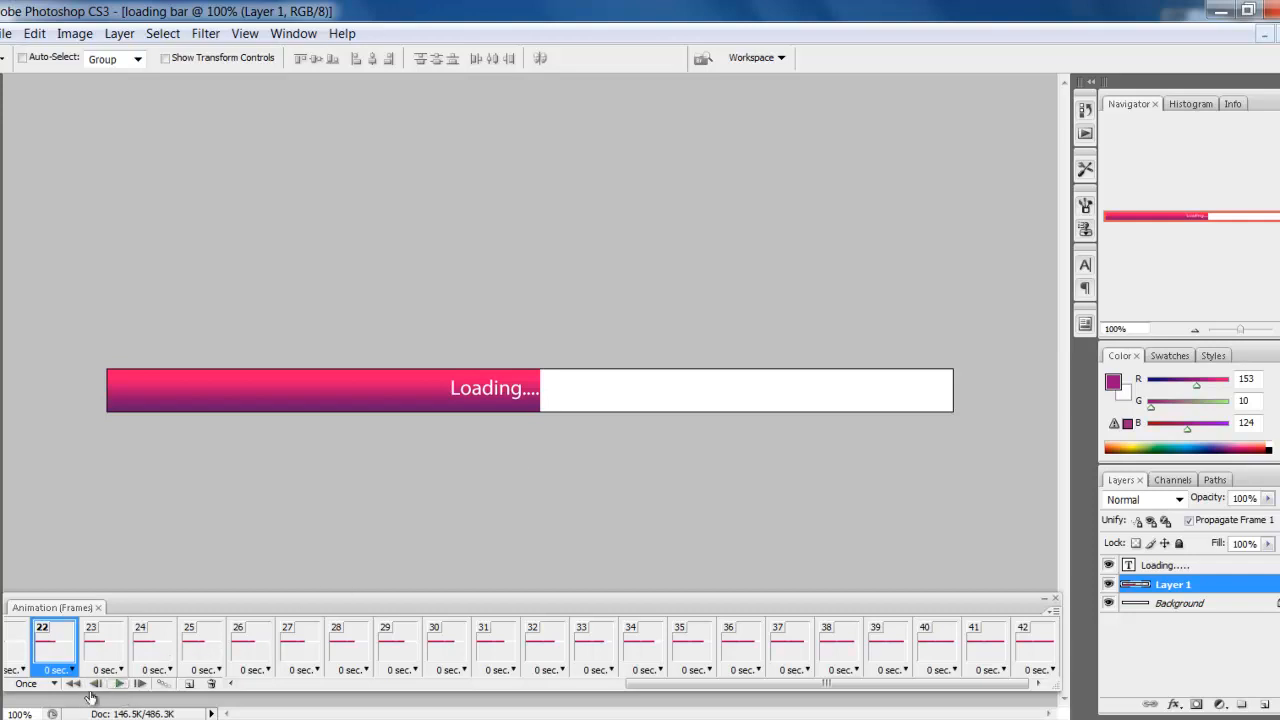
- Rewind to the first frame and replay until the bar is full at frame 42
left_click(96, 684)
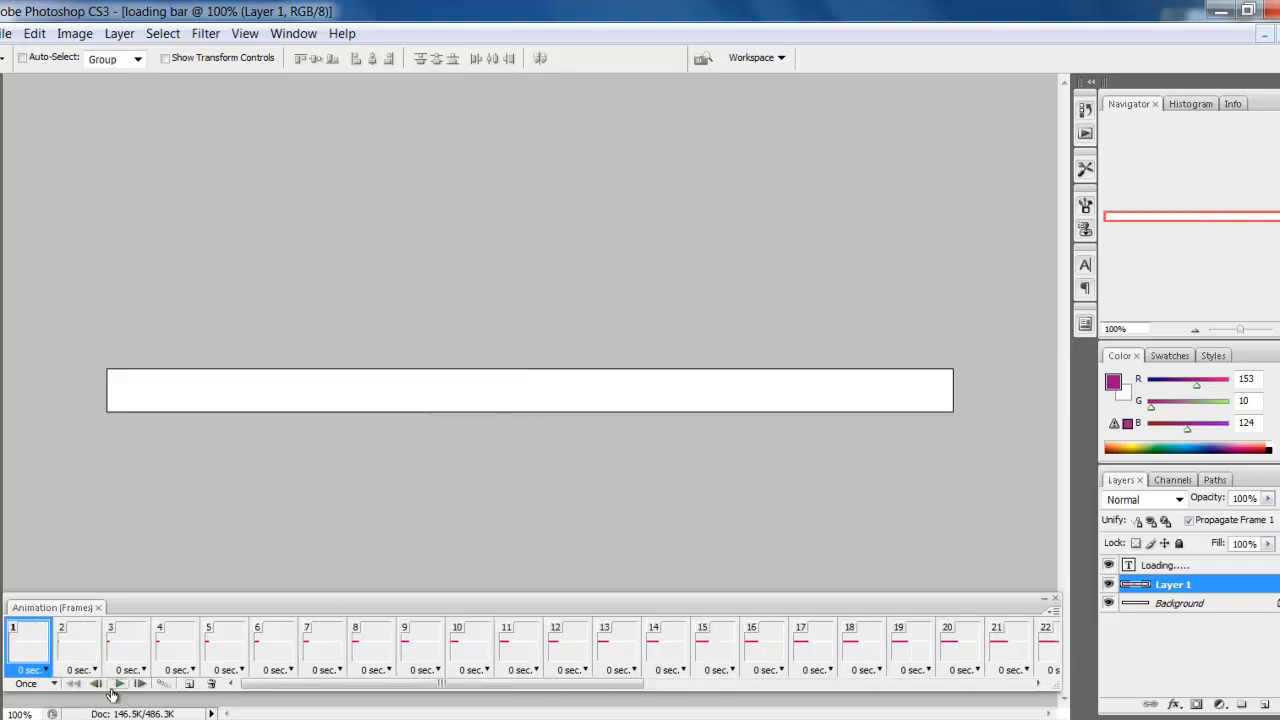
left_click(120, 684)
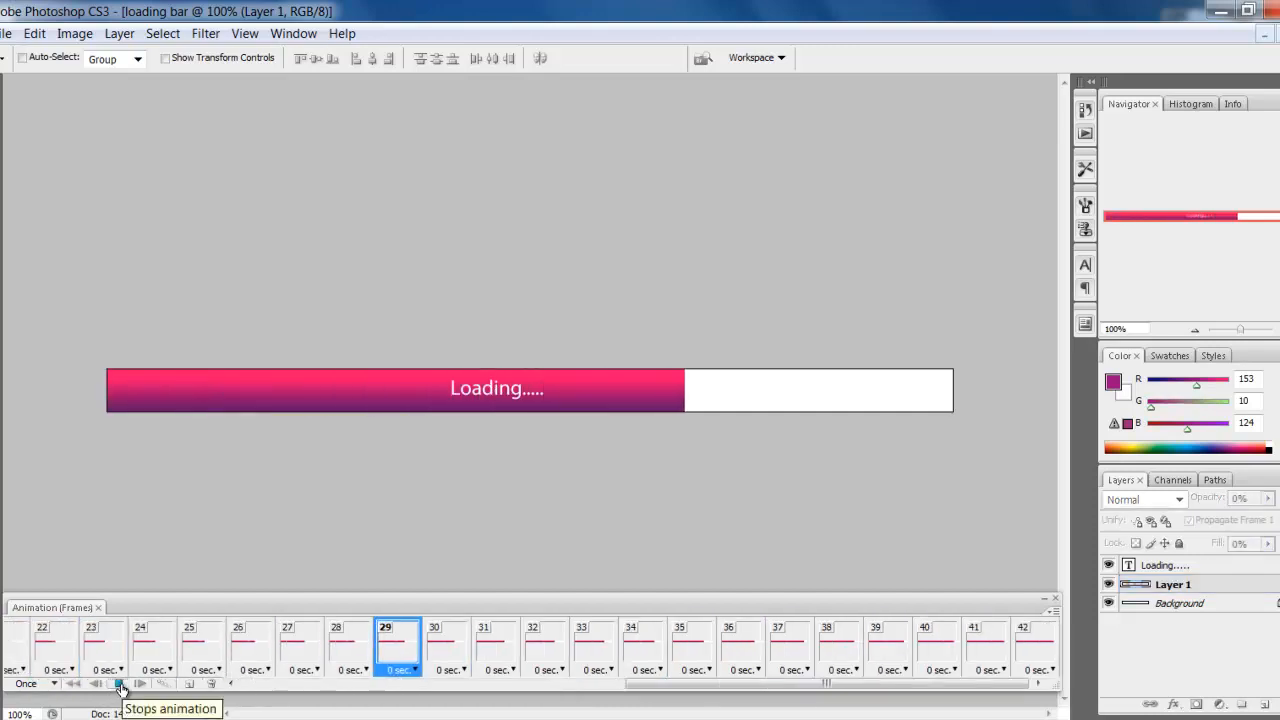
left_click(120, 684)
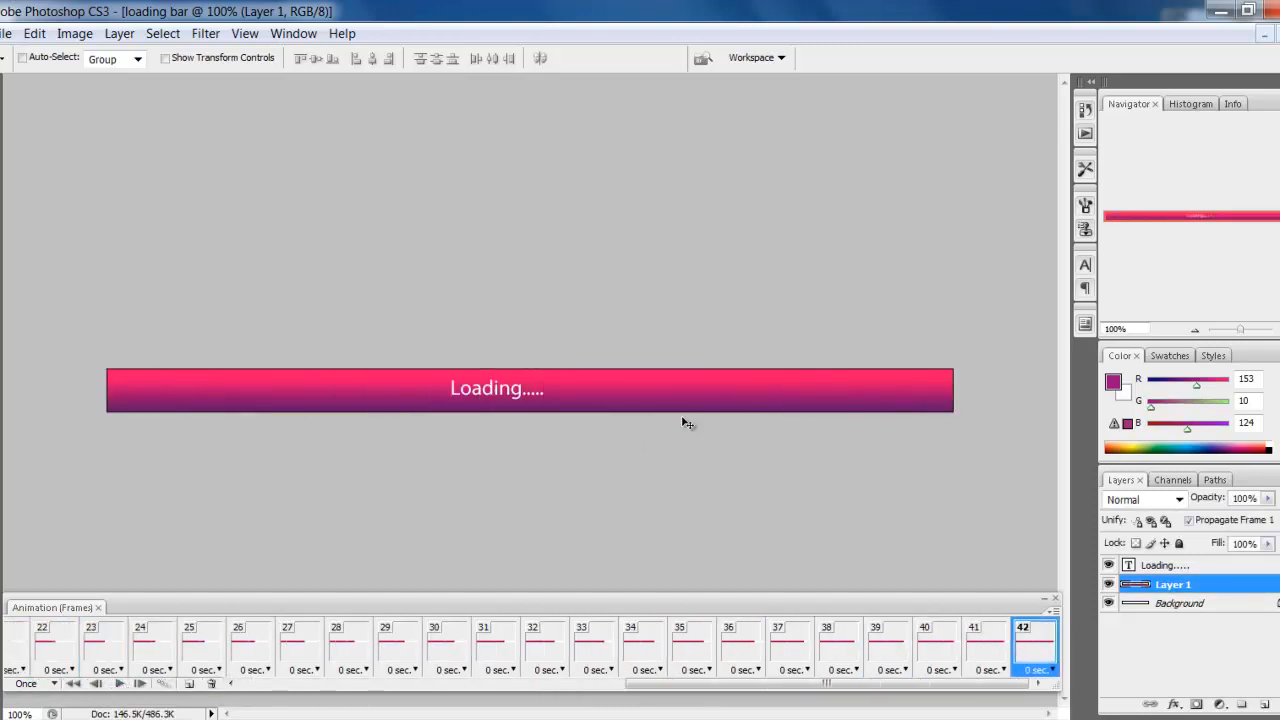
mouse_move(308, 504)
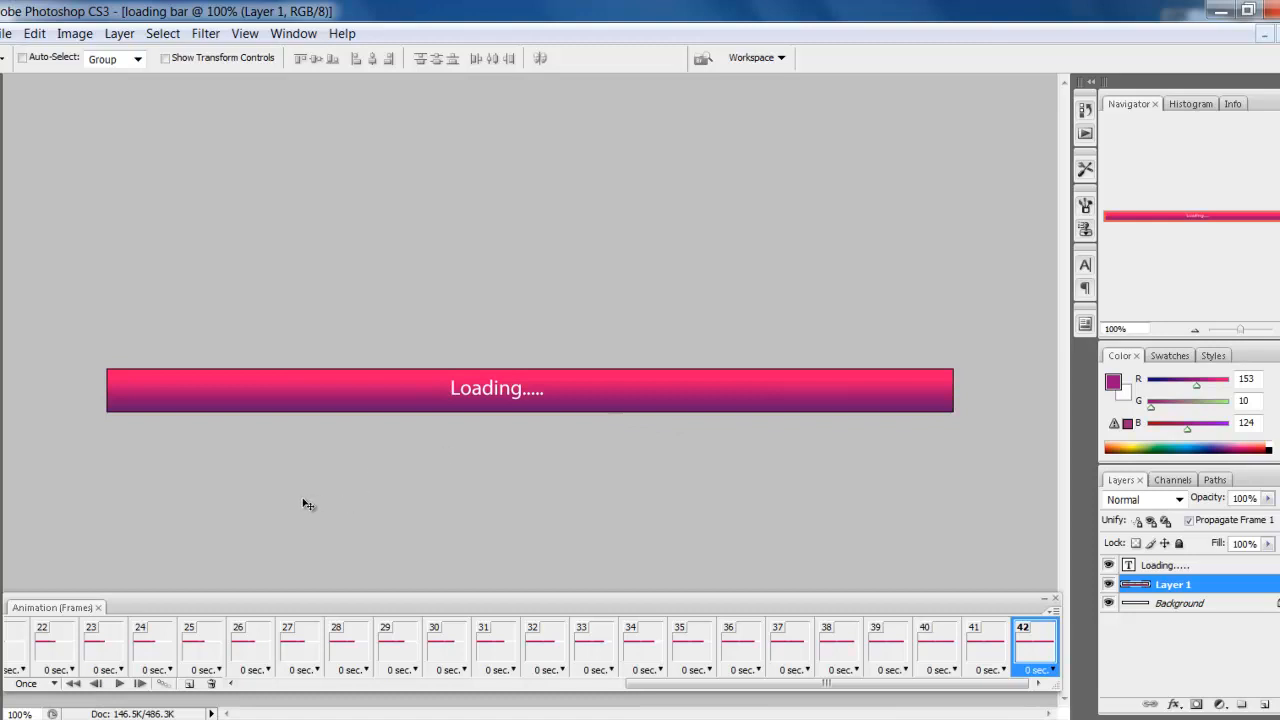
mouse_move(104, 256)
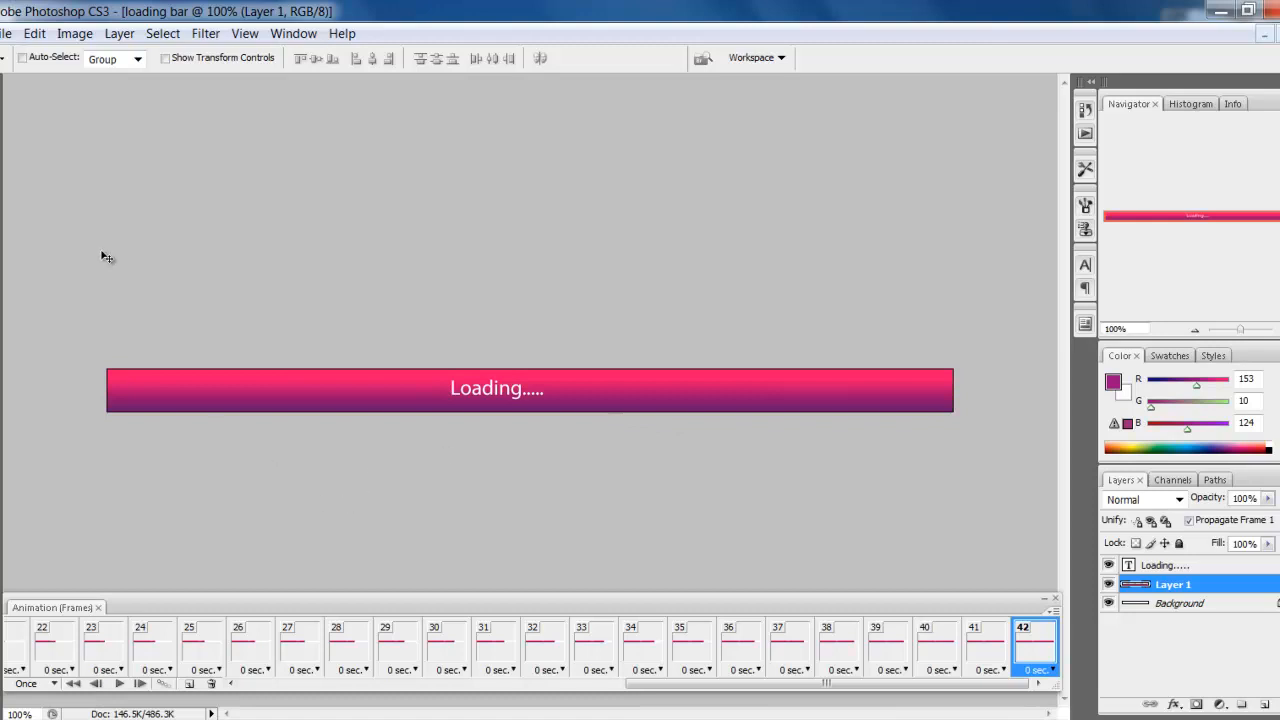
mouse_move(114, 122)
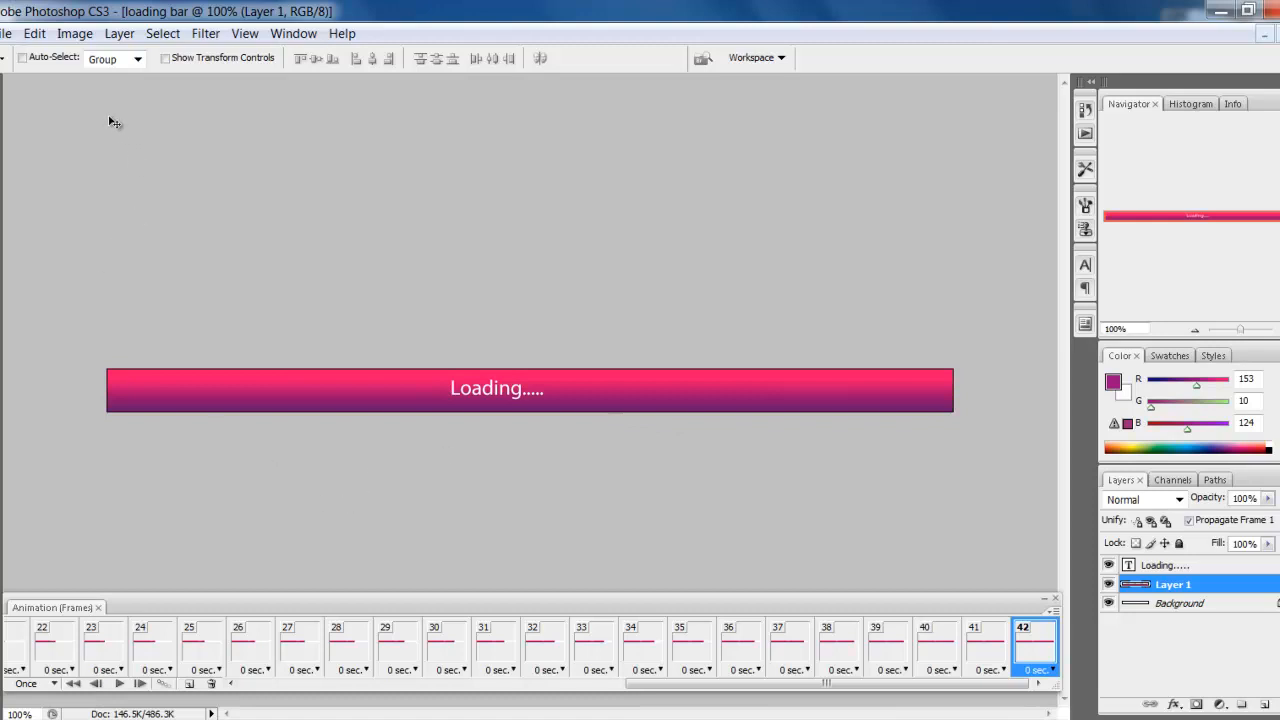
mouse_move(56, 154)
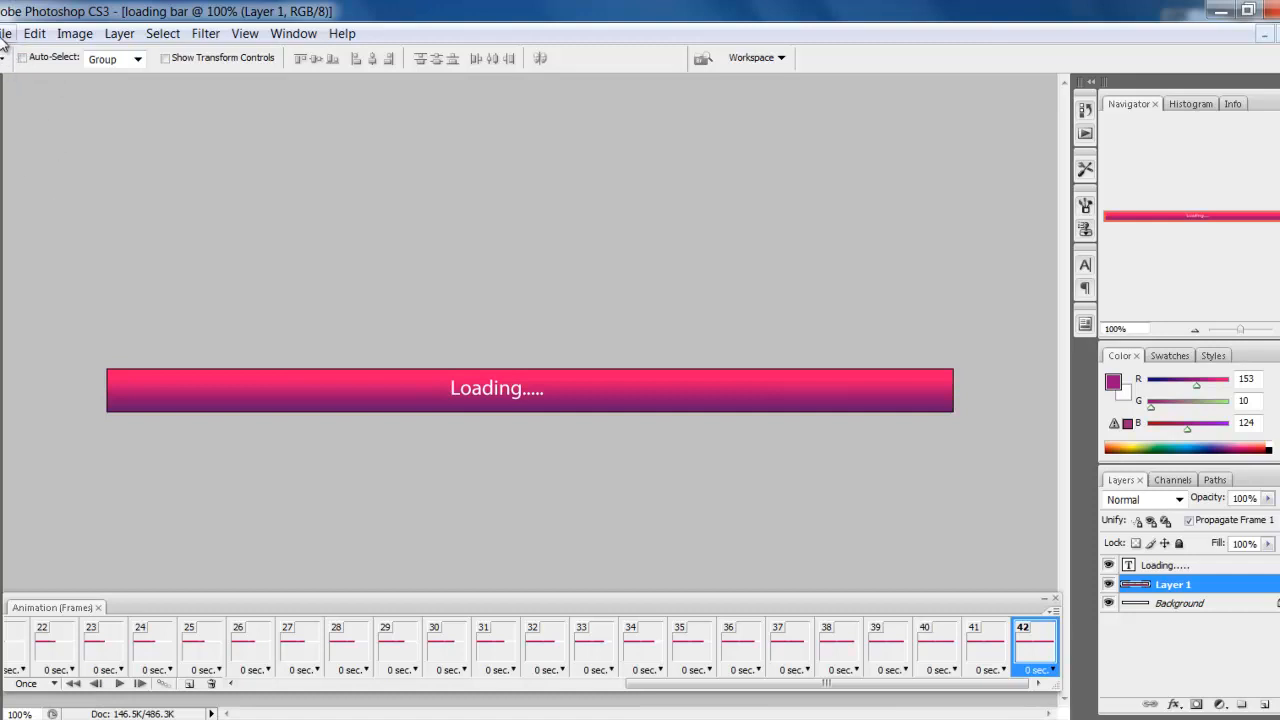
- Set up Render Video as a QuickTime movie named loading bar 3.mov saved to the Desktop
left_click(8, 32)
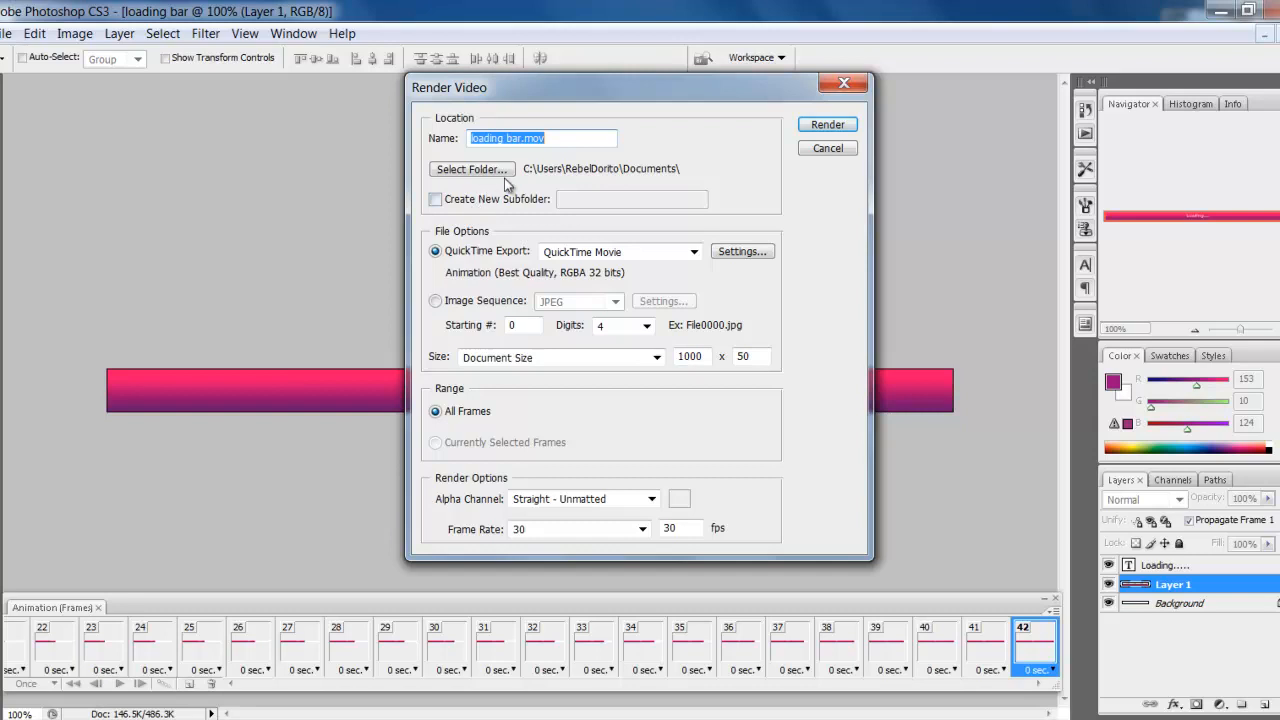
mouse_move(596, 242)
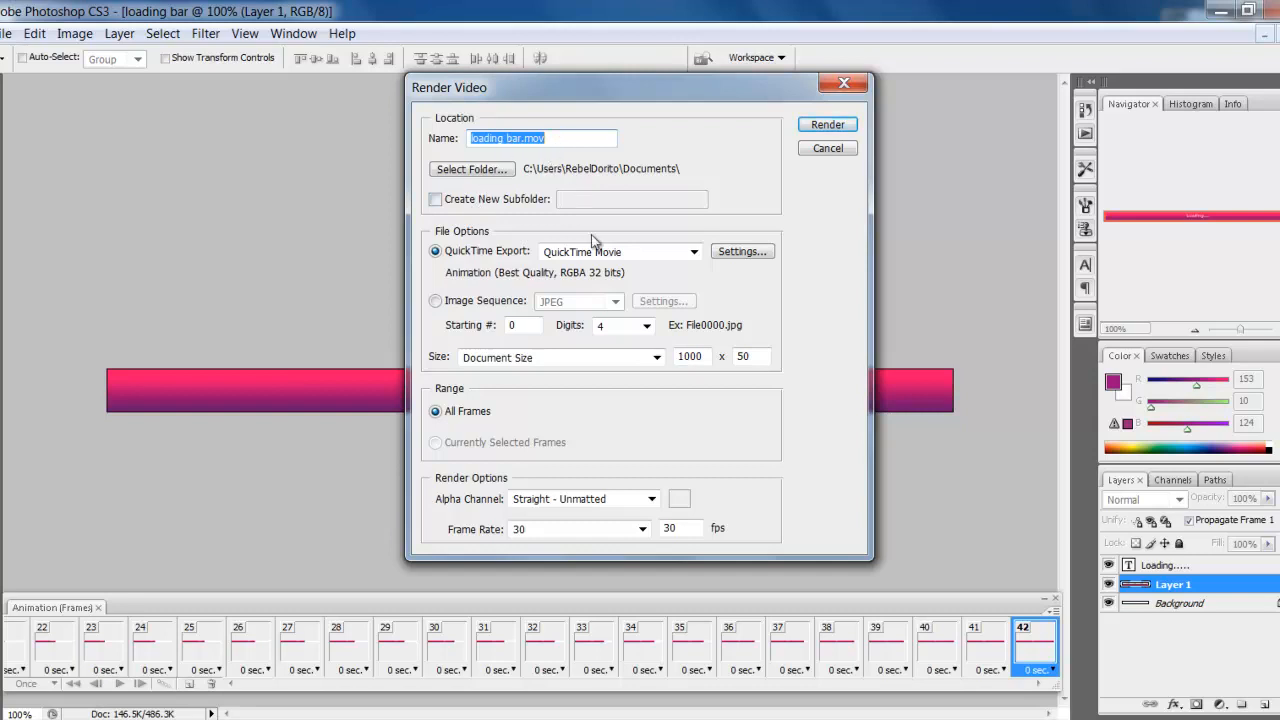
left_click(560, 138)
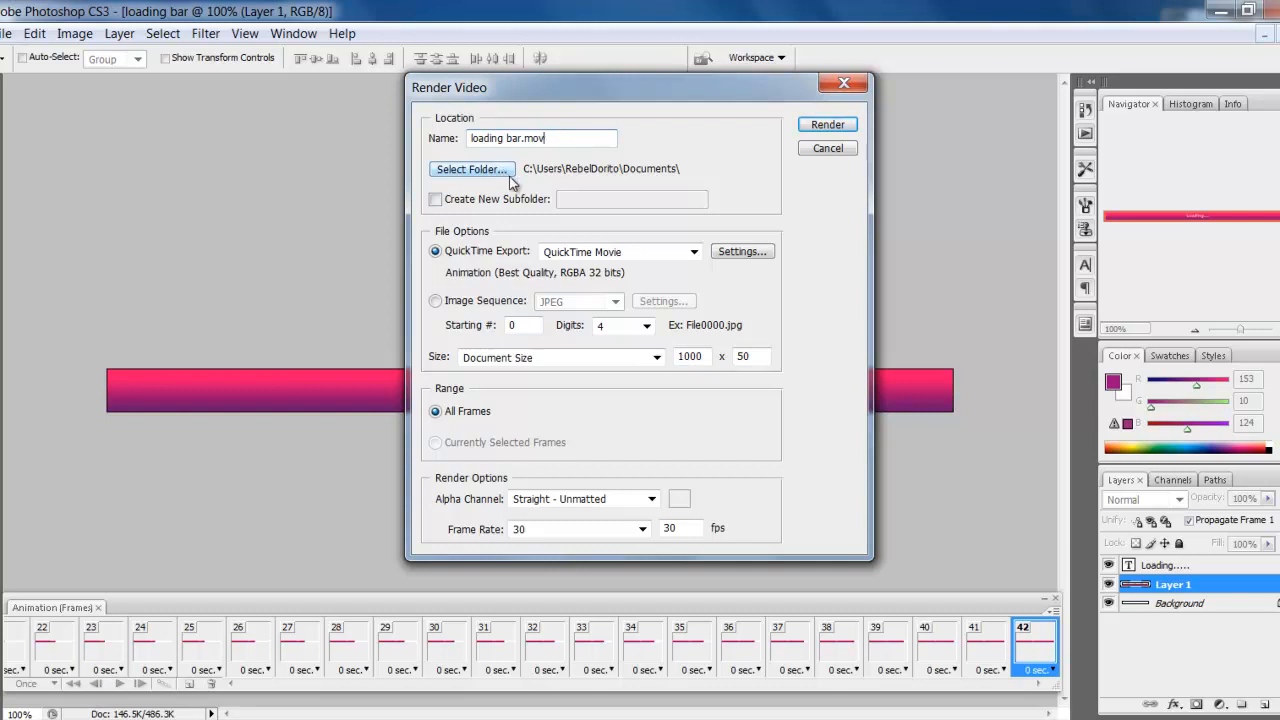
mouse_move(742, 252)
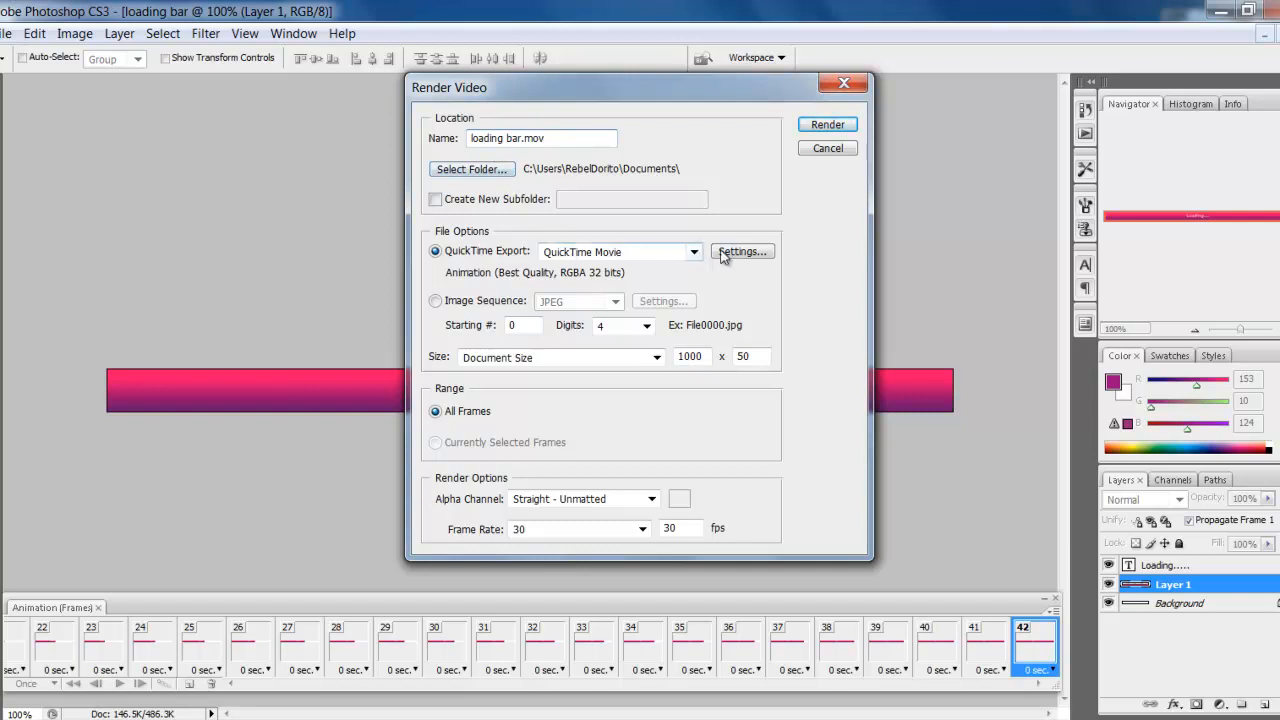
mouse_move(648, 318)
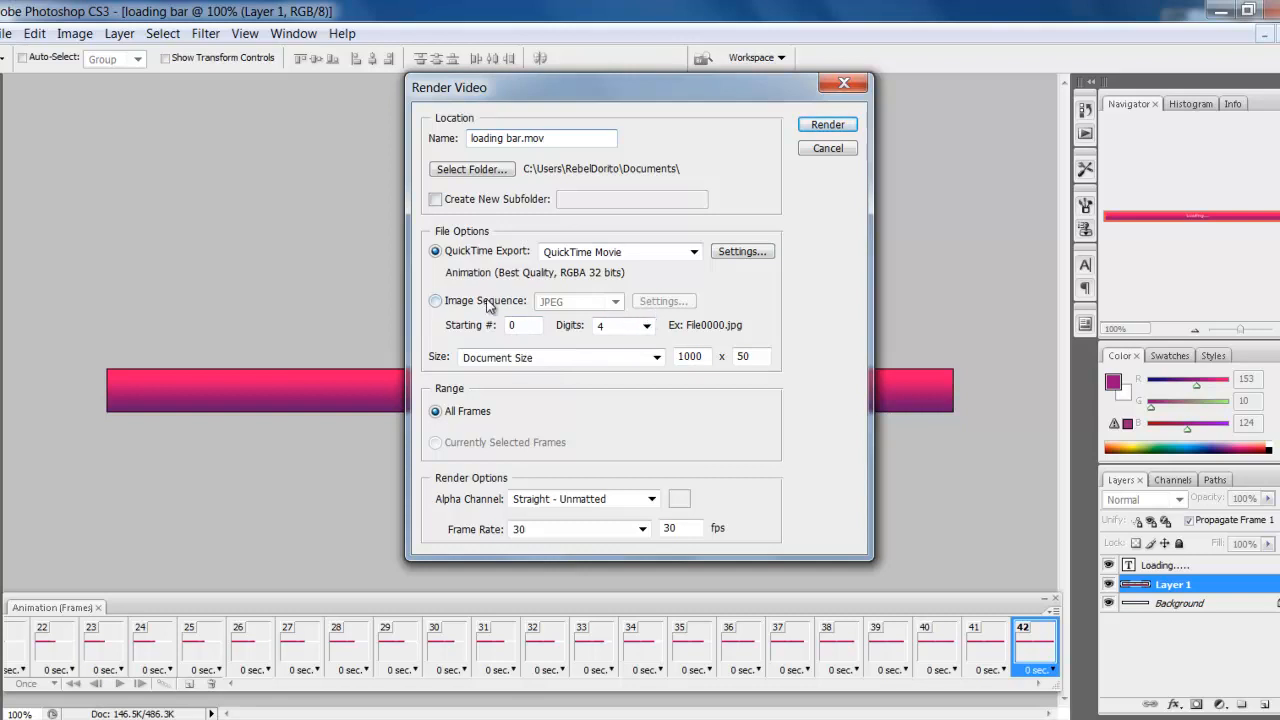
mouse_move(692, 252)
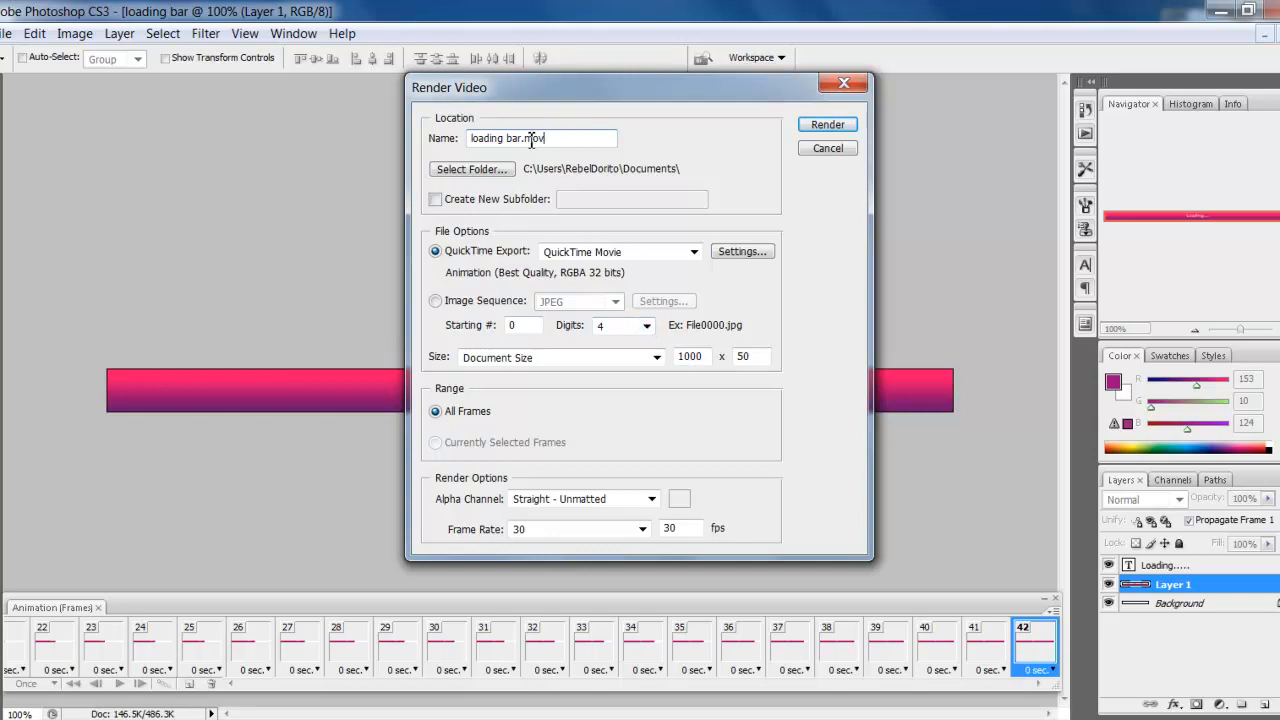
mouse_move(504, 130)
type(" 3")
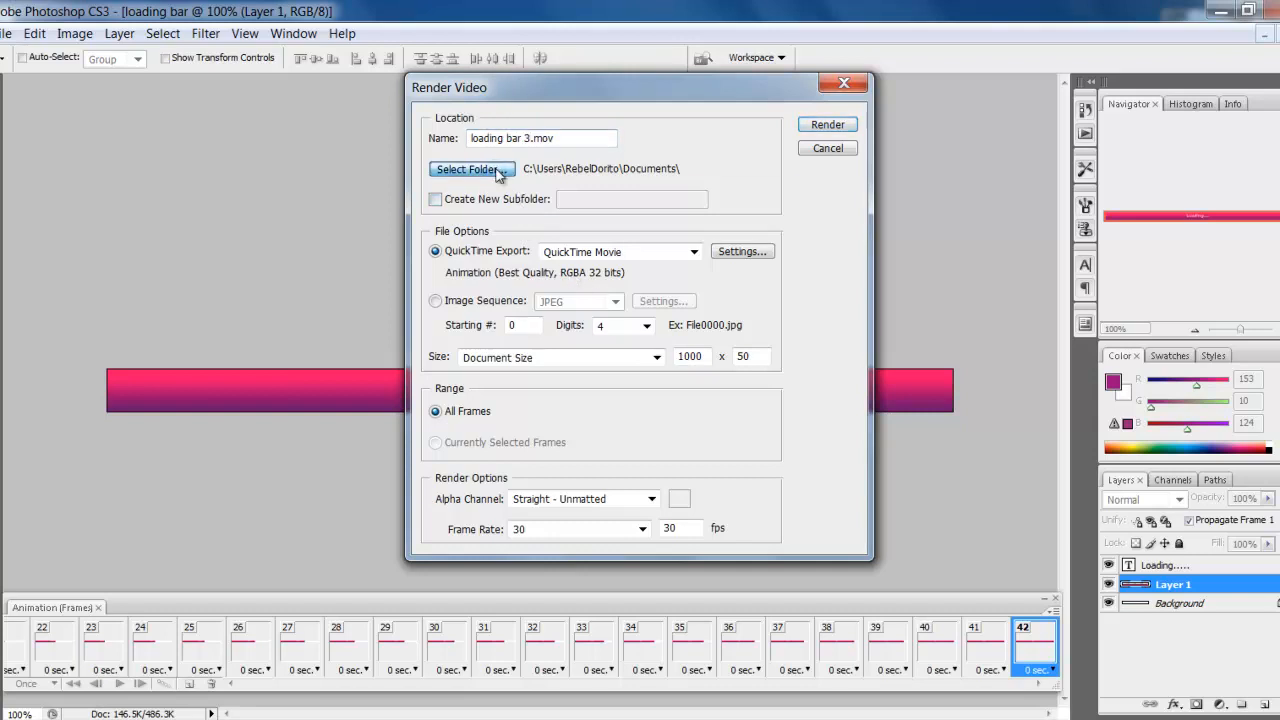
left_click(470, 168)
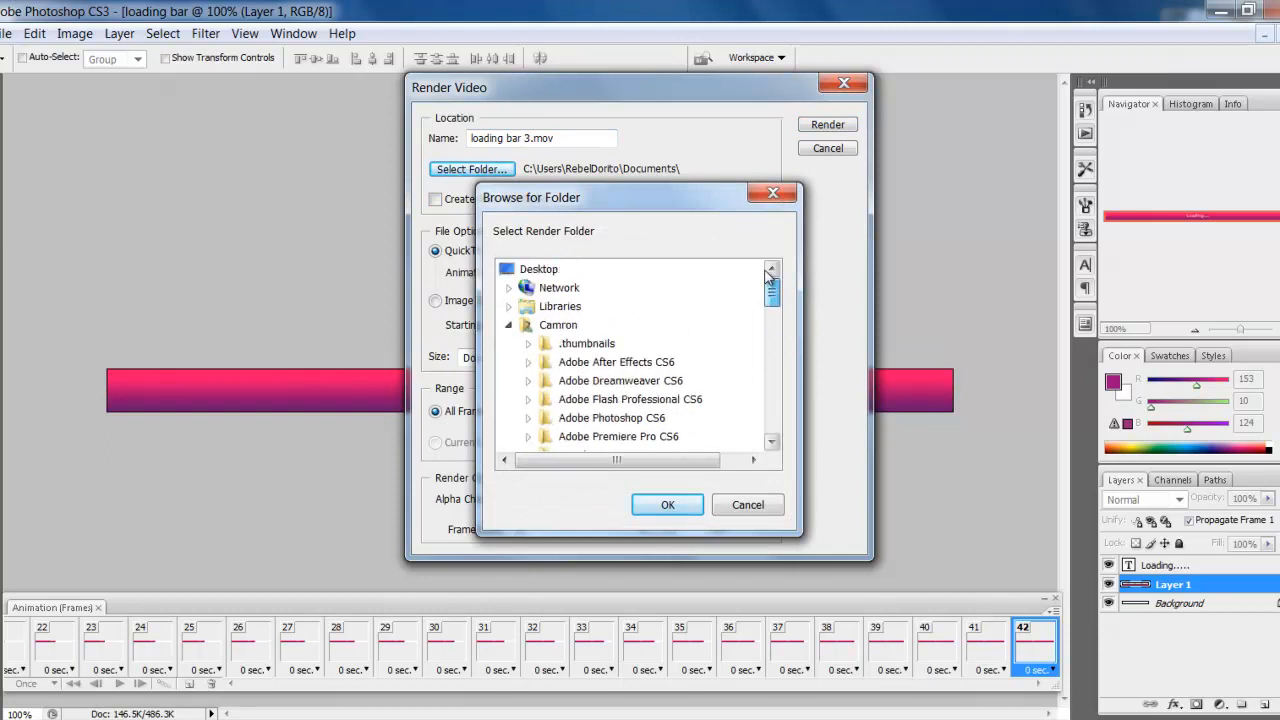
left_click(508, 268)
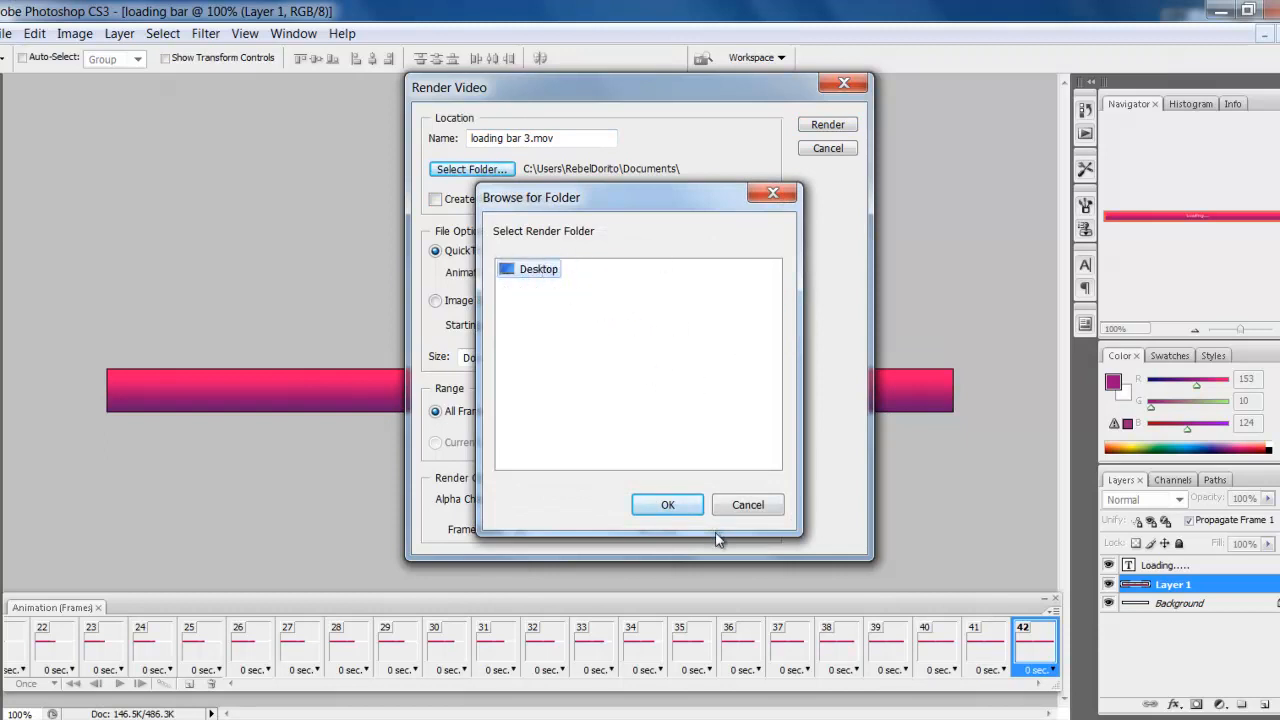
left_click(668, 504)
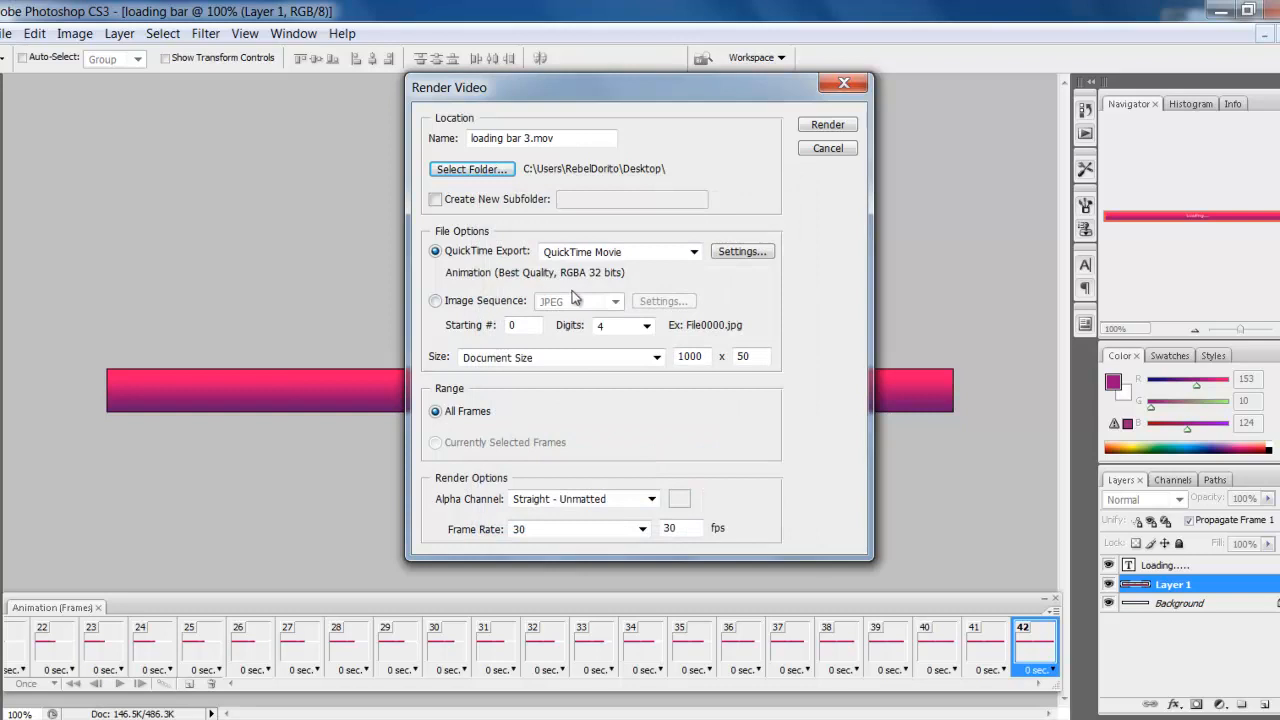
mouse_move(736, 384)
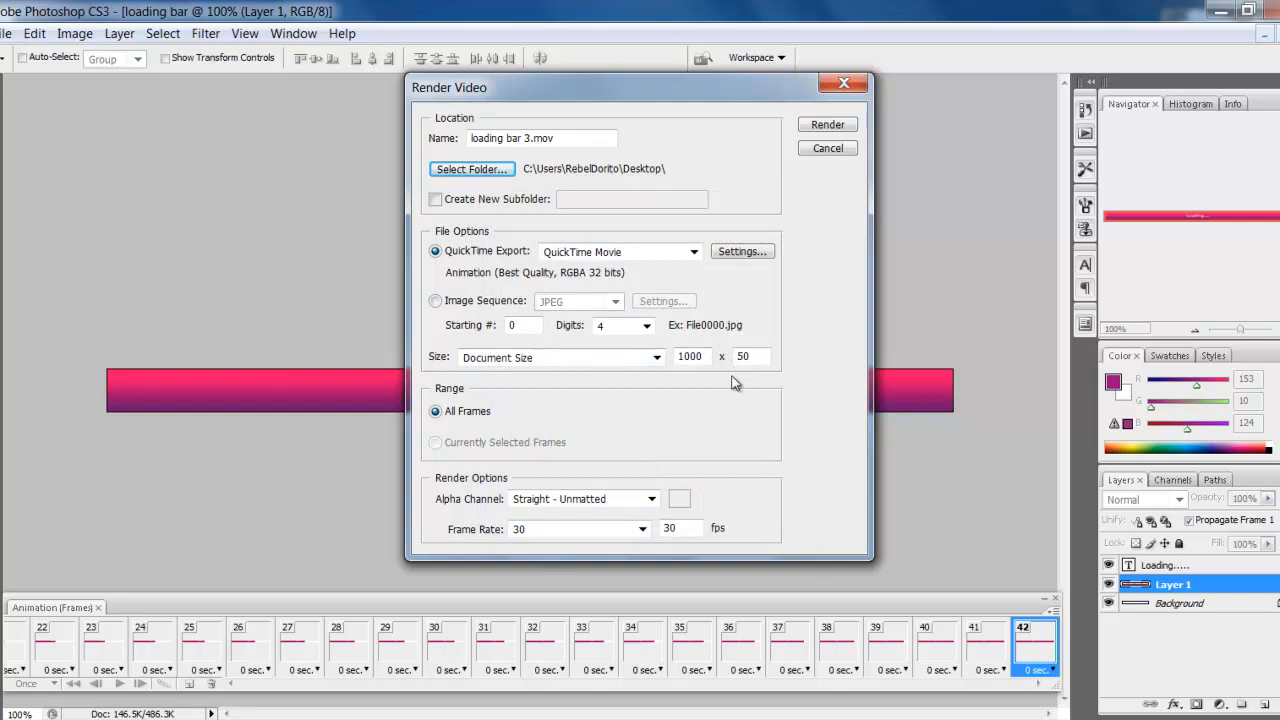
mouse_move(502, 544)
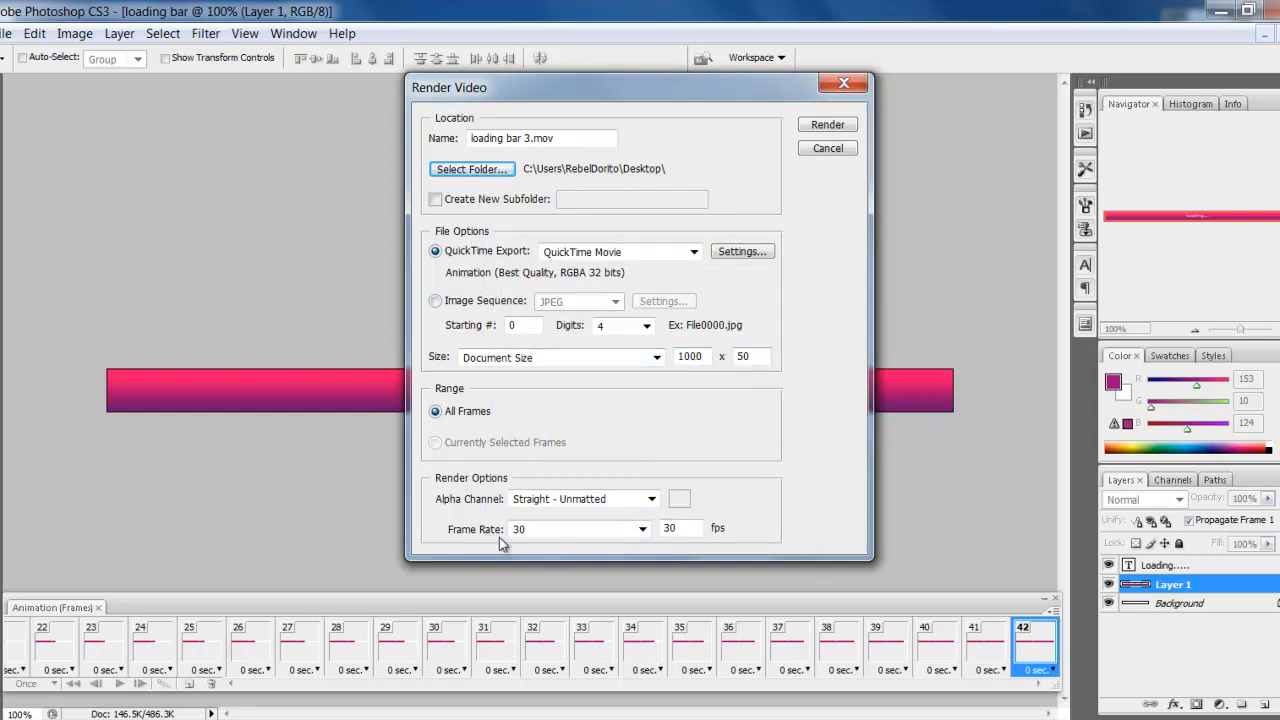
mouse_move(476, 538)
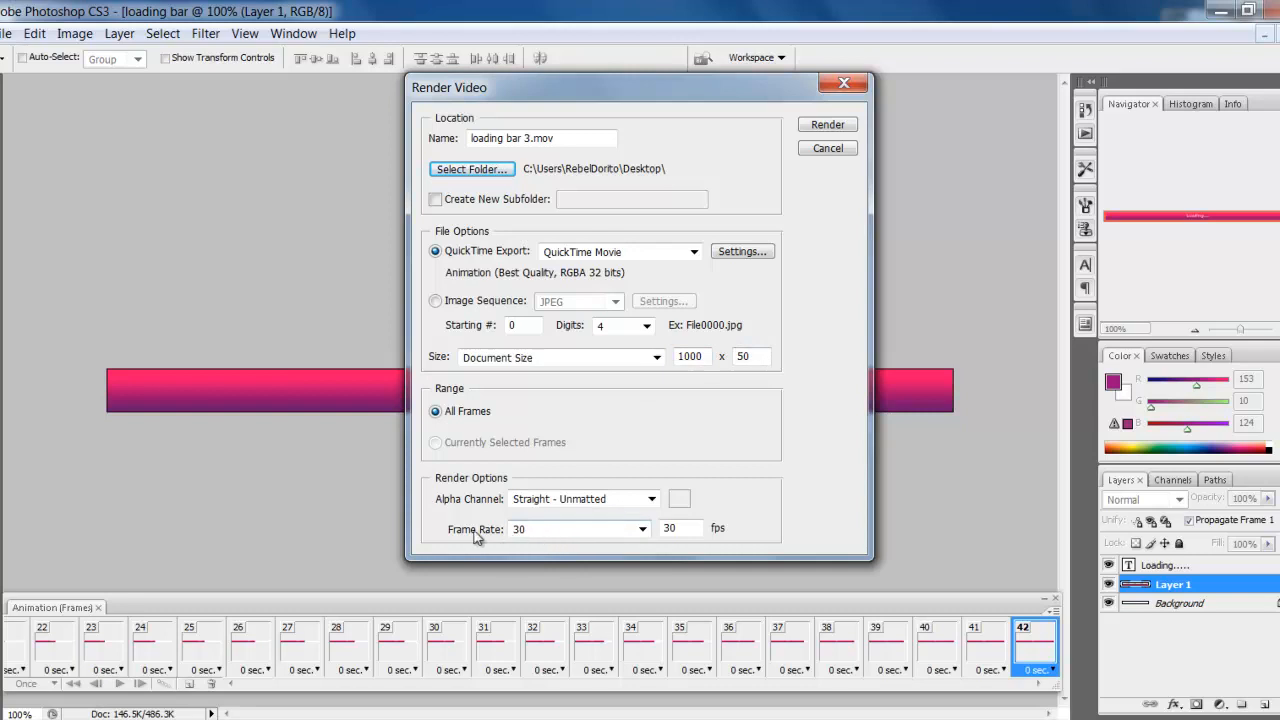
mouse_move(544, 532)
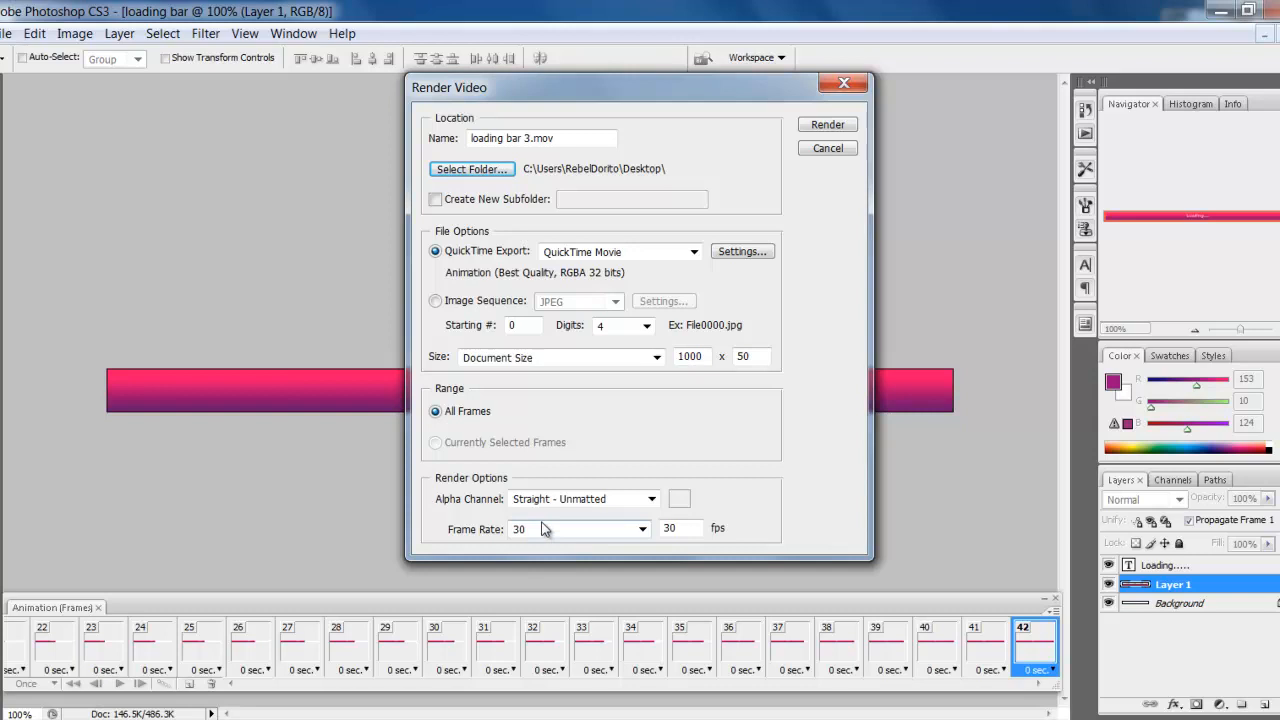
mouse_move(588, 394)
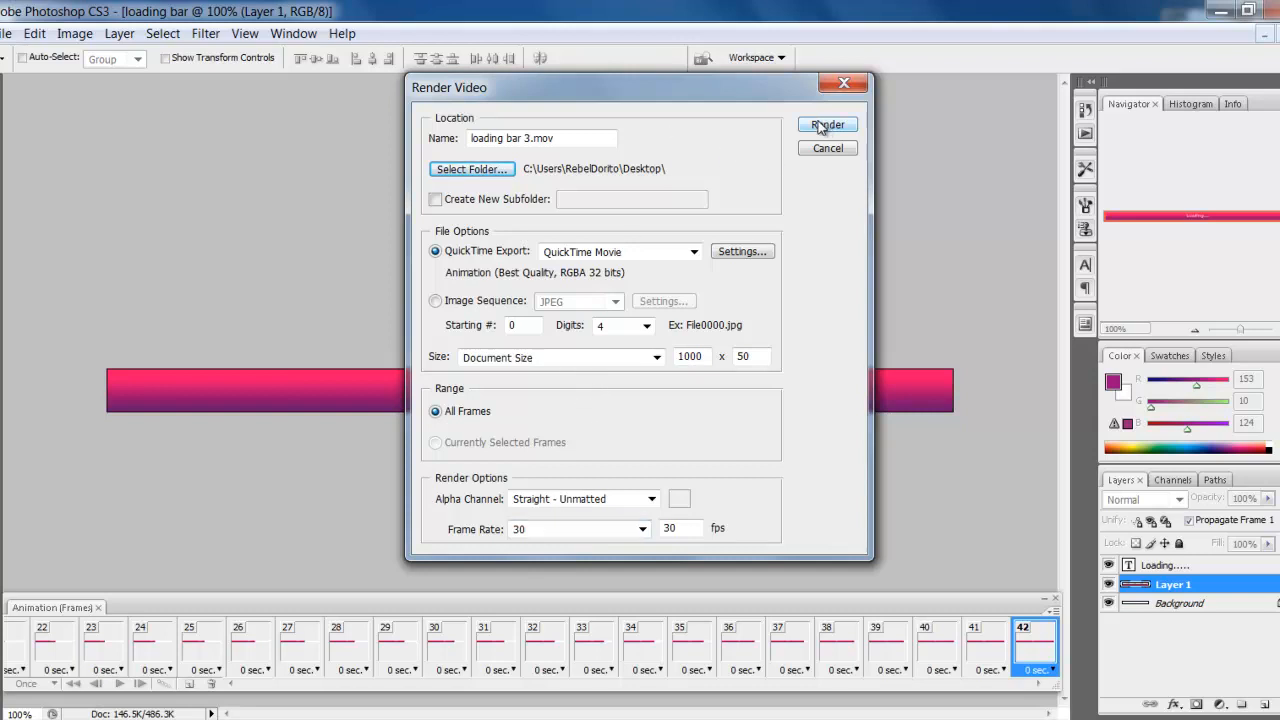
- Render loading bar 3 to the Desktop and try playing it; Windows Media Player refuses
left_click(828, 124)
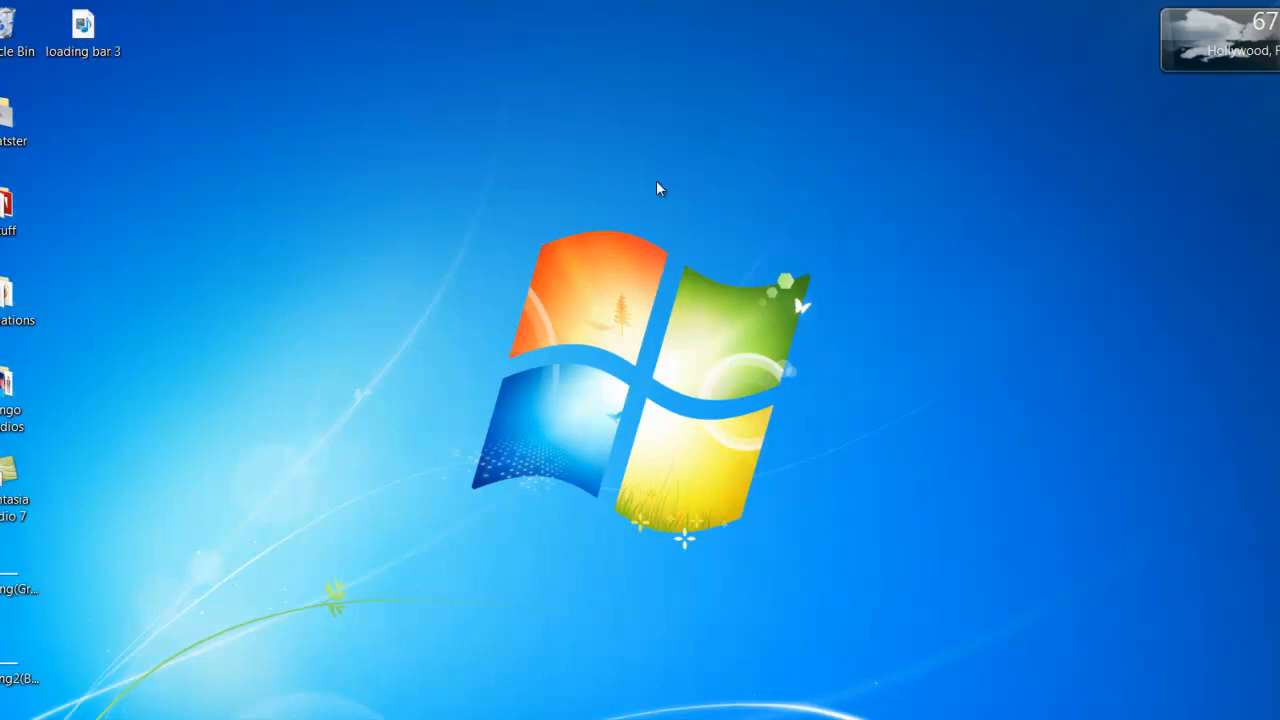
left_click(84, 32)
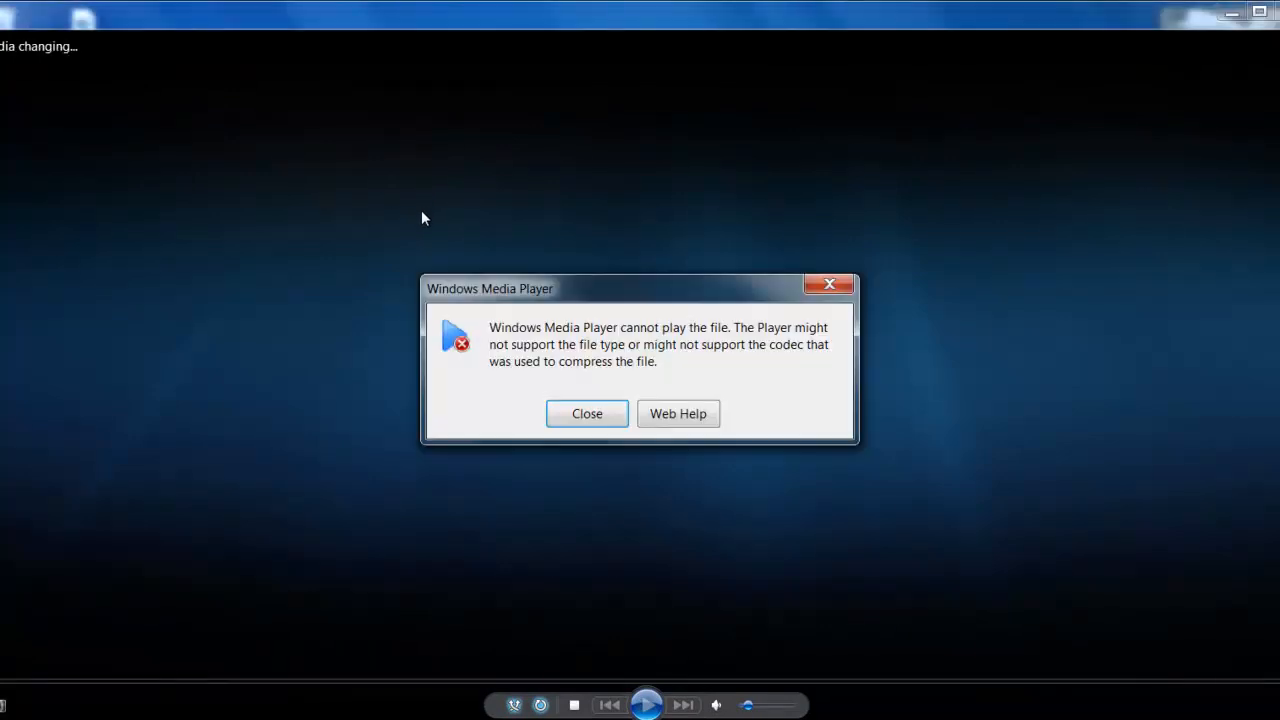
left_click(588, 412)
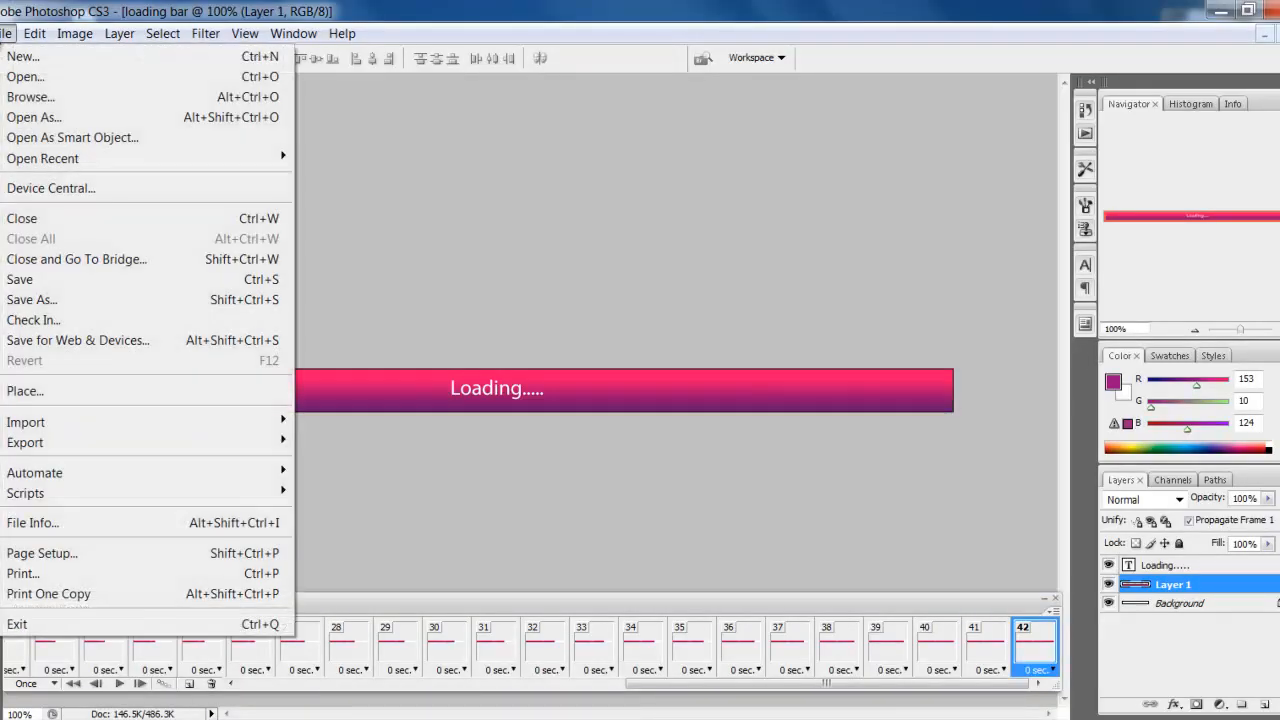
mouse_move(110, 300)
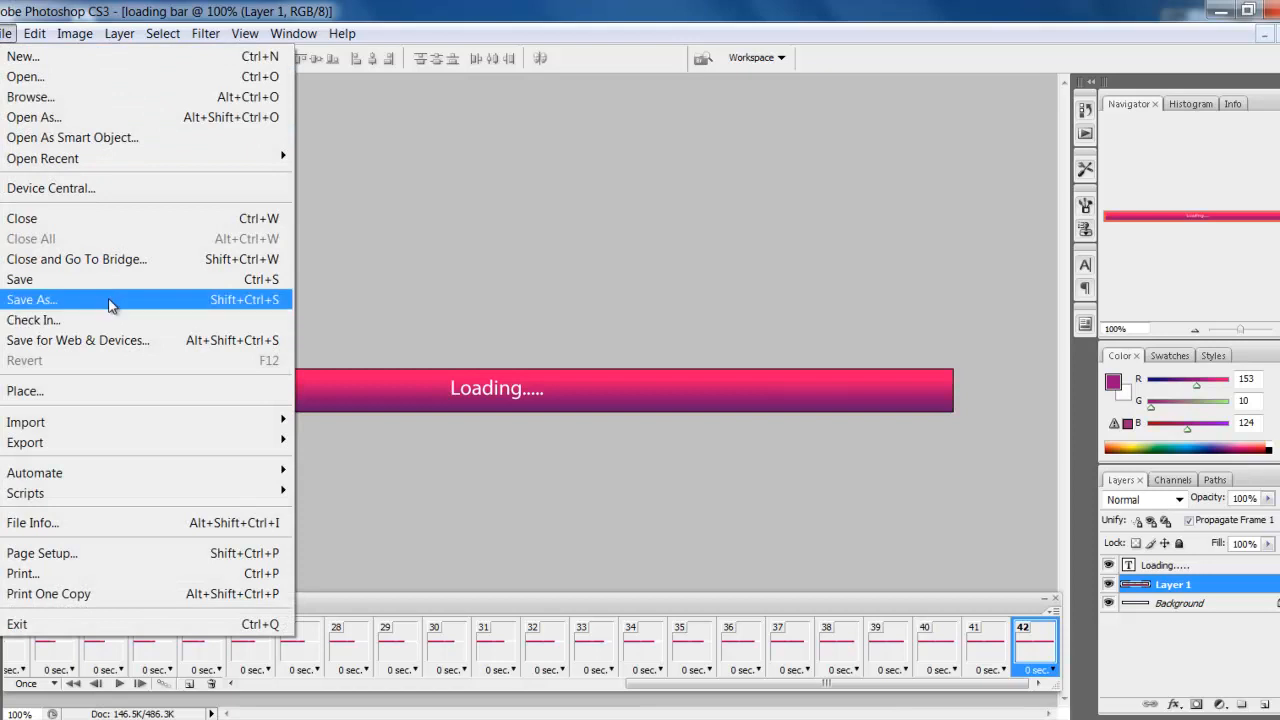
- Save a JPEG copy named loading bar to the Desktop with default quality settings
left_click(32, 300)
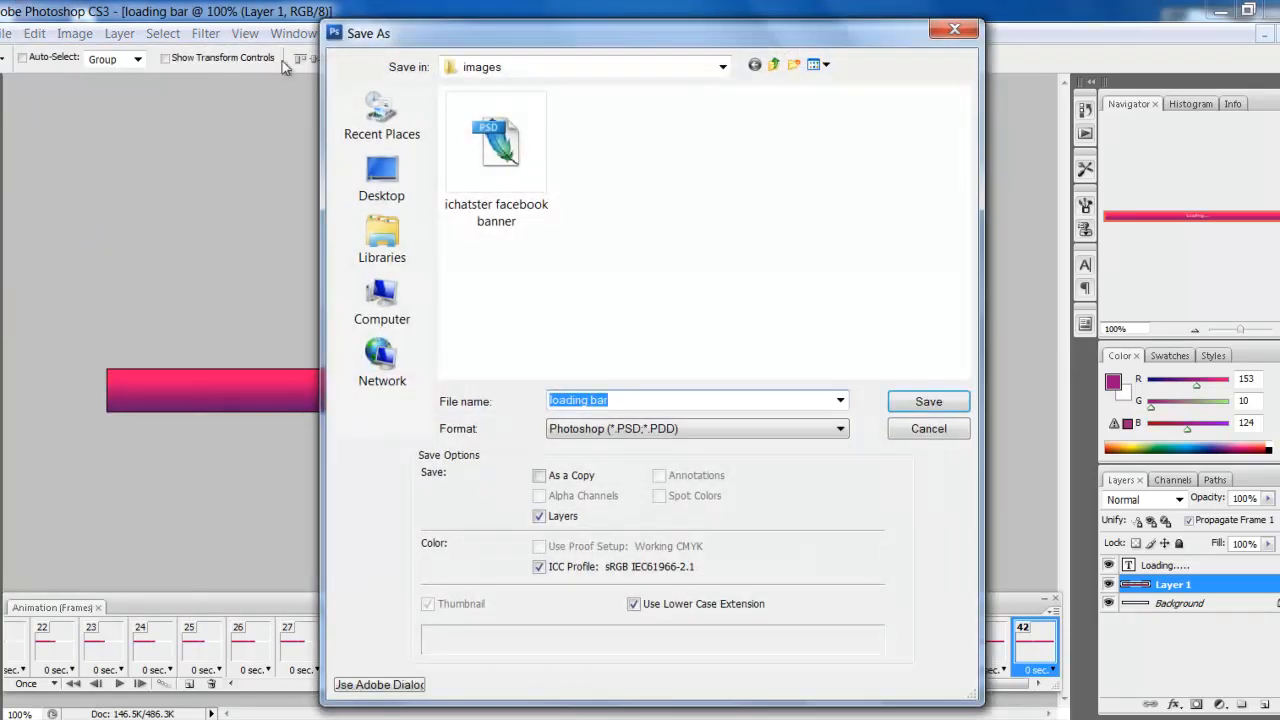
left_click(380, 178)
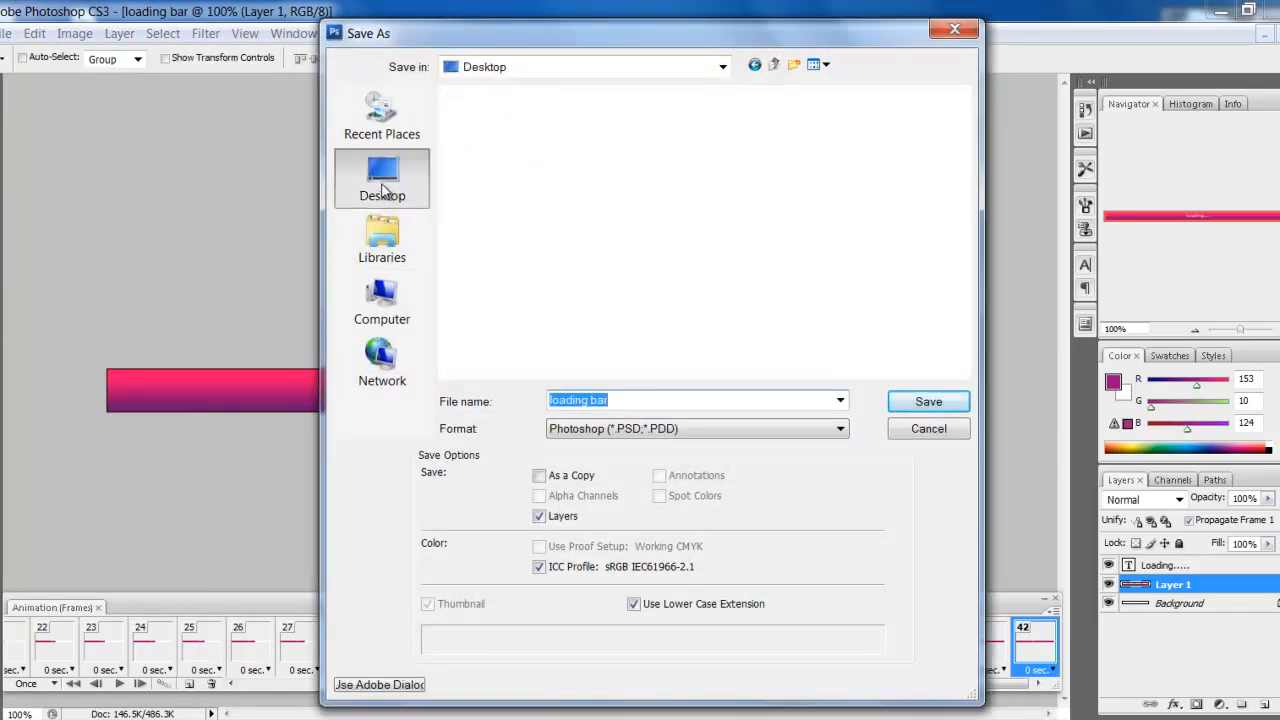
left_click(838, 428)
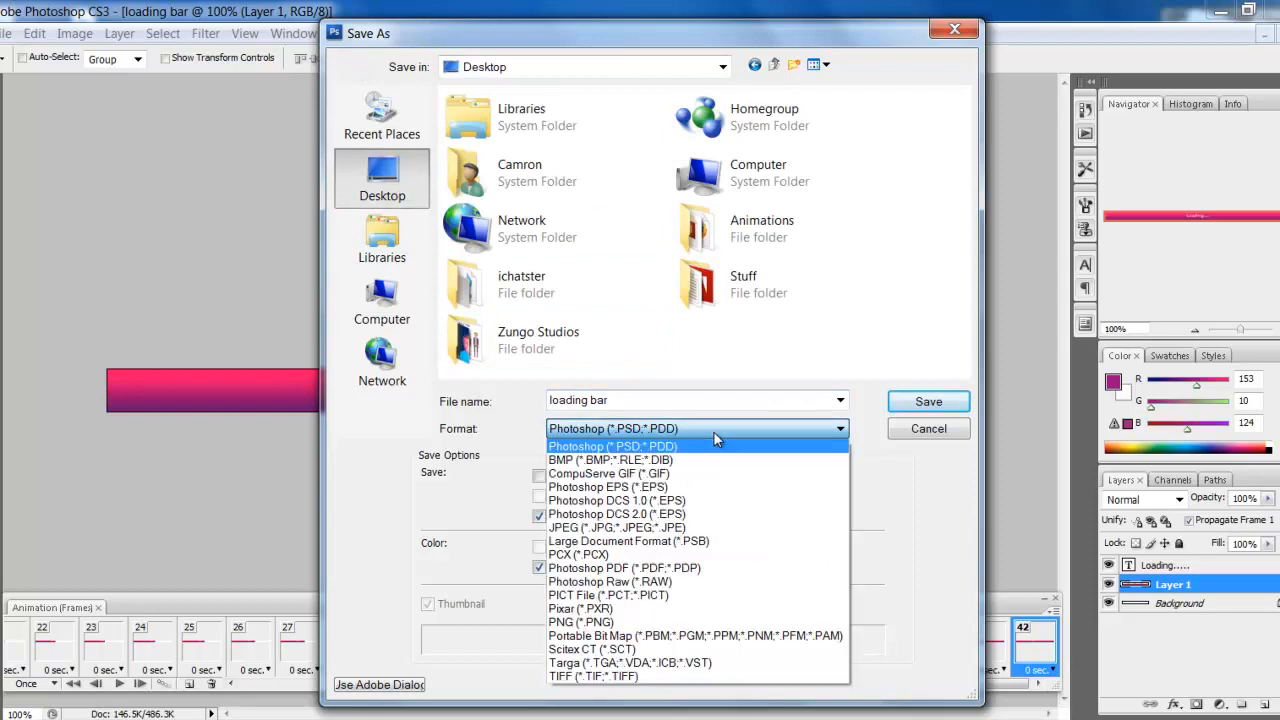
mouse_move(630, 528)
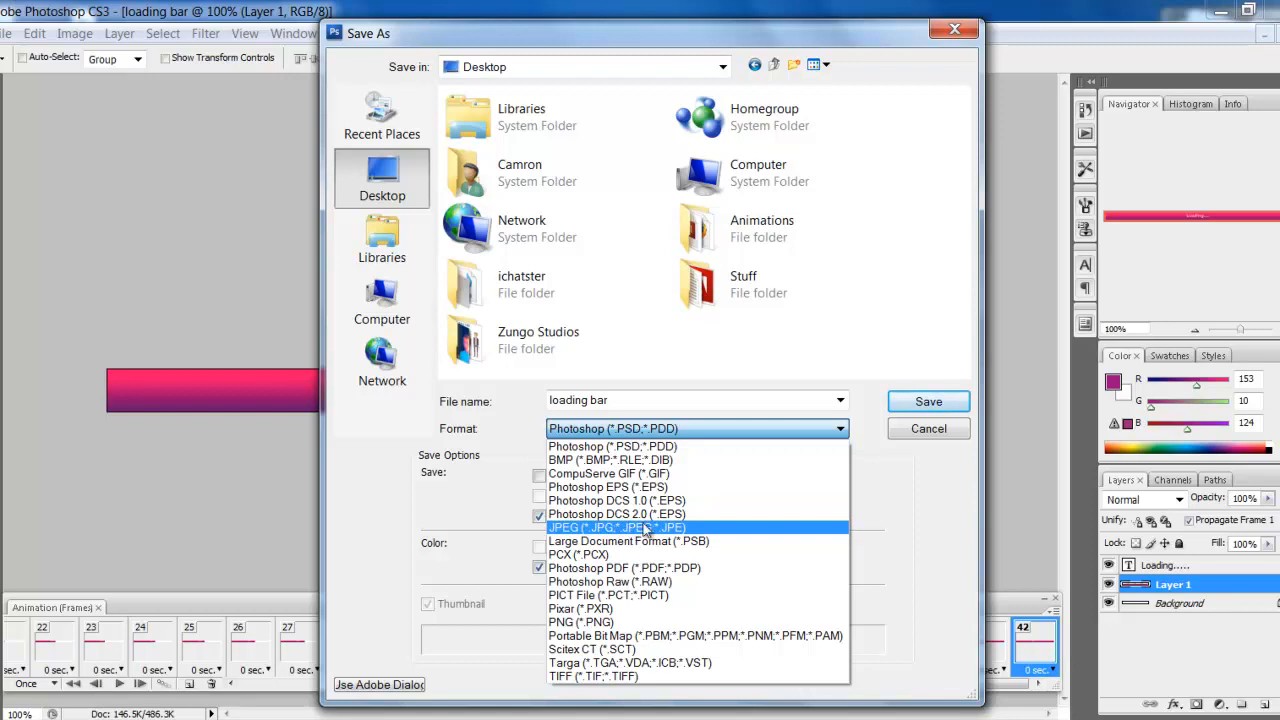
left_click(616, 528)
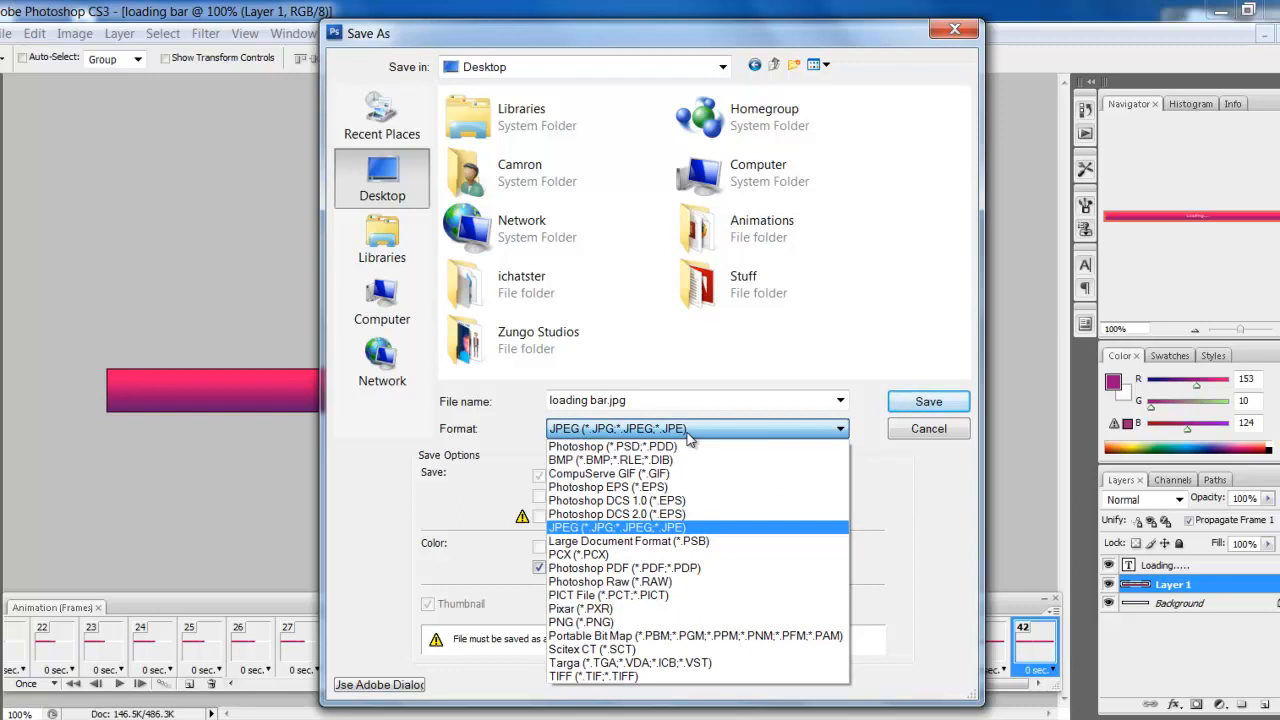
mouse_move(616, 500)
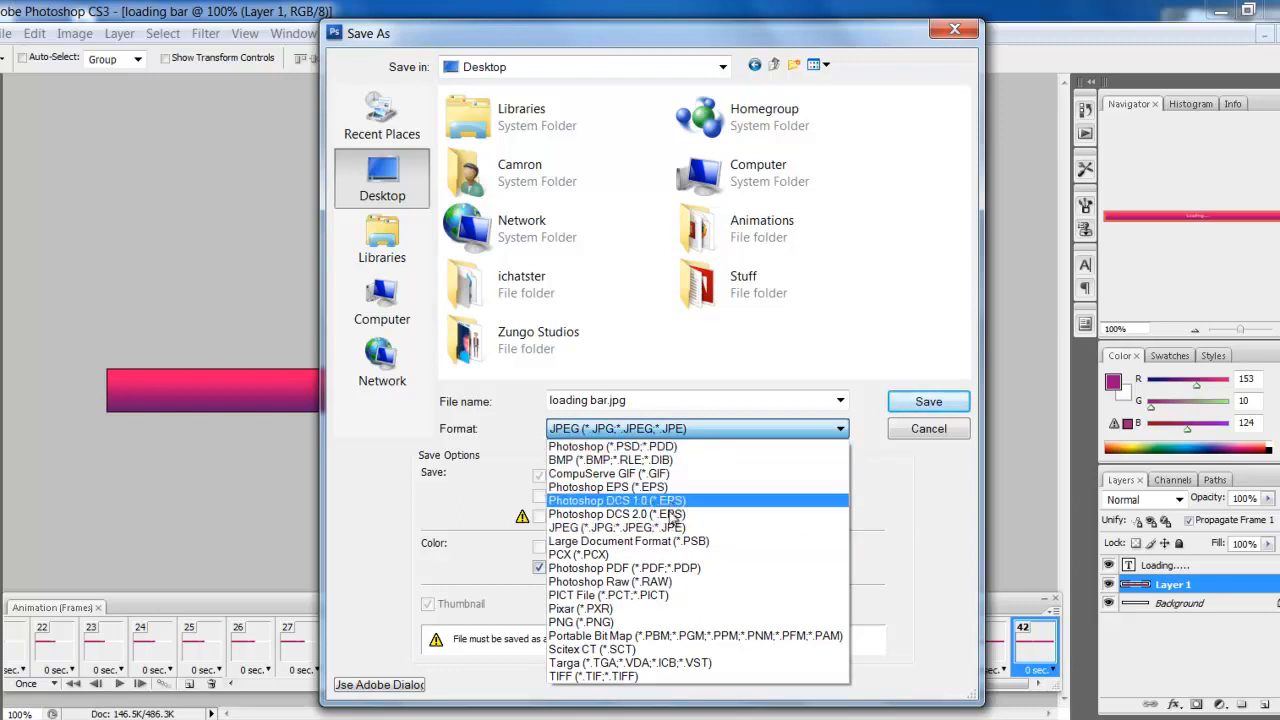
left_click(616, 528)
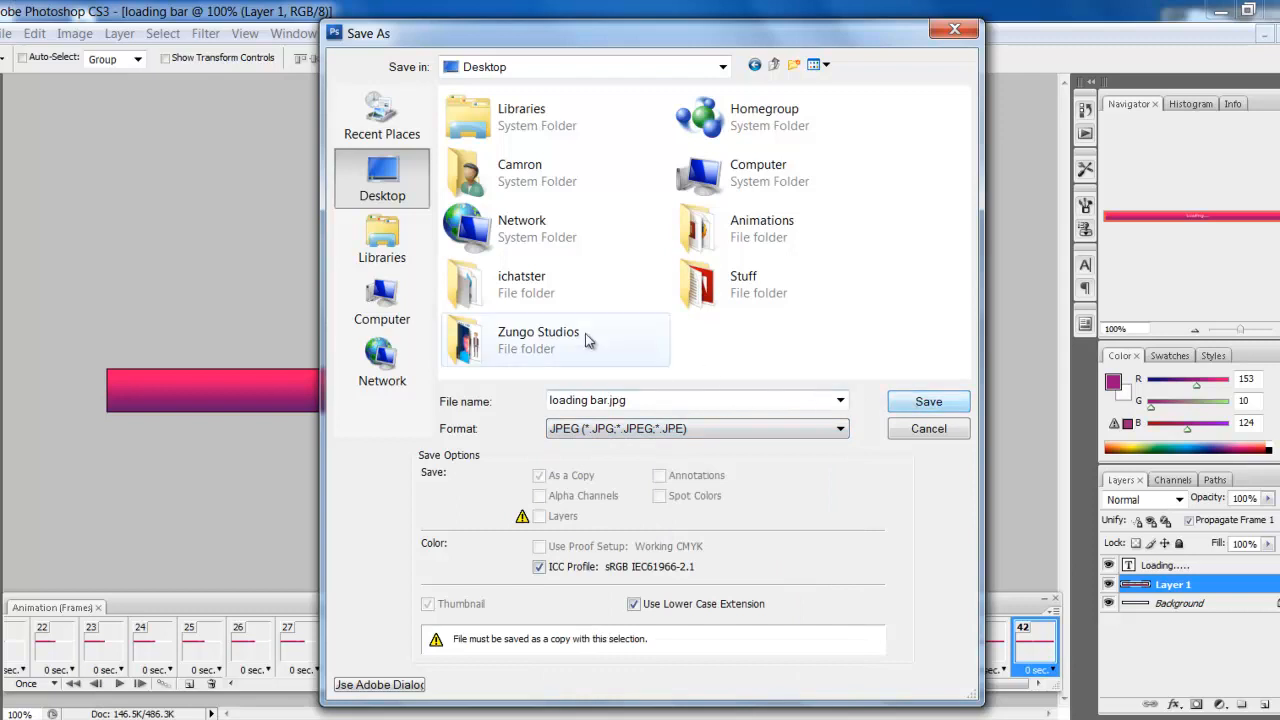
left_click(928, 400)
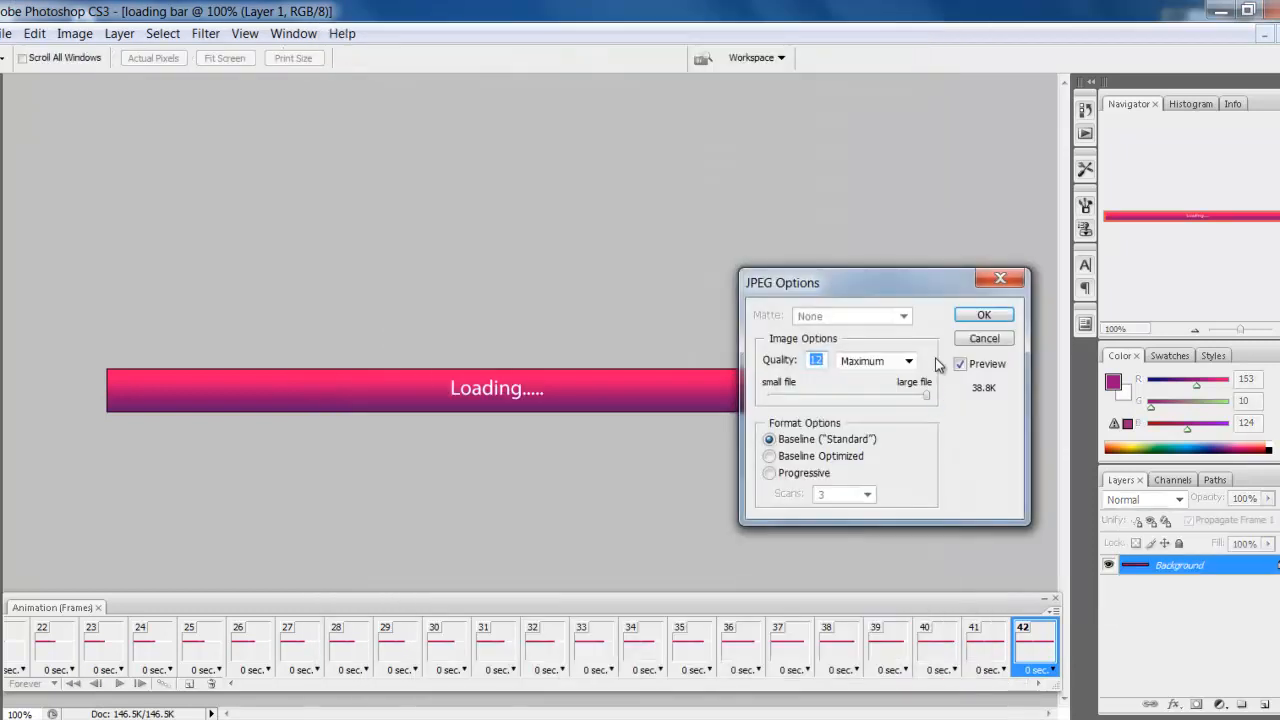
left_click(984, 314)
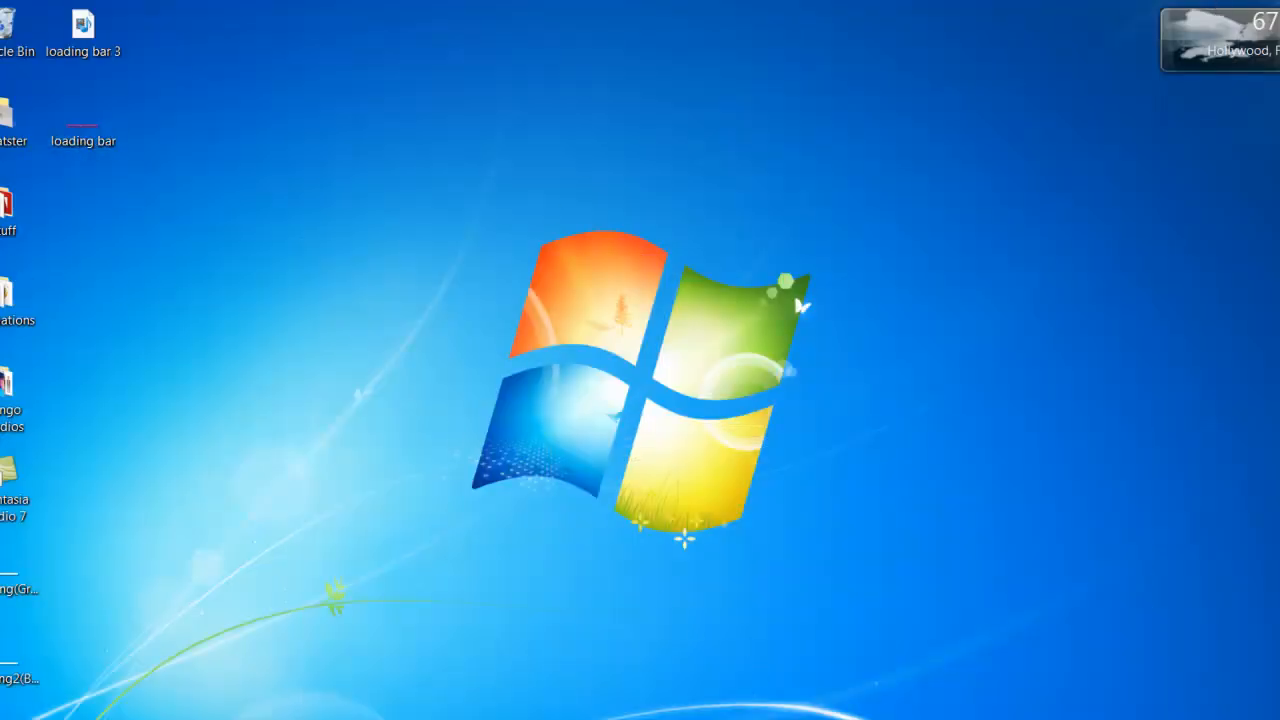
mouse_move(280, 340)
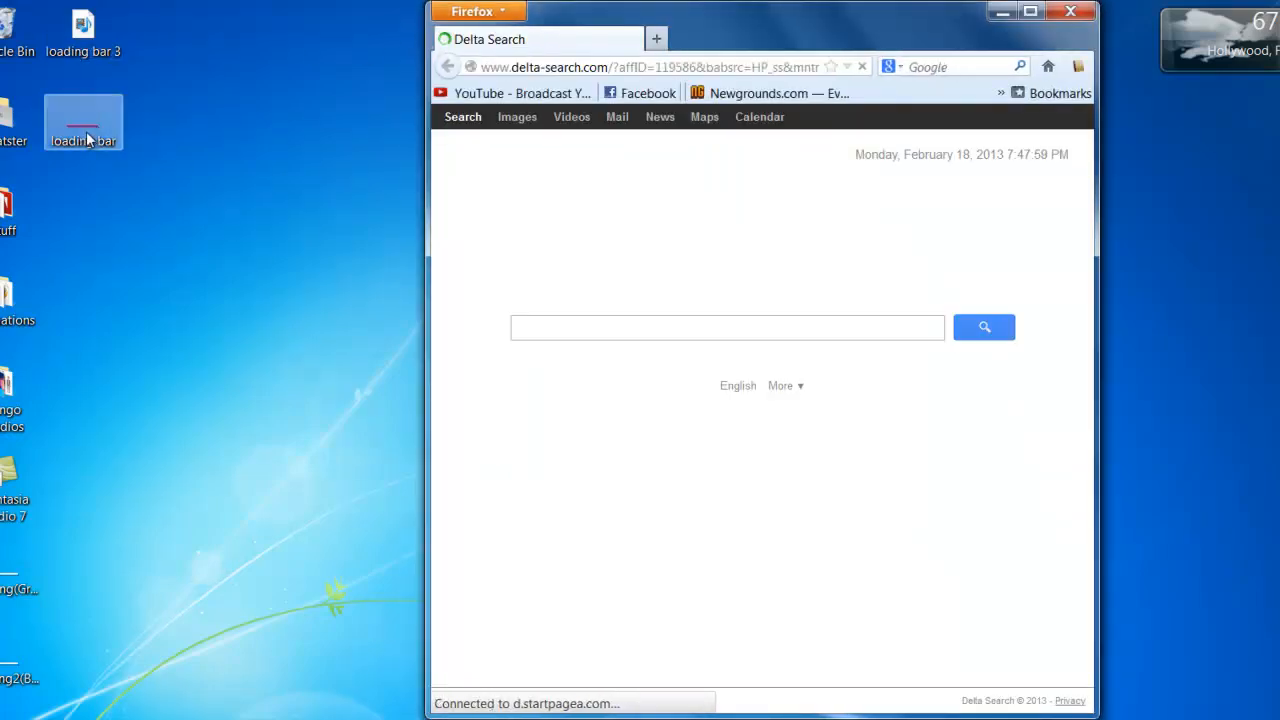
- Open loading bar.jpg from the desktop in Firefox to view the full pink bar
double_click(84, 122)
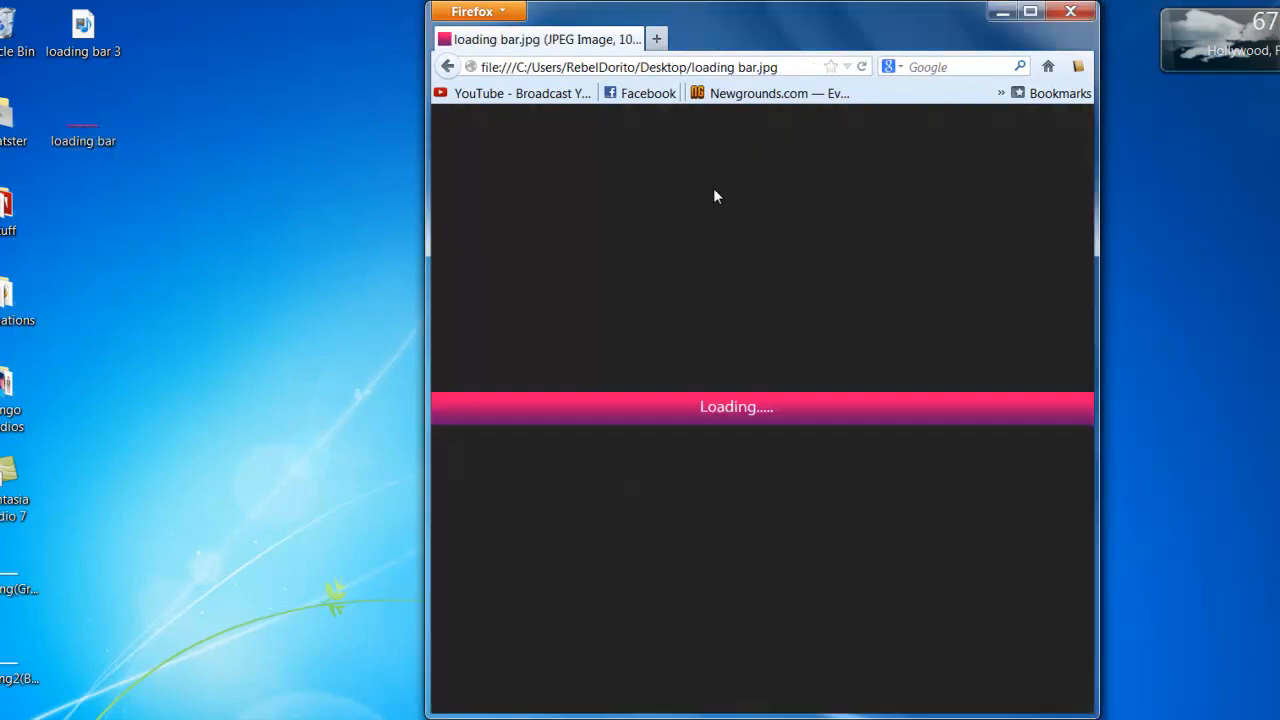
mouse_move(742, 392)
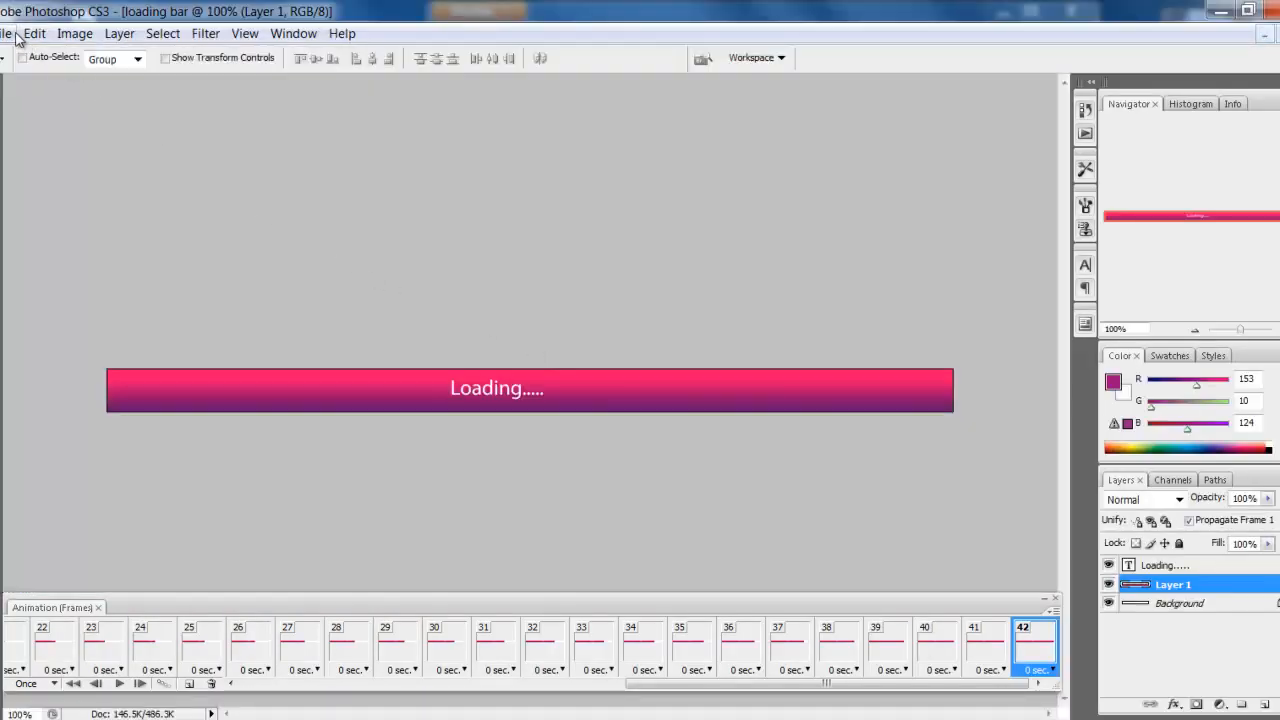
left_click(34, 32)
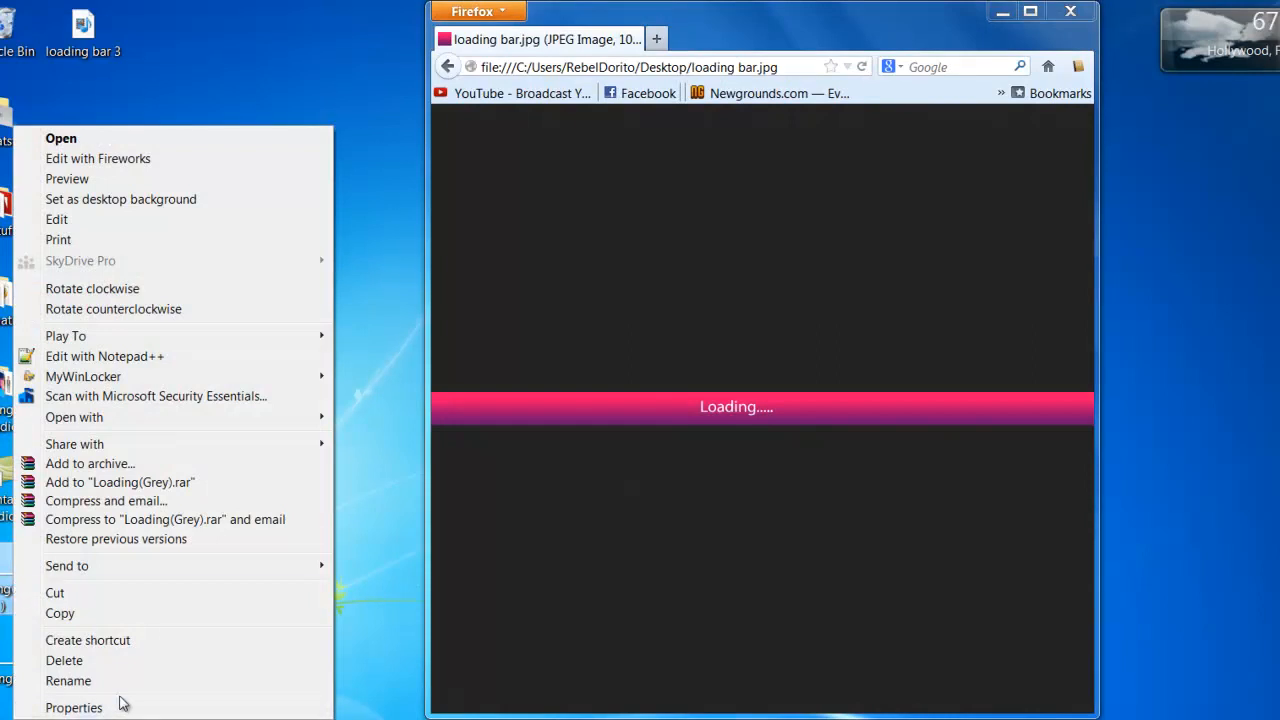
left_click(72, 708)
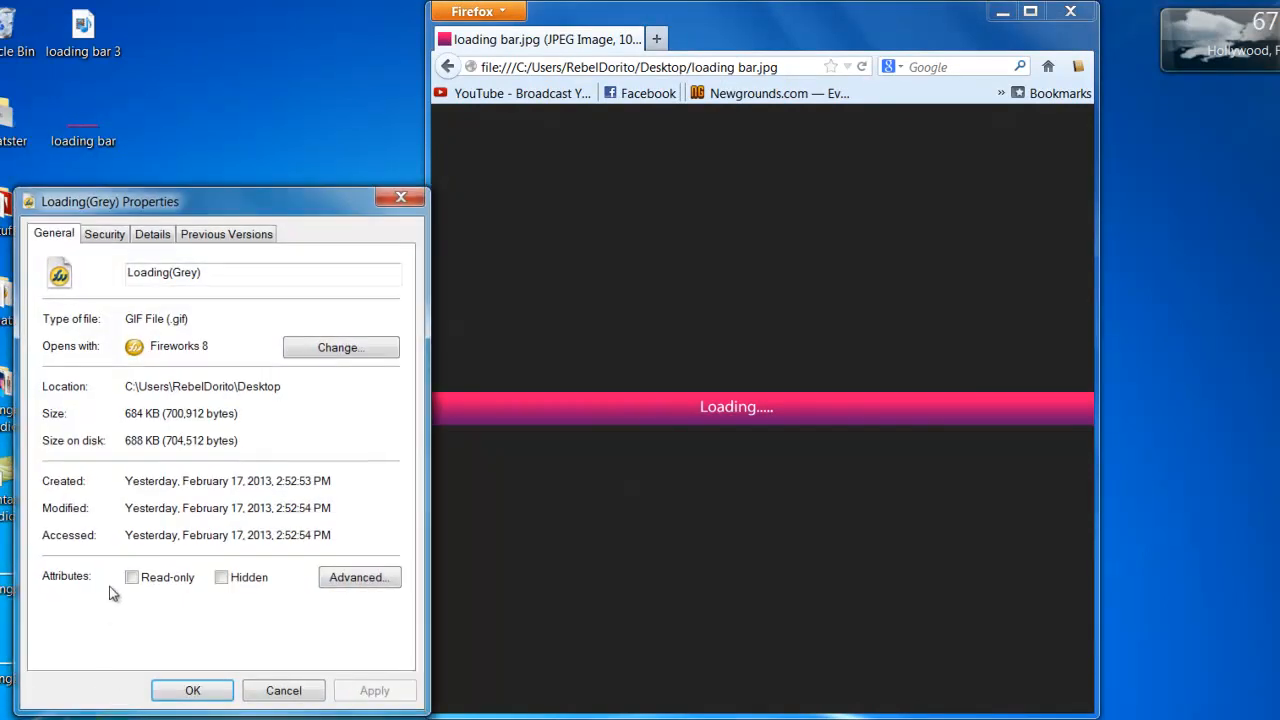
mouse_move(252, 276)
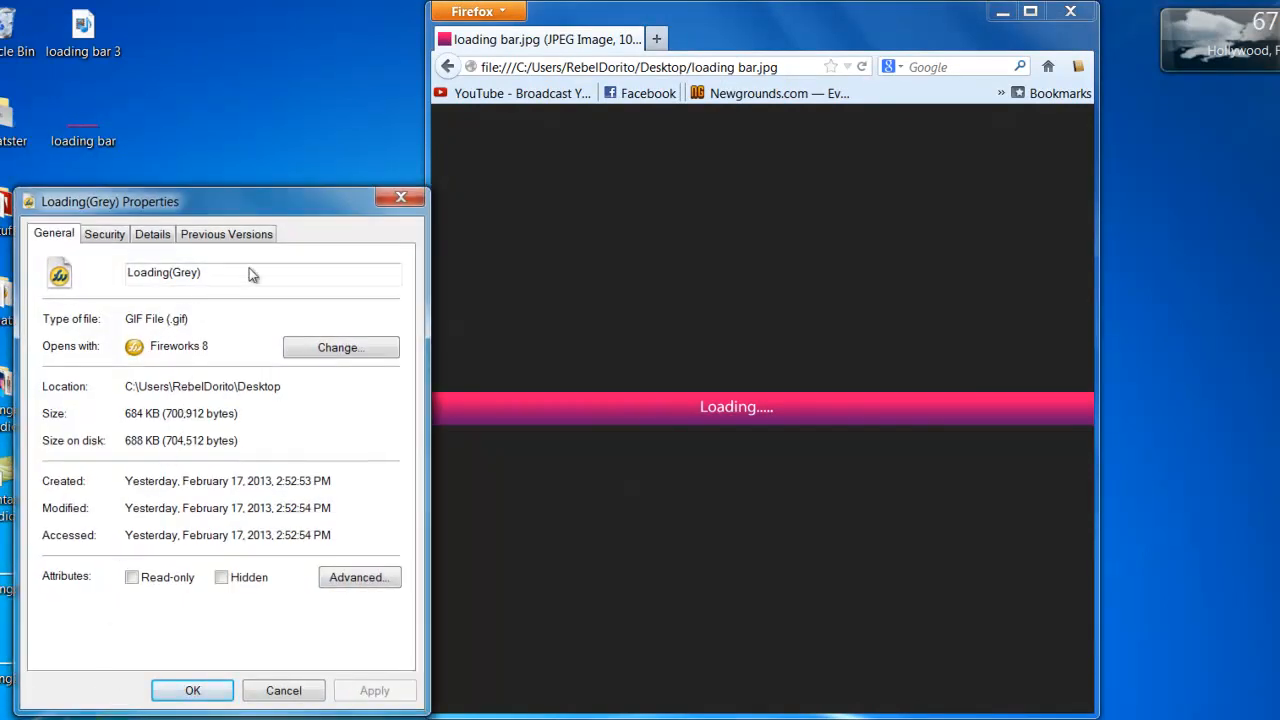
left_click(284, 690)
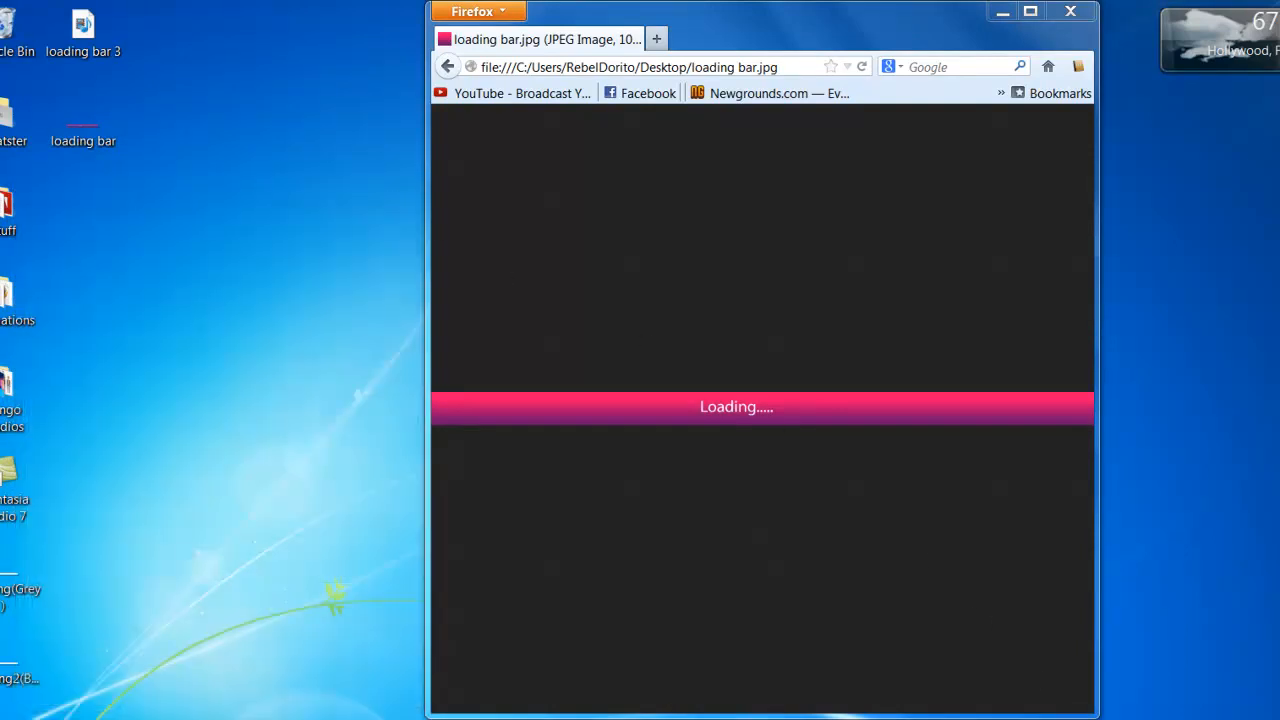
left_click(8, 32)
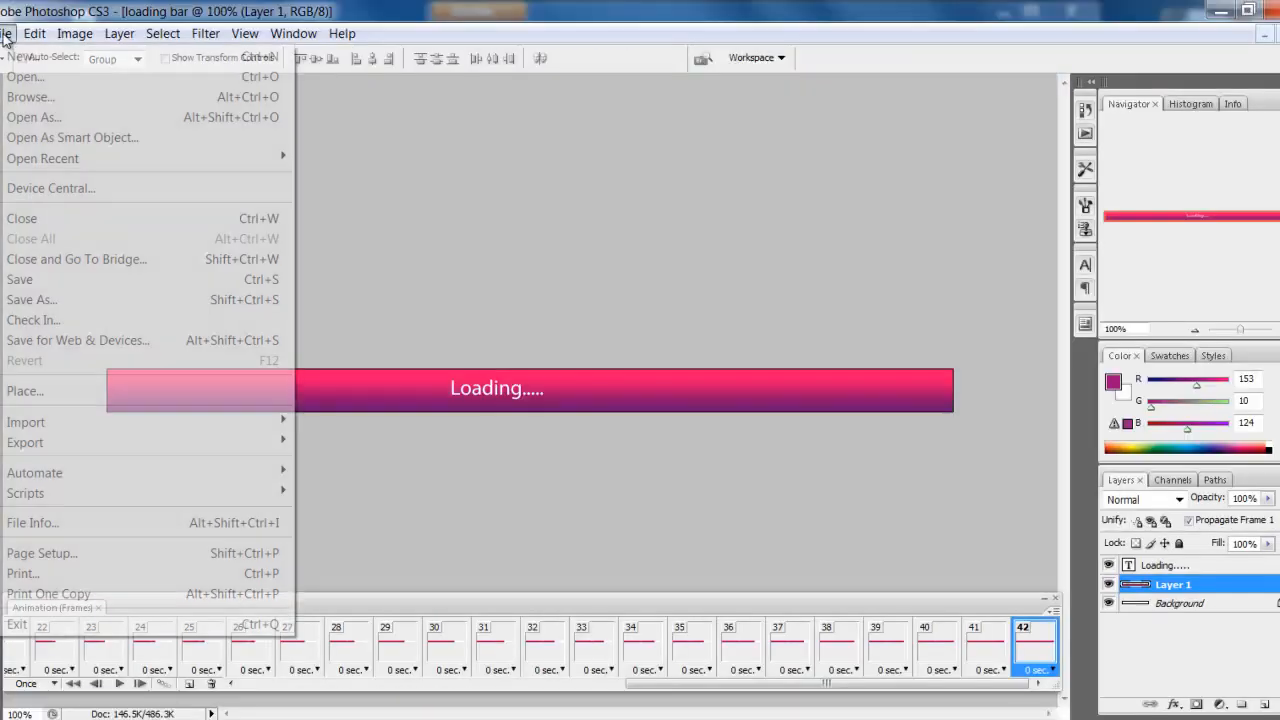
- Save a CompuServe GIF copy to the Desktop, flattening layers and accepting indexed colour options
left_click(32, 300)
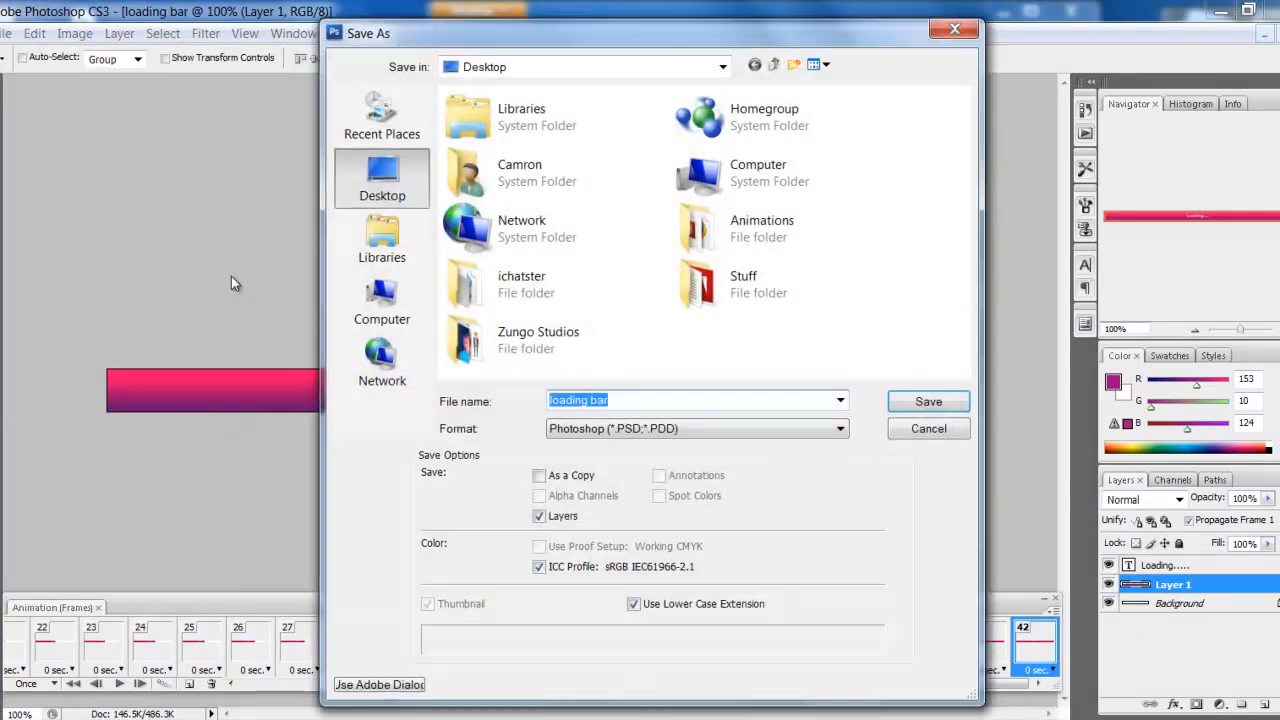
left_click(838, 428)
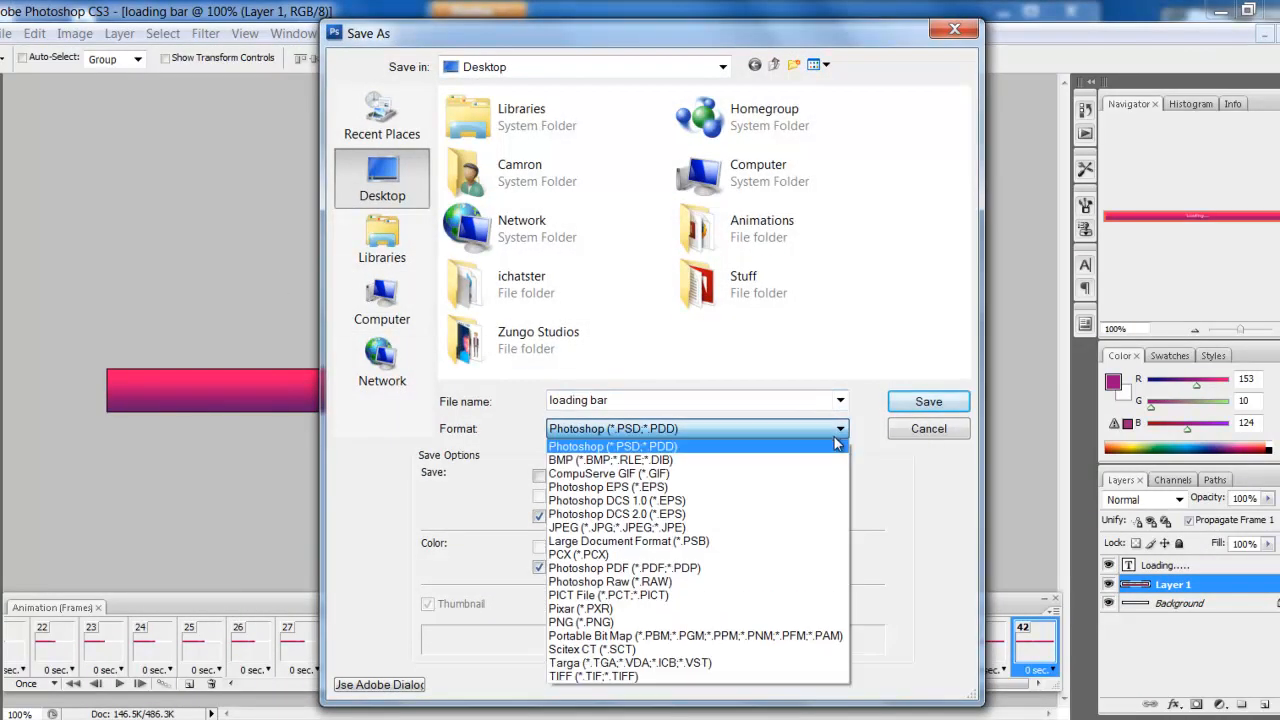
mouse_move(696, 488)
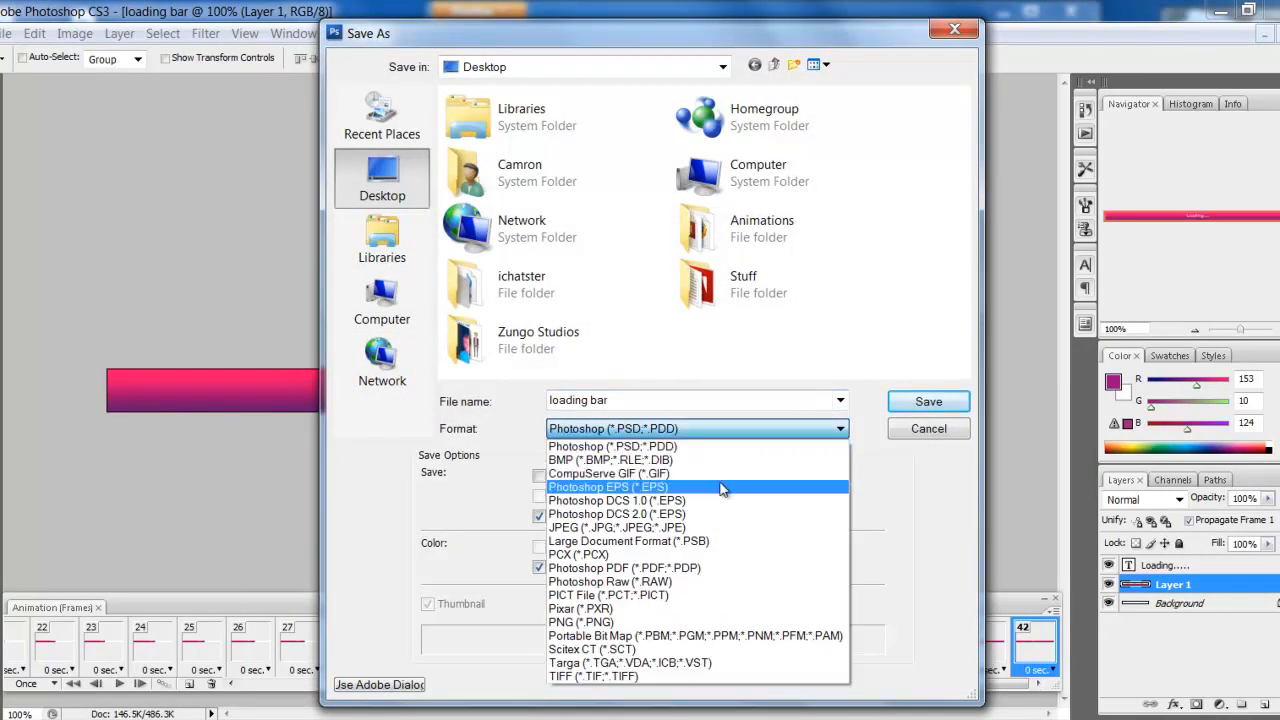
left_click(608, 472)
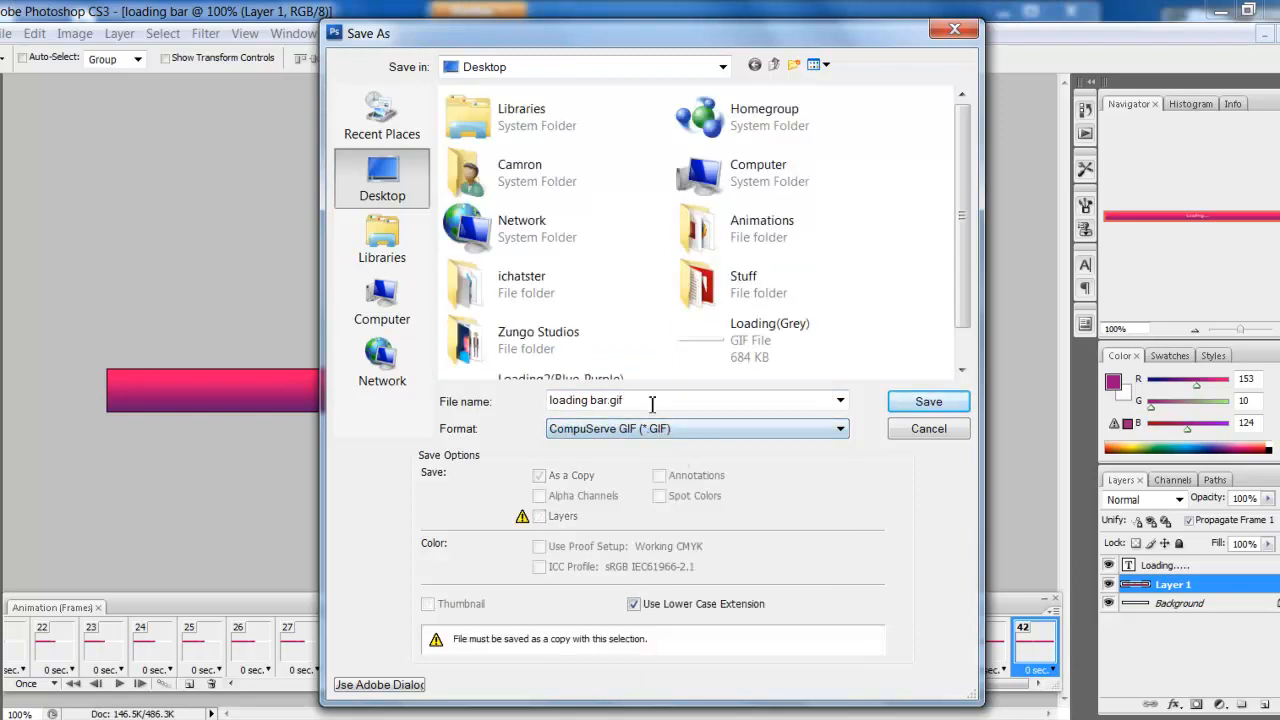
left_click(928, 400)
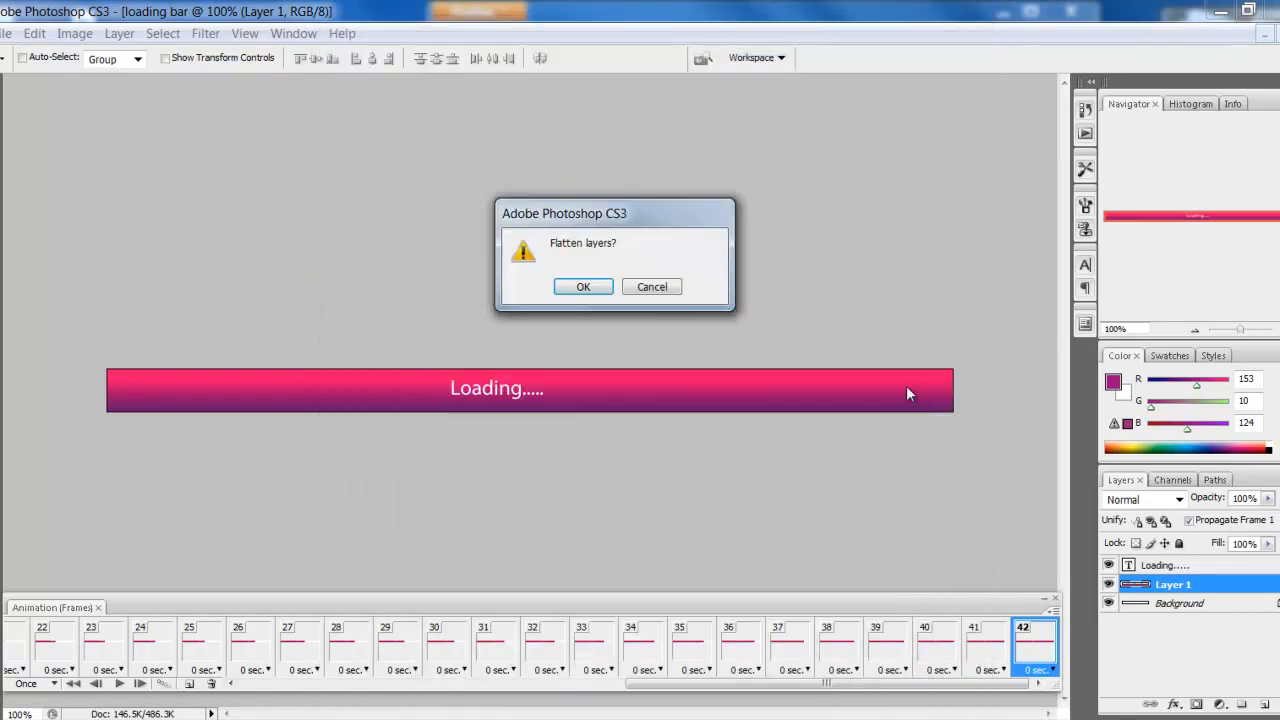
left_click(584, 286)
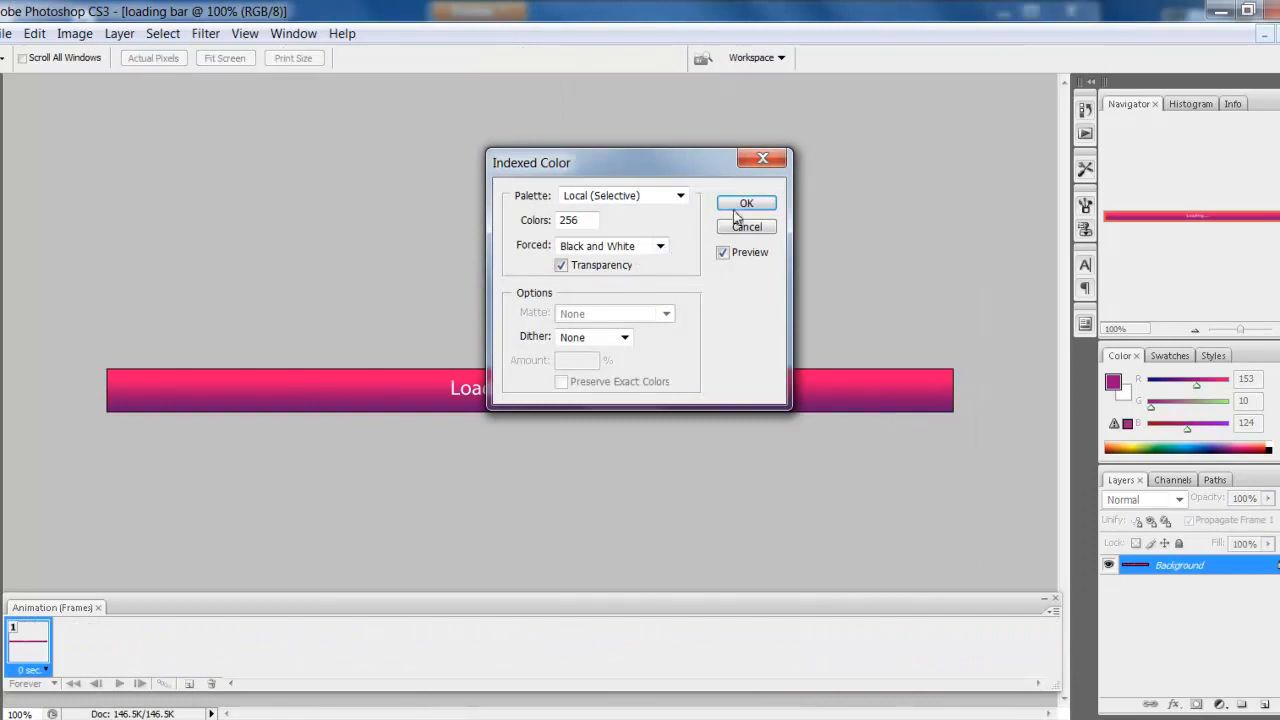
left_click(746, 204)
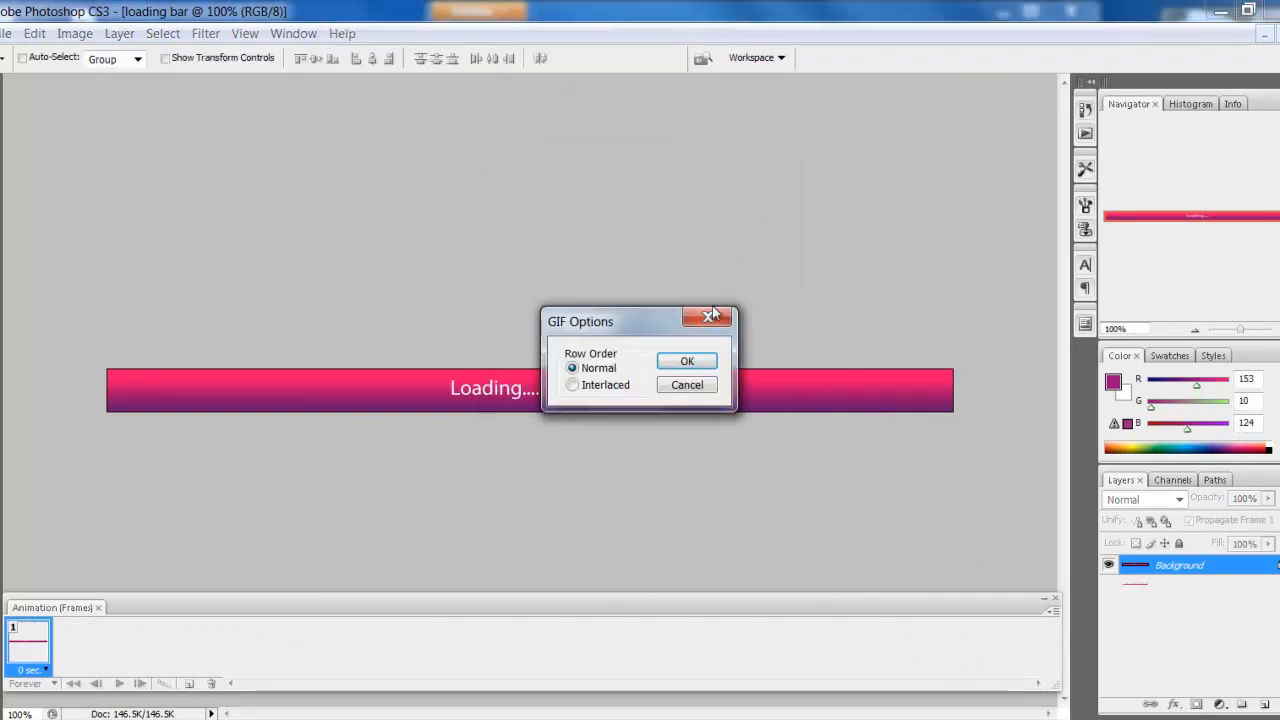
left_click(688, 360)
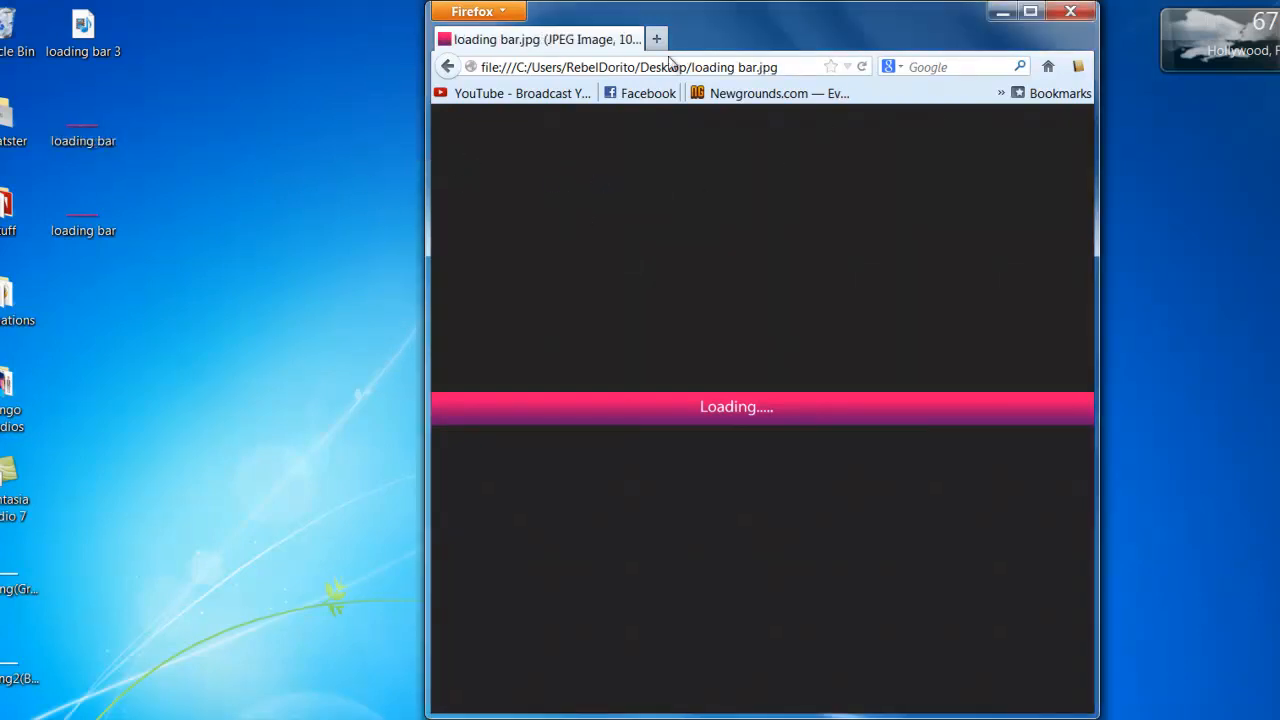
- Open loading bar.gif in a second Firefox tab beside the JPEG
left_click(656, 38)
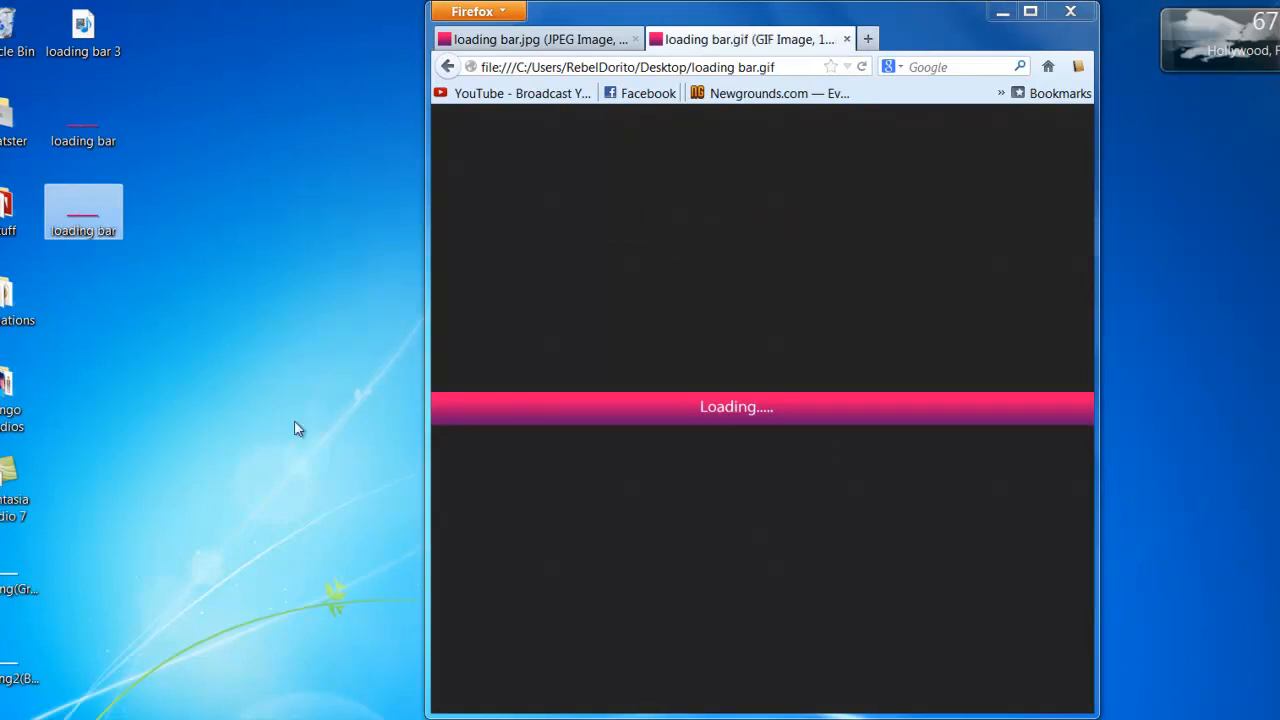
mouse_move(344, 276)
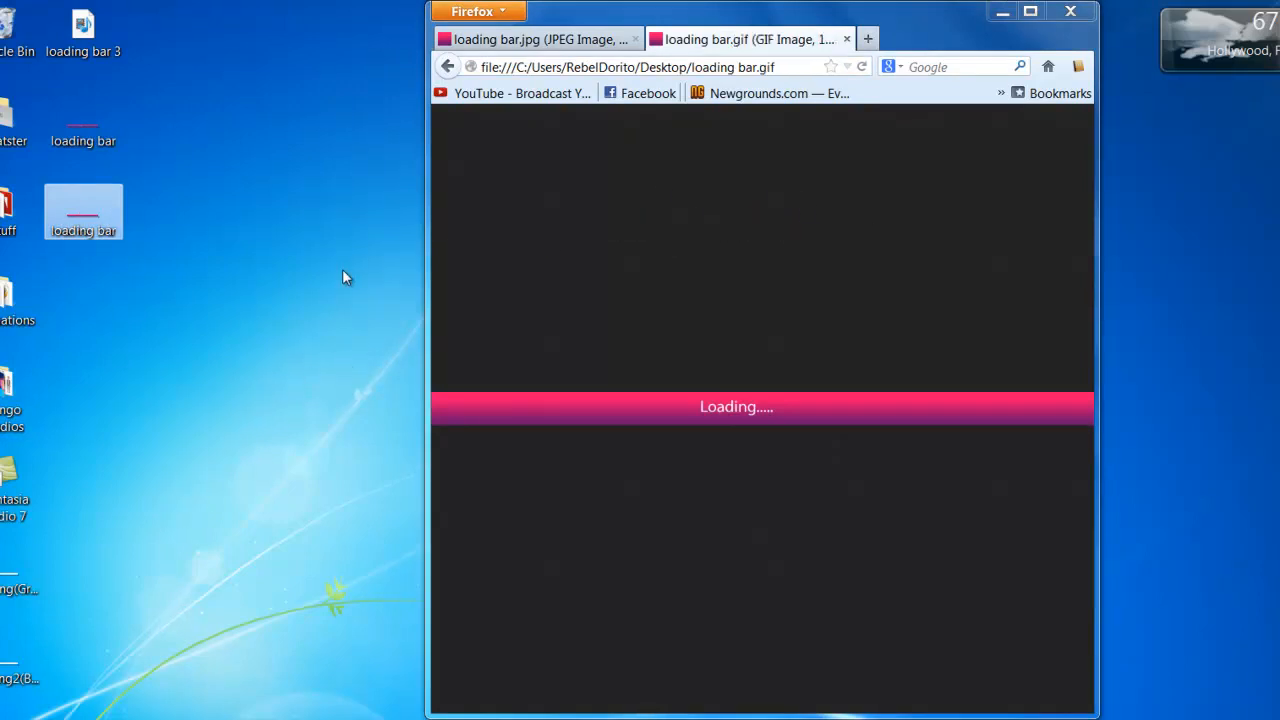
mouse_move(404, 310)
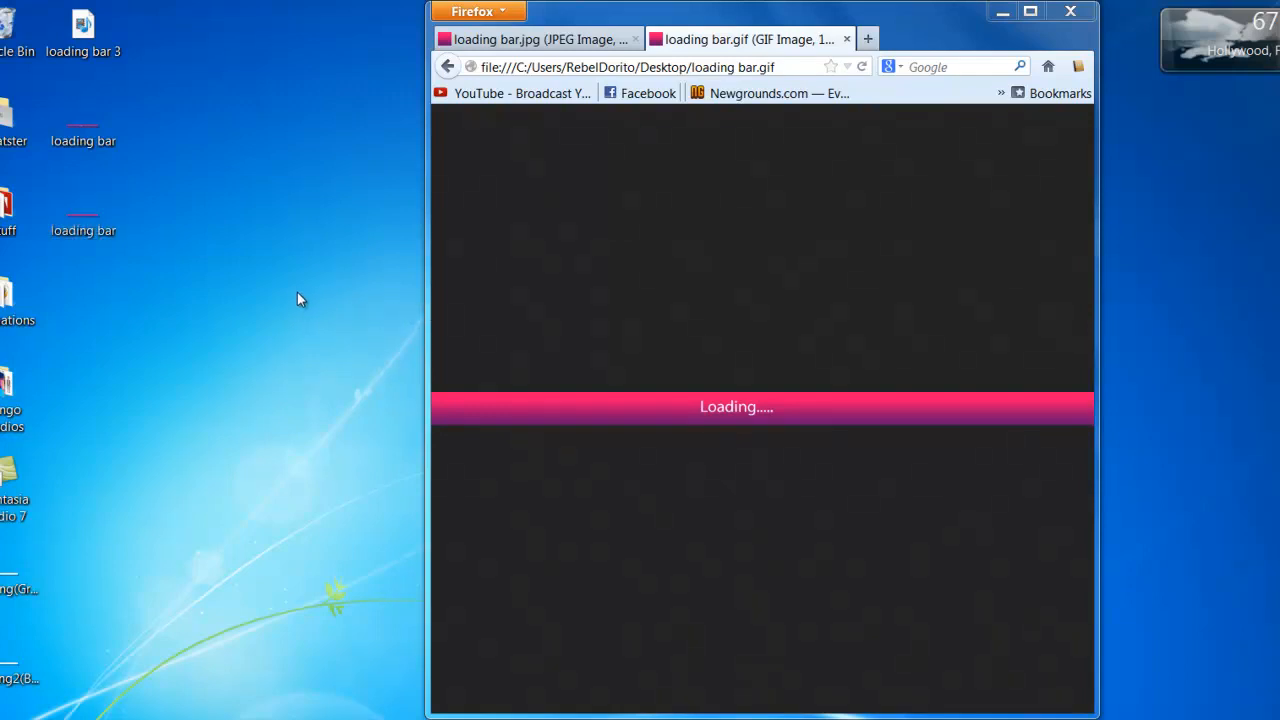
mouse_move(288, 300)
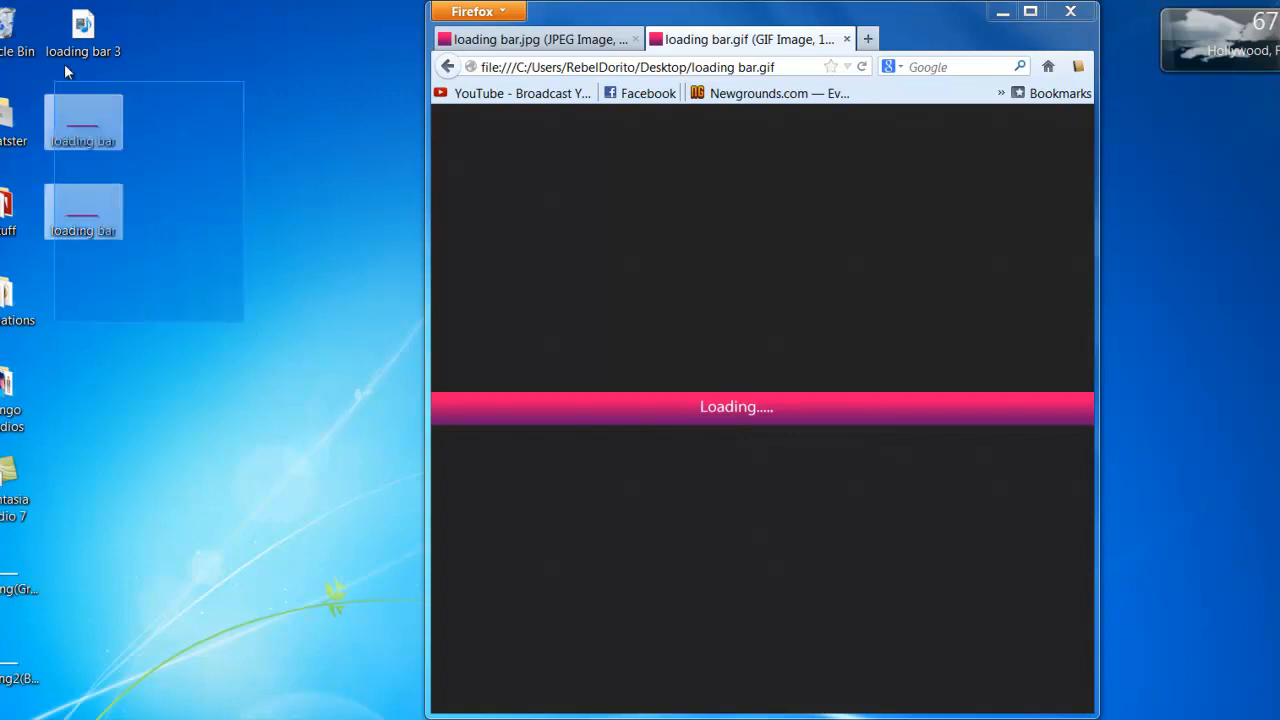
left_click(304, 248)
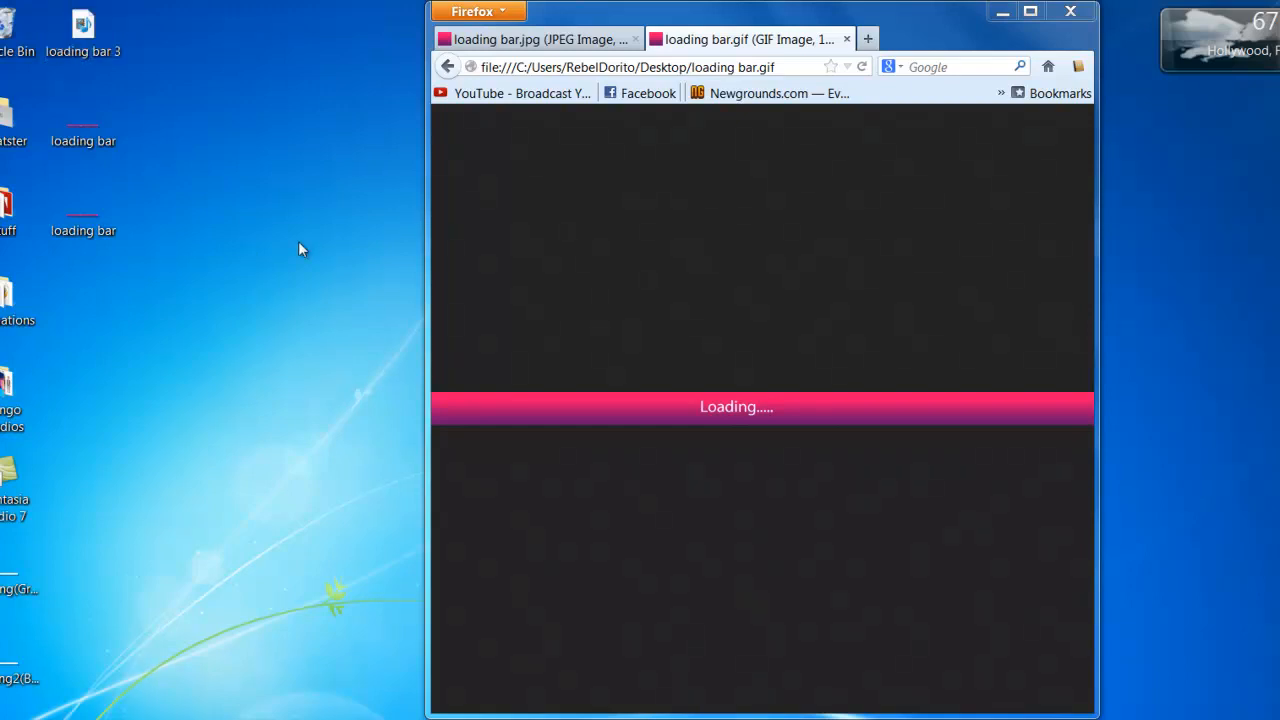
mouse_move(872, 270)
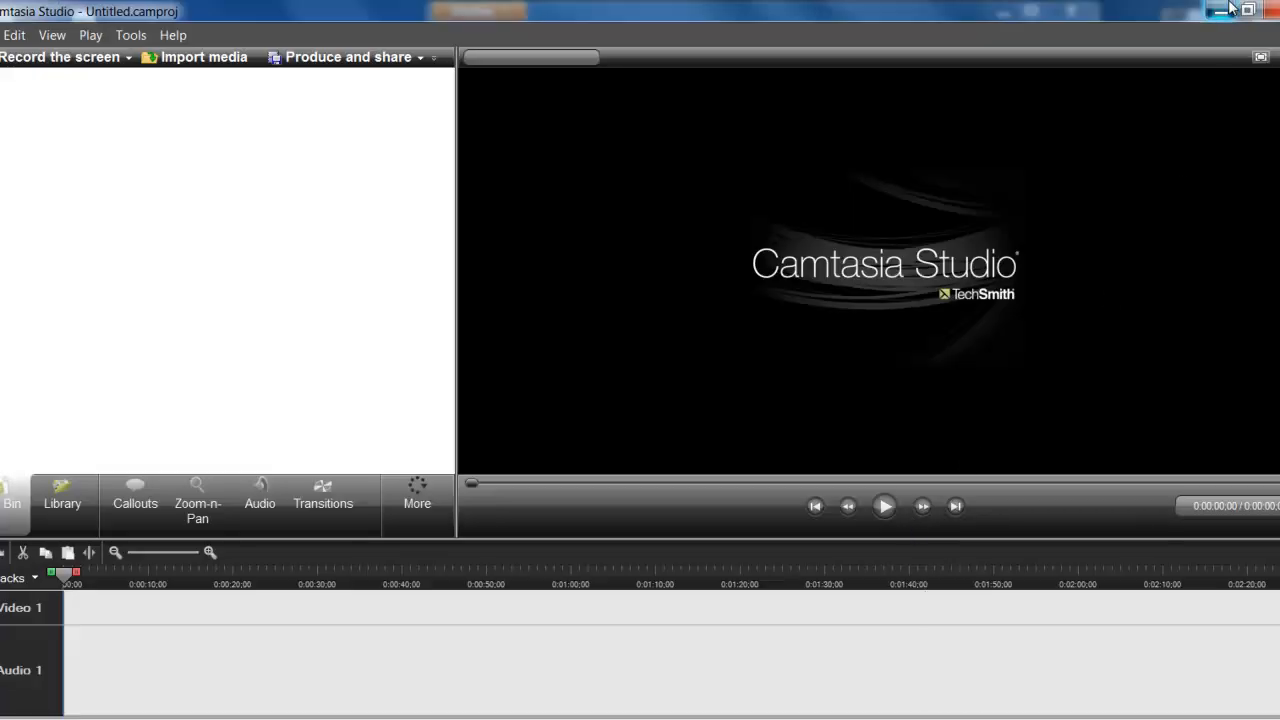
left_click(62, 56)
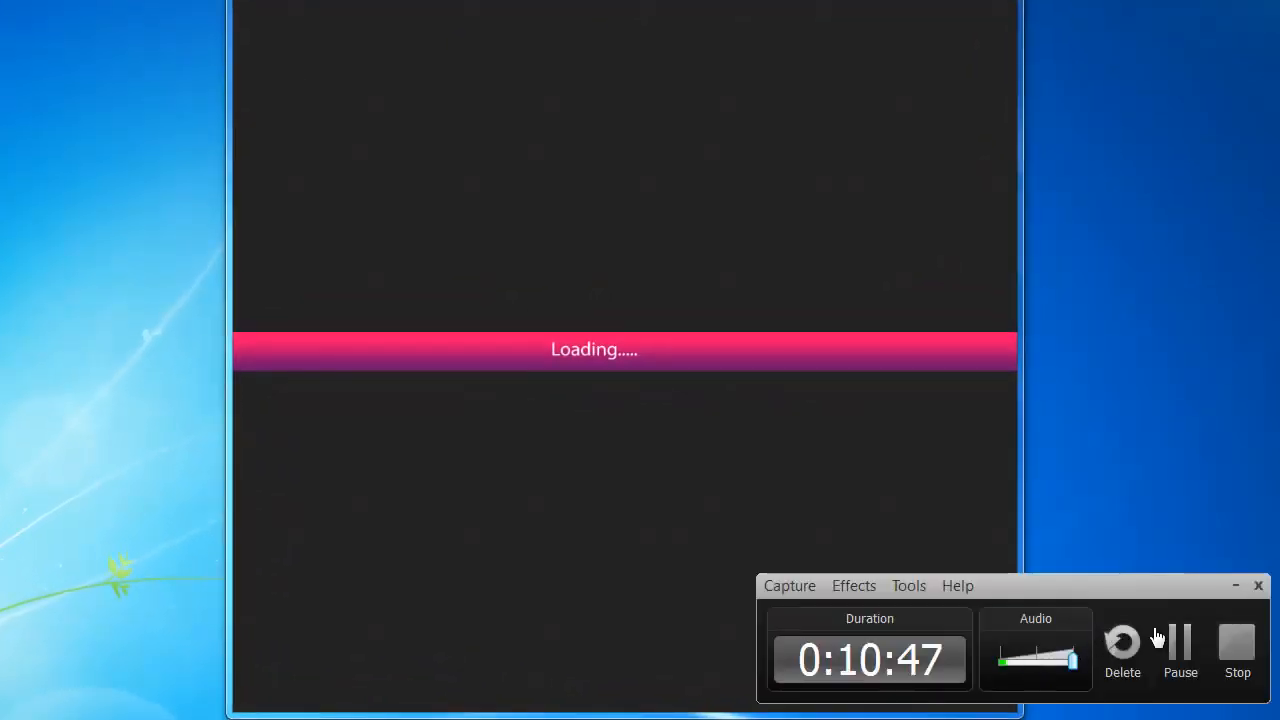